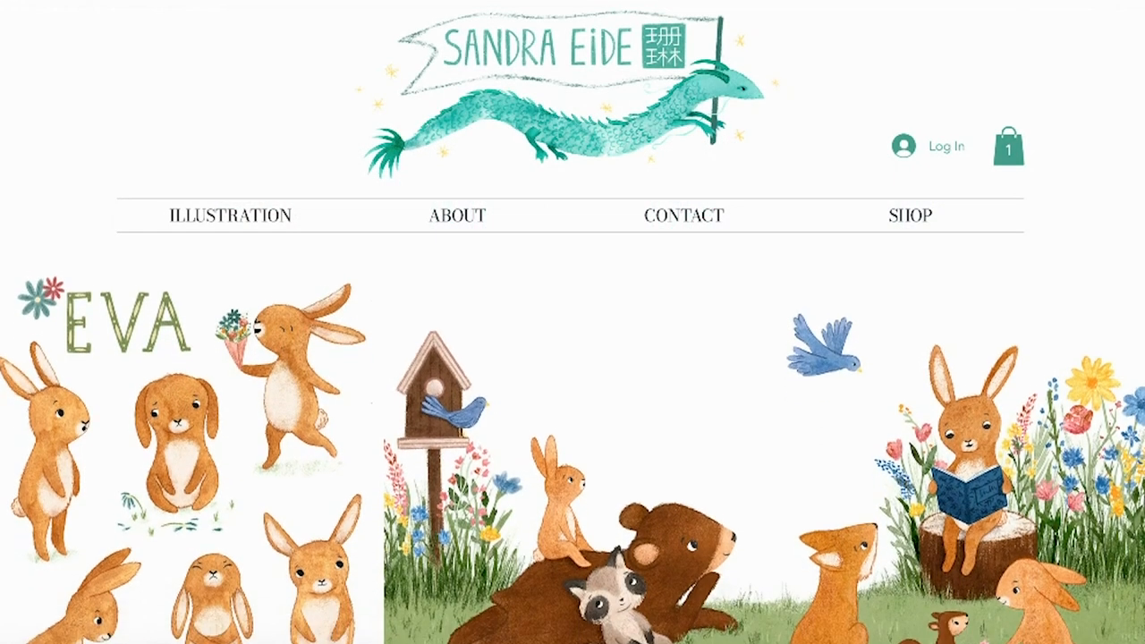
- Browse the Shop page's products and view the Lion Night Printable 8x10 product page
{"action": "left_click", "coordinate": [910, 215]}
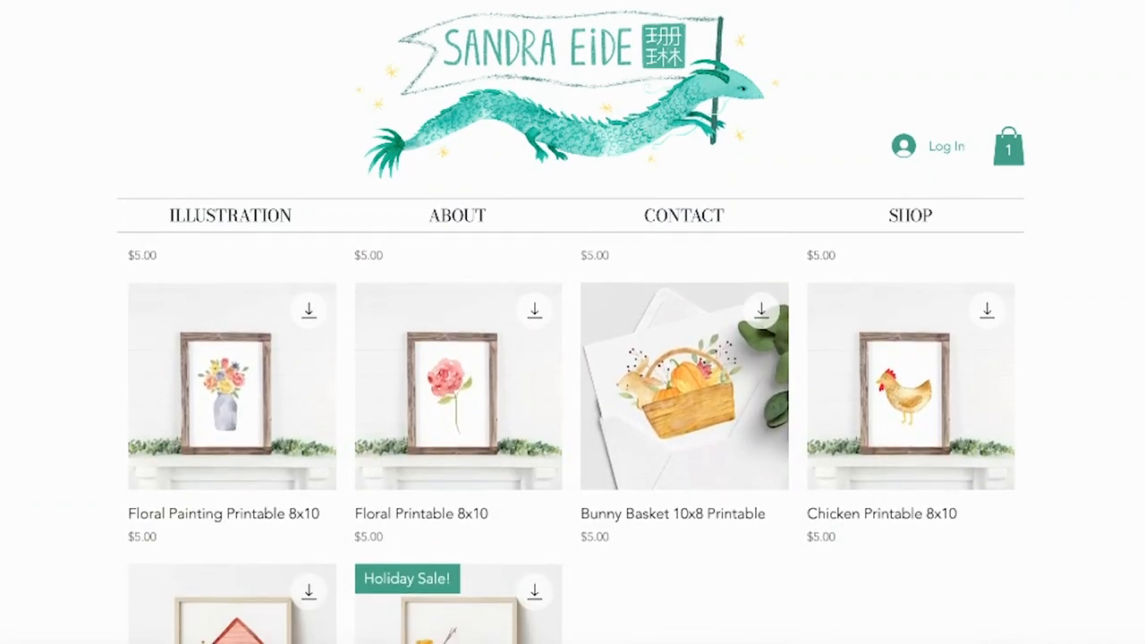
{"action": "scroll", "scroll_direction": "down", "scroll_amount": 3}
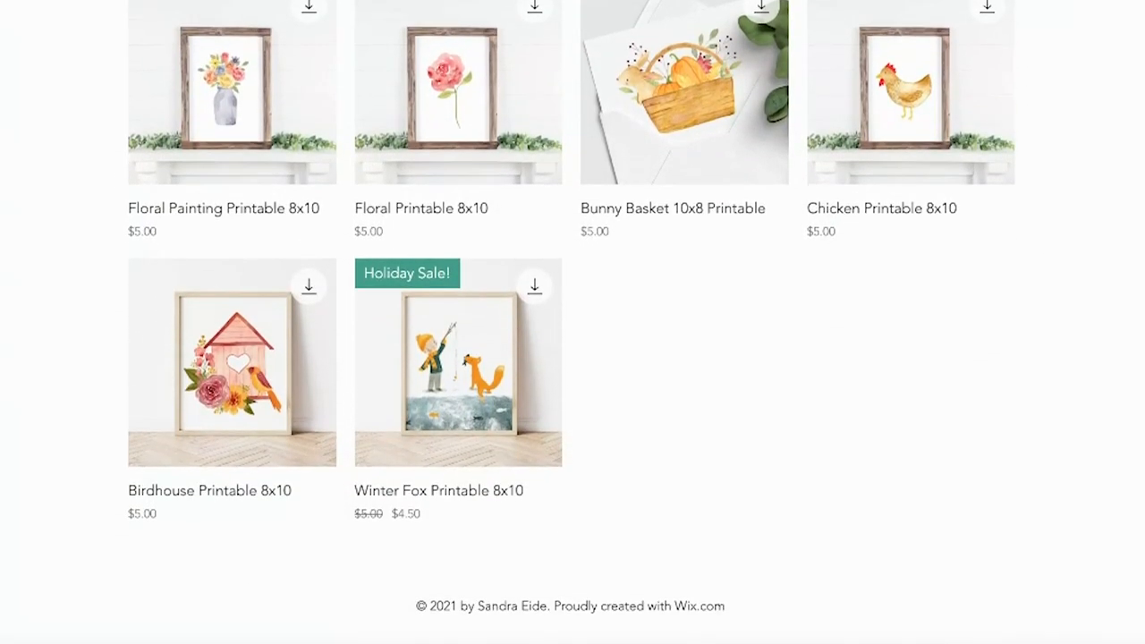
{"action": "scroll", "scroll_direction": "up", "scroll_amount": 3}
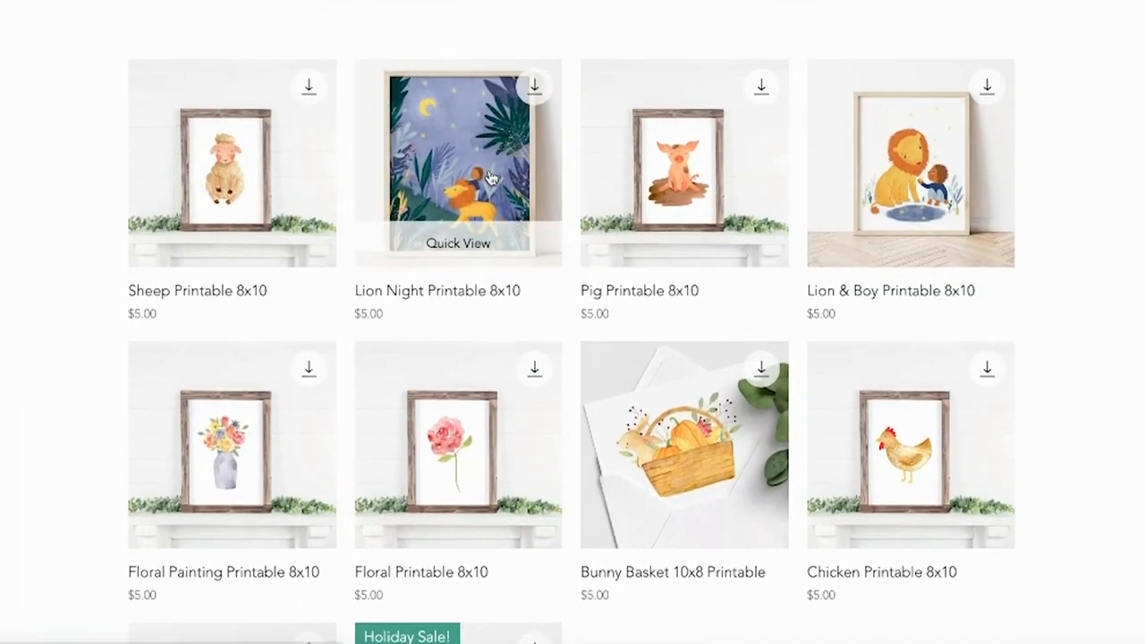
{"action": "left_click", "coordinate": [458, 162]}
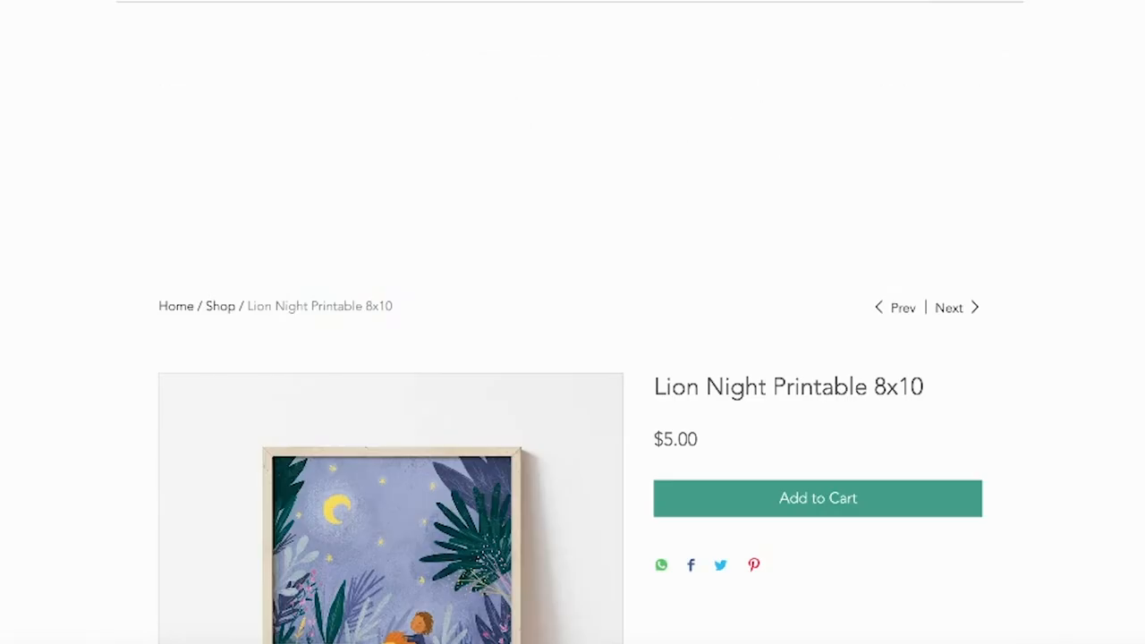
{"action": "scroll", "scroll_direction": "up", "scroll_amount": 3}
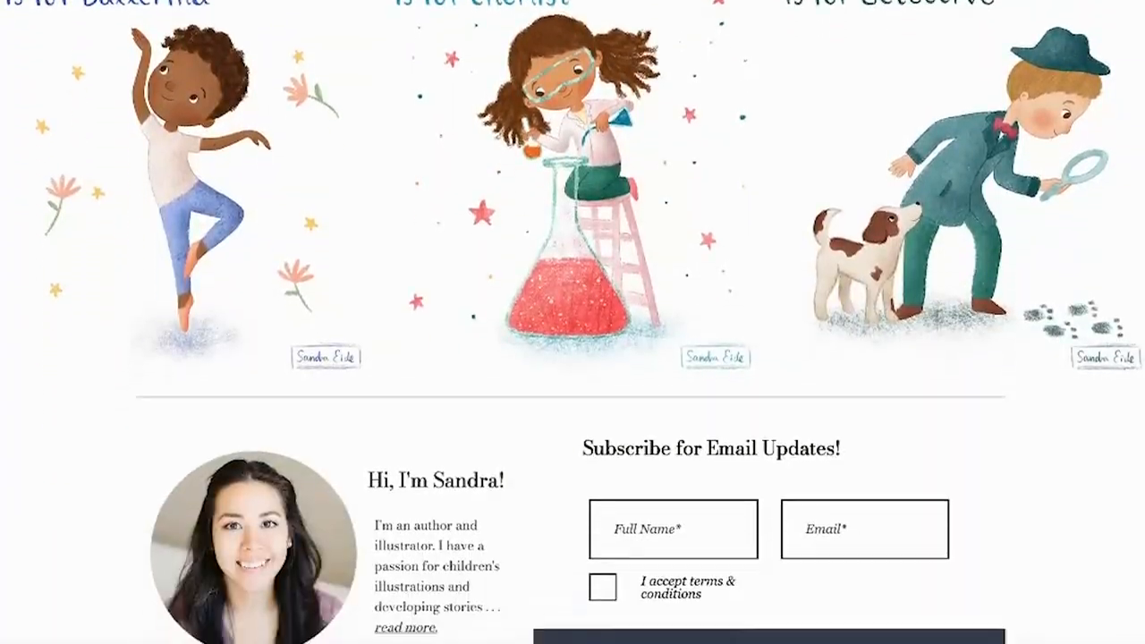
{"action": "scroll", "scroll_direction": "down", "scroll_amount": 3}
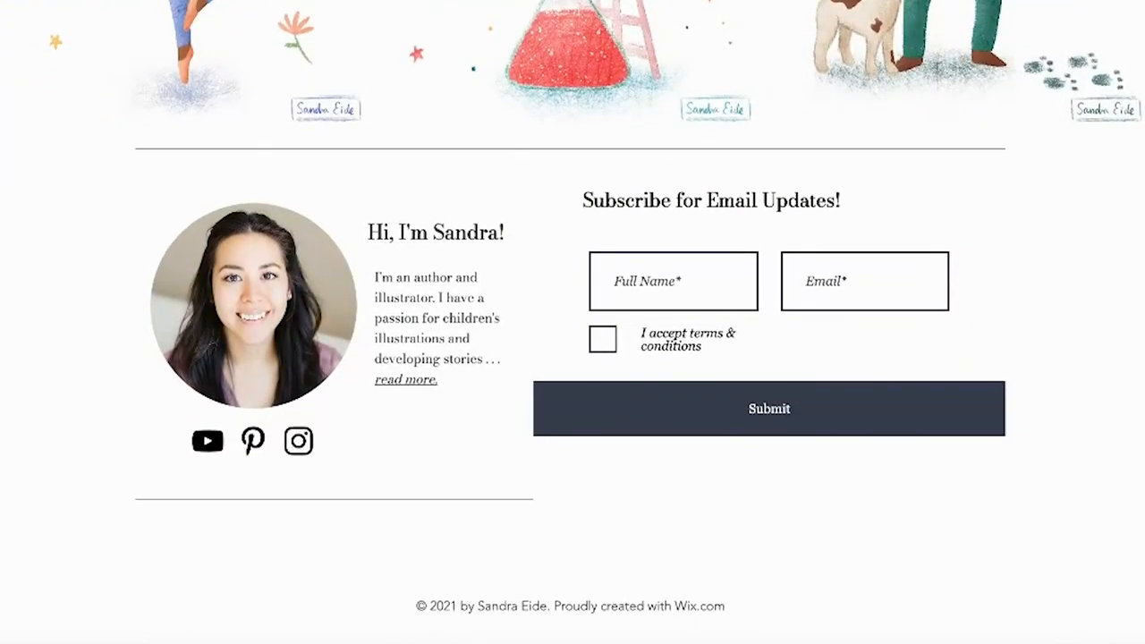
{"action": "scroll", "scroll_direction": "up", "scroll_amount": 3}
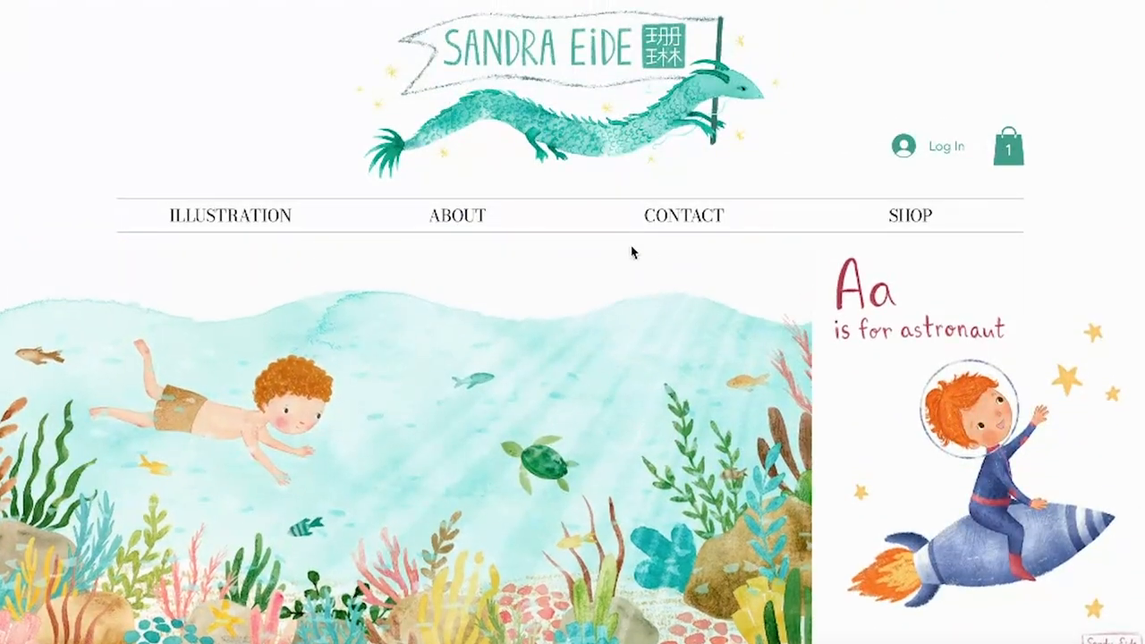
- Scroll through the site's About page, then go to the Contact page
{"action": "left_click", "coordinate": [457, 215]}
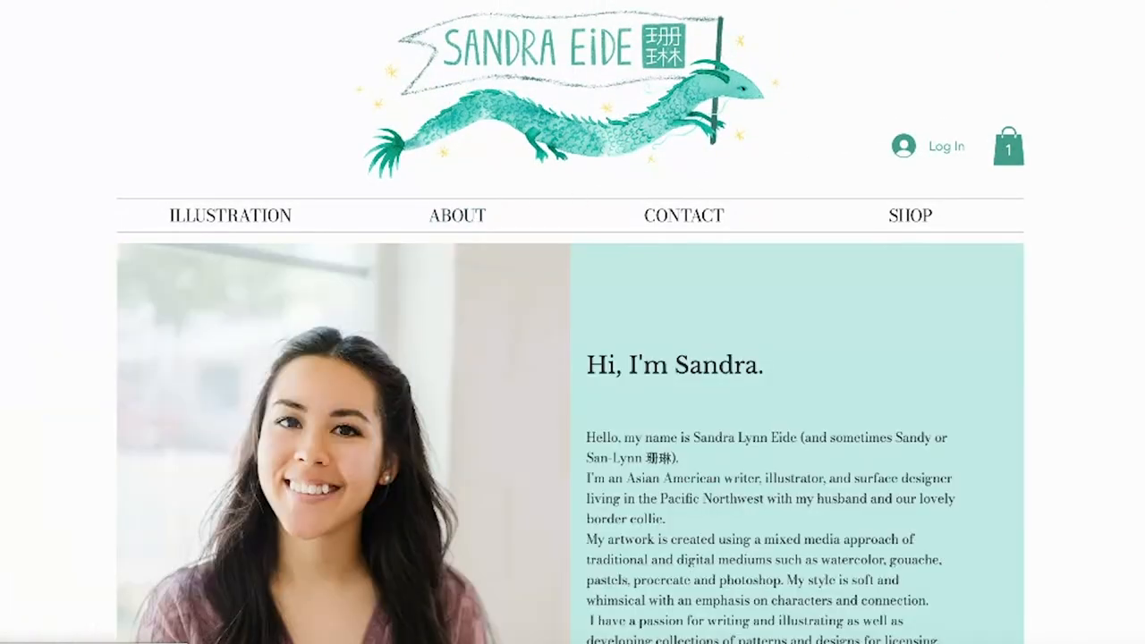
{"action": "scroll", "scroll_direction": "down", "scroll_amount": 3}
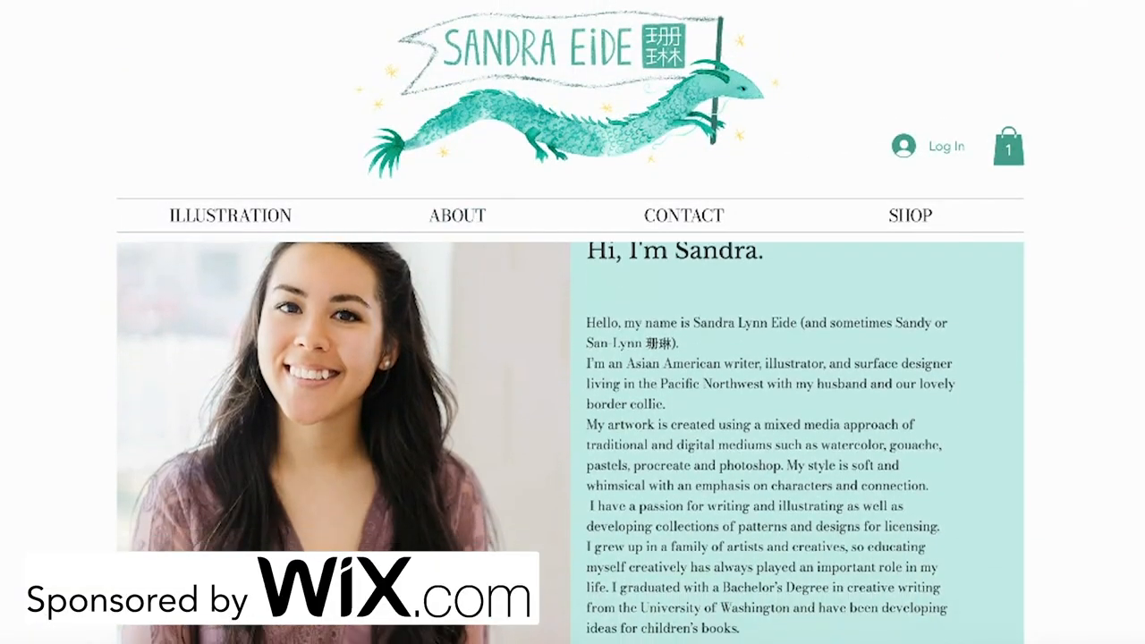
{"action": "scroll", "scroll_direction": "down", "scroll_amount": 3}
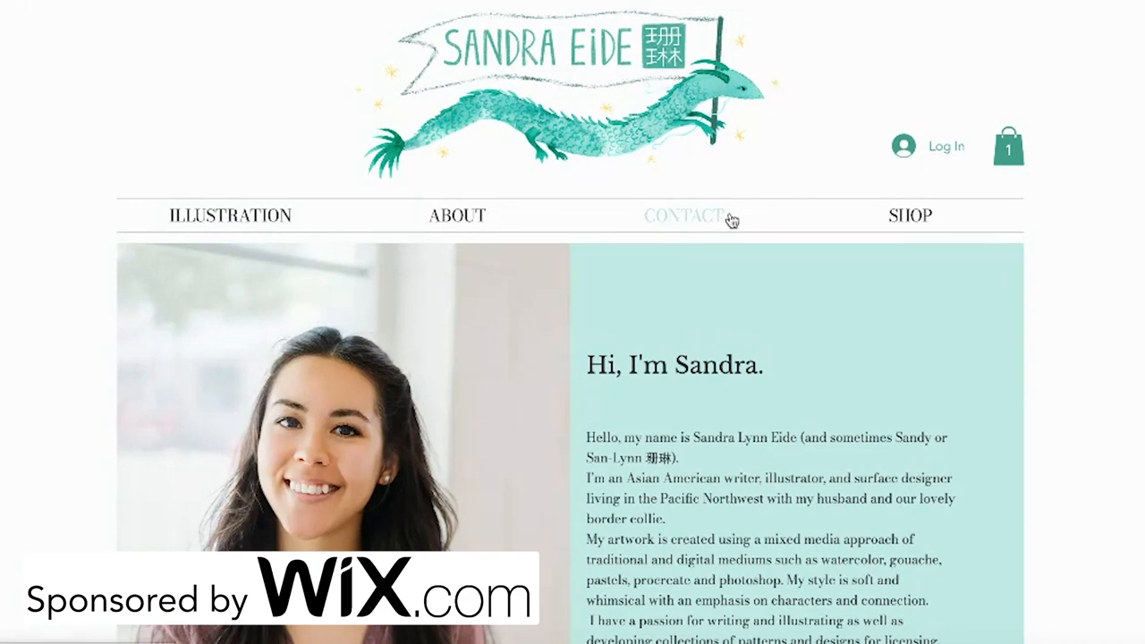
{"action": "left_click", "coordinate": [684, 215]}
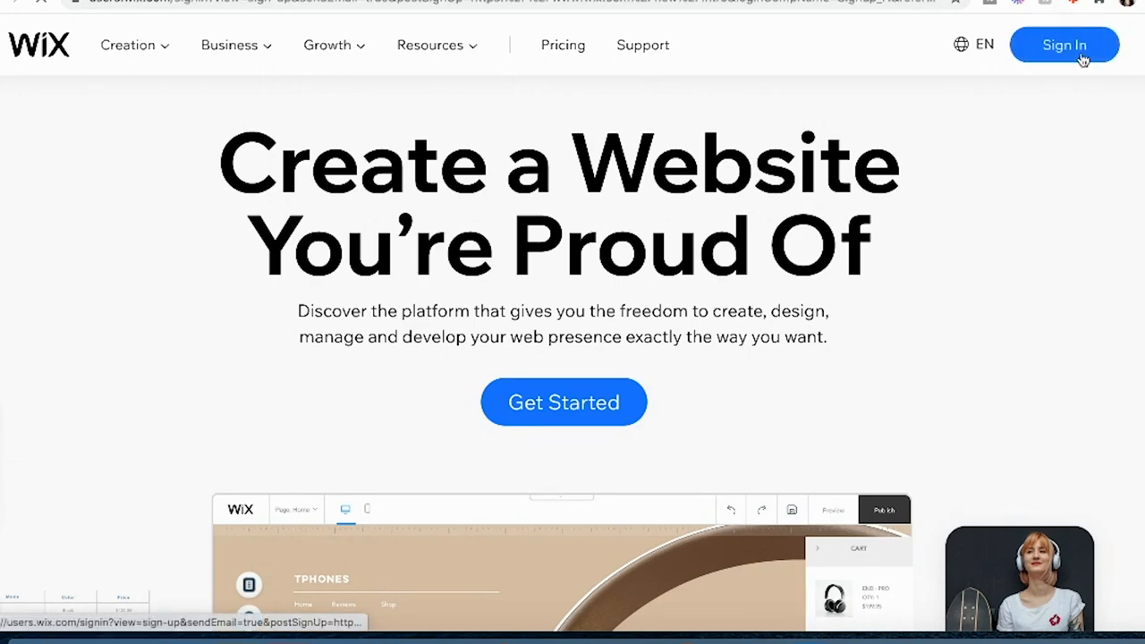
- From wix.com Sign In, switch the Sign Up form to Log In
{"action": "left_click", "coordinate": [1065, 44]}
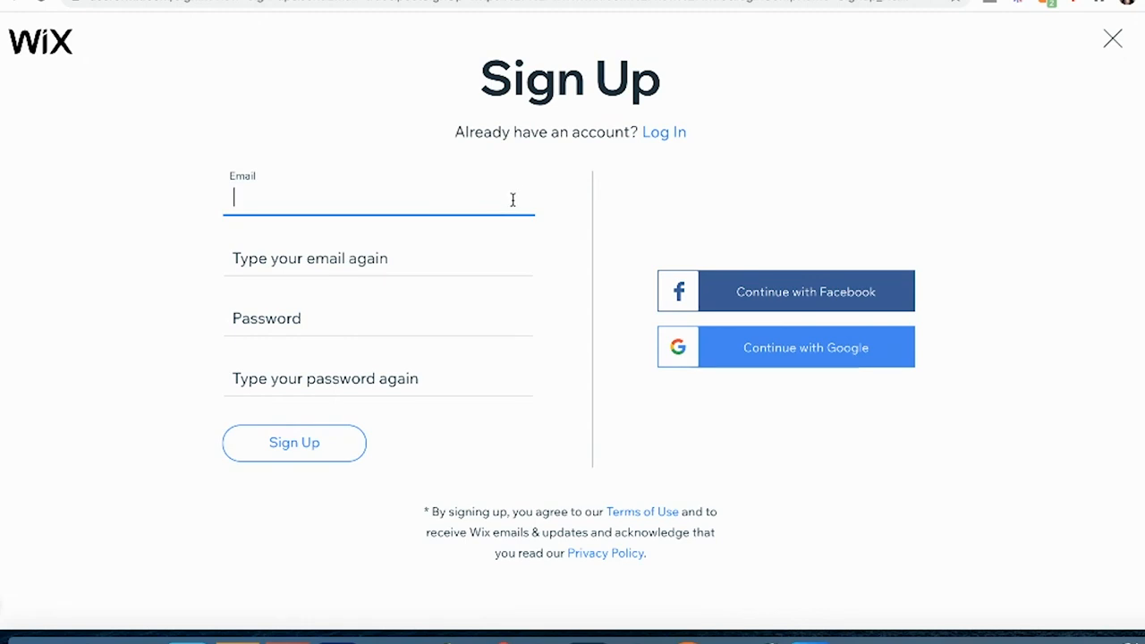
{"action": "mouse_move", "coordinate": [664, 132]}
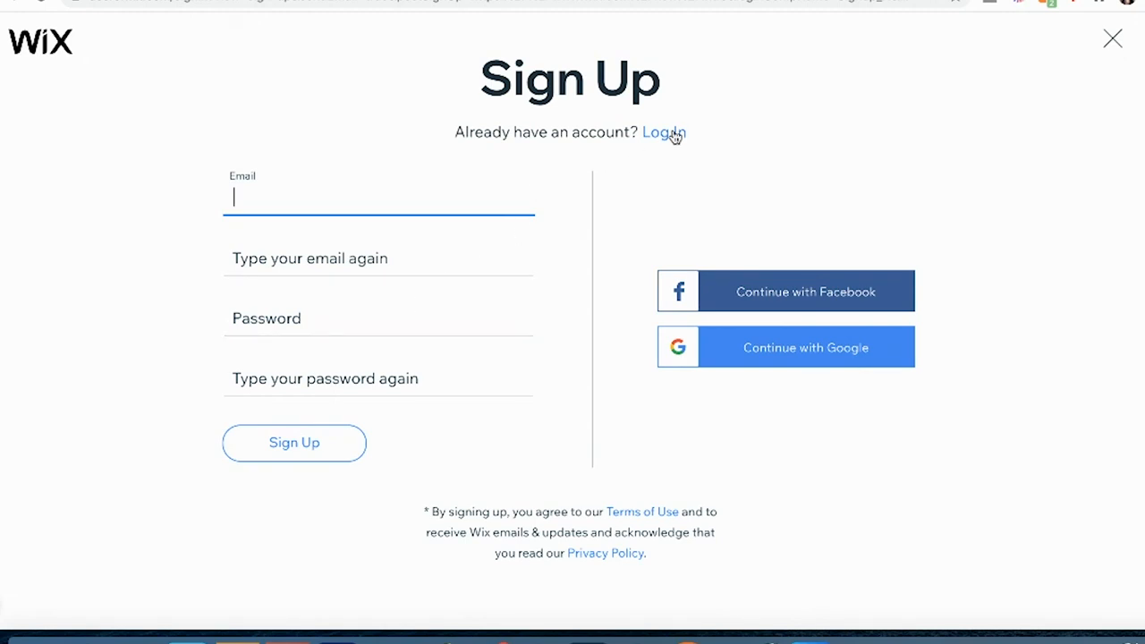
{"action": "mouse_move", "coordinate": [663, 133]}
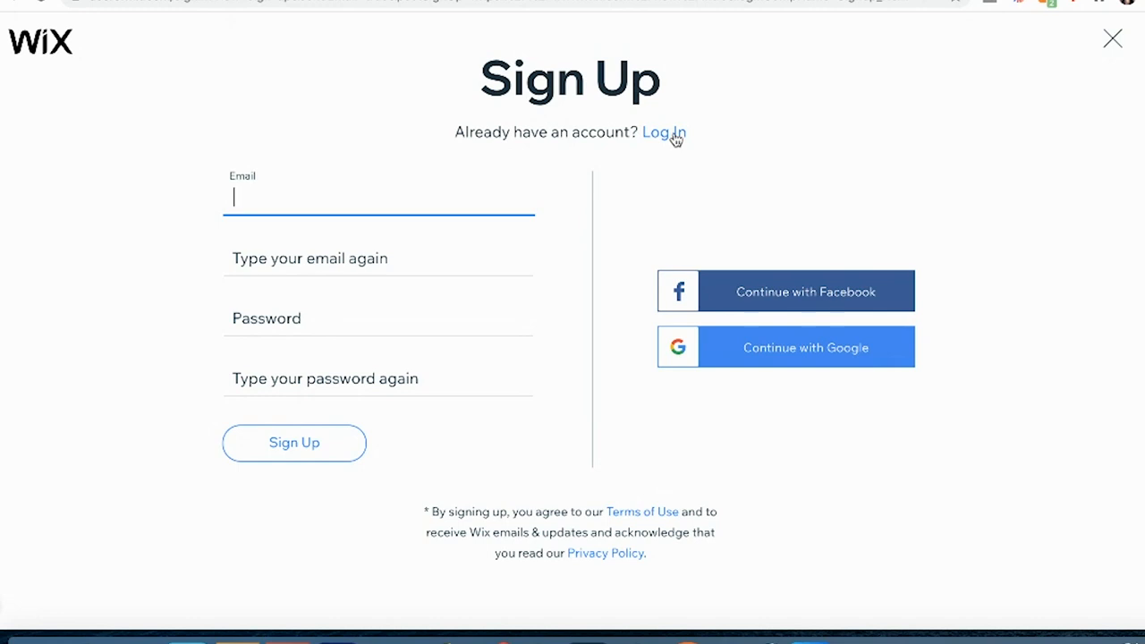
{"action": "left_click", "coordinate": [664, 132]}
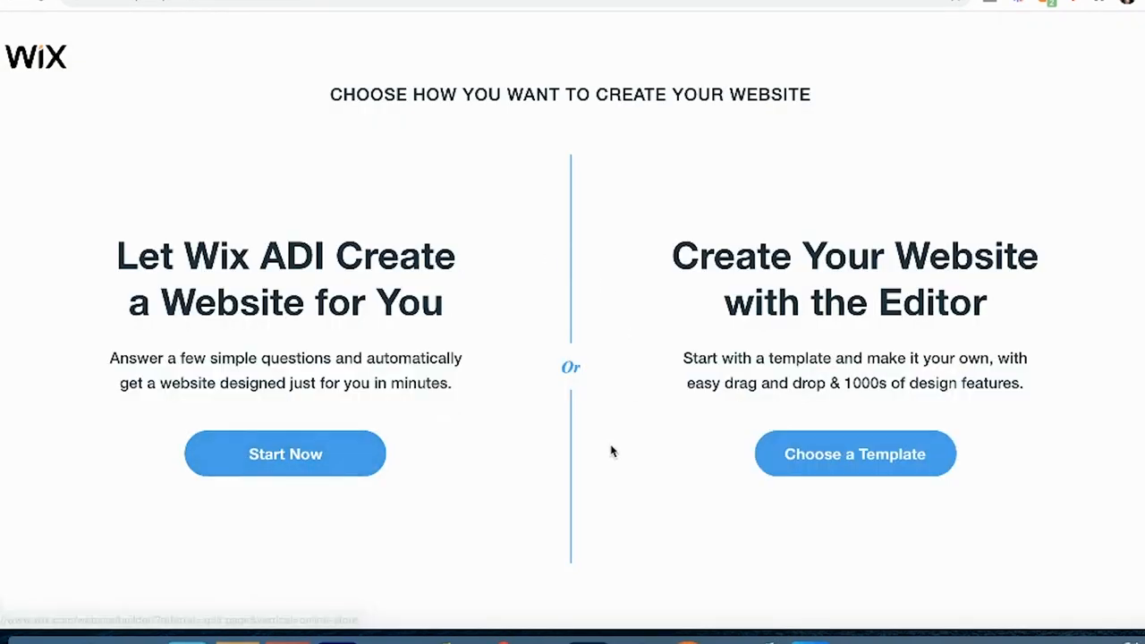
{"action": "mouse_move", "coordinate": [855, 470]}
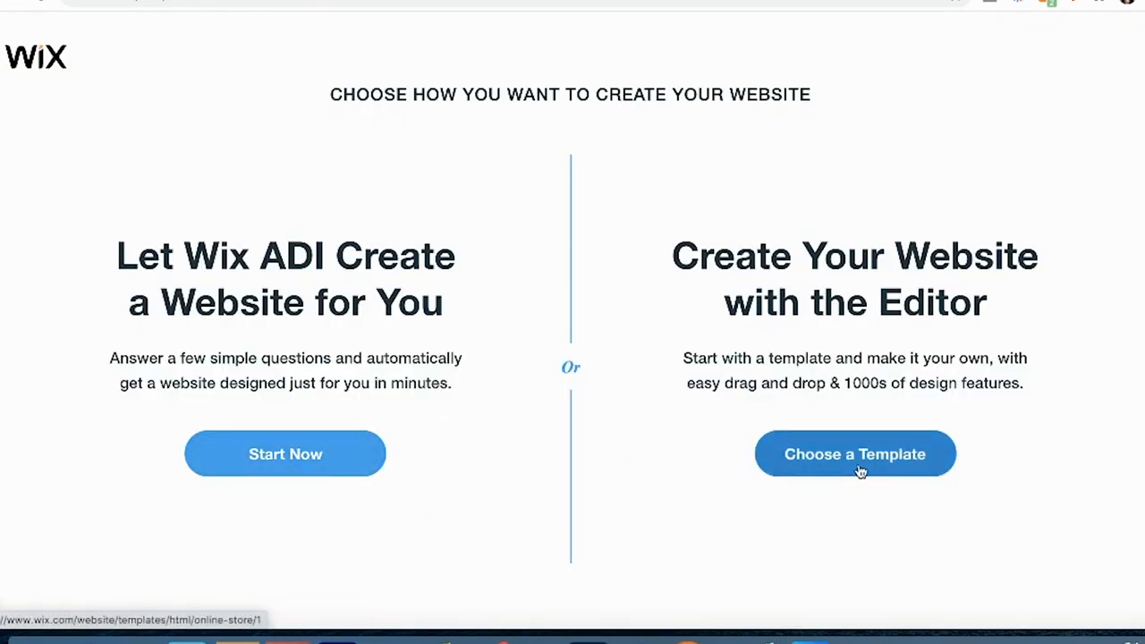
- Browse the Creative template category and open the illustrator portfolio template for editing
{"action": "left_click", "coordinate": [855, 454]}
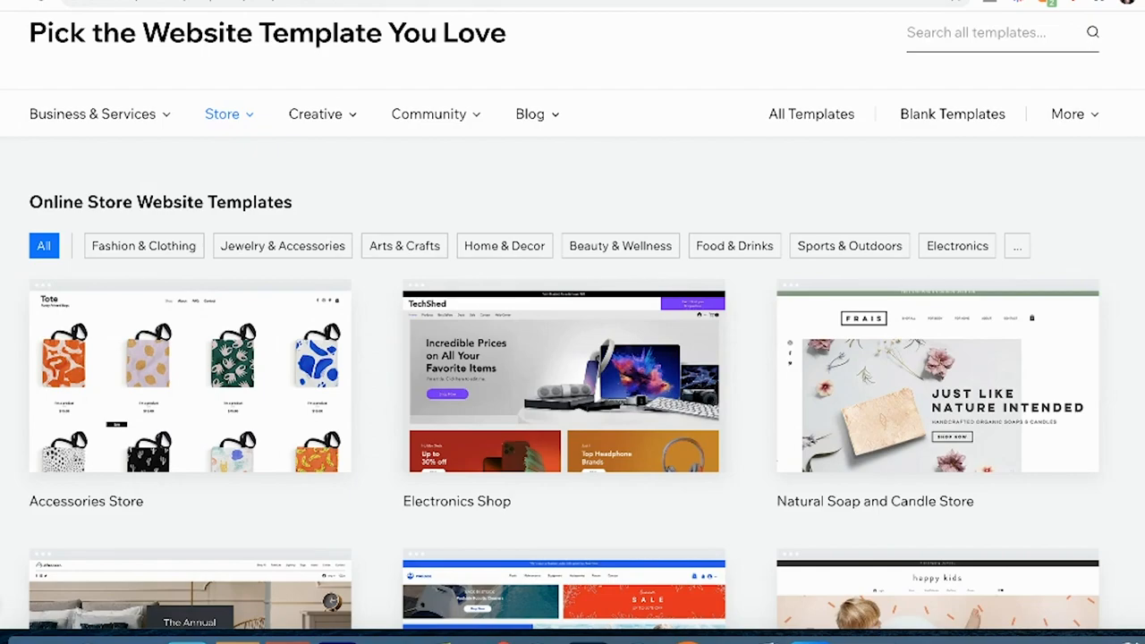
{"action": "scroll", "scroll_direction": "down", "scroll_amount": 3}
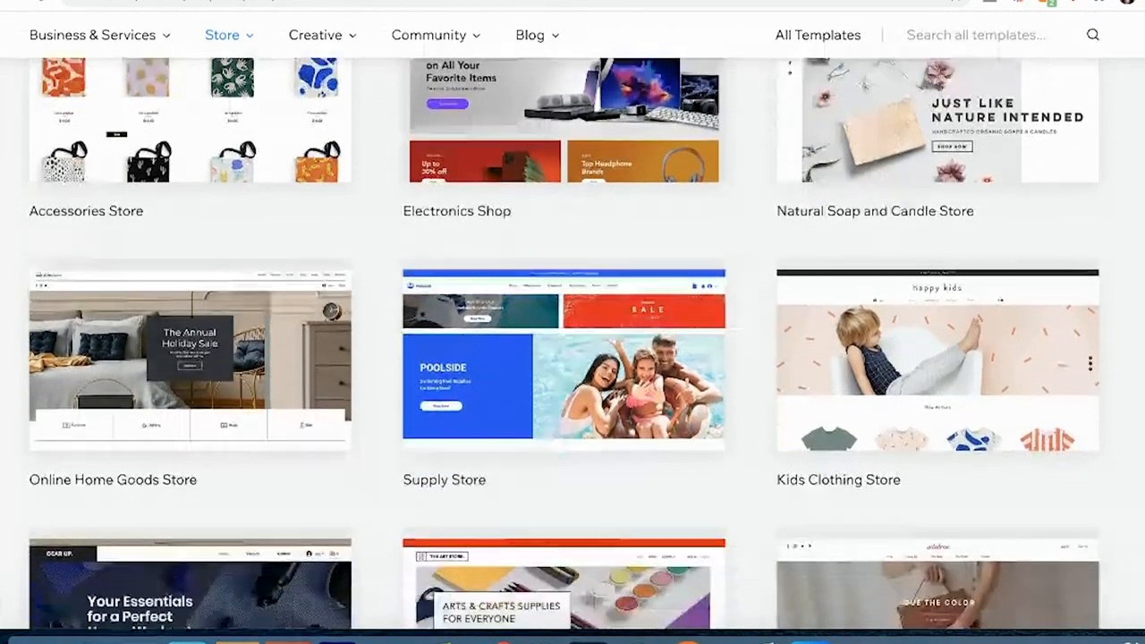
{"action": "scroll", "scroll_direction": "up", "scroll_amount": 3}
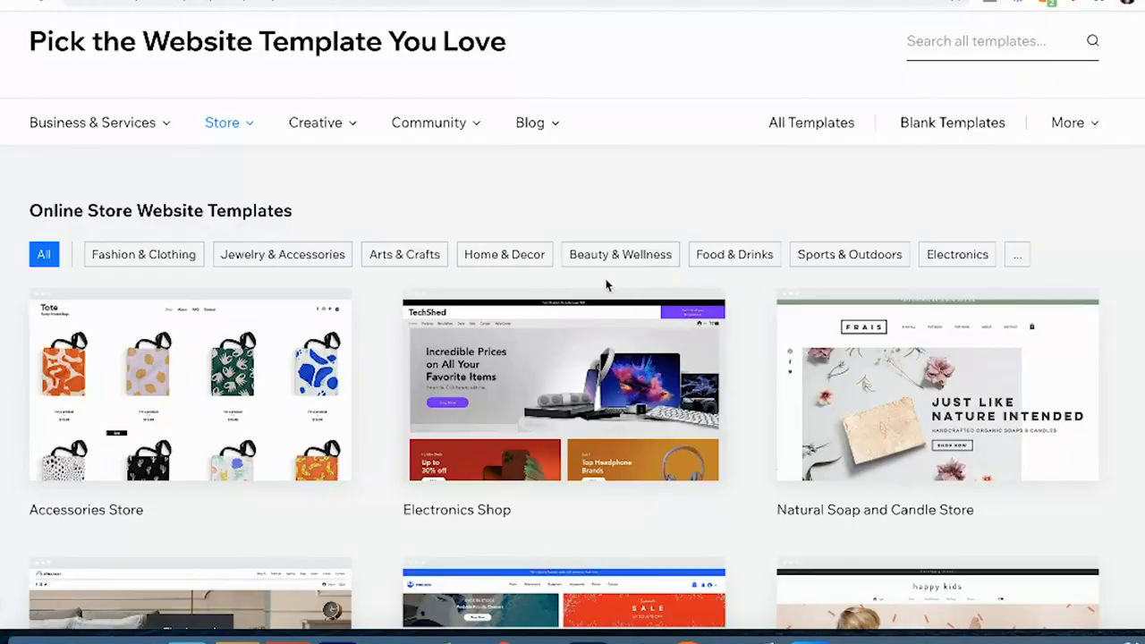
{"action": "left_click", "coordinate": [504, 254]}
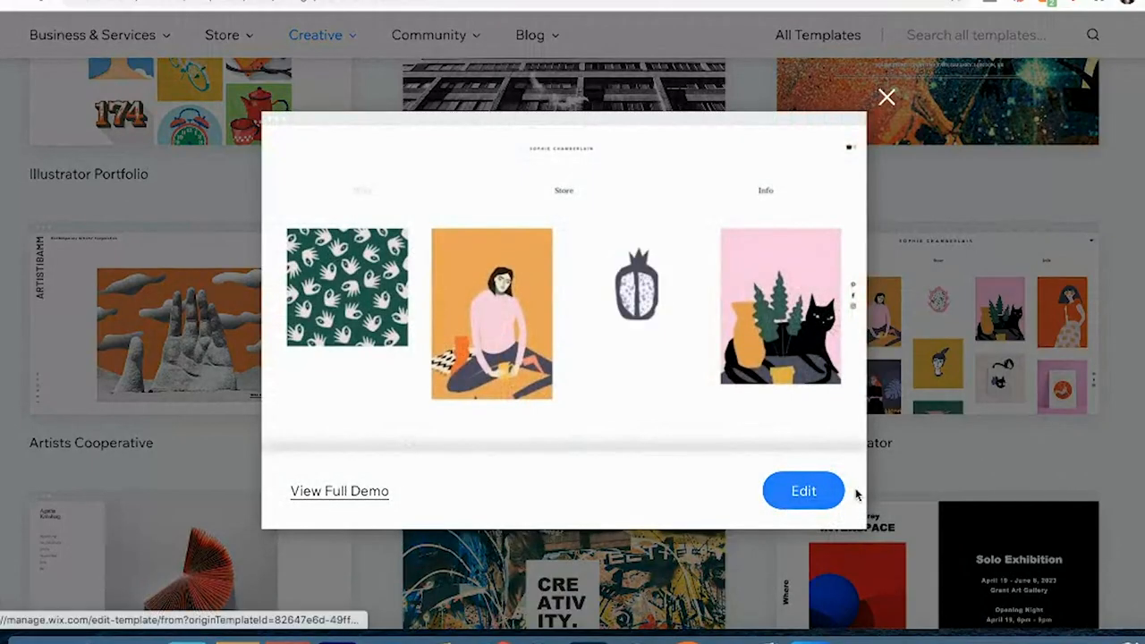
{"action": "left_click", "coordinate": [803, 491]}
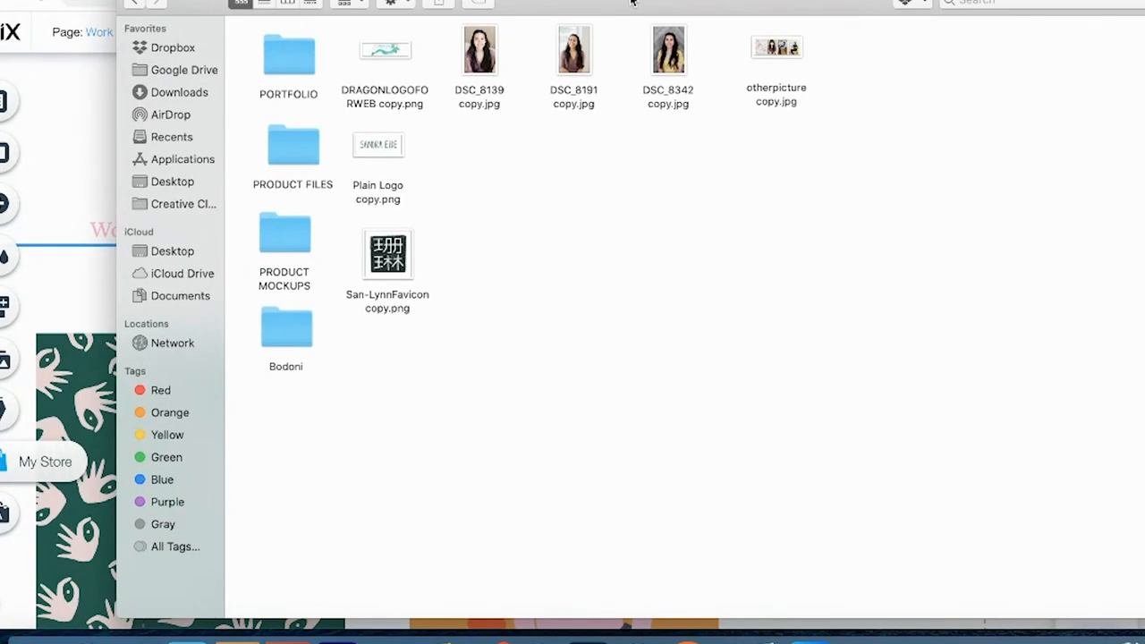
- Select the dragon logo and favicon images, open PORTFOLIO, then return to WEBSITE
{"action": "left_click", "coordinate": [385, 50]}
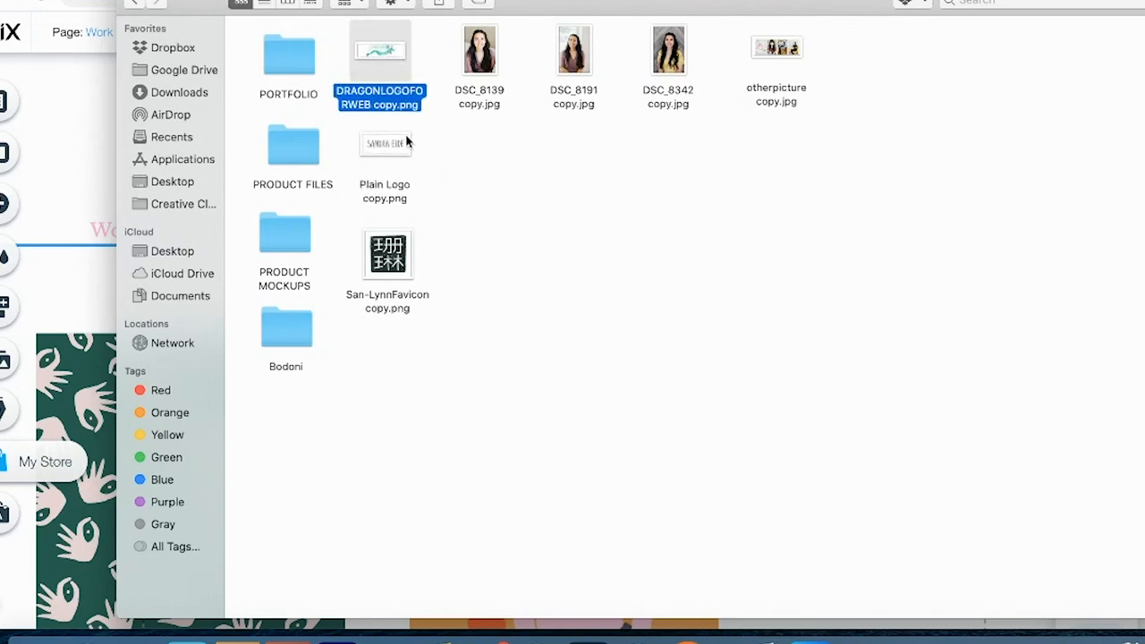
{"action": "left_click", "coordinate": [387, 251]}
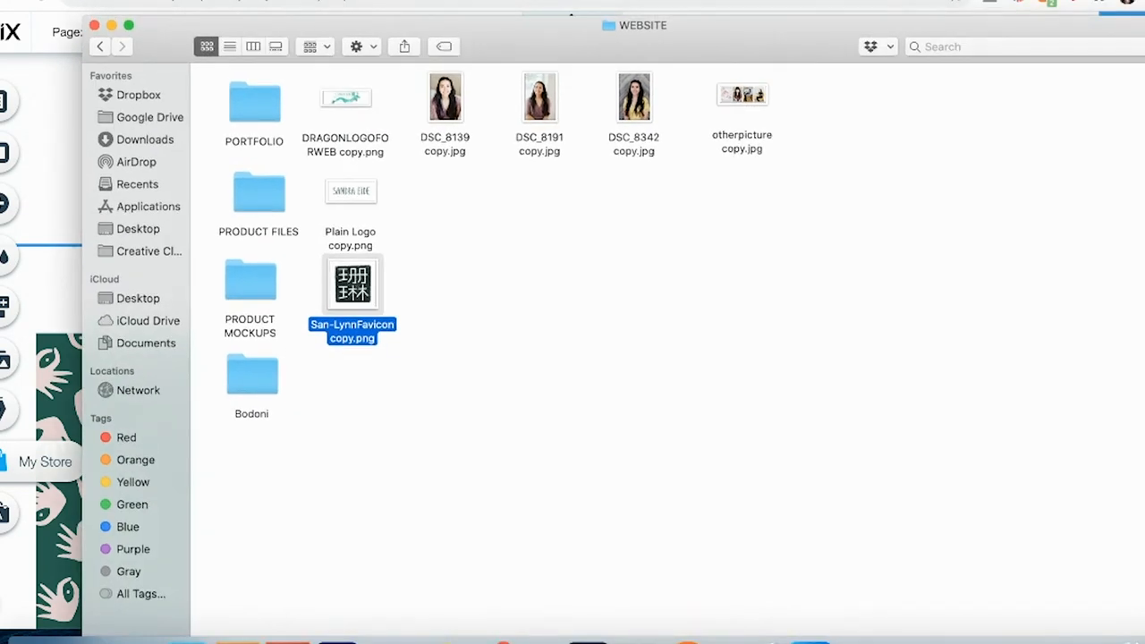
{"action": "mouse_move", "coordinate": [376, 228]}
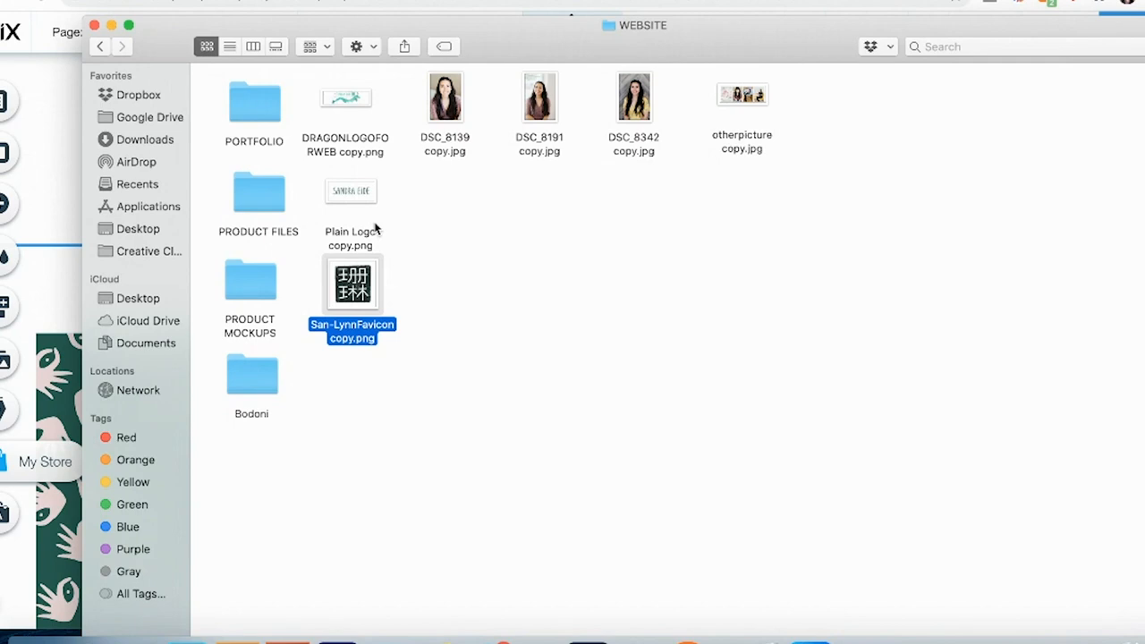
{"action": "mouse_move", "coordinate": [475, 359]}
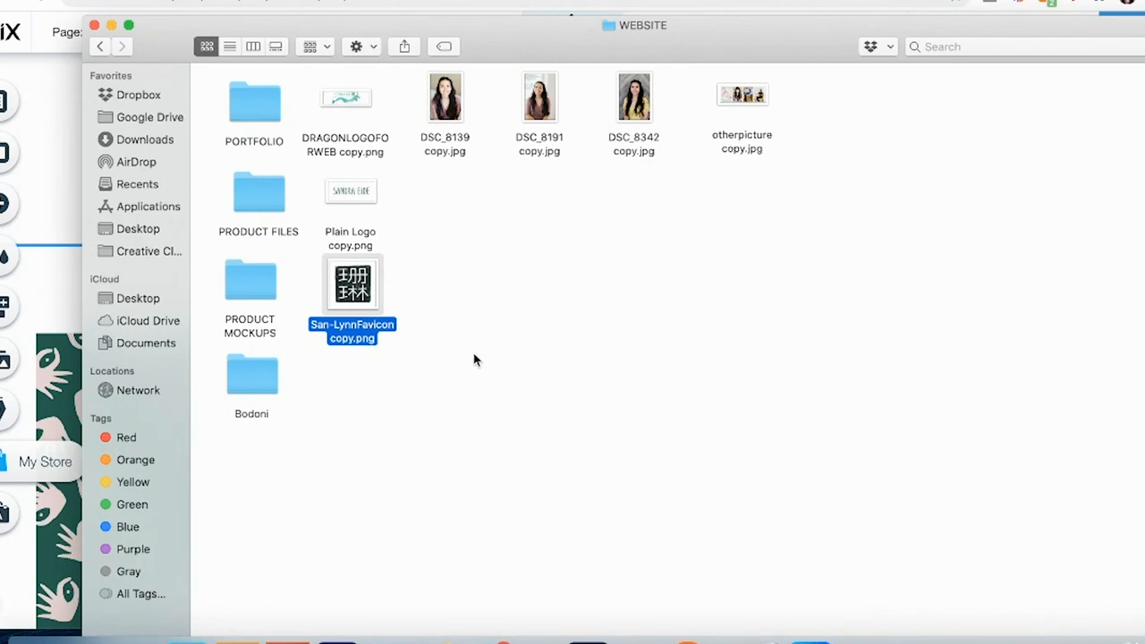
{"action": "mouse_move", "coordinate": [437, 115]}
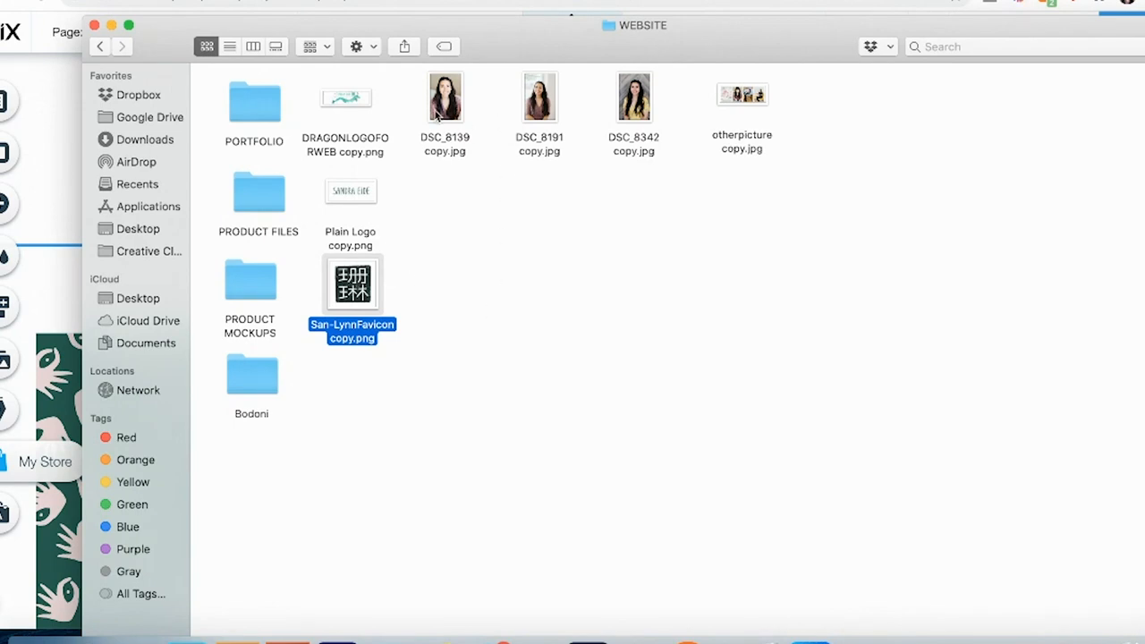
{"action": "double_click", "coordinate": [254, 94]}
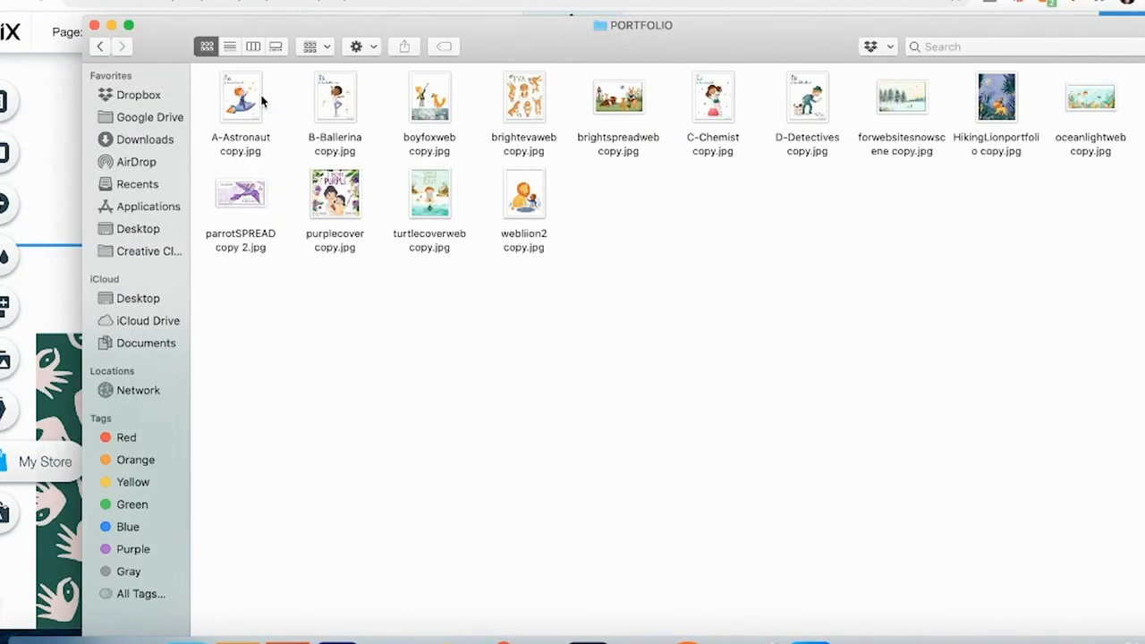
{"action": "mouse_move", "coordinate": [161, 98]}
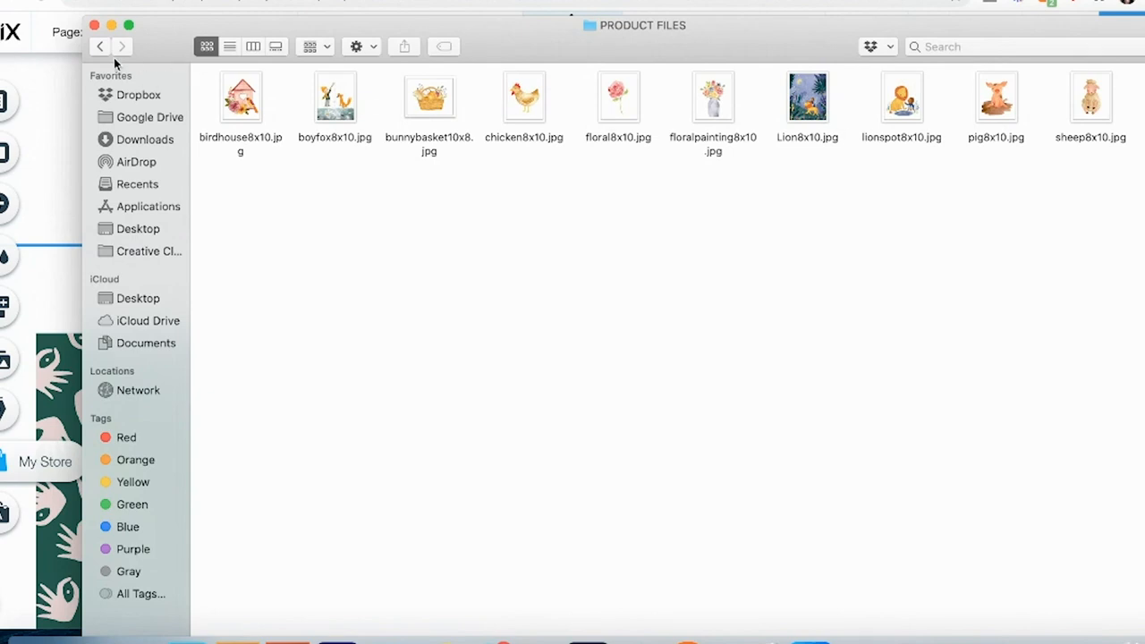
{"action": "left_click", "coordinate": [100, 46]}
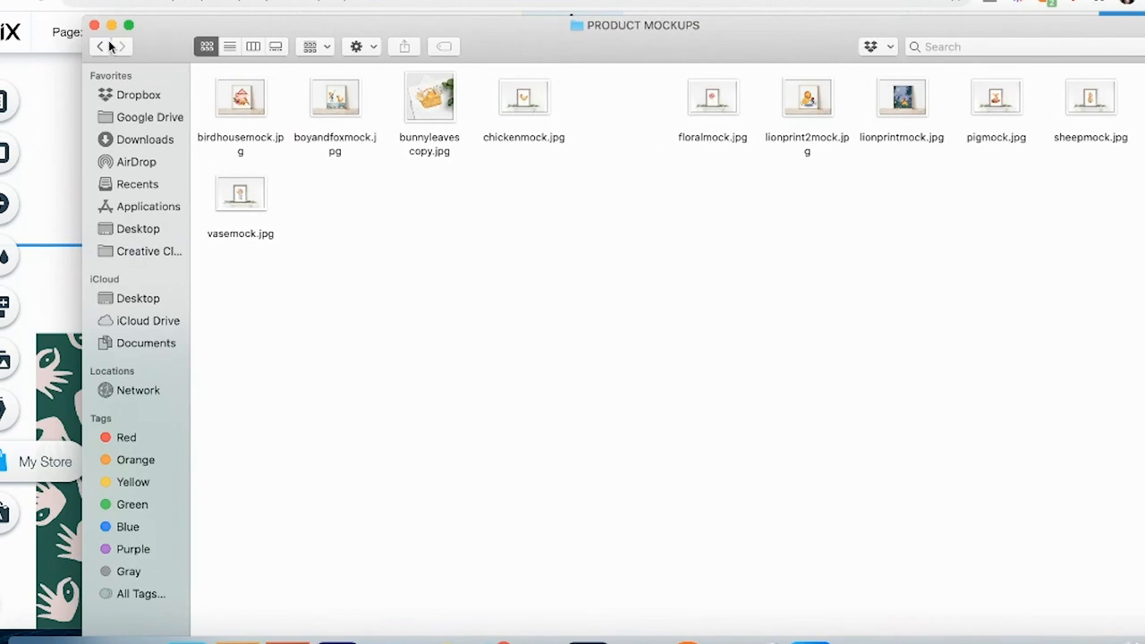
{"action": "left_click", "coordinate": [101, 46]}
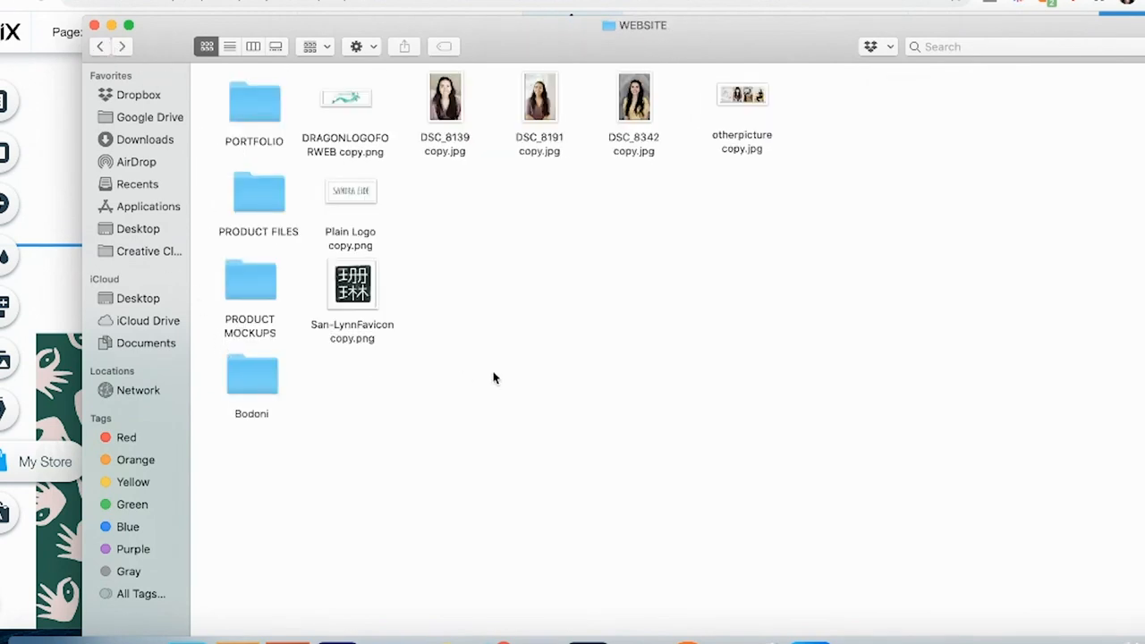
{"action": "mouse_move", "coordinate": [819, 299]}
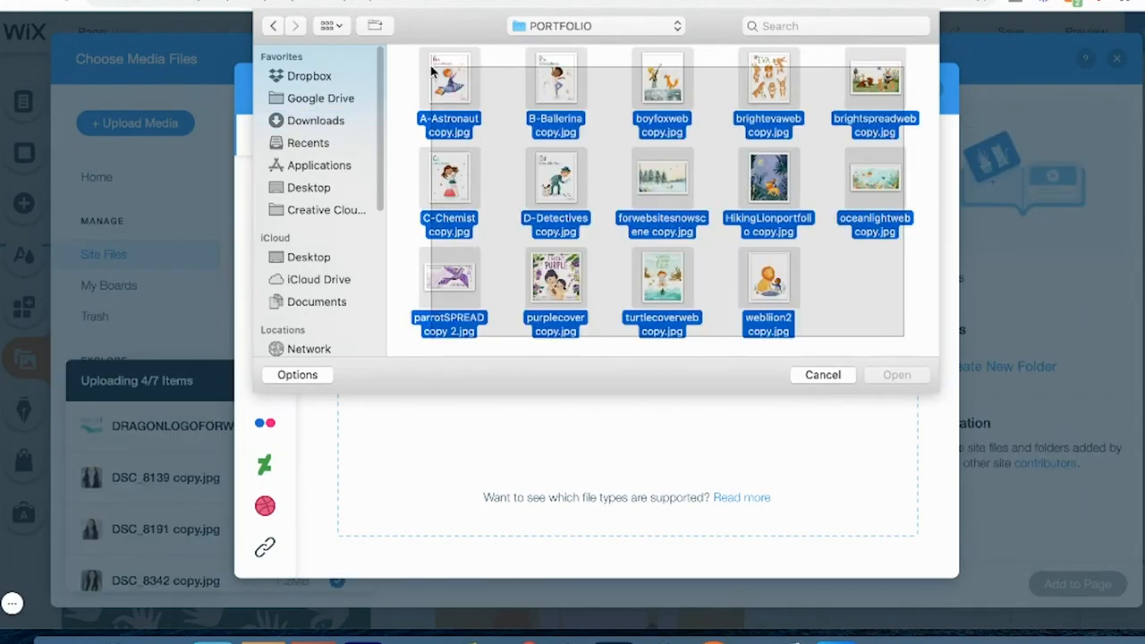
- Upload the selected PORTFOLIO illustrations into Wix Site Files
{"action": "left_click", "coordinate": [895, 375]}
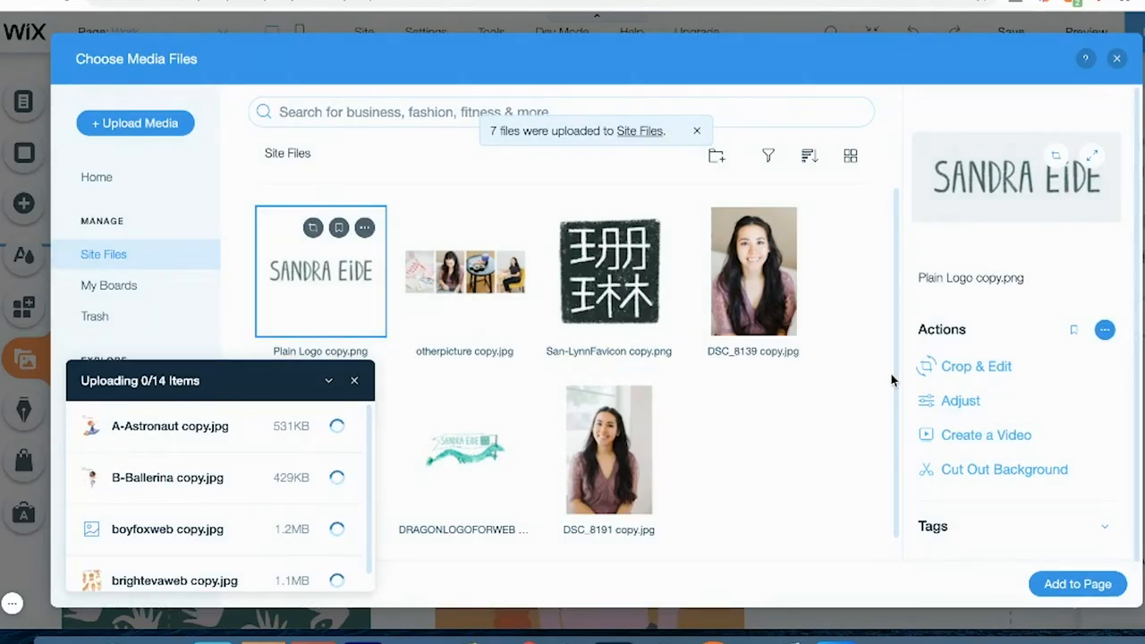
{"action": "left_click", "coordinate": [426, 33]}
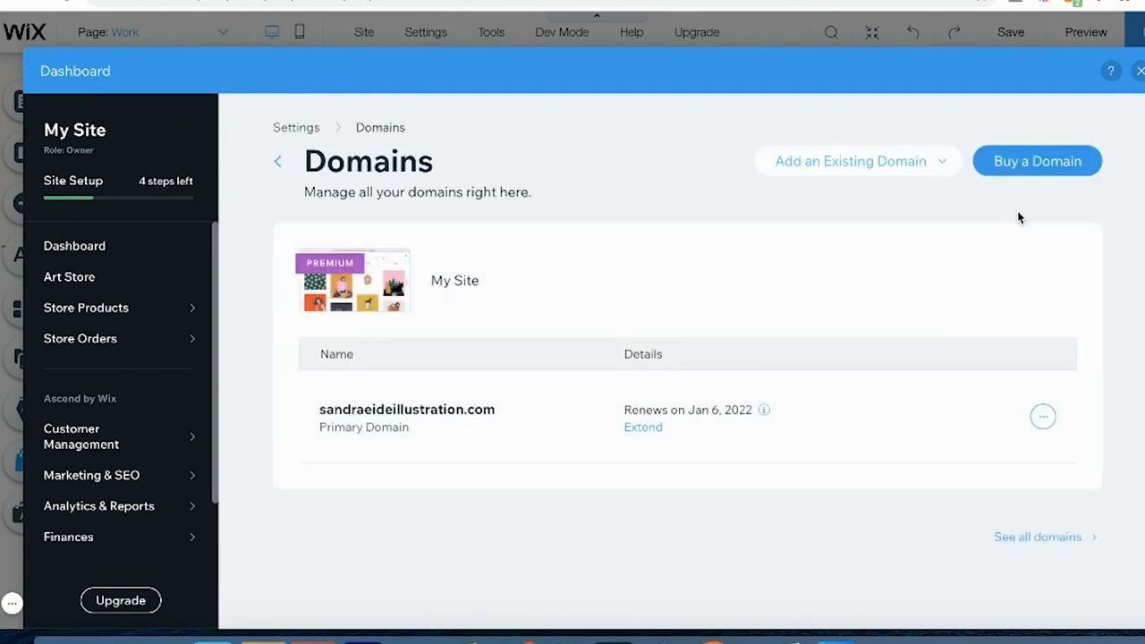
{"action": "mouse_move", "coordinate": [944, 169]}
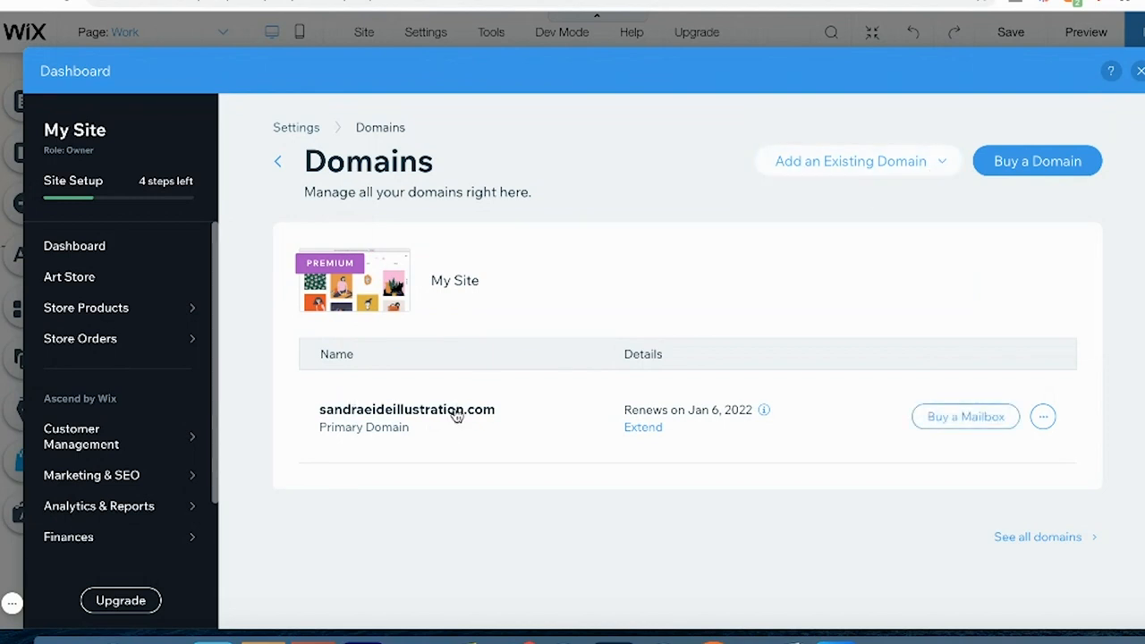
- Show the Add an Existing Domain dropdown options on the Domains settings
{"action": "left_click", "coordinate": [855, 161]}
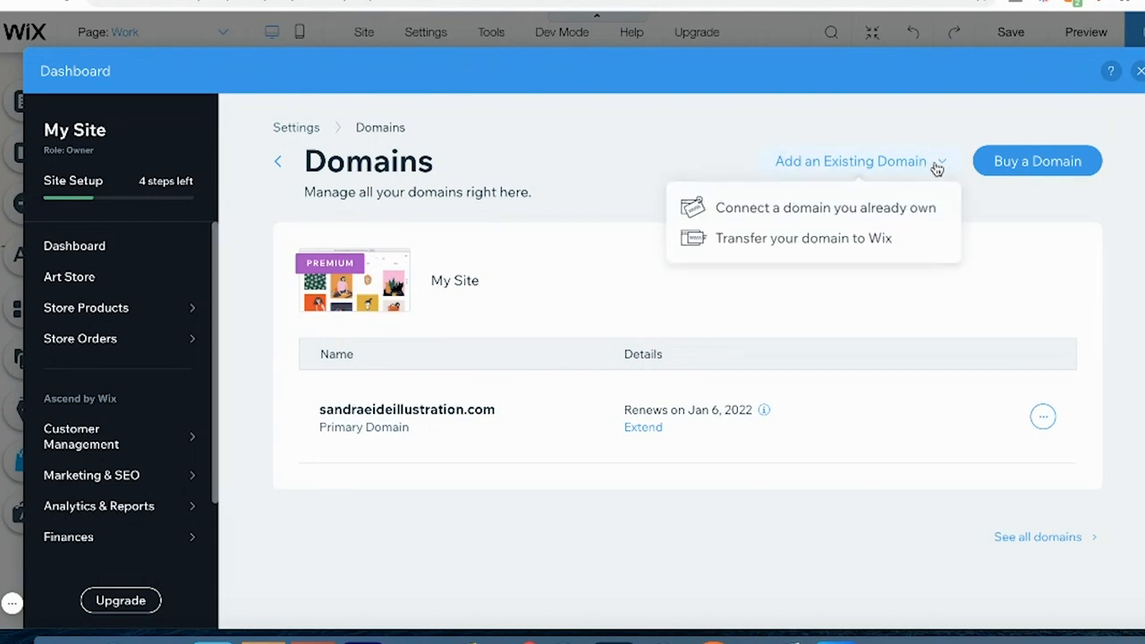
{"action": "mouse_move", "coordinate": [841, 219]}
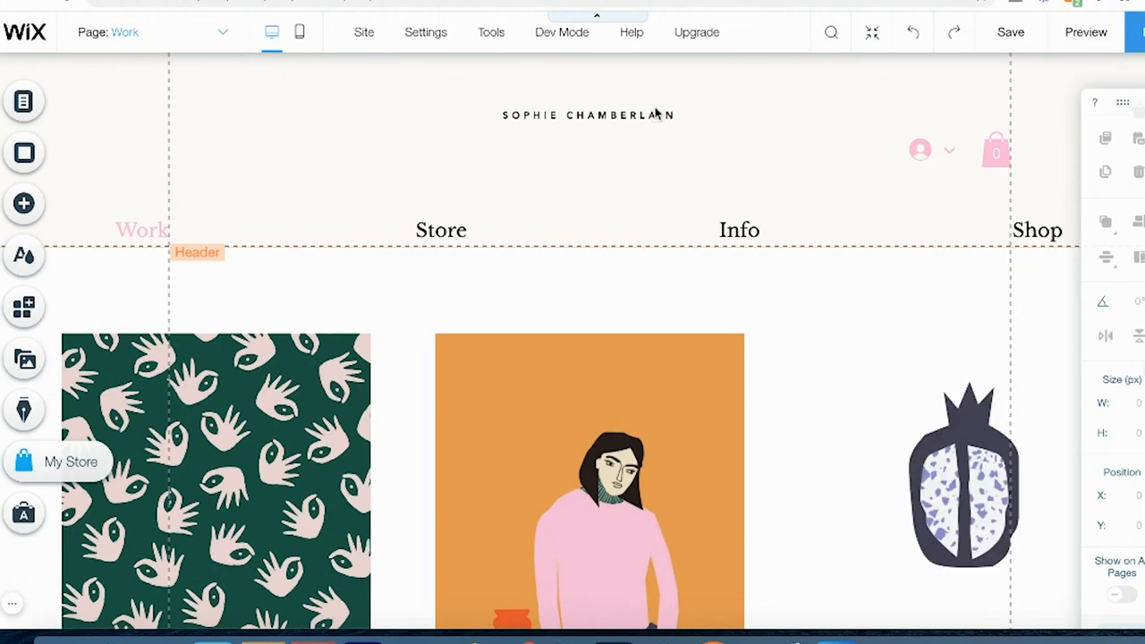
- Remove the header title text and select the dragon logo image in its place
{"action": "left_click", "coordinate": [588, 115]}
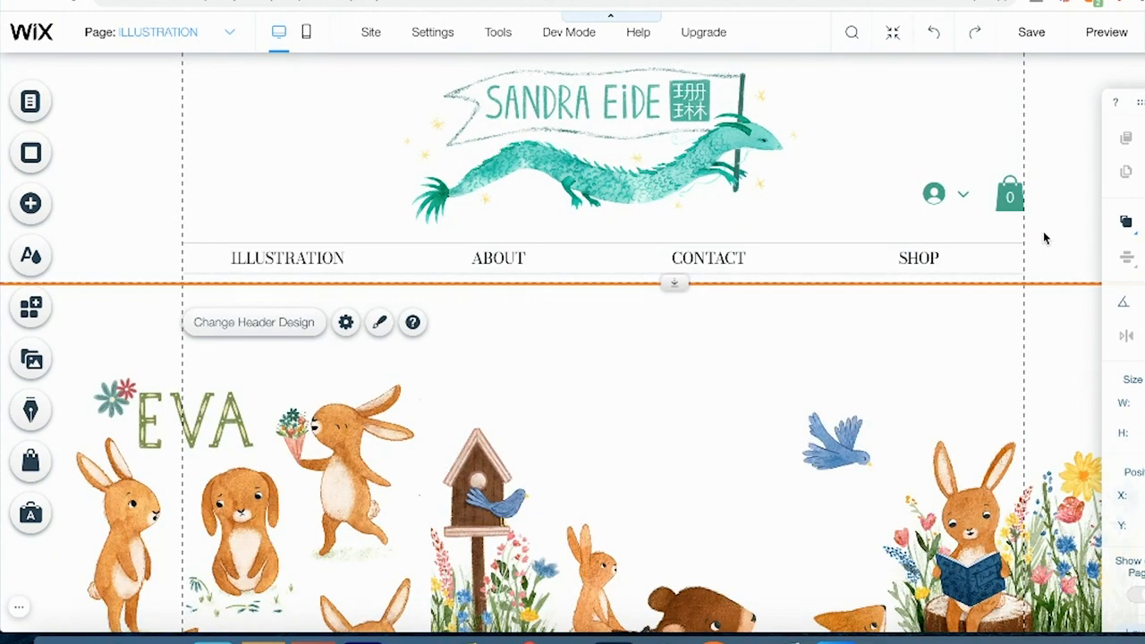
{"action": "left_click", "coordinate": [724, 175]}
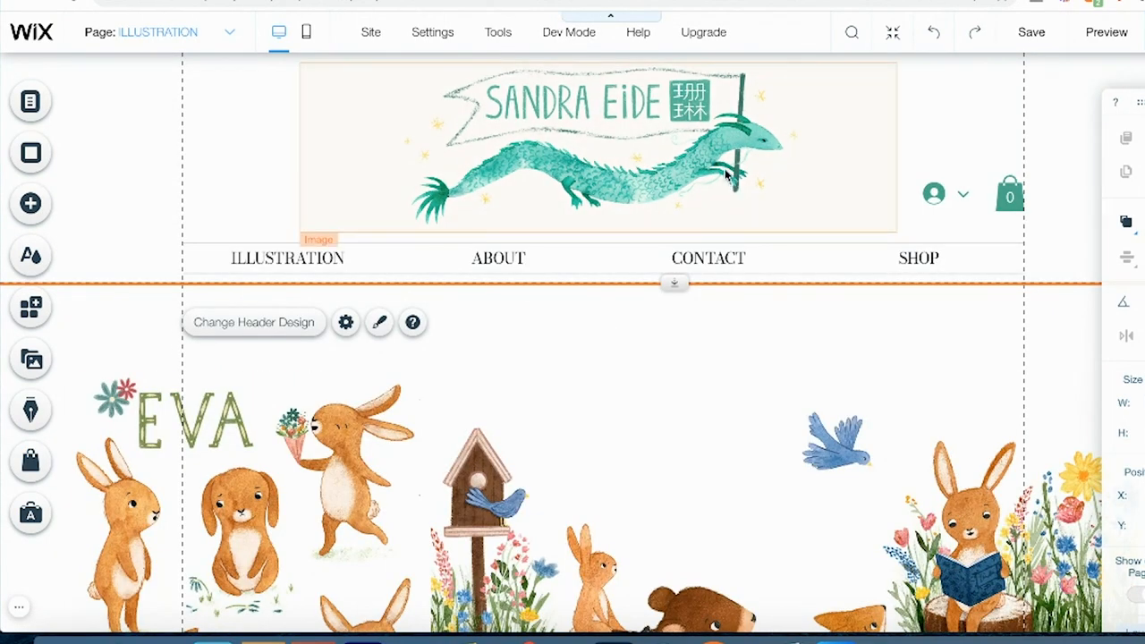
{"action": "mouse_move", "coordinate": [667, 156]}
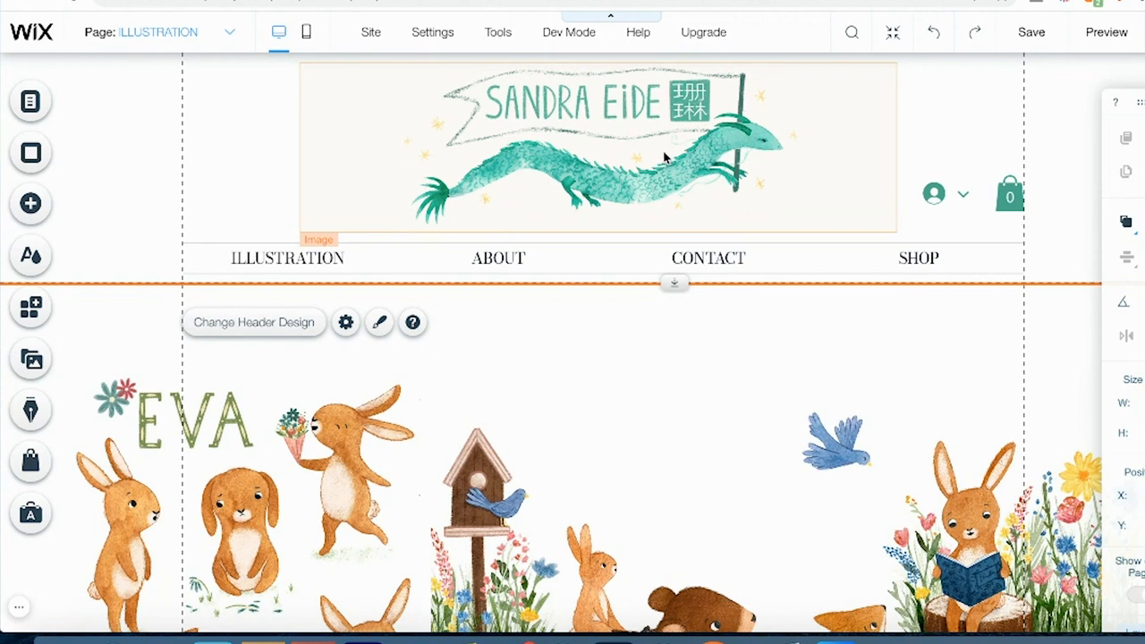
{"action": "mouse_move", "coordinate": [680, 128]}
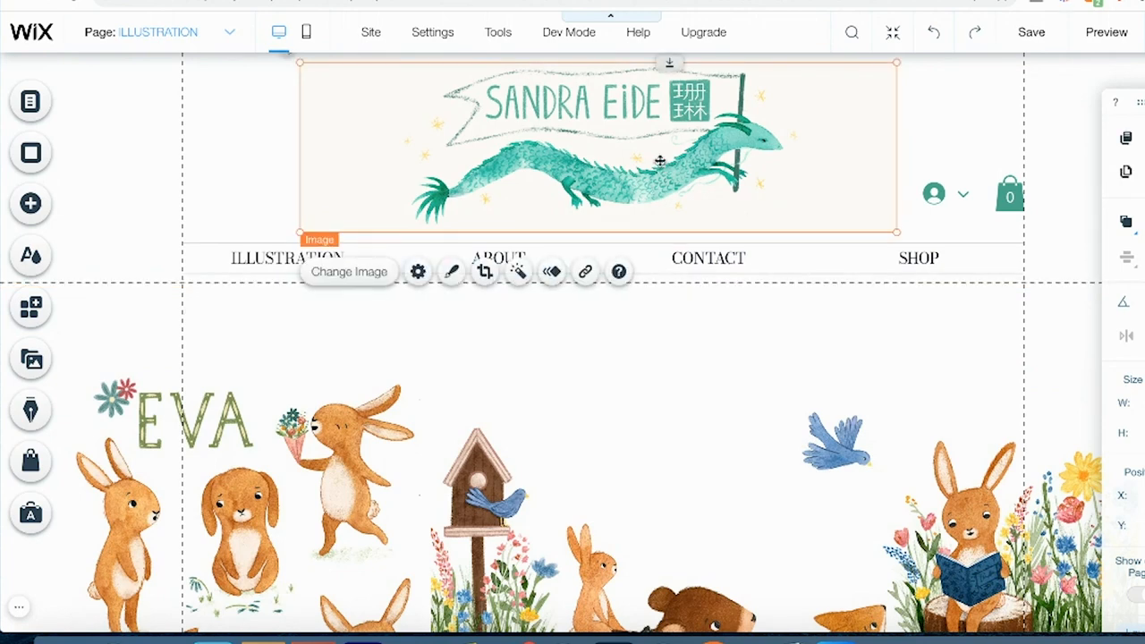
{"action": "mouse_move", "coordinate": [1029, 152]}
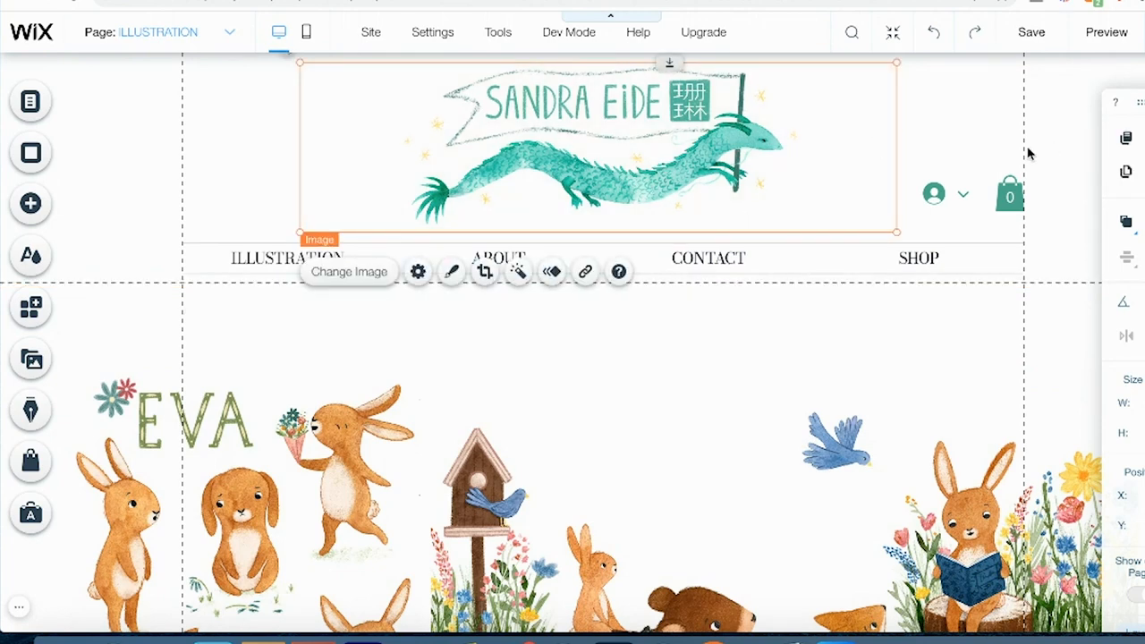
- Open Image Settings for the dragon logo in the header
{"action": "left_click", "coordinate": [417, 271]}
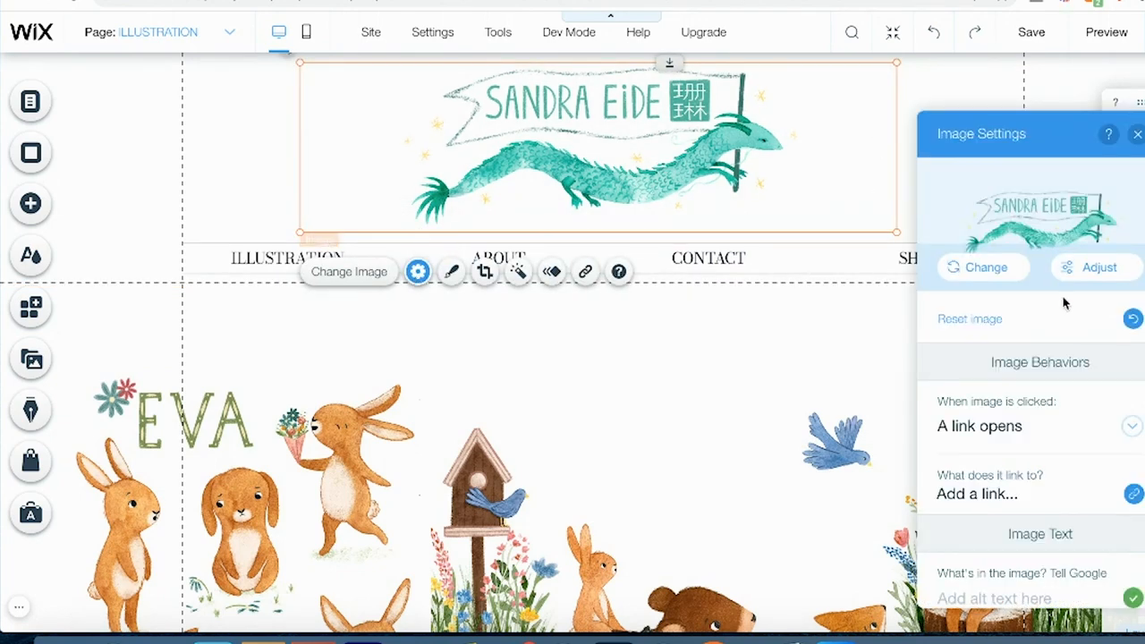
{"action": "left_click", "coordinate": [977, 494]}
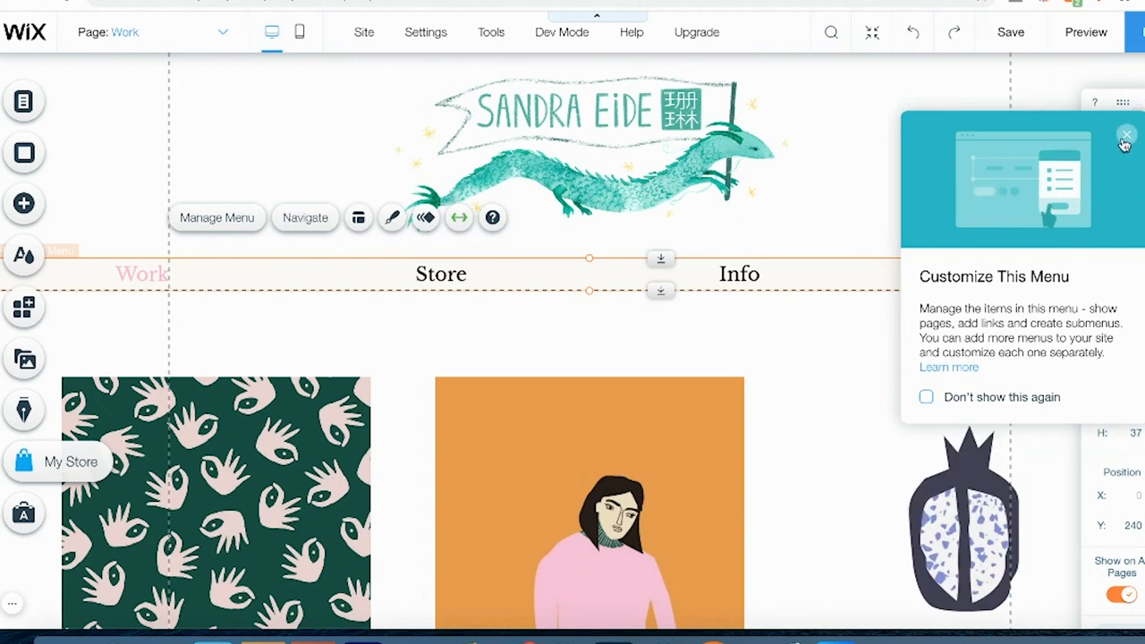
- Close the Customize This Menu tip and bring up Manage Menu for the header menu
{"action": "left_click", "coordinate": [1126, 135]}
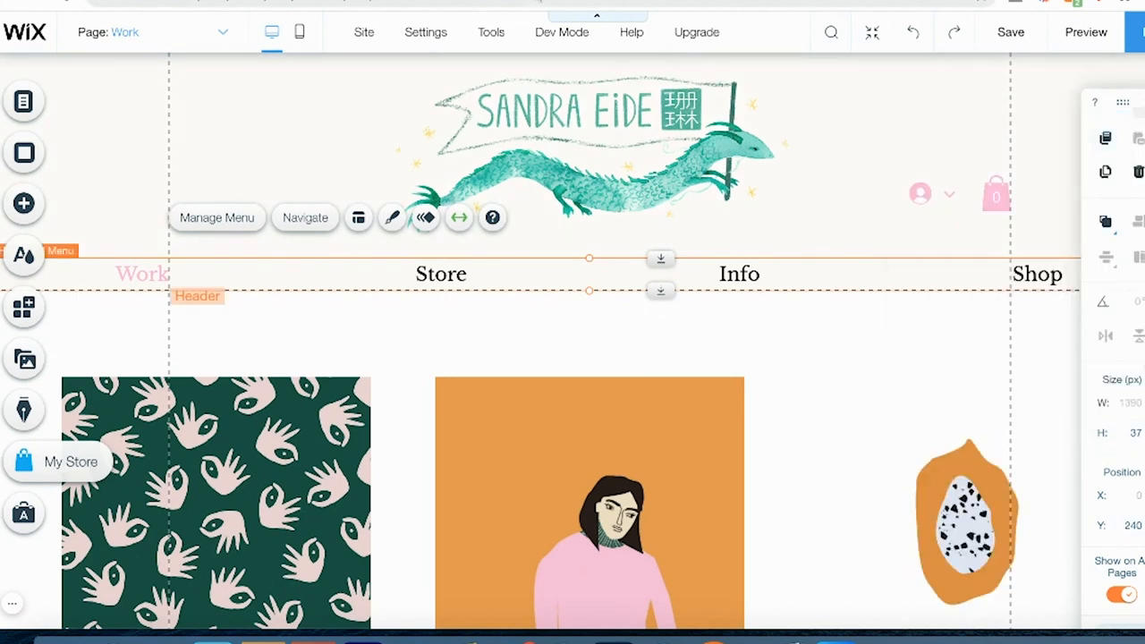
{"action": "left_click", "coordinate": [588, 143]}
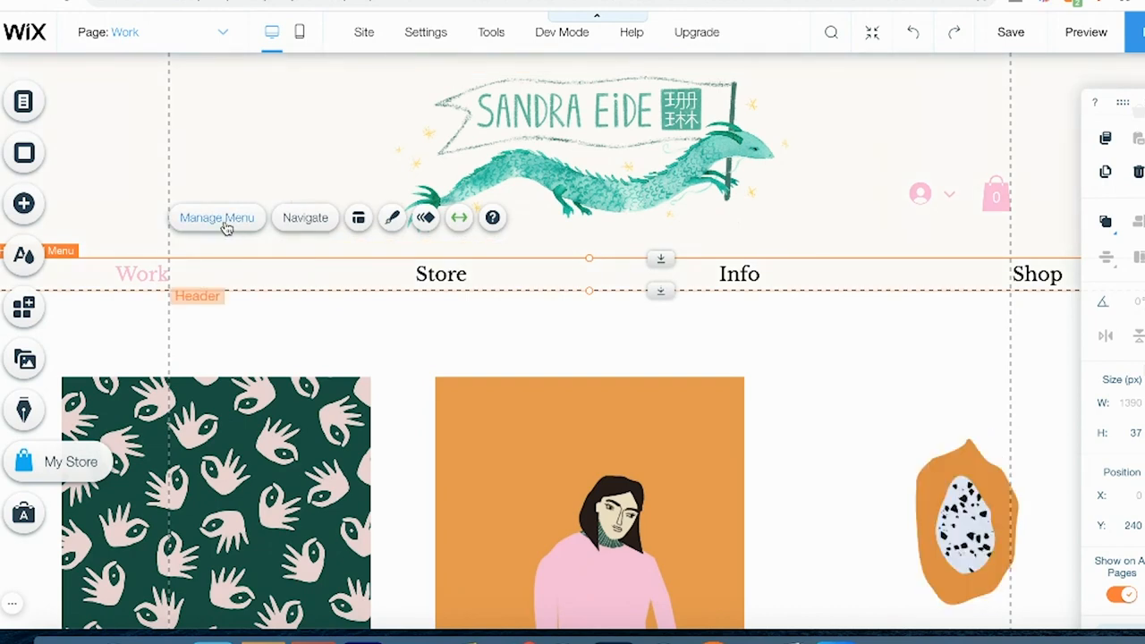
{"action": "left_click", "coordinate": [216, 218]}
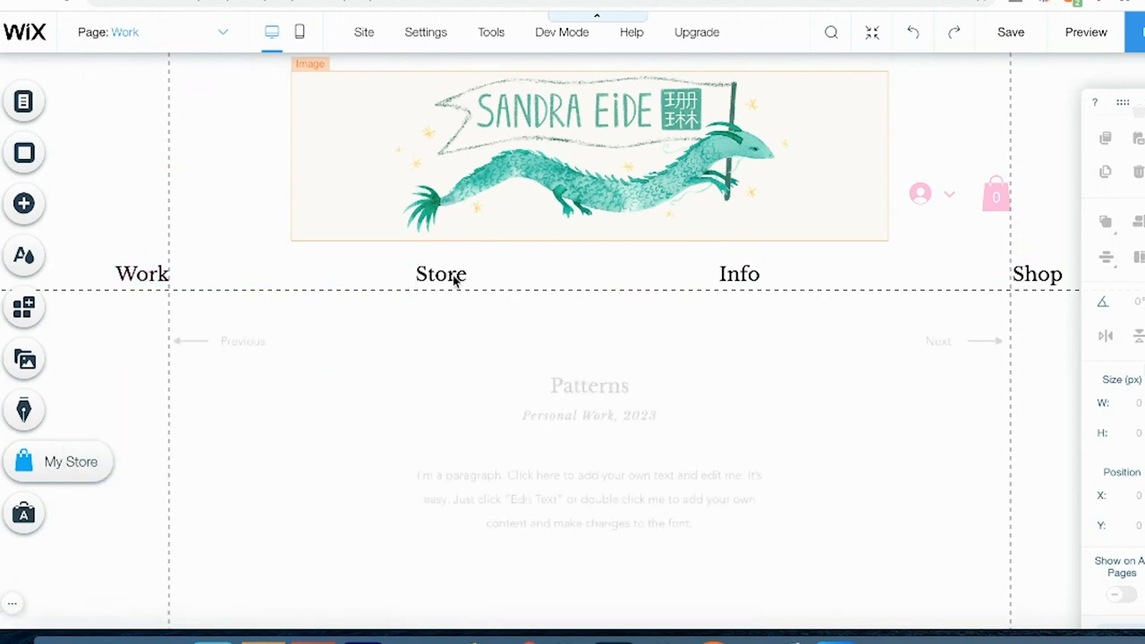
- Rename the Work page to ILLUSTRATION in the Pages panel
{"action": "left_click", "coordinate": [22, 101]}
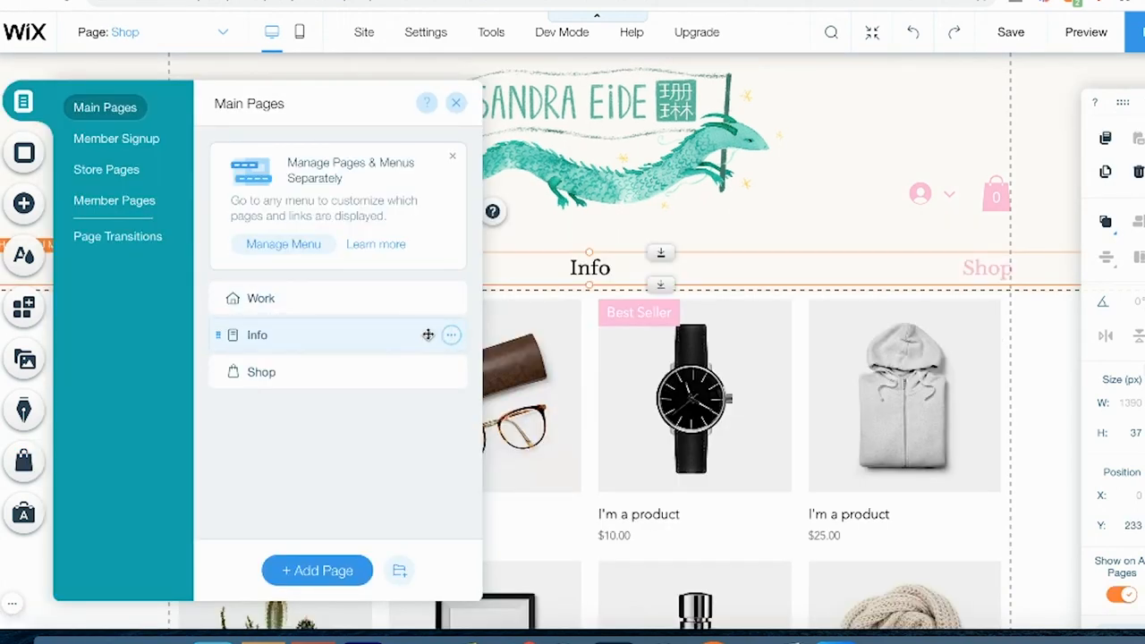
{"action": "left_click", "coordinate": [451, 298]}
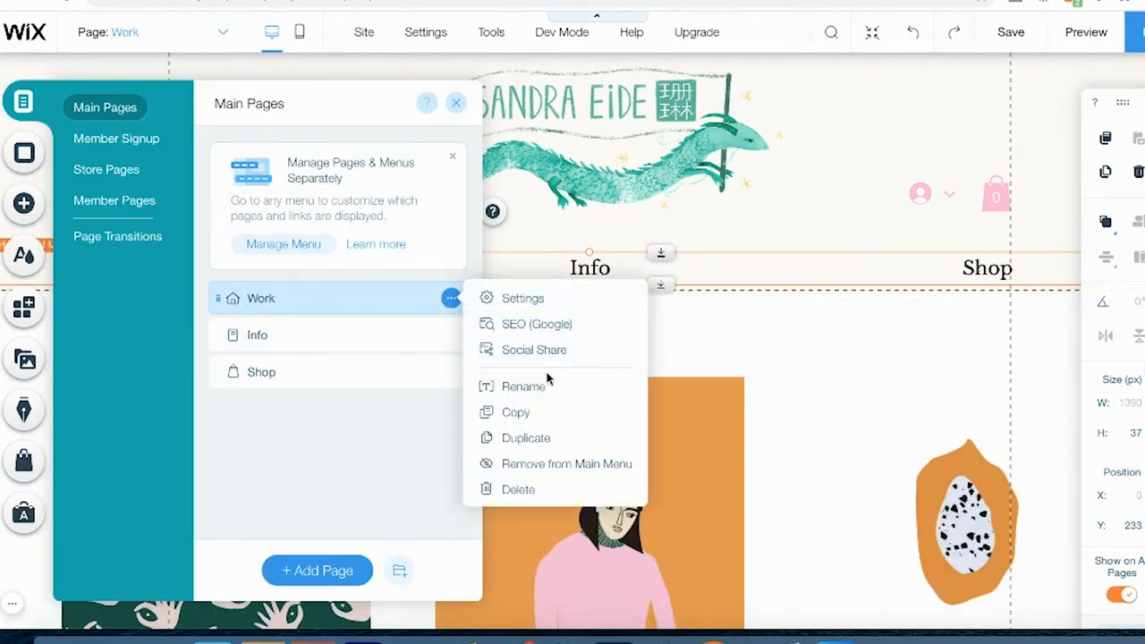
{"action": "mouse_move", "coordinate": [523, 387]}
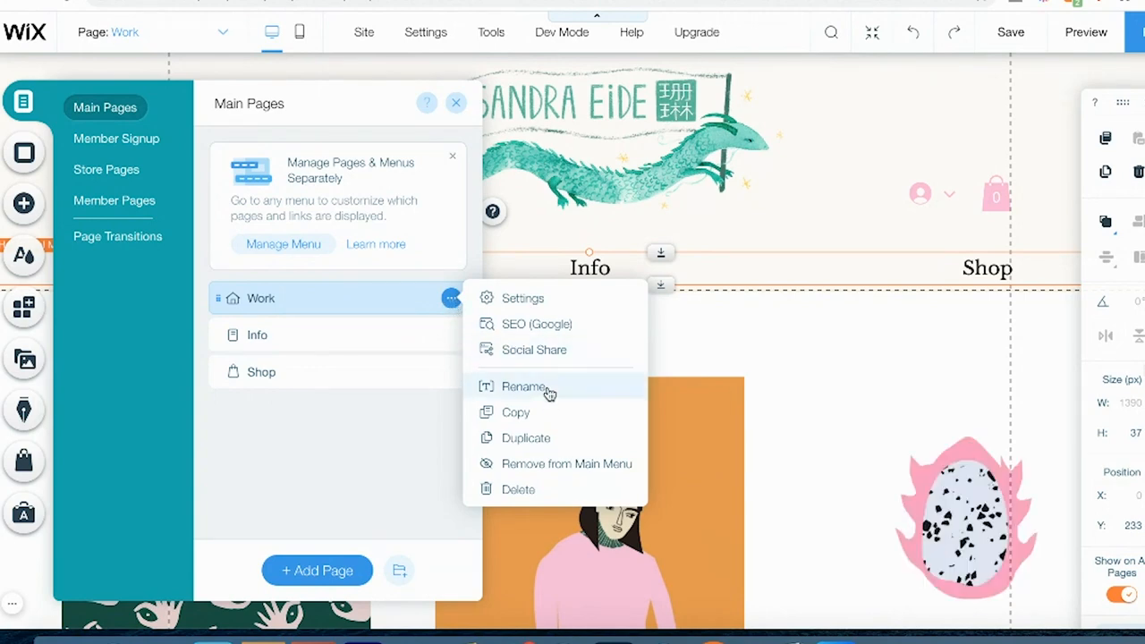
{"action": "left_click", "coordinate": [525, 387]}
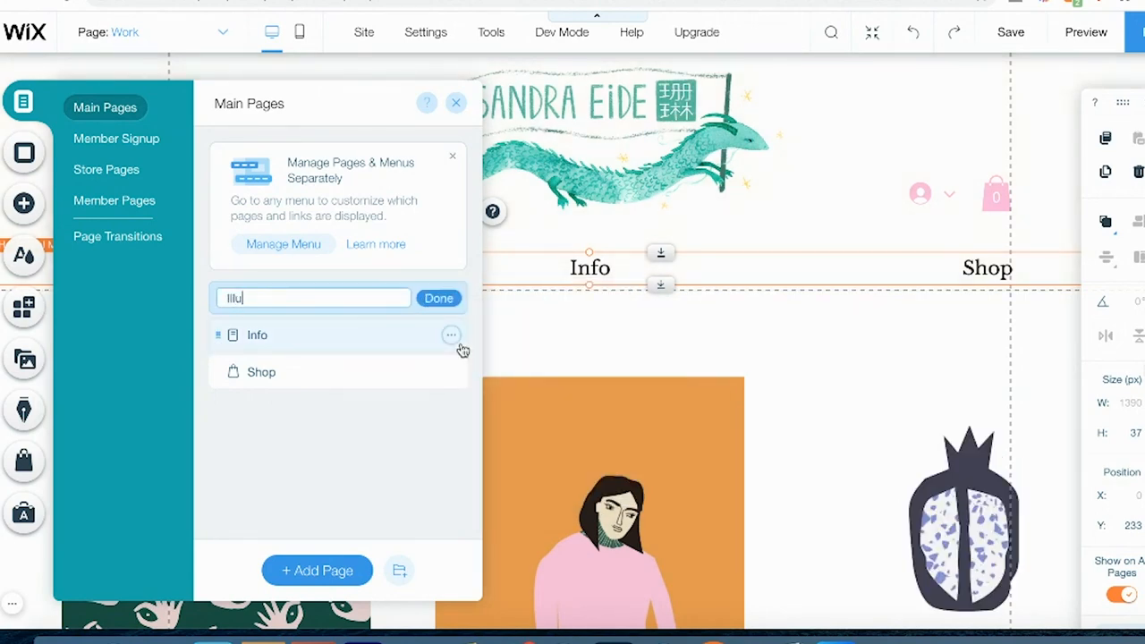
{"action": "type", "text": "ILLUST"}
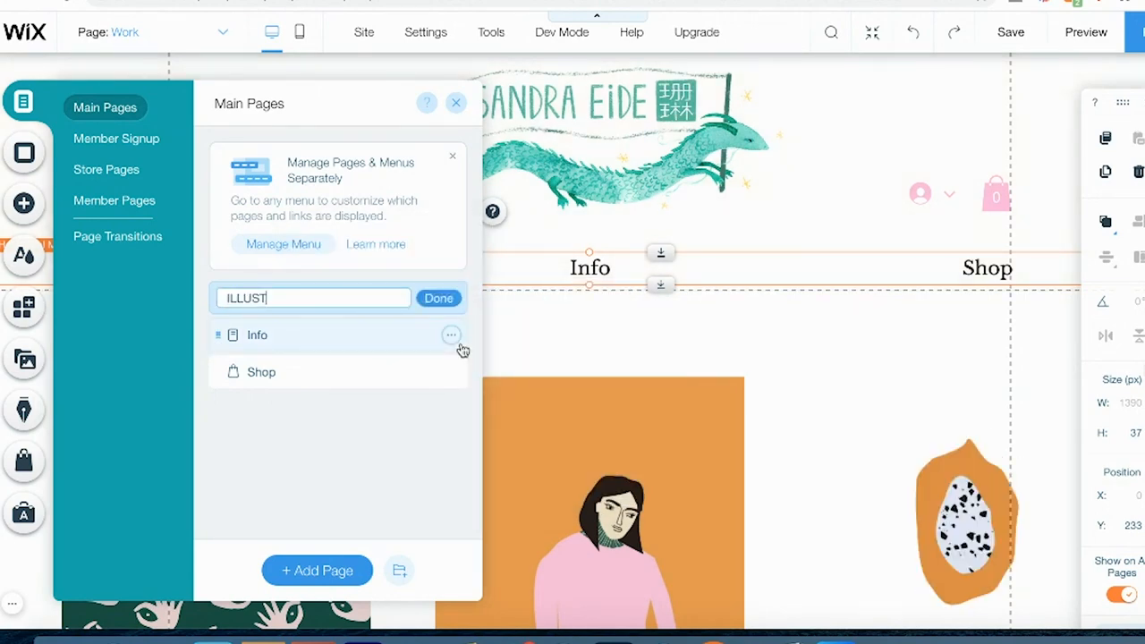
{"action": "left_click", "coordinate": [439, 298]}
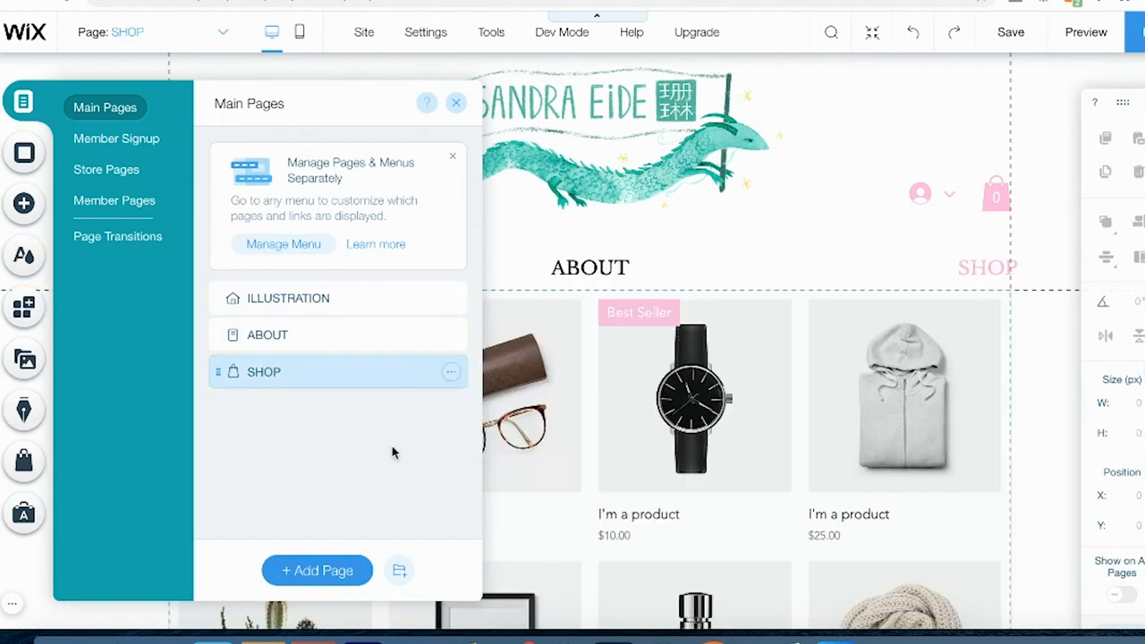
- Add a new page named CONTACT and place it between About and Shop
{"action": "left_click", "coordinate": [317, 571]}
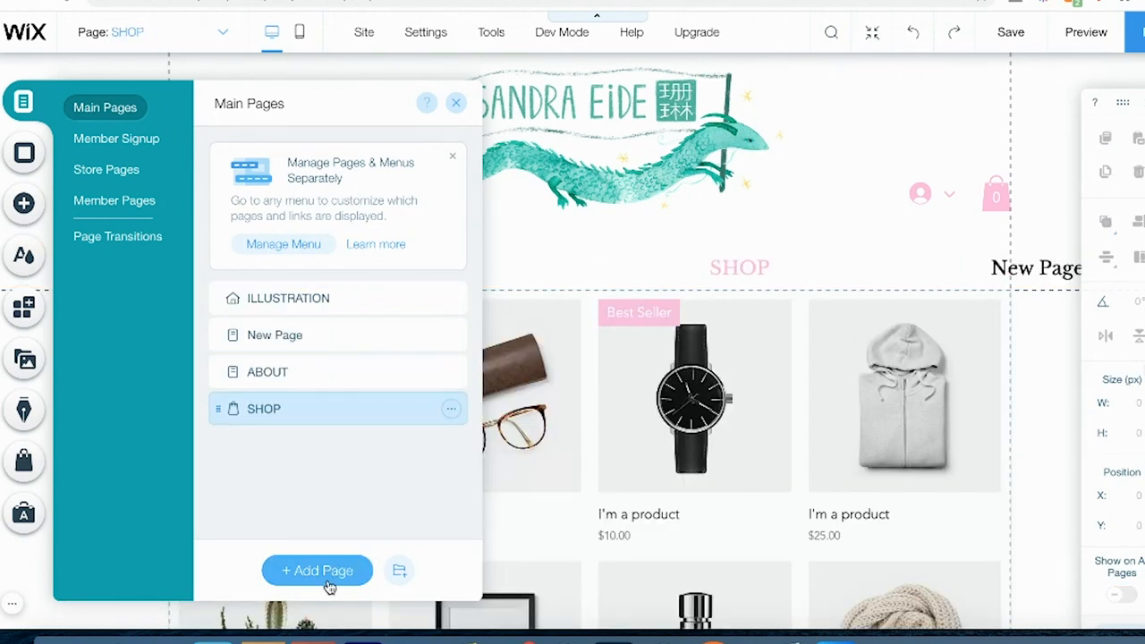
{"action": "double_click", "coordinate": [274, 335]}
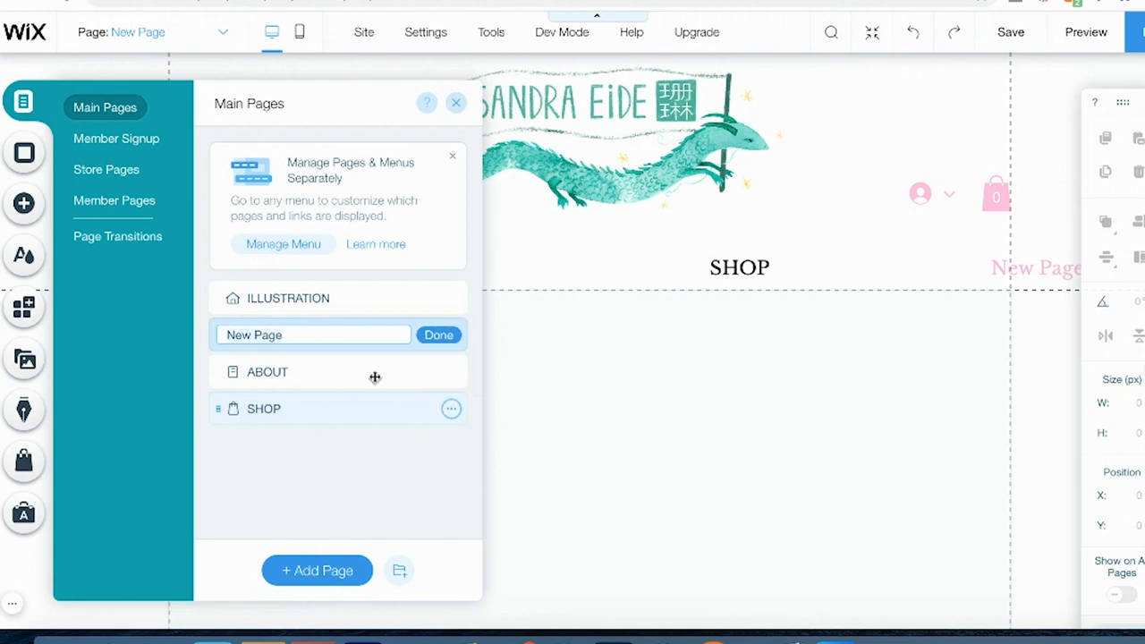
{"action": "type", "text": "CONTACT"}
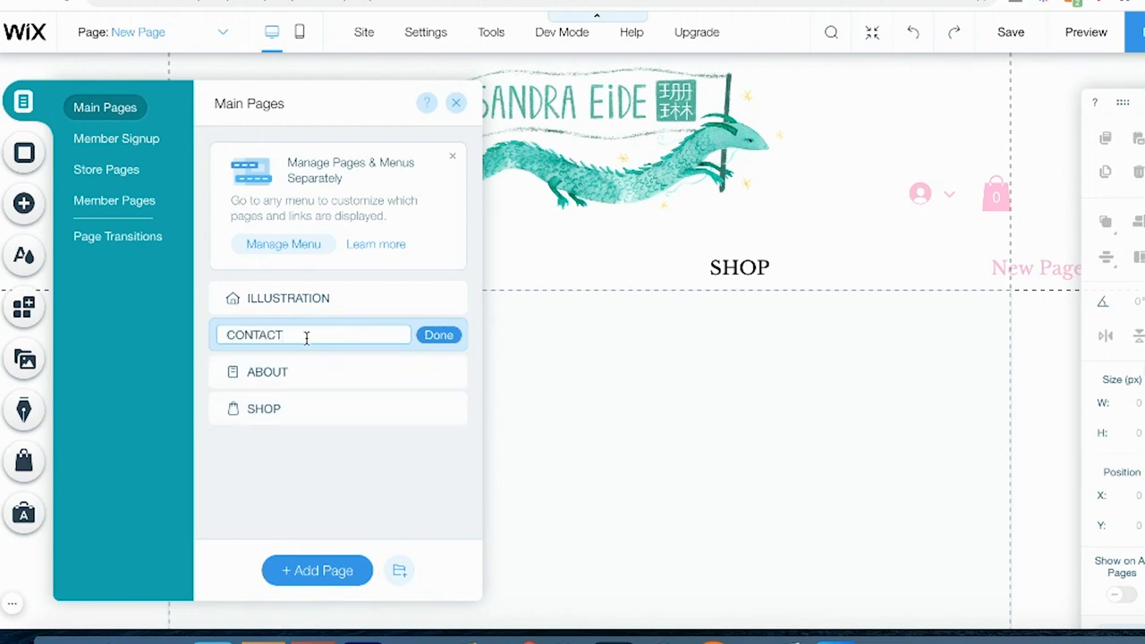
{"action": "left_click", "coordinate": [439, 335]}
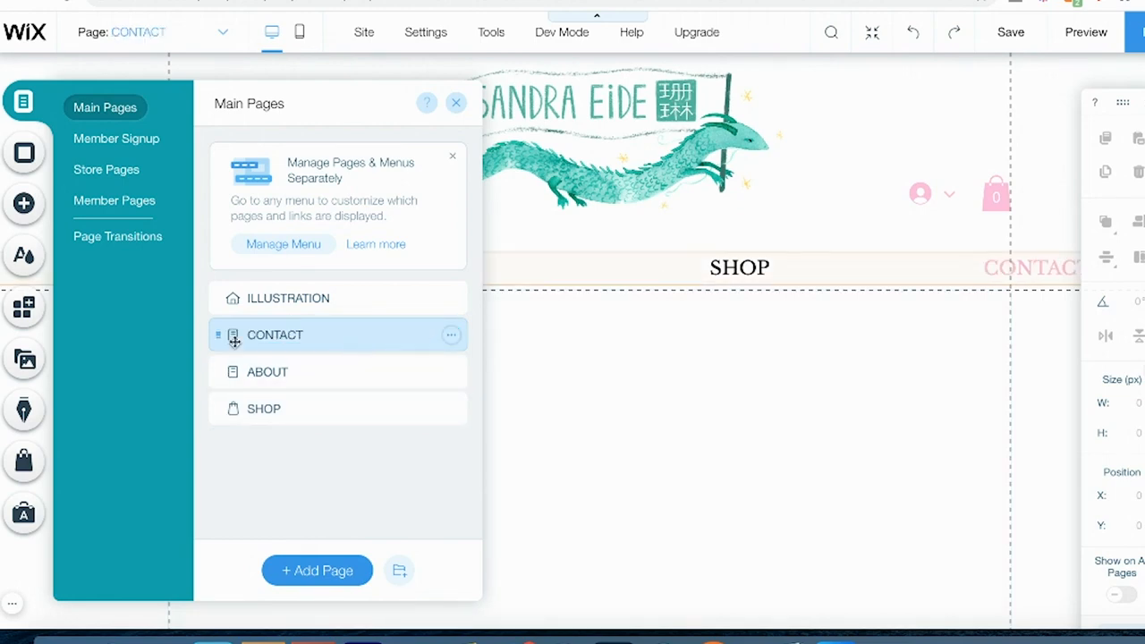
{"action": "left_click_drag", "start_coordinate": [275, 335], "coordinate": [275, 371]}
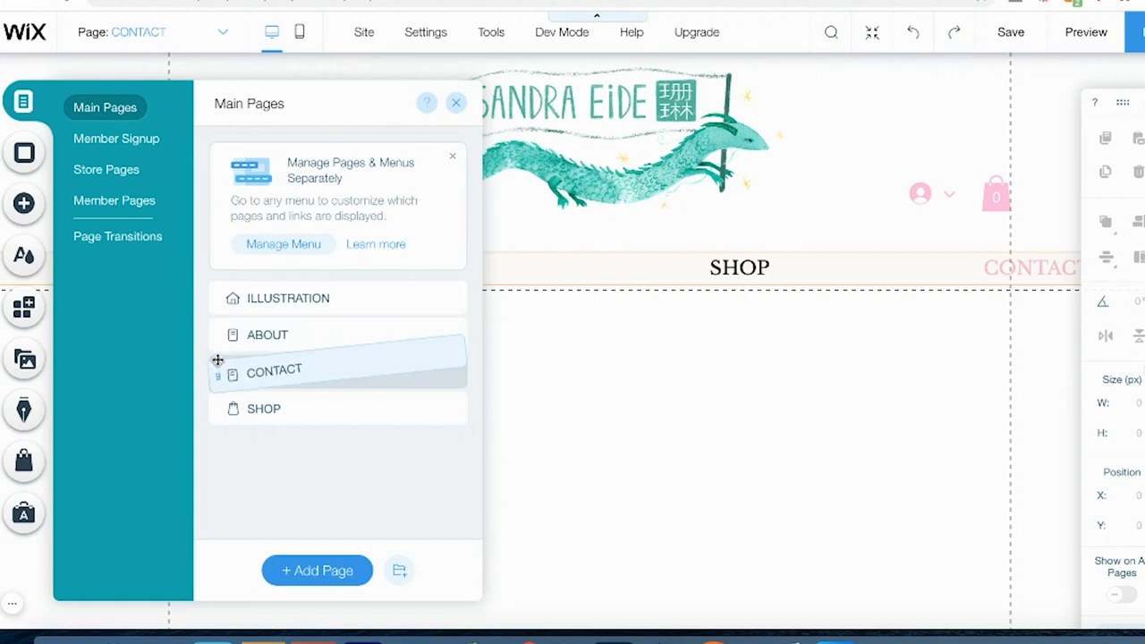
{"action": "left_click_drag", "start_coordinate": [274, 371], "coordinate": [274, 409]}
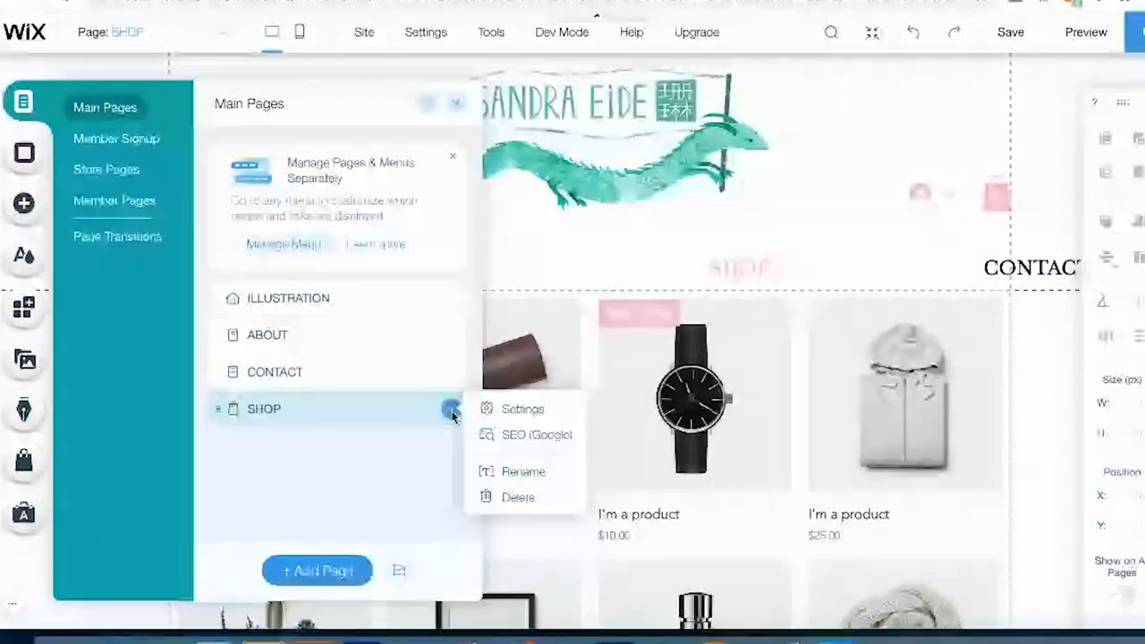
- Open the Shop page's settings to review Page Info, then close them
{"action": "left_click", "coordinate": [522, 409]}
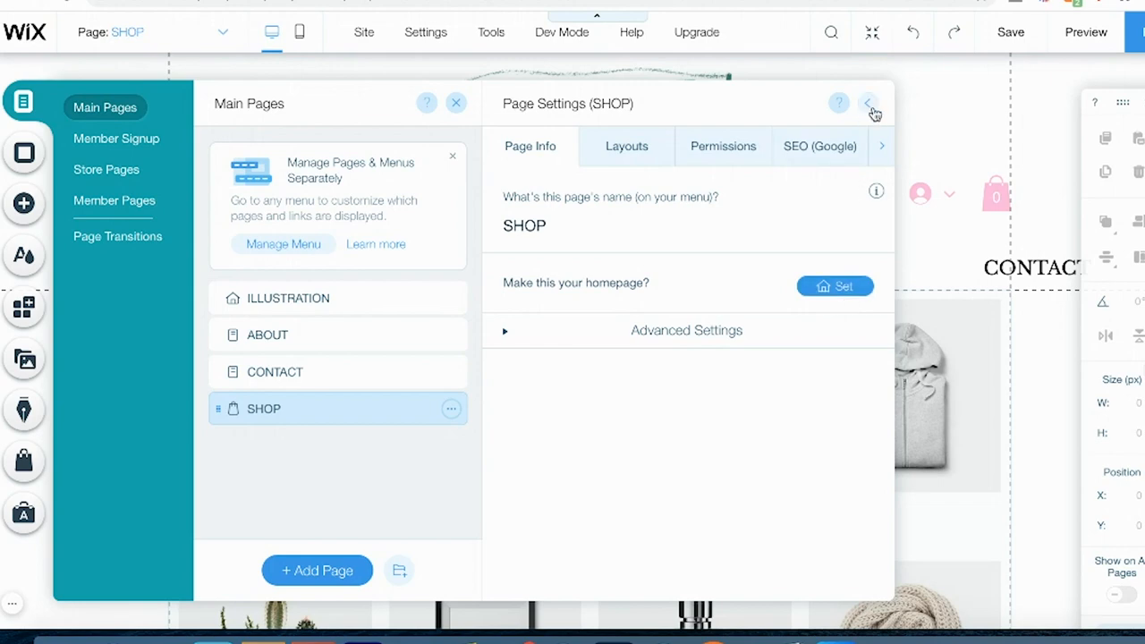
{"action": "left_click", "coordinate": [868, 105]}
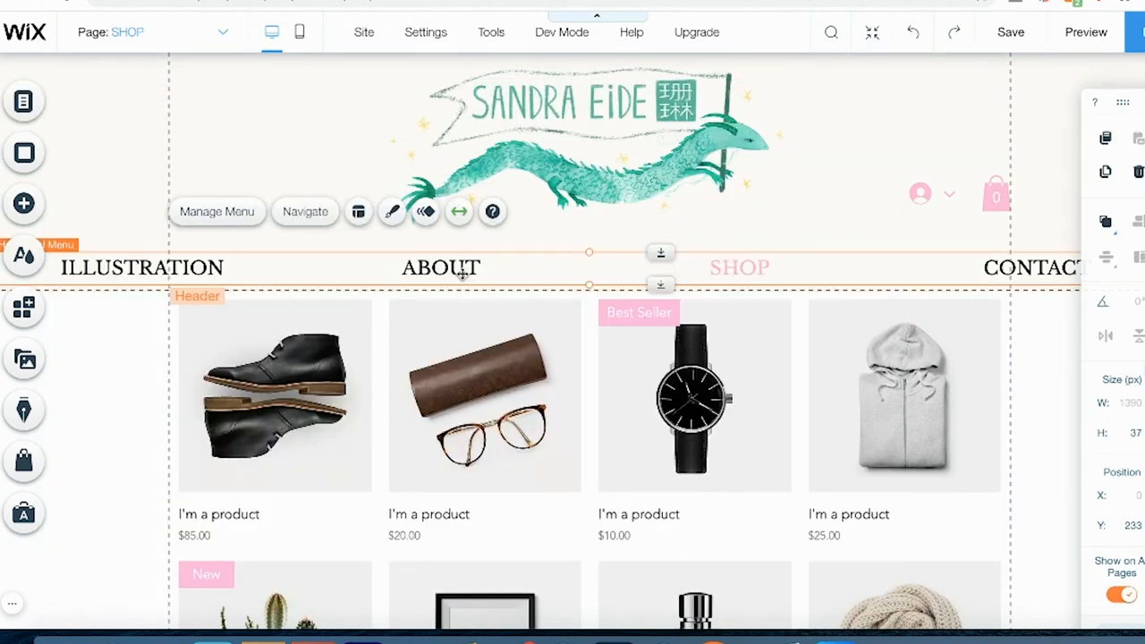
{"action": "mouse_move", "coordinate": [358, 212]}
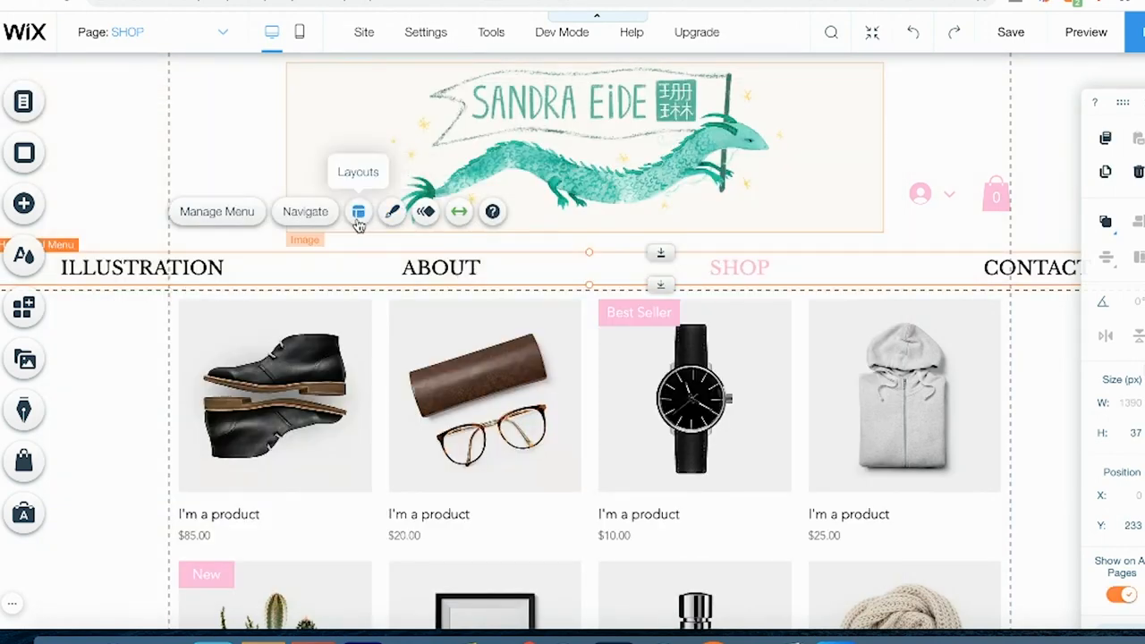
{"action": "mouse_move", "coordinate": [391, 212]}
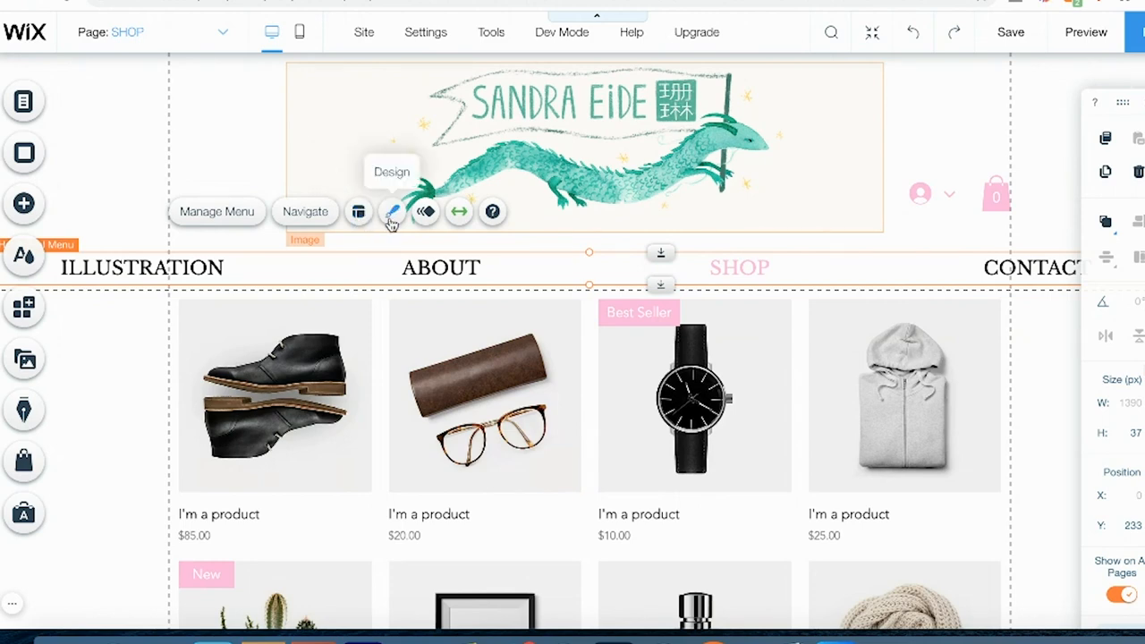
- Adjust the navigation menu's layout so Illustration, About, Contact and Shop sit evenly spaced
{"action": "left_click", "coordinate": [358, 212]}
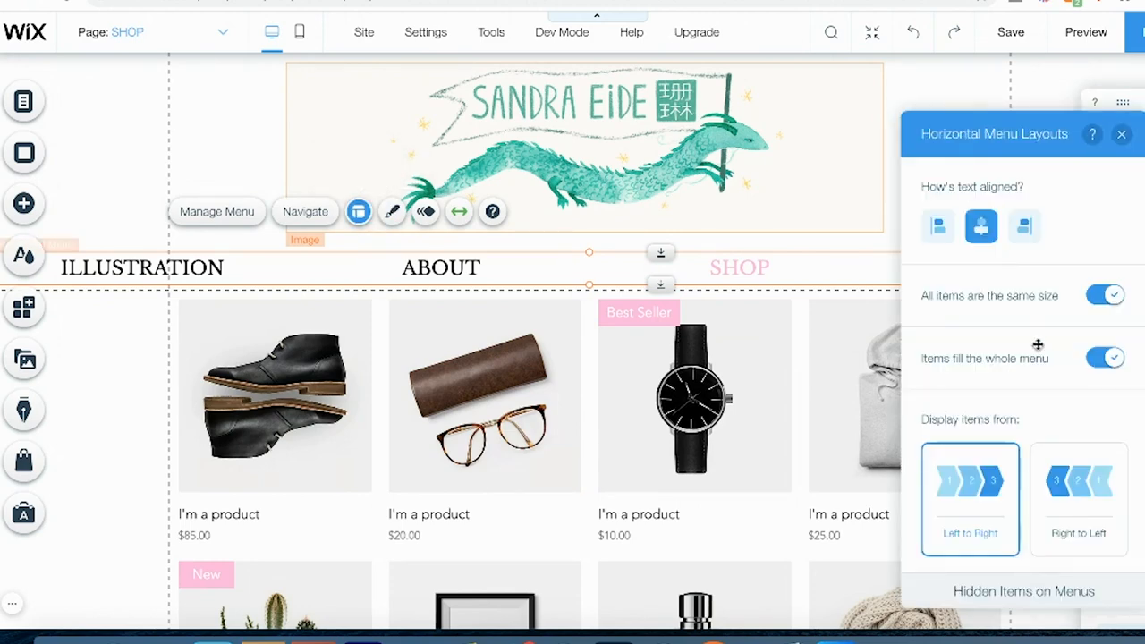
{"action": "left_click", "coordinate": [141, 266]}
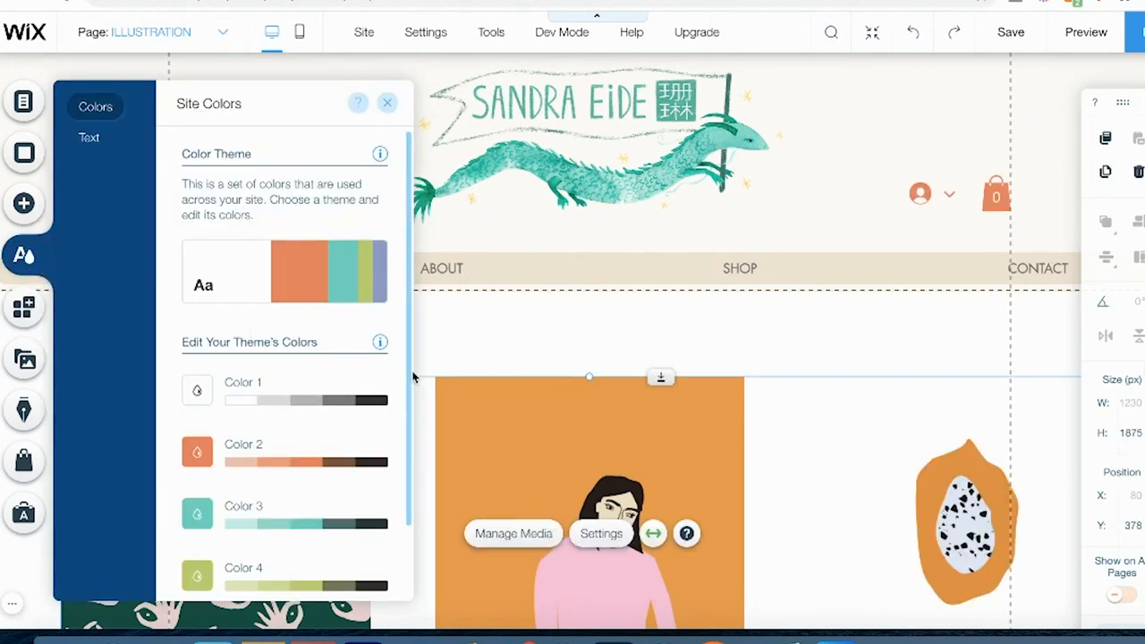
{"action": "scroll", "scroll_direction": "down", "scroll_amount": 3}
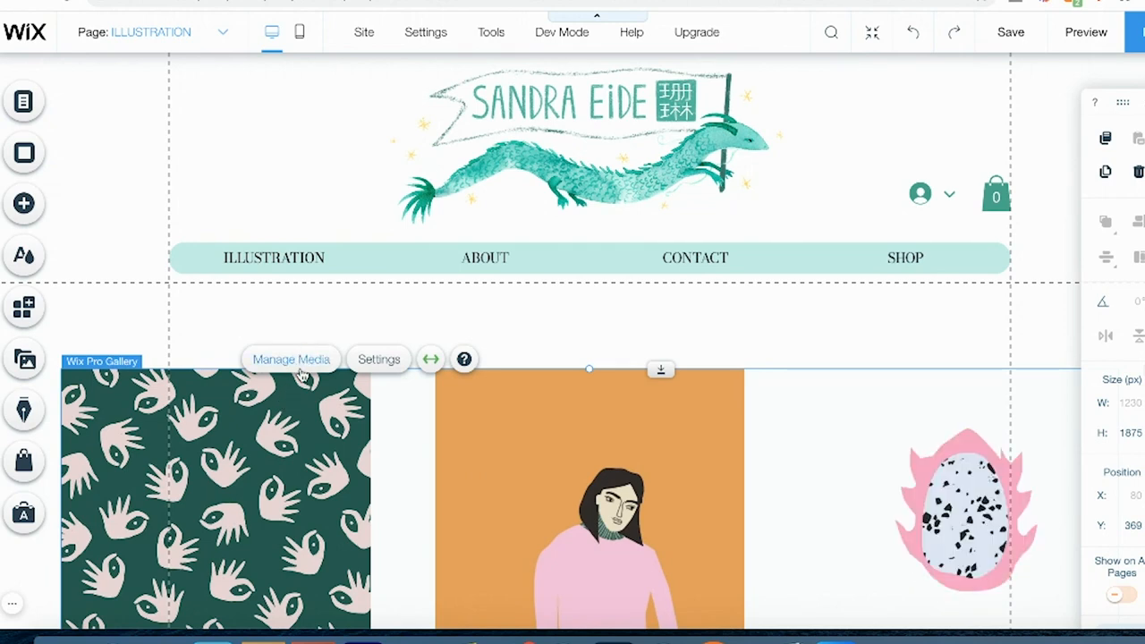
- Open the Pro Gallery's media manager and add the artist's illustrations
{"action": "left_click", "coordinate": [291, 359]}
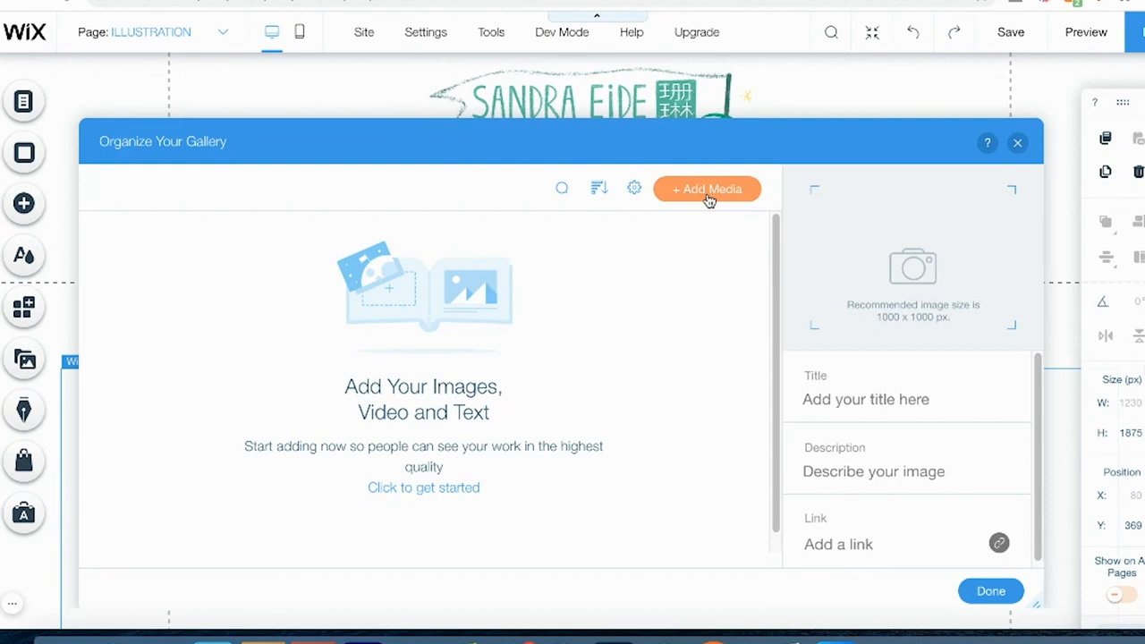
{"action": "left_click", "coordinate": [706, 189]}
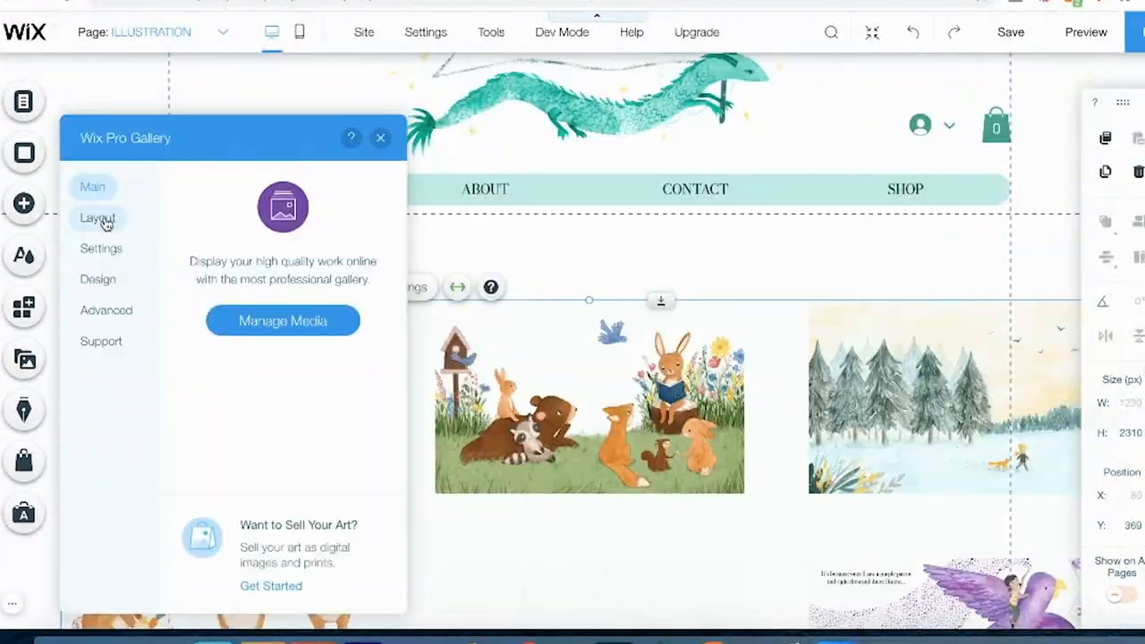
- Set gallery thumbnail size to 40 and spacing to 39, then preview the page
{"action": "left_click", "coordinate": [98, 218]}
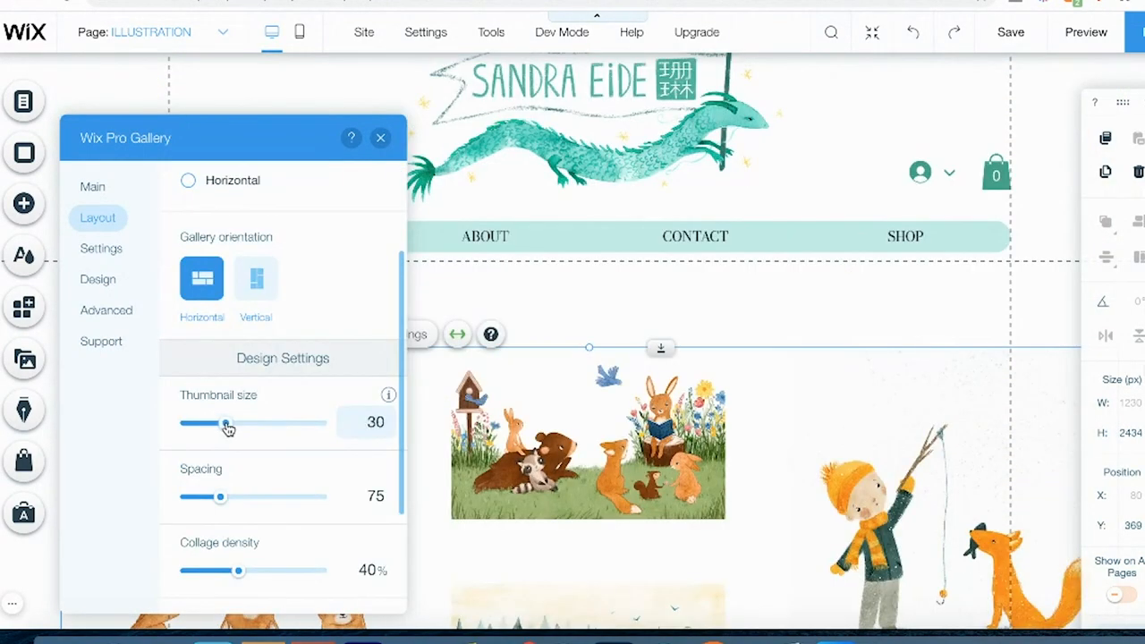
{"action": "left_click_drag", "start_coordinate": [227, 422], "coordinate": [238, 422]}
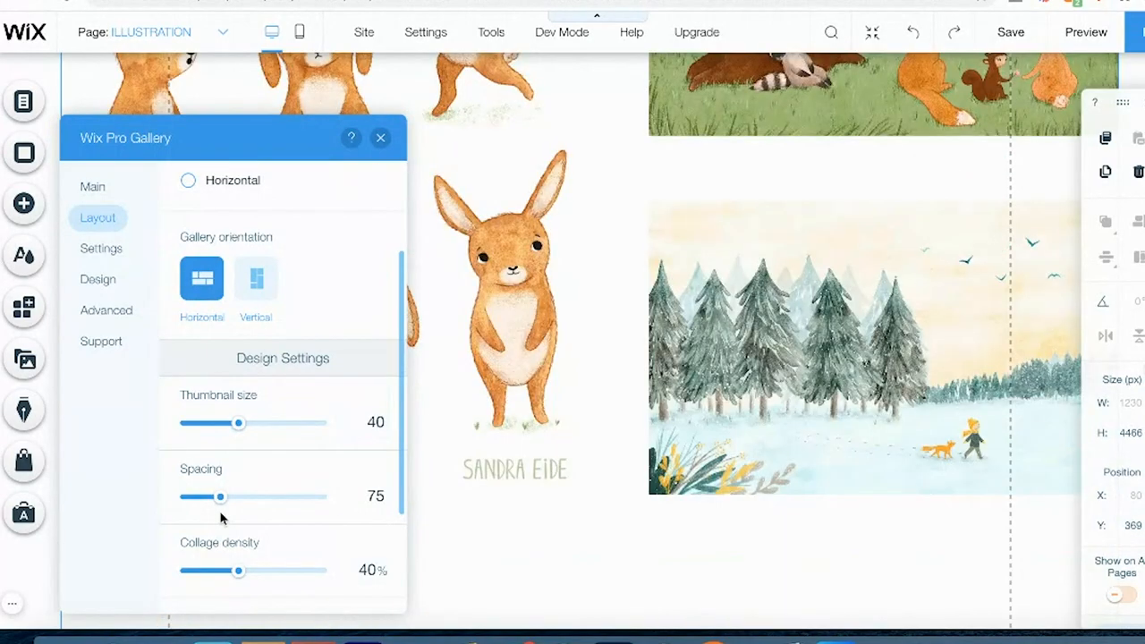
{"action": "left_click_drag", "start_coordinate": [221, 497], "coordinate": [203, 497]}
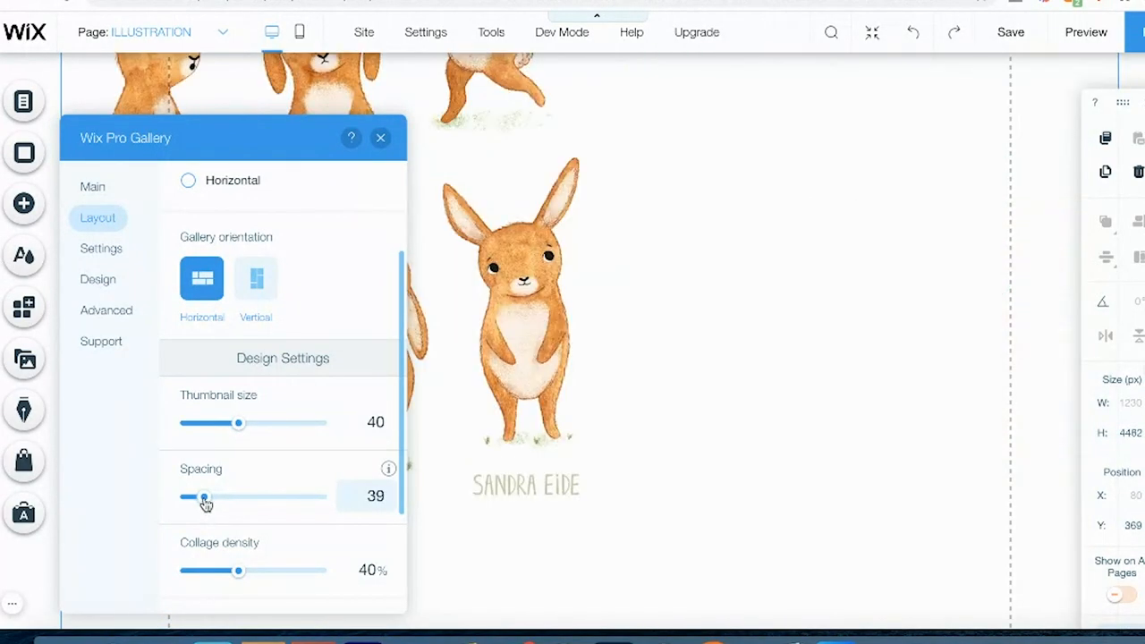
{"action": "left_click", "coordinate": [1086, 32]}
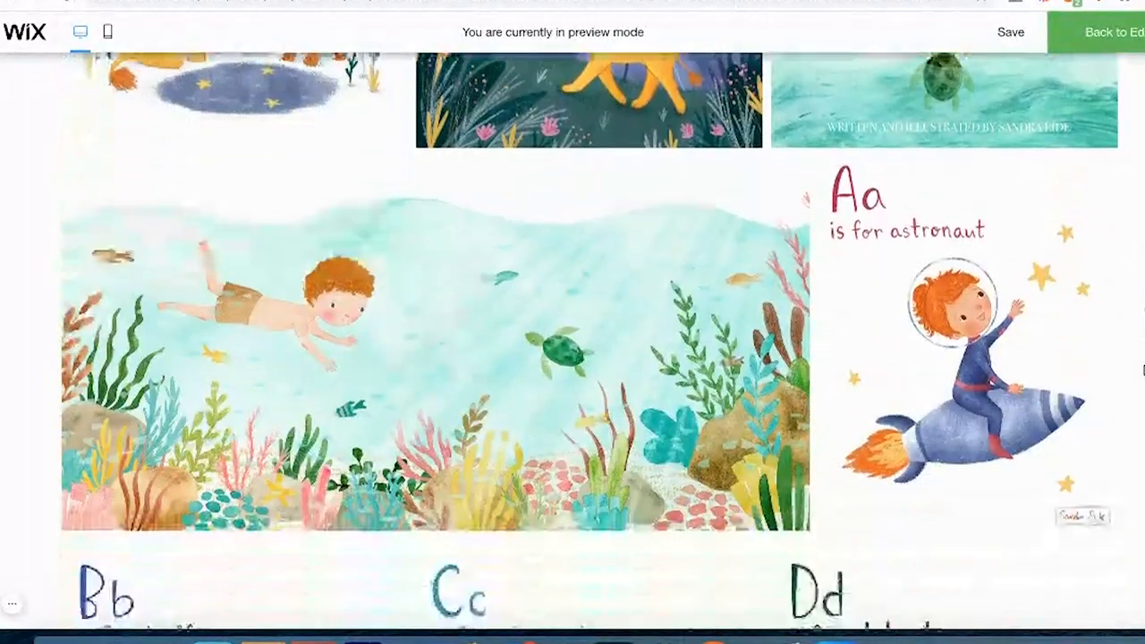
- Leave the site preview and return to the Editor on the Illustration page
{"action": "left_click", "coordinate": [1109, 32]}
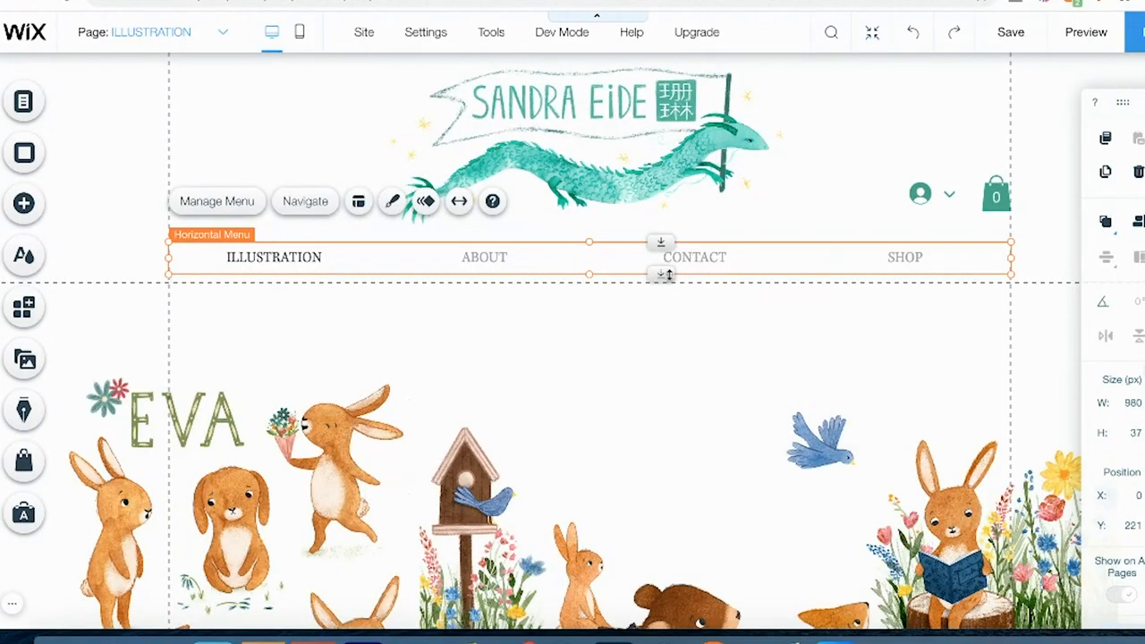
{"action": "mouse_move", "coordinate": [729, 265]}
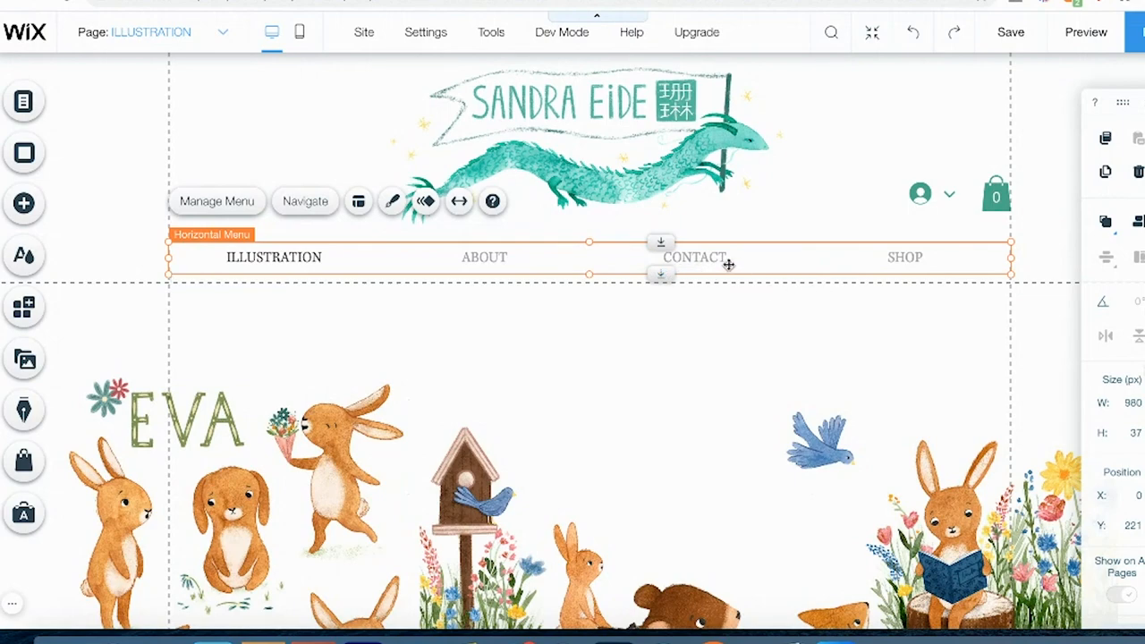
{"action": "mouse_move", "coordinate": [391, 201]}
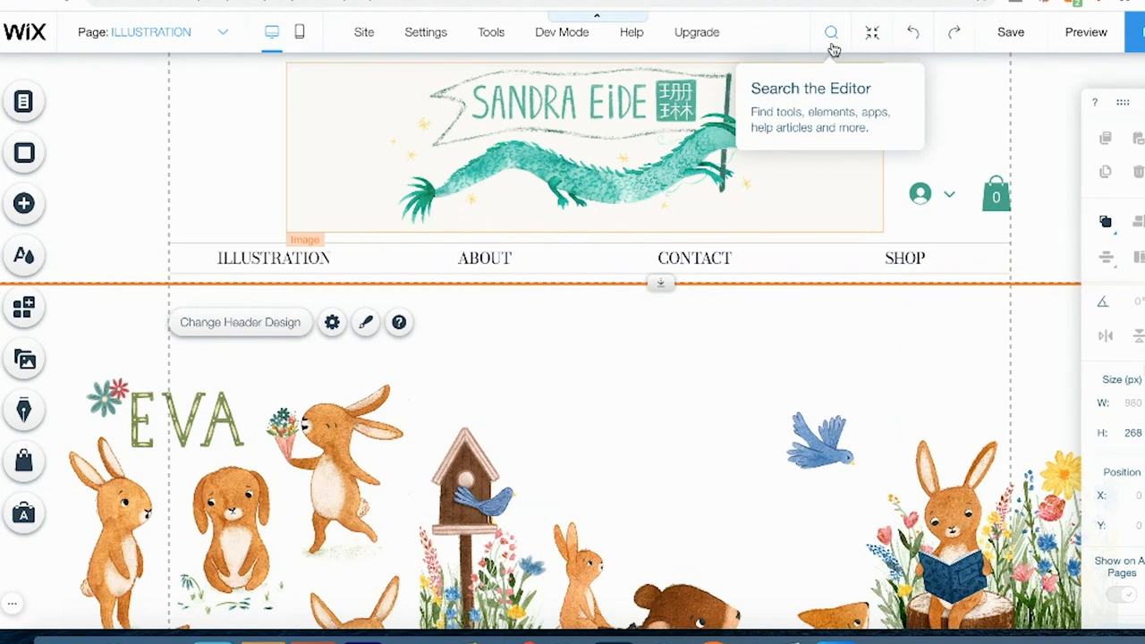
- Search the Editor for 'favicon' and start replacing the site's favicon image
{"action": "type", "text": "favico"}
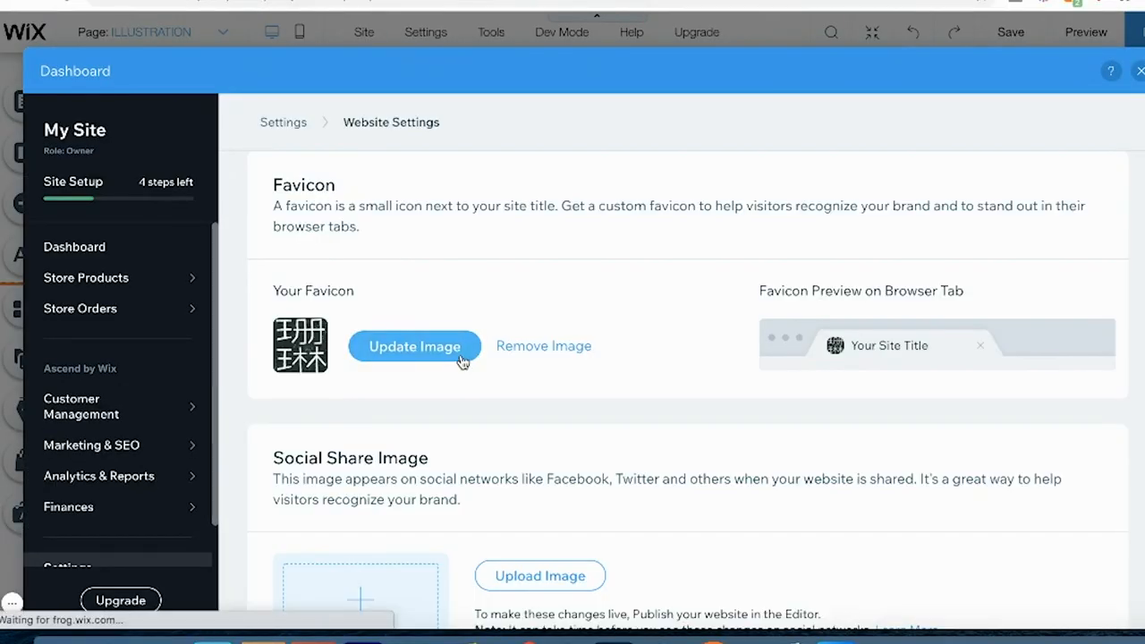
{"action": "left_click", "coordinate": [413, 346]}
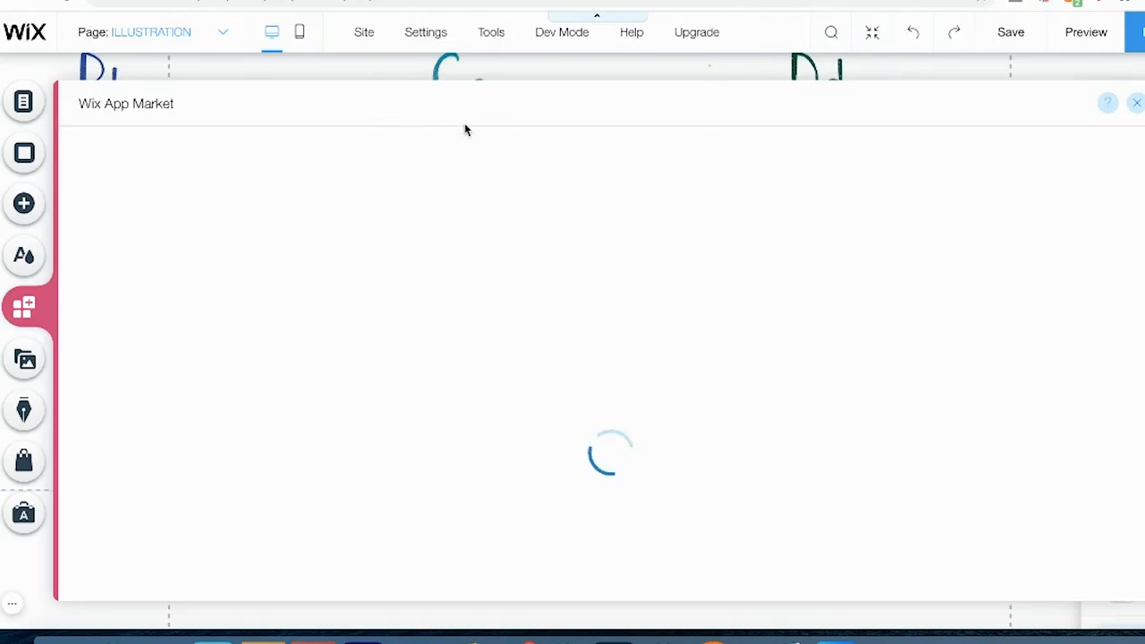
- Add an authorized Instagram Feed app from the App Market, displayed as a slider
{"action": "left_click", "coordinate": [157, 153]}
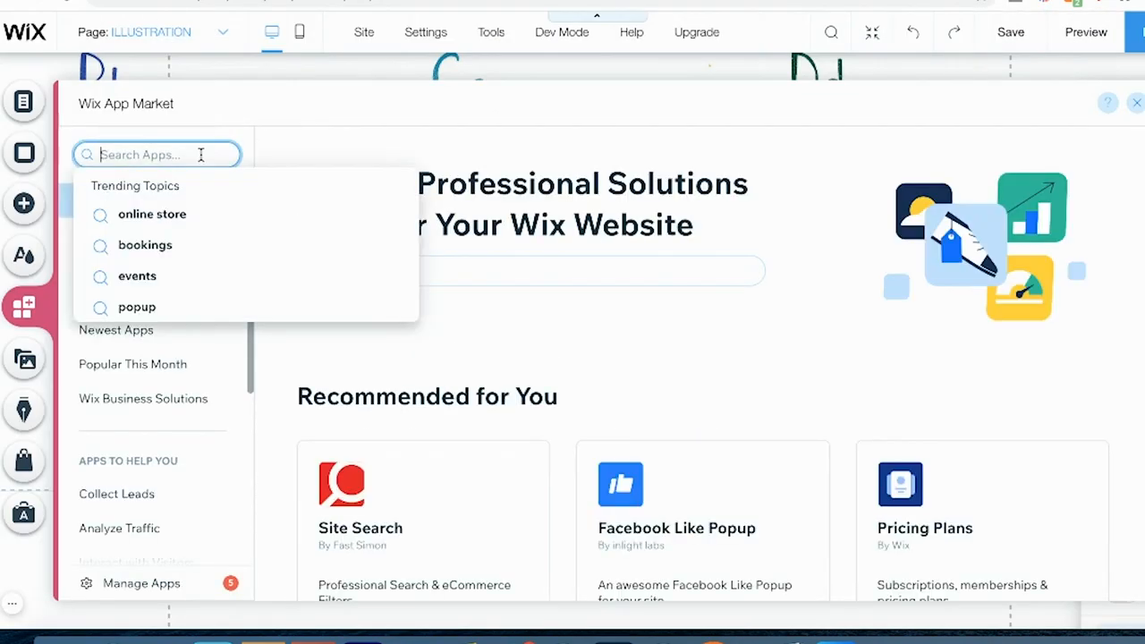
{"action": "type", "text": "instagram"}
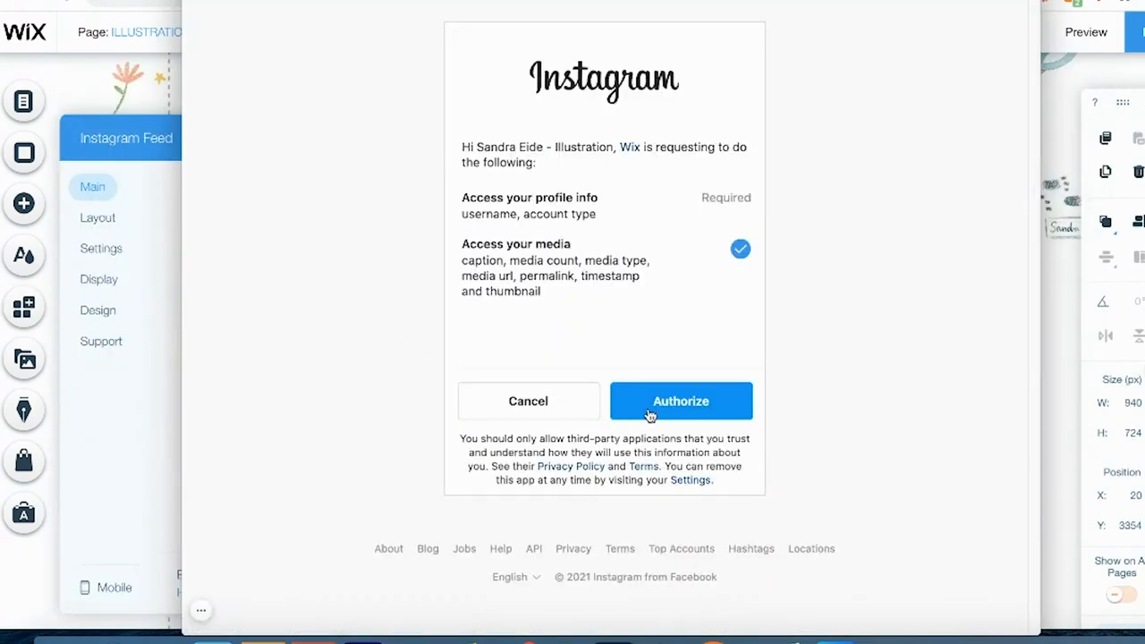
{"action": "left_click", "coordinate": [680, 401]}
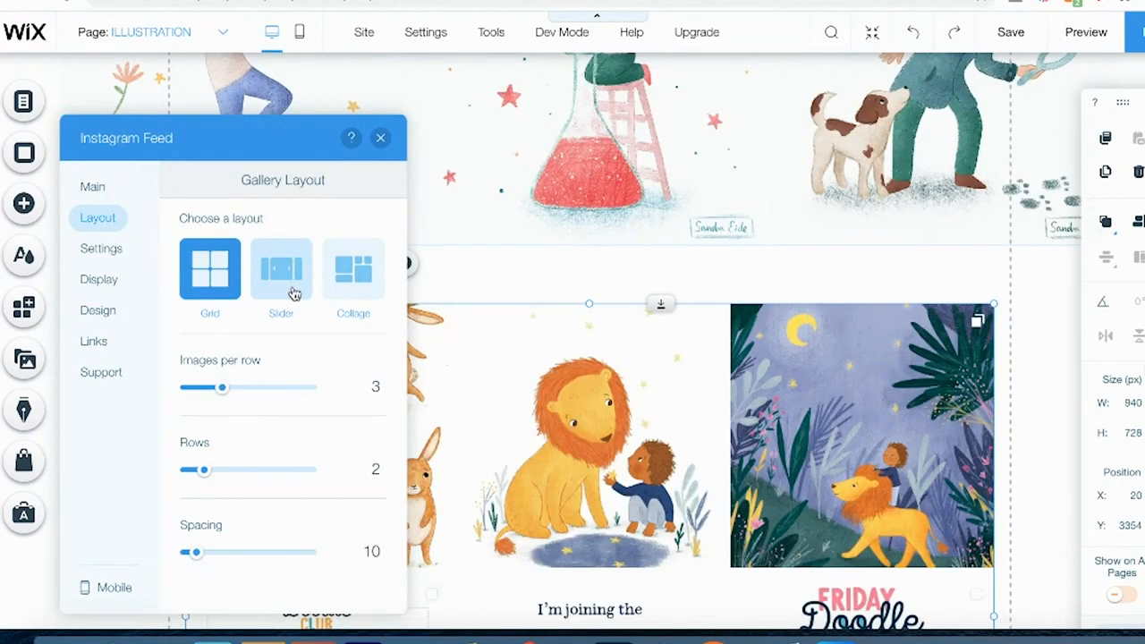
{"action": "left_click", "coordinate": [281, 268]}
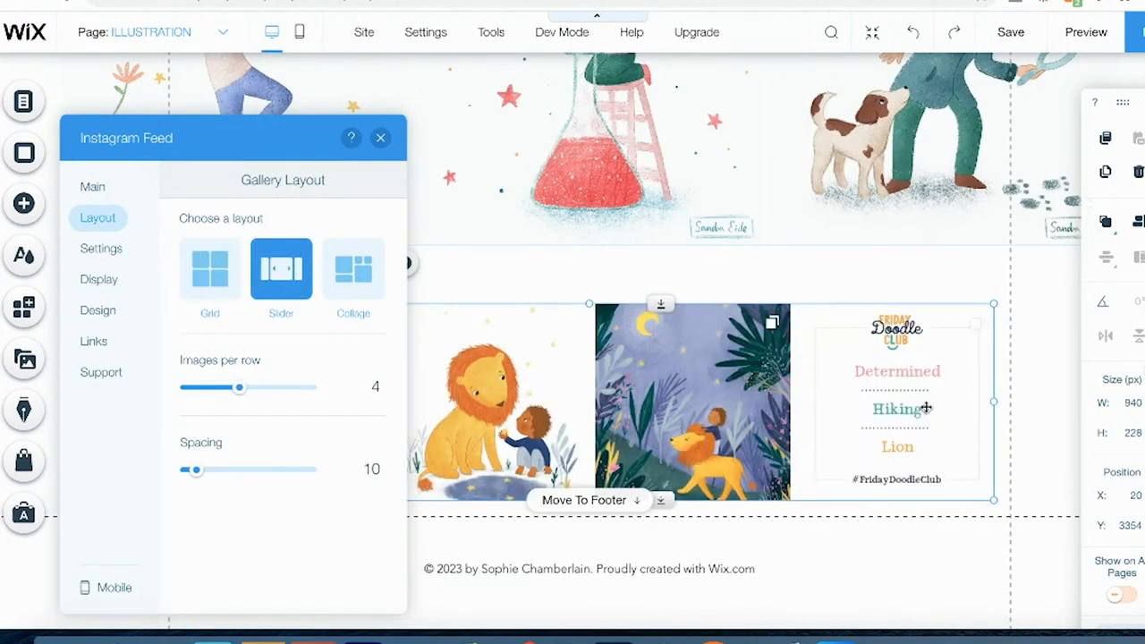
{"action": "mouse_move", "coordinate": [407, 159]}
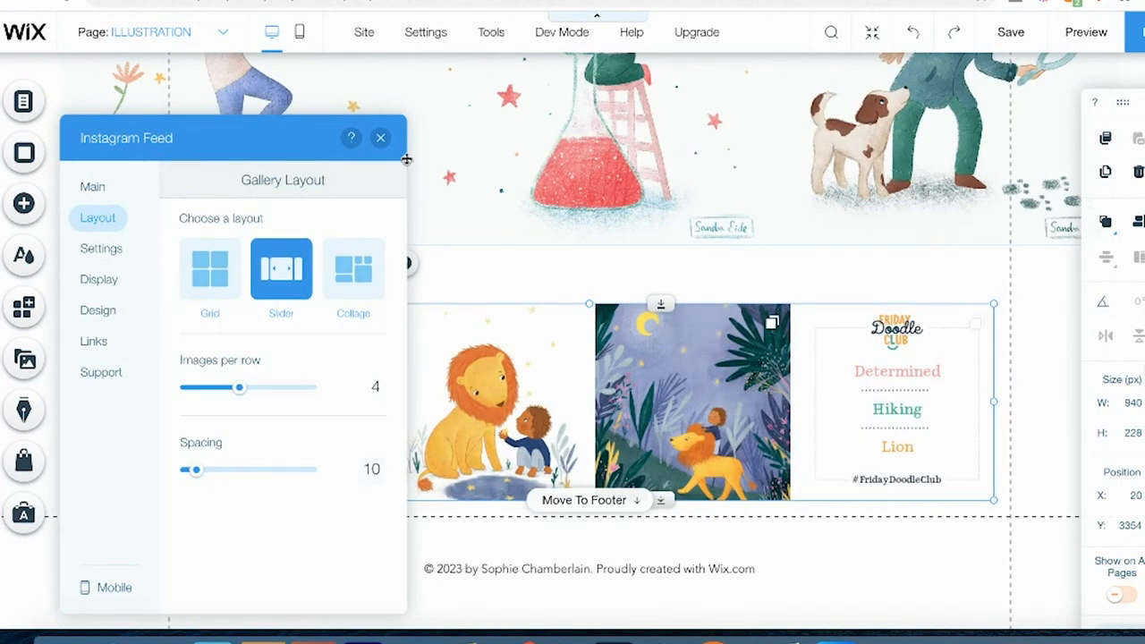
{"action": "left_click", "coordinate": [380, 138]}
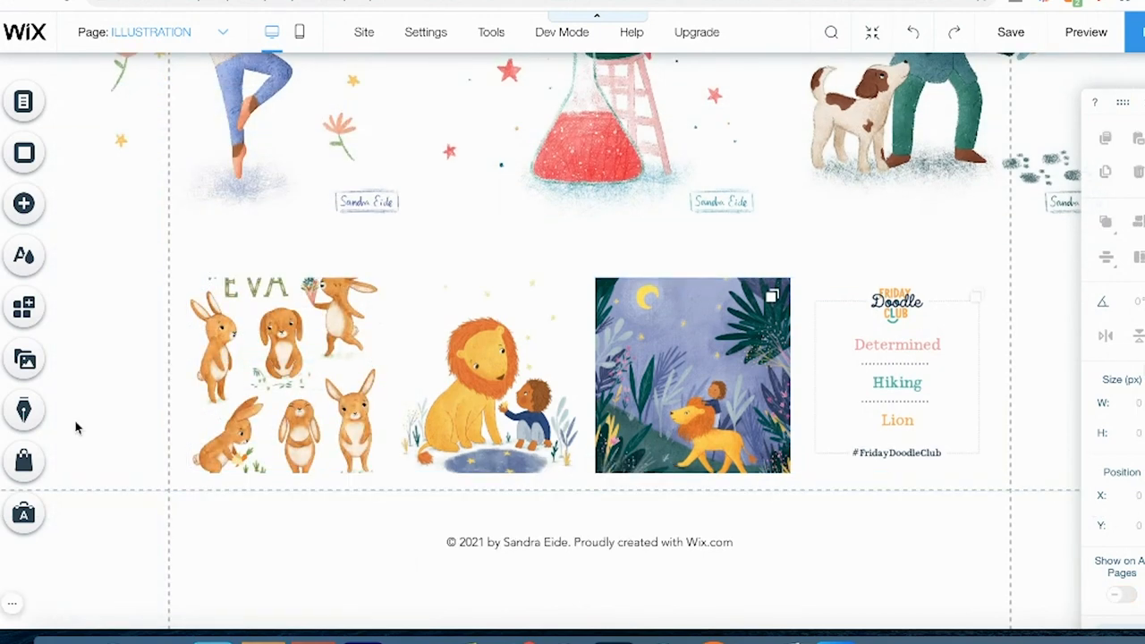
{"action": "mouse_move", "coordinate": [613, 488]}
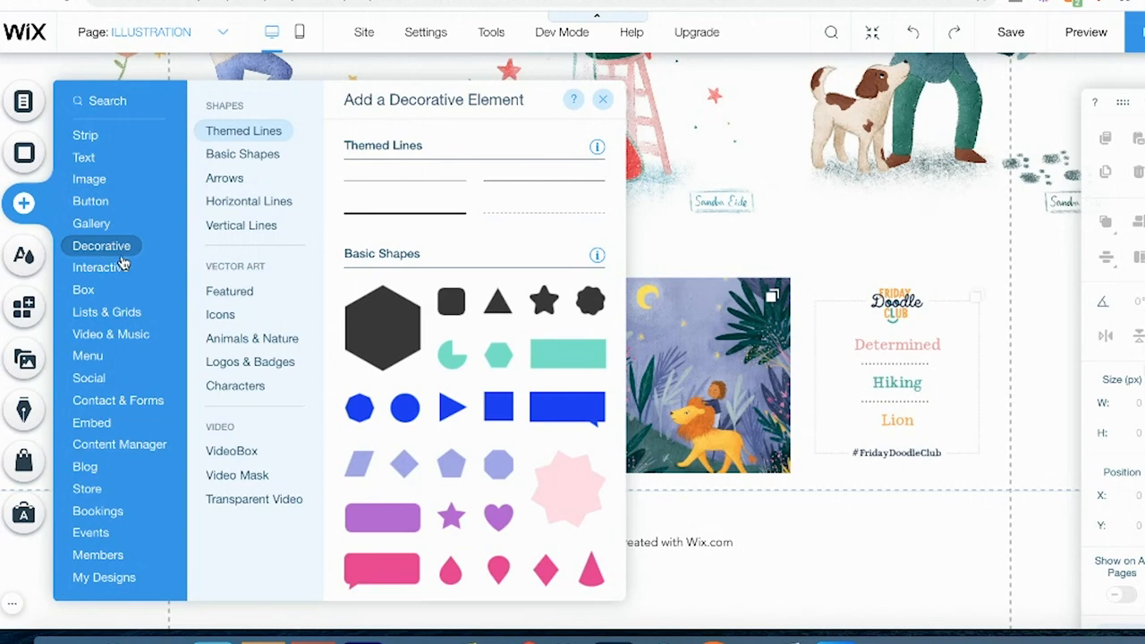
- Apply a shape crop to the portrait, then select the bio paragraph under the heading
{"action": "left_click", "coordinate": [242, 154]}
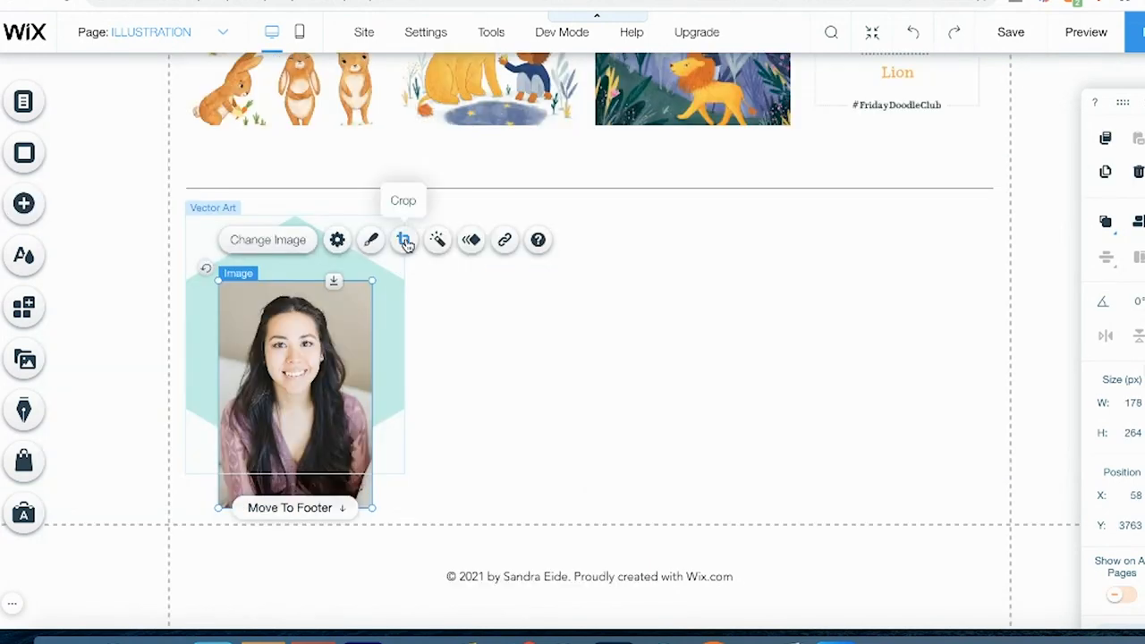
{"action": "left_click", "coordinate": [405, 240]}
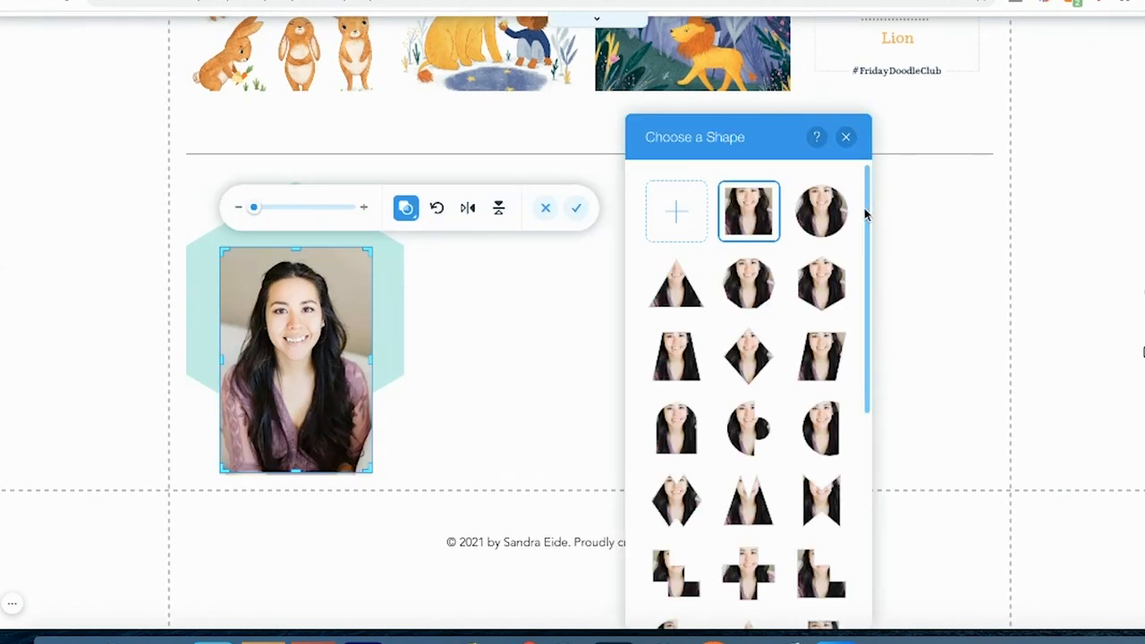
{"action": "mouse_move", "coordinate": [814, 224]}
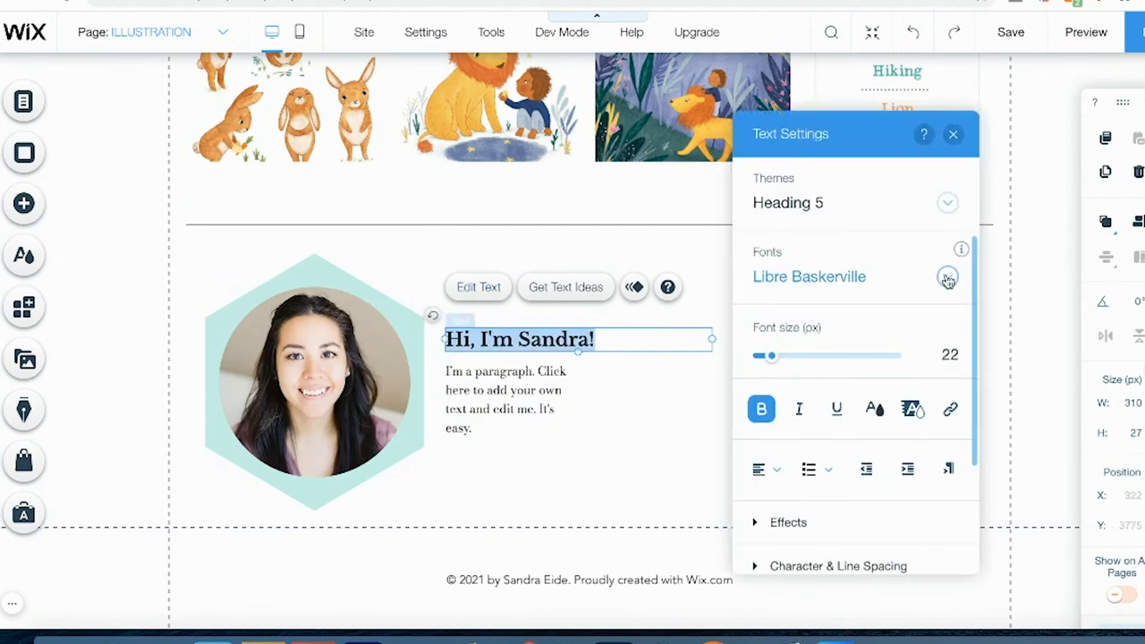
{"action": "left_click", "coordinate": [946, 277]}
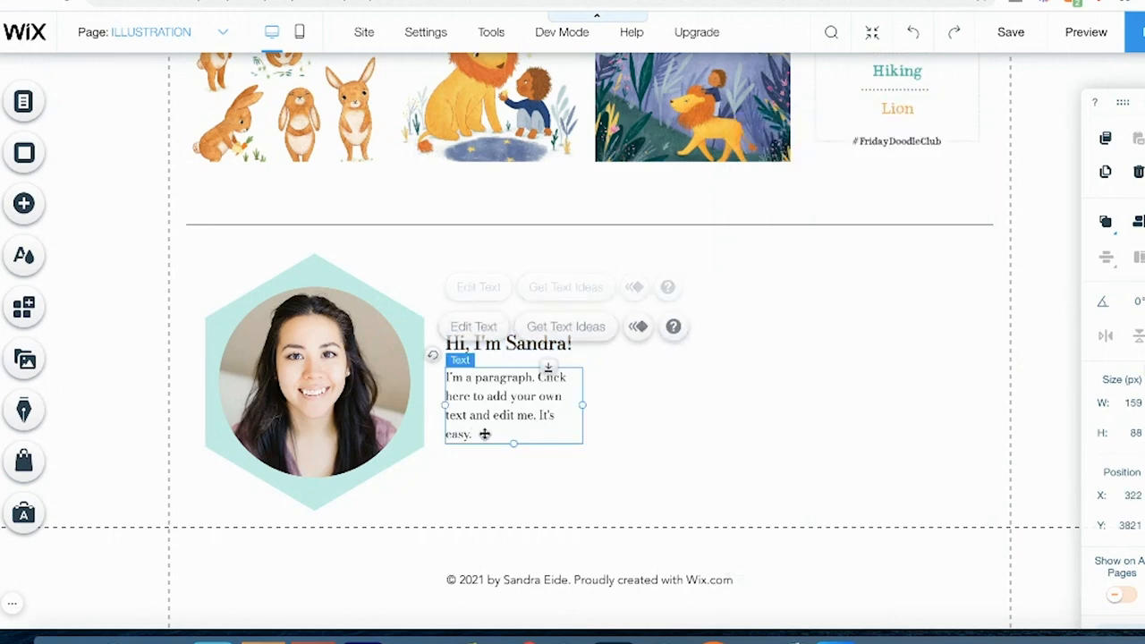
{"action": "scroll", "scroll_direction": "up", "scroll_amount": 3}
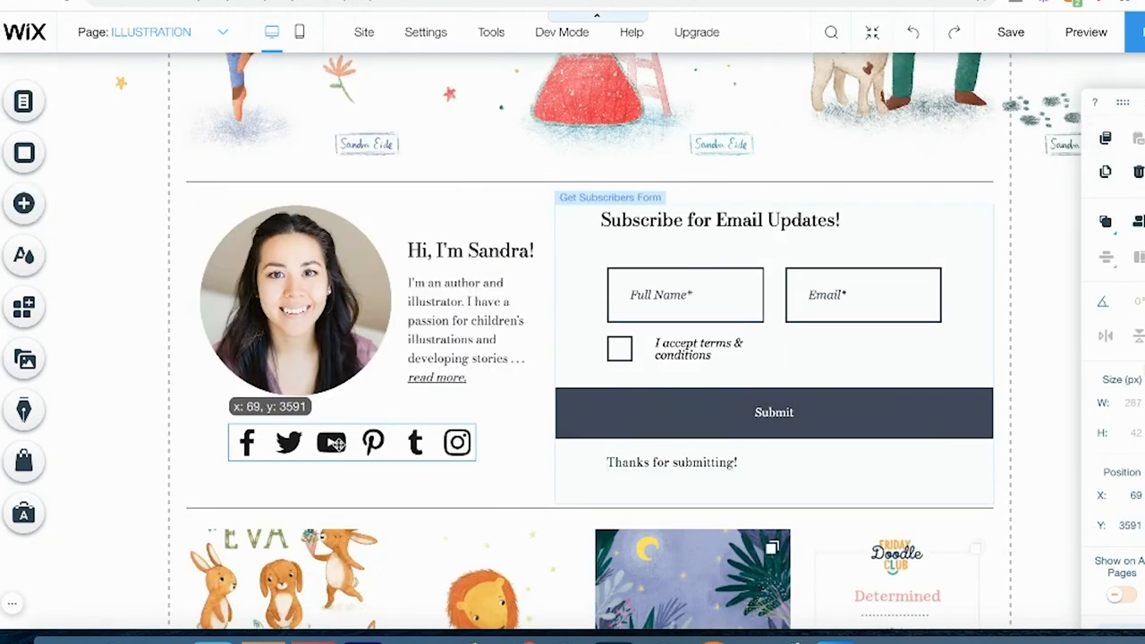
- Edit the about-me social bar, keeping only YouTube, Pinterest and Instagram links
{"action": "double_click", "coordinate": [351, 442]}
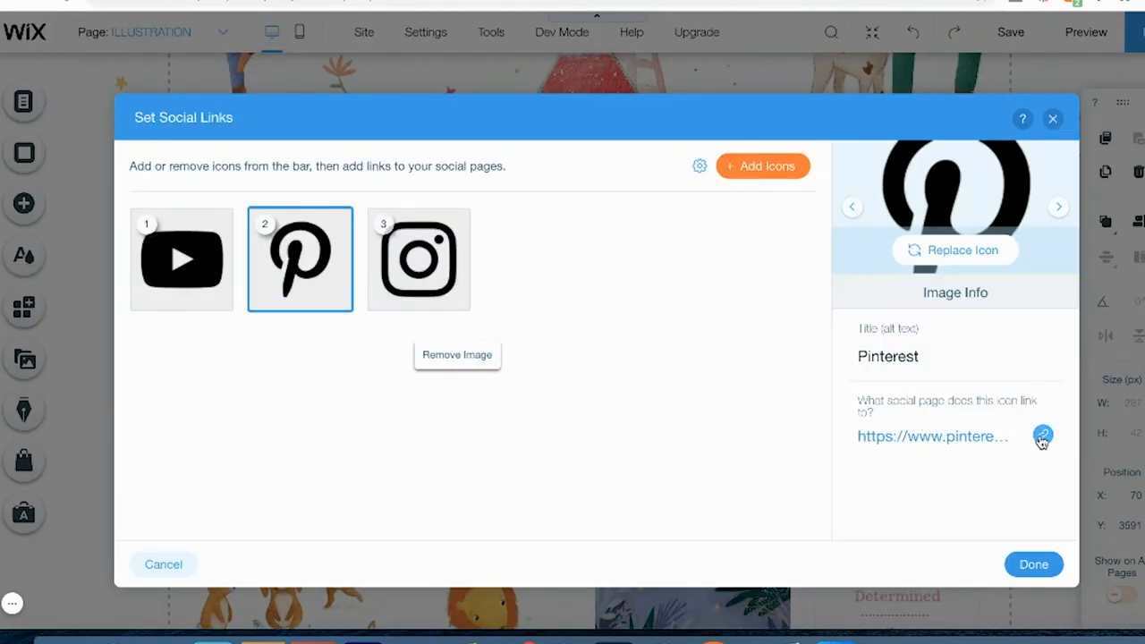
{"action": "mouse_move", "coordinate": [955, 448]}
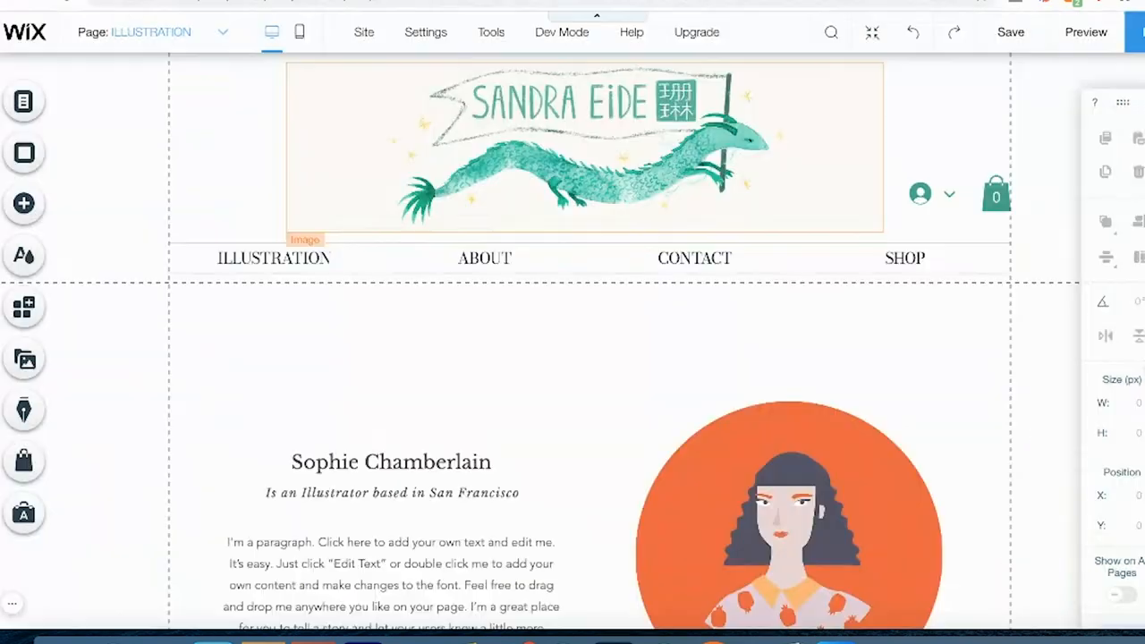
- Switch to the About page and browse Video & Music and ready-made strip designs
{"action": "left_click", "coordinate": [484, 258]}
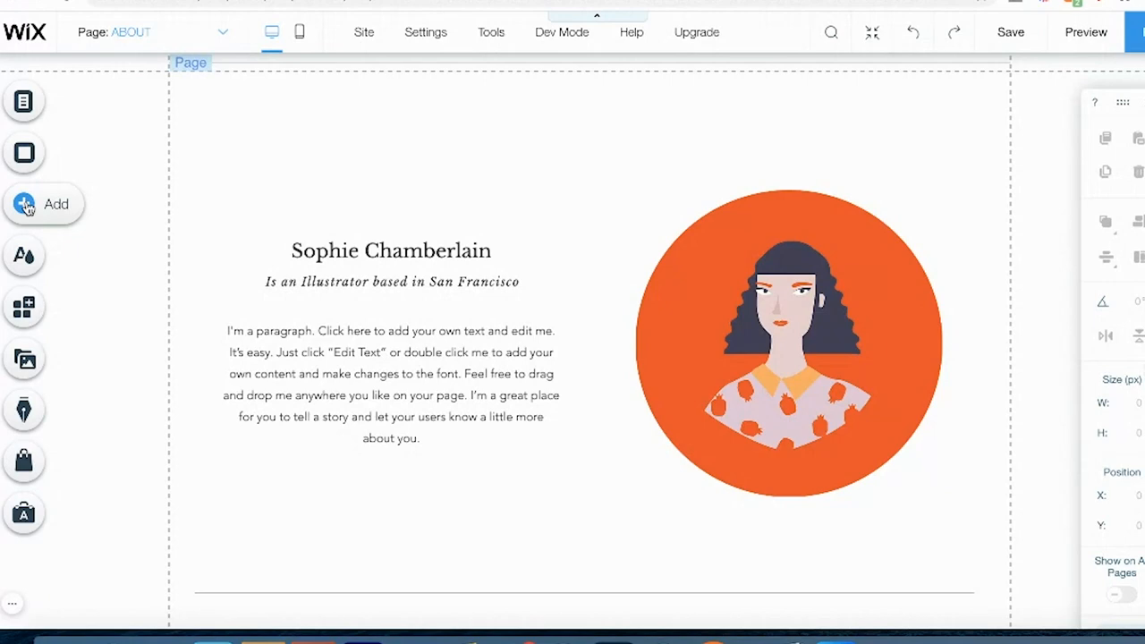
{"action": "left_click", "coordinate": [43, 204]}
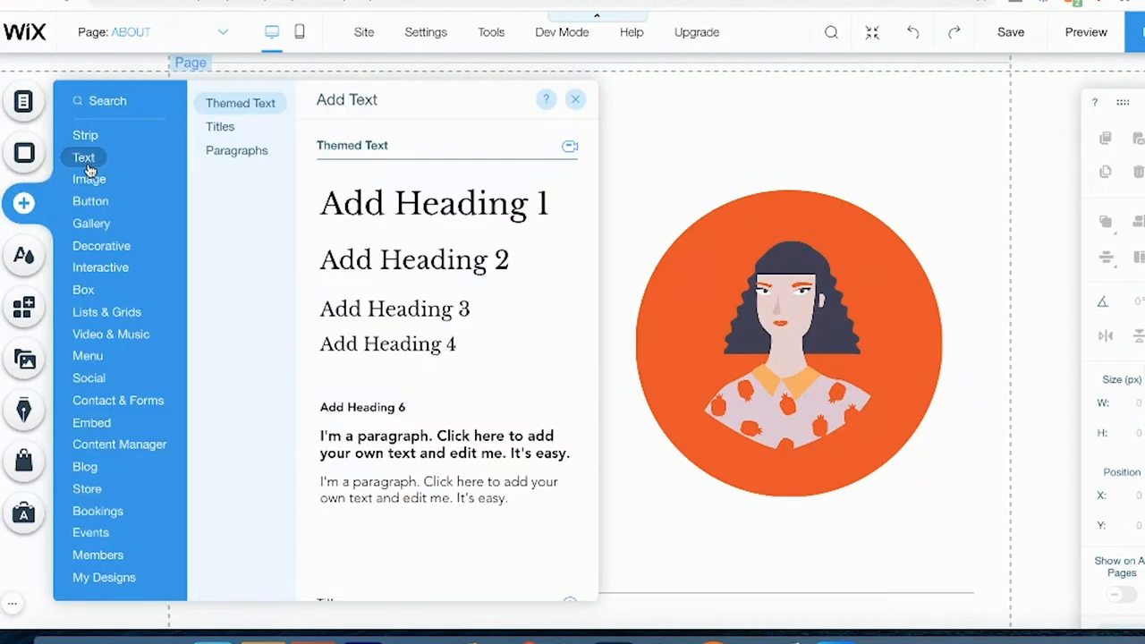
{"action": "left_click", "coordinate": [110, 334]}
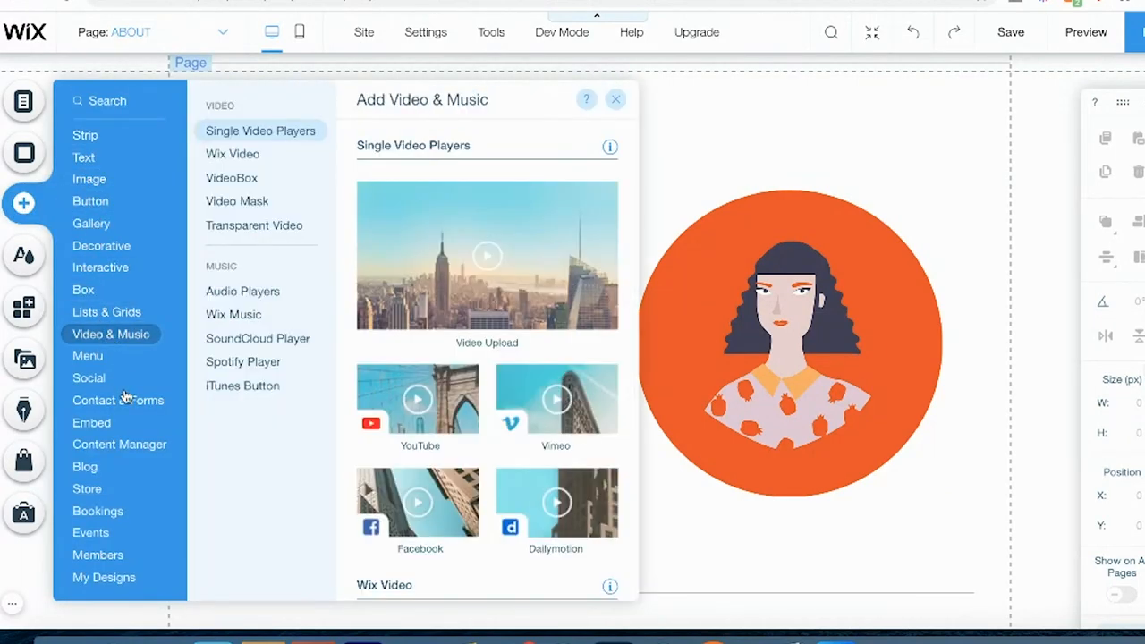
{"action": "left_click", "coordinate": [85, 135]}
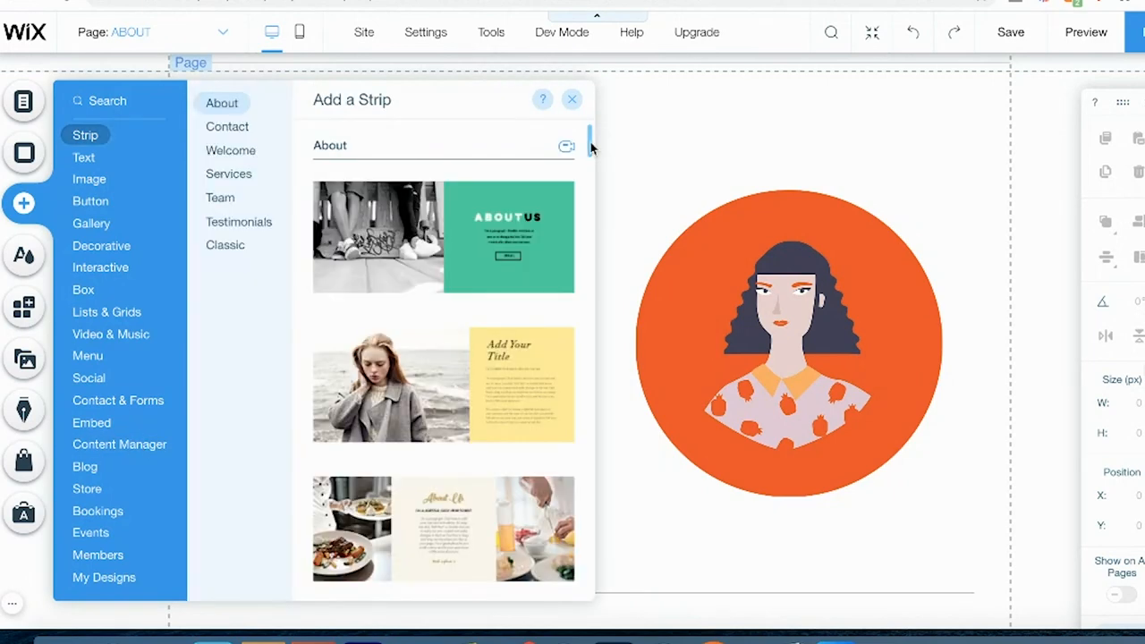
{"action": "scroll", "scroll_direction": "down", "scroll_amount": 3}
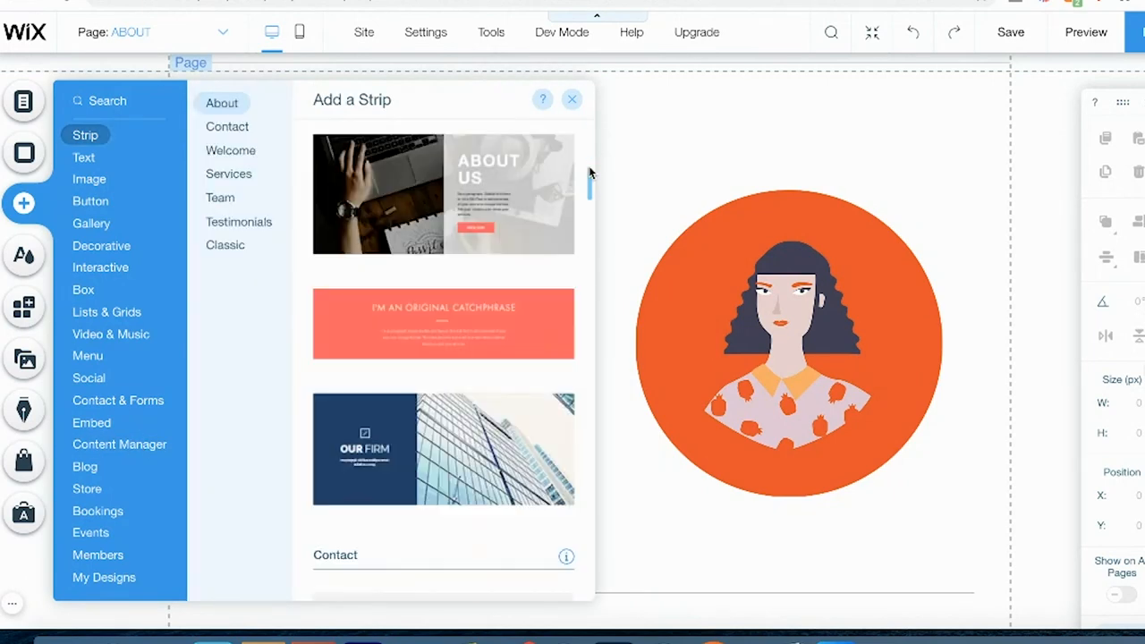
{"action": "scroll", "scroll_direction": "up", "scroll_amount": 3}
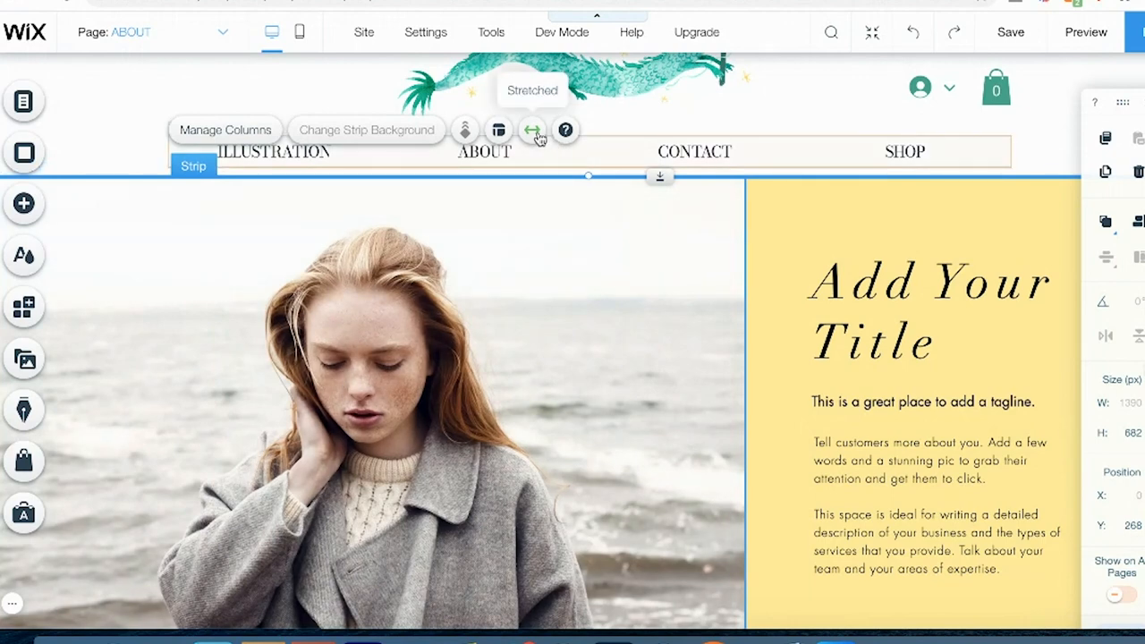
- Stretch the About strip to the full page width
{"action": "left_click", "coordinate": [531, 130]}
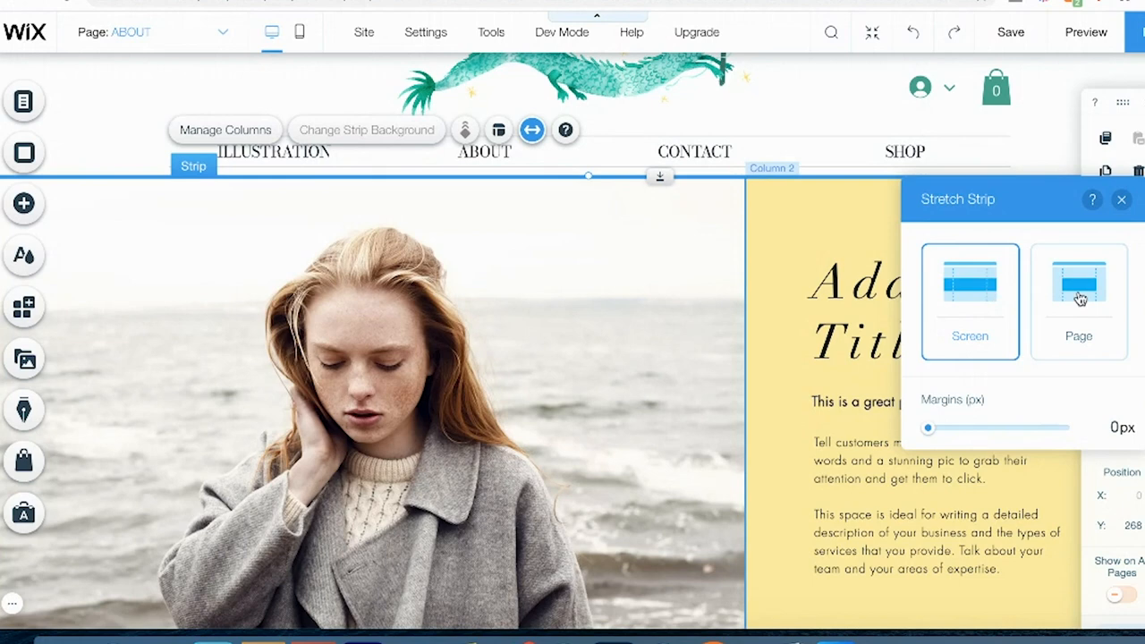
{"action": "left_click", "coordinate": [1079, 299]}
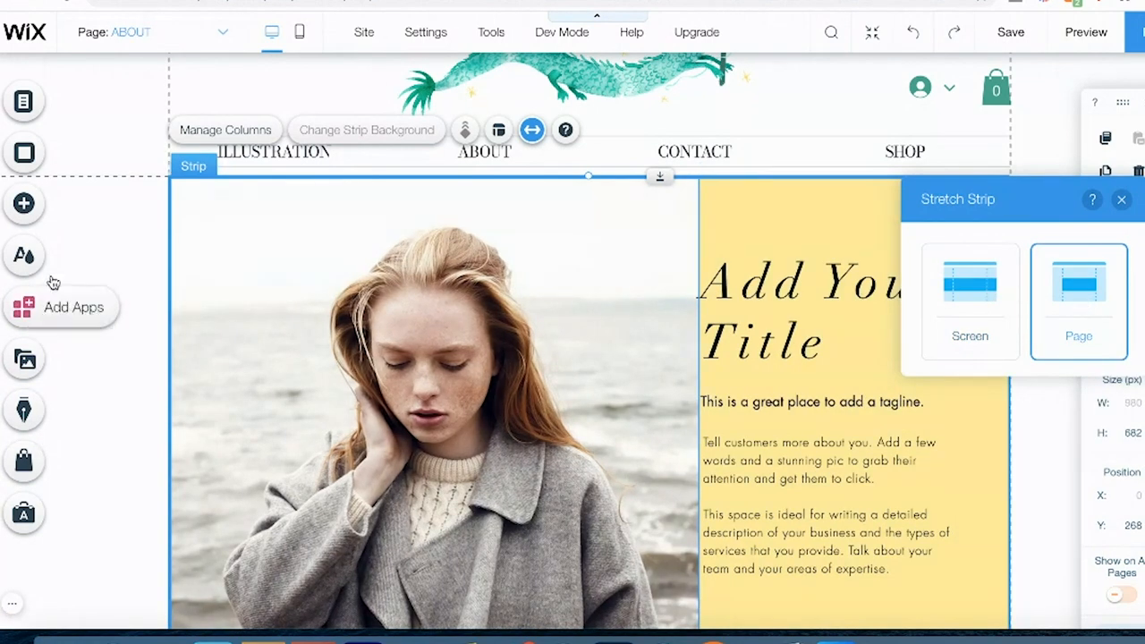
{"action": "left_click", "coordinate": [499, 130]}
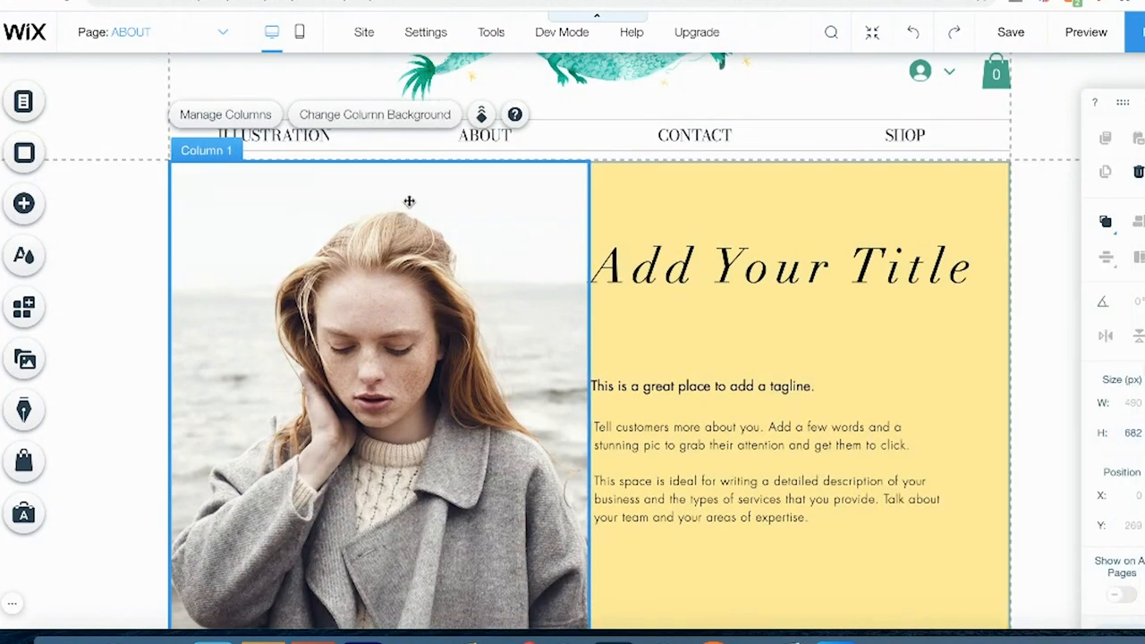
- Give the left column the portrait image background and choose the right column's colour
{"action": "left_click", "coordinate": [374, 114]}
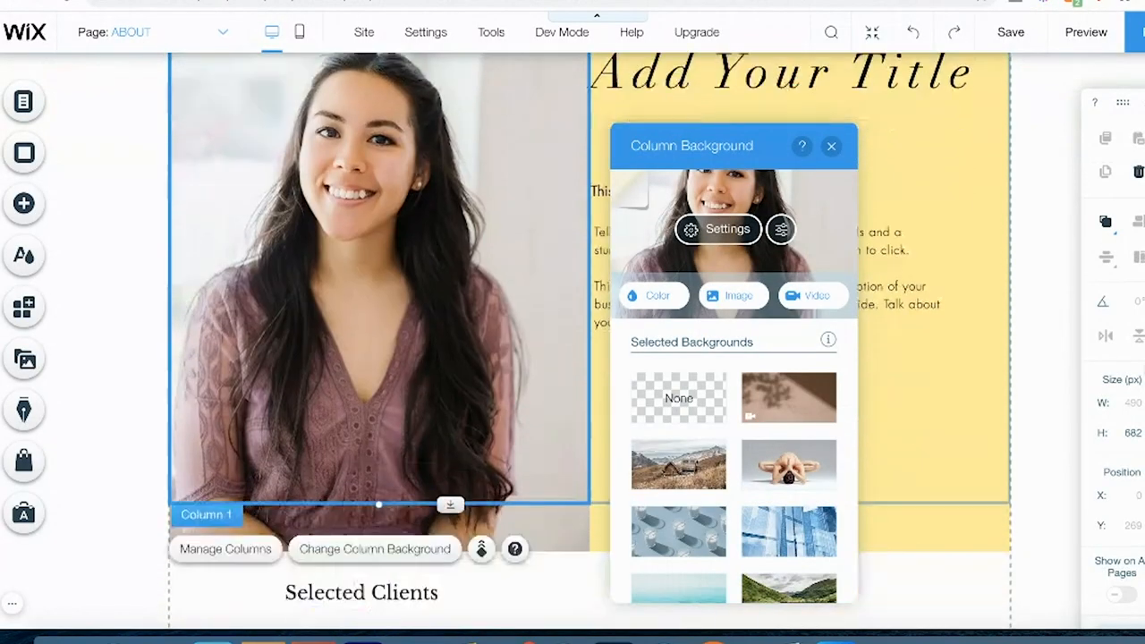
{"action": "scroll", "scroll_direction": "up", "scroll_amount": 3}
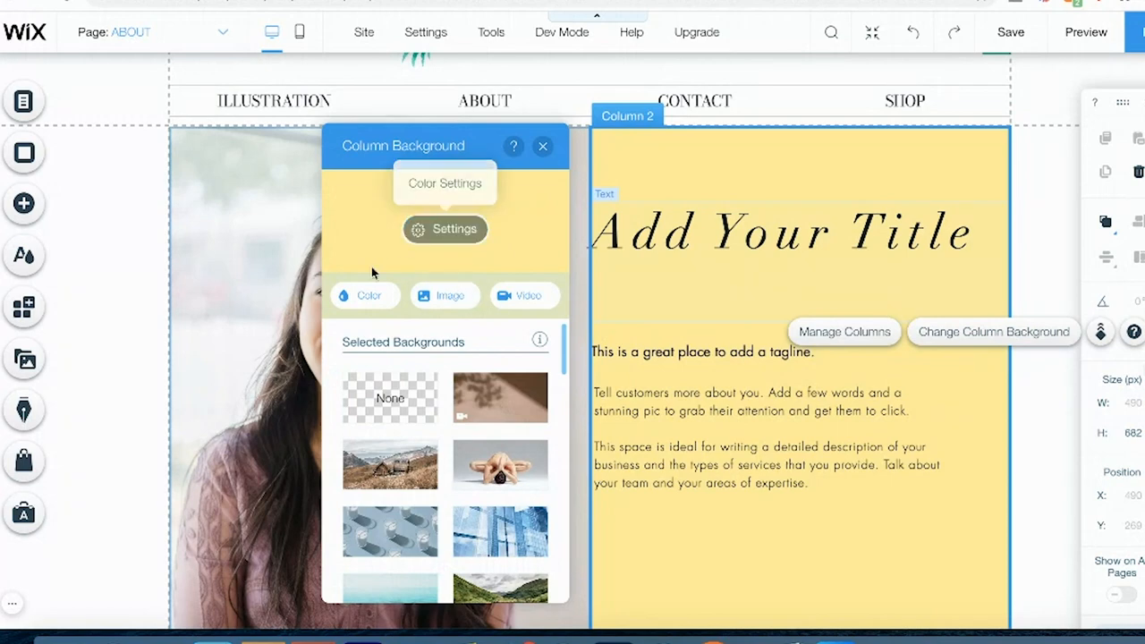
{"action": "left_click", "coordinate": [787, 231]}
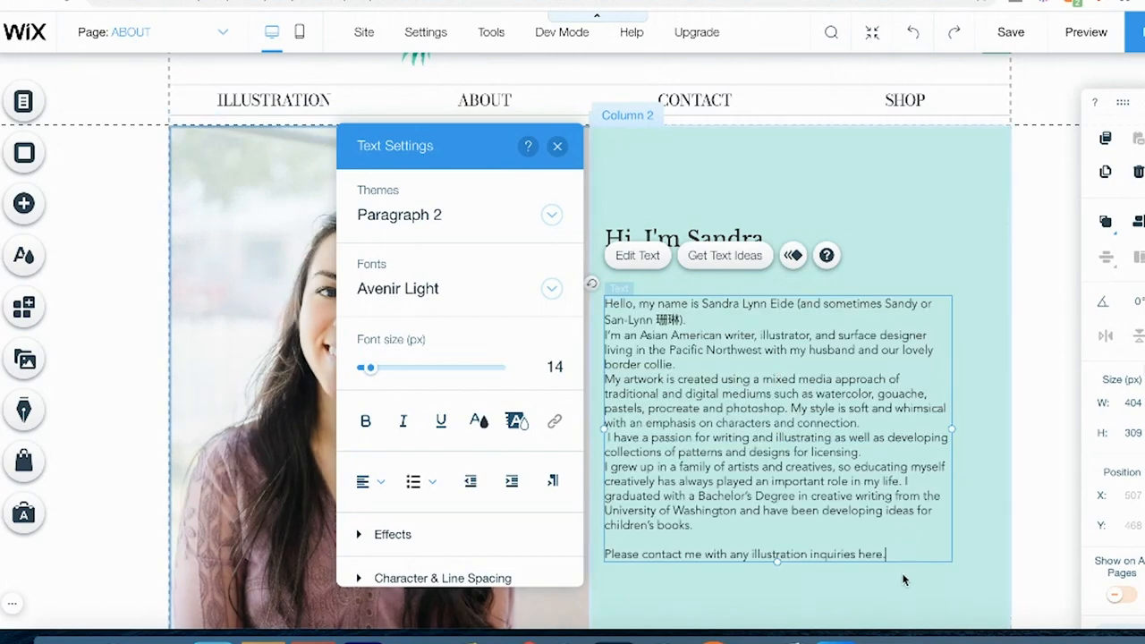
- Link the word 'here' in the bio's contact line to the Illustration page
{"action": "left_click", "coordinate": [558, 145]}
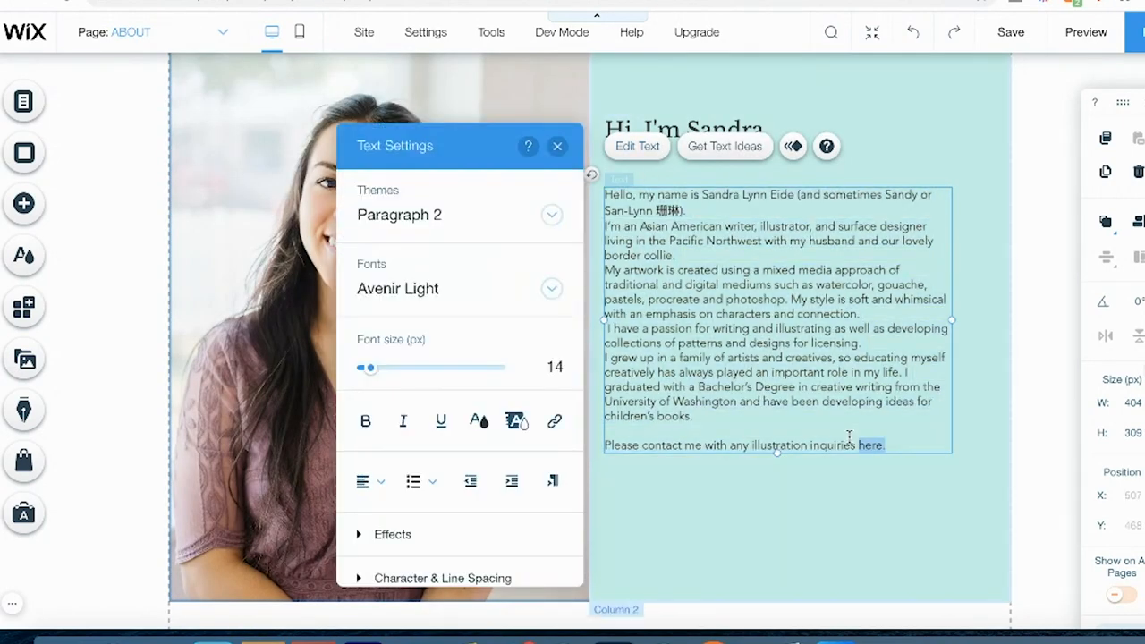
{"action": "mouse_move", "coordinate": [554, 421]}
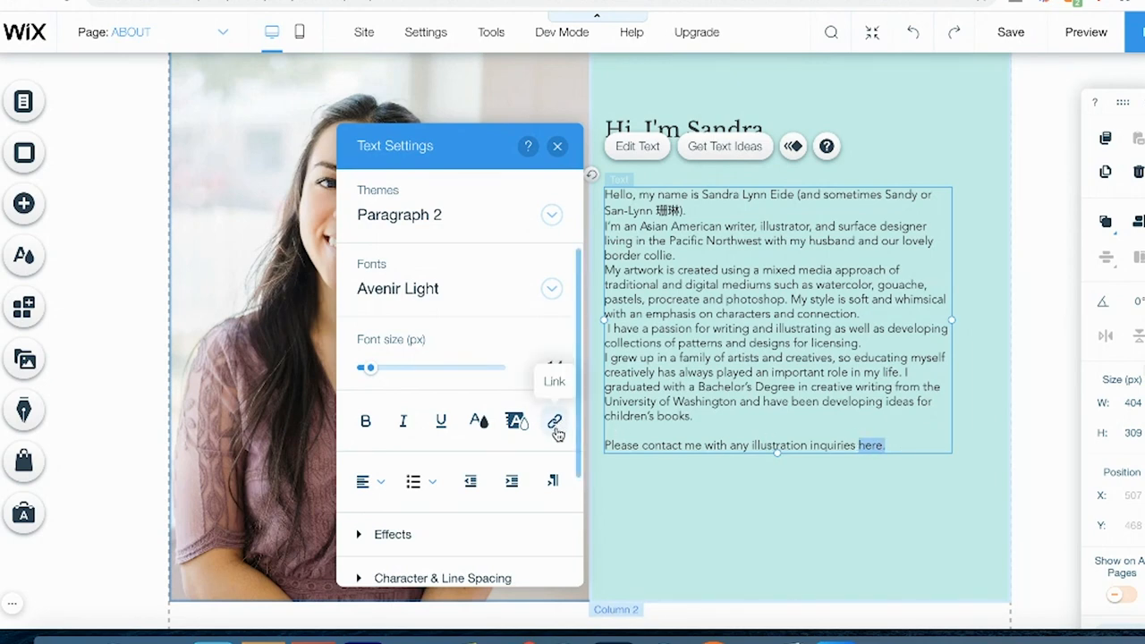
{"action": "left_click", "coordinate": [554, 422]}
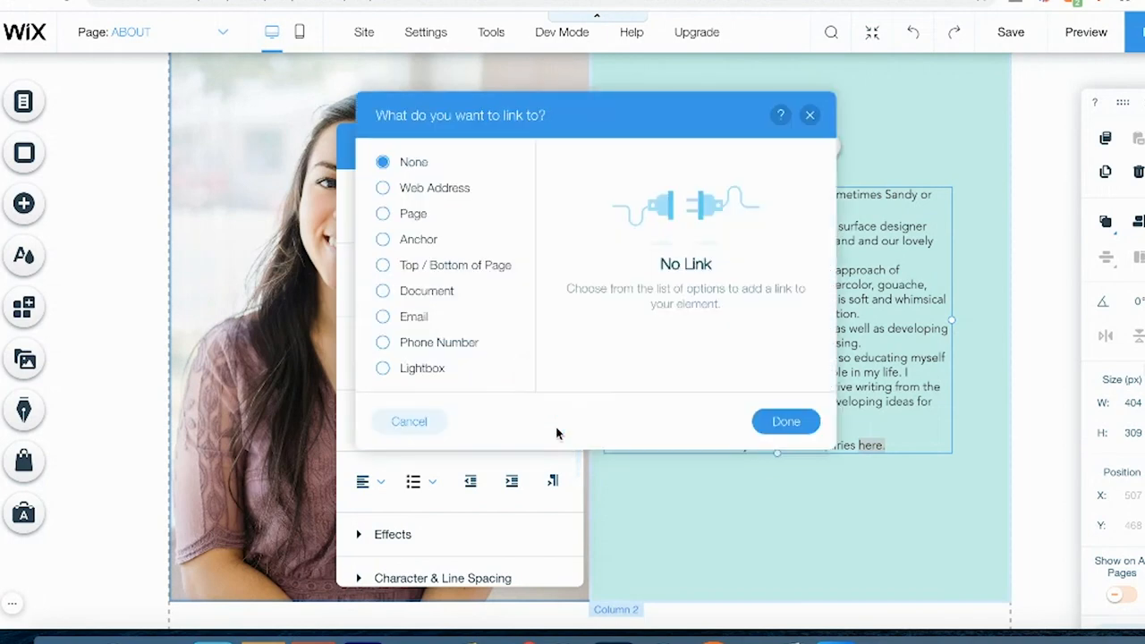
{"action": "mouse_move", "coordinate": [639, 310]}
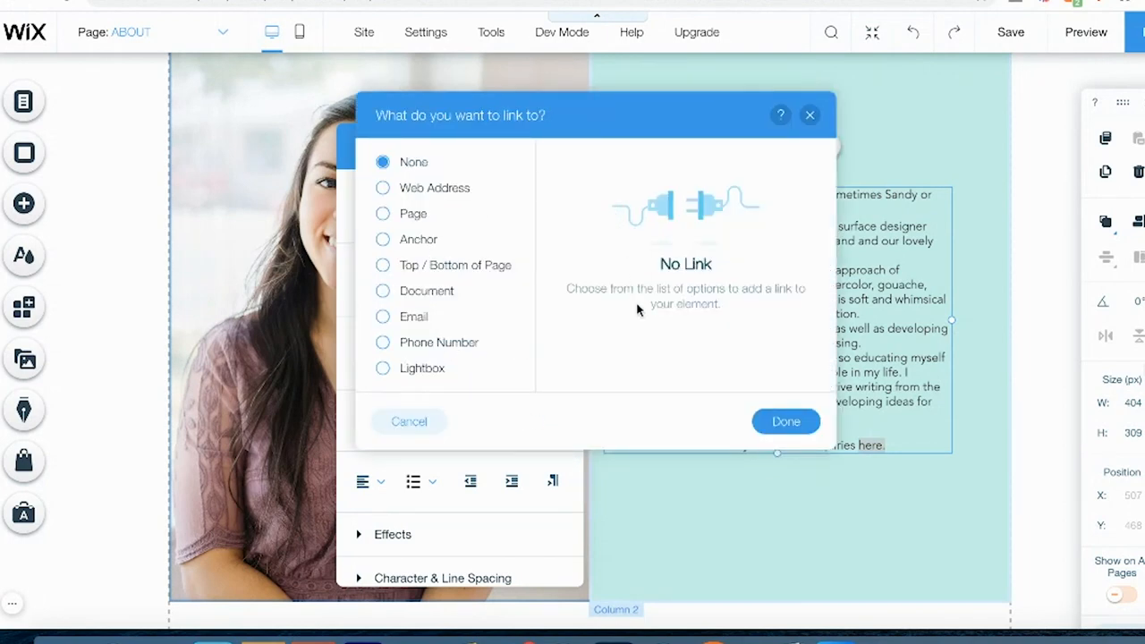
{"action": "mouse_move", "coordinate": [454, 196]}
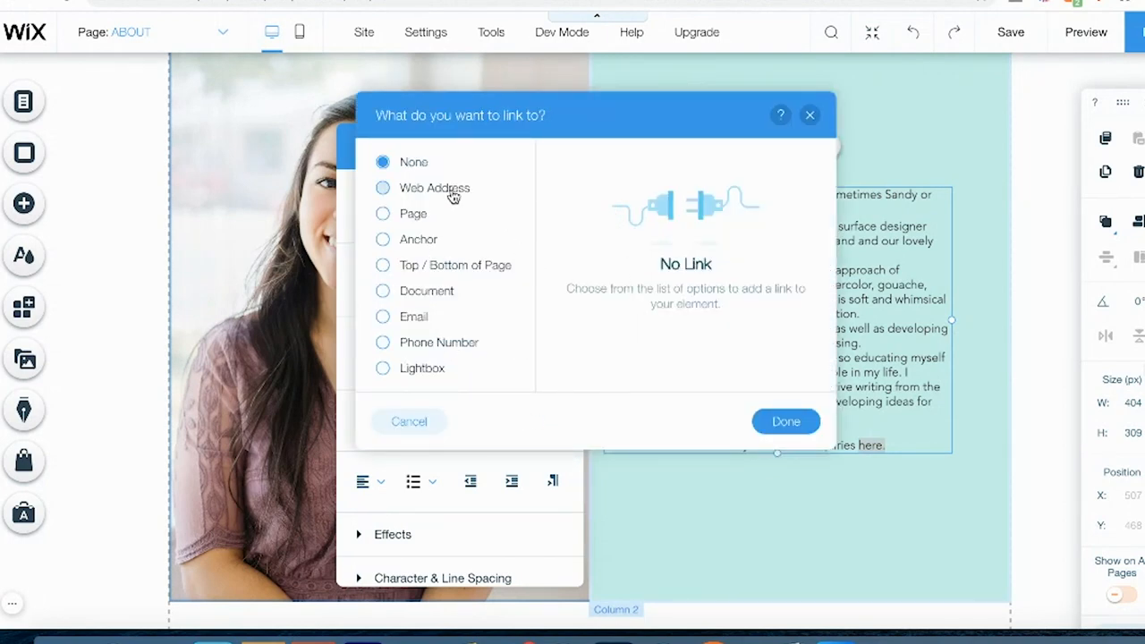
{"action": "left_click", "coordinate": [383, 213]}
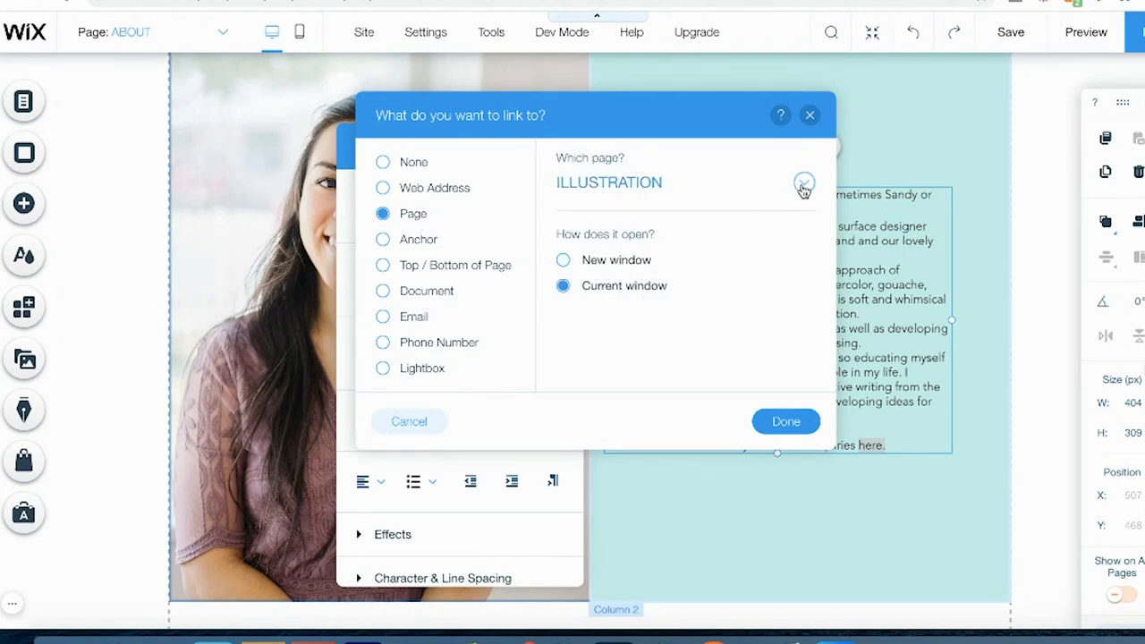
{"action": "left_click", "coordinate": [802, 183]}
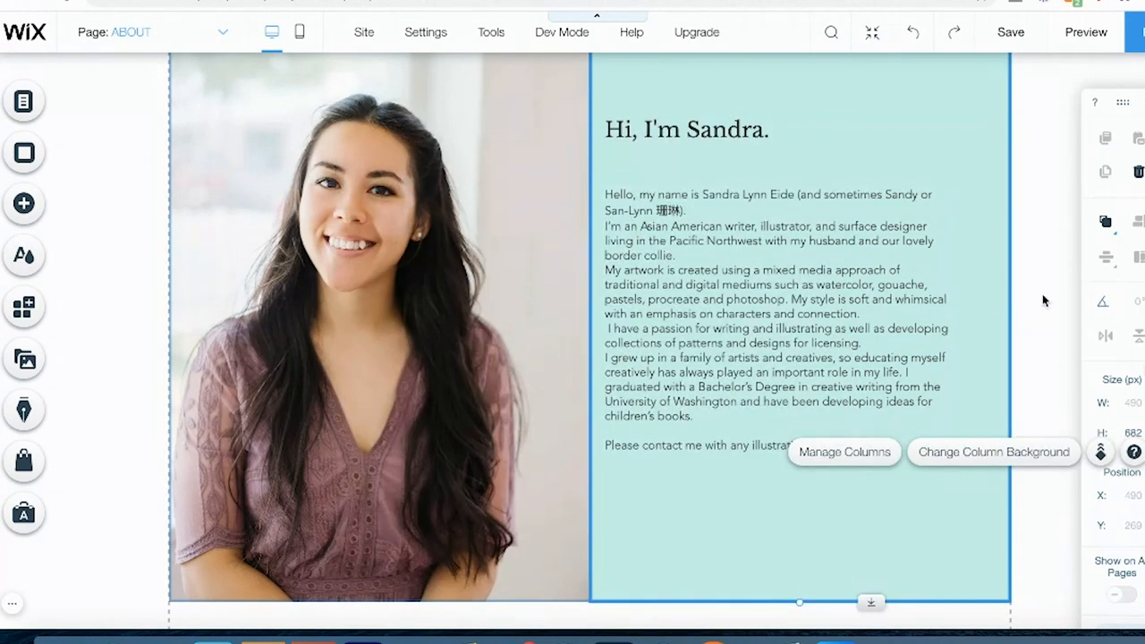
- Scroll the About page to the Join My Mailing List form above the footer
{"action": "scroll", "scroll_direction": "down", "scroll_amount": 3}
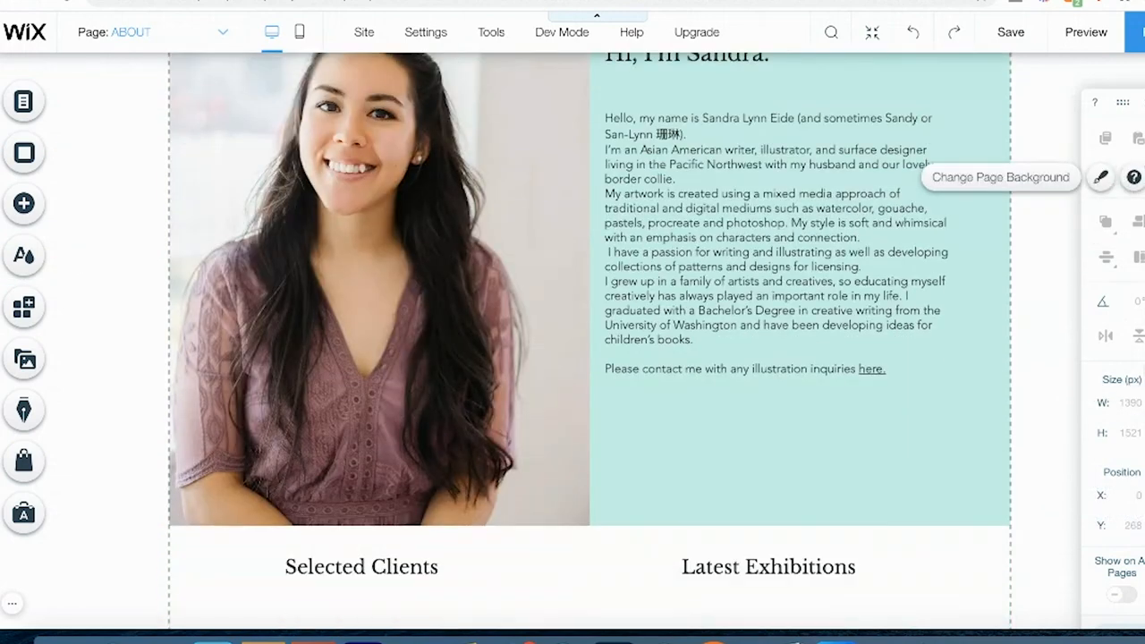
{"action": "scroll", "scroll_direction": "up", "scroll_amount": 3}
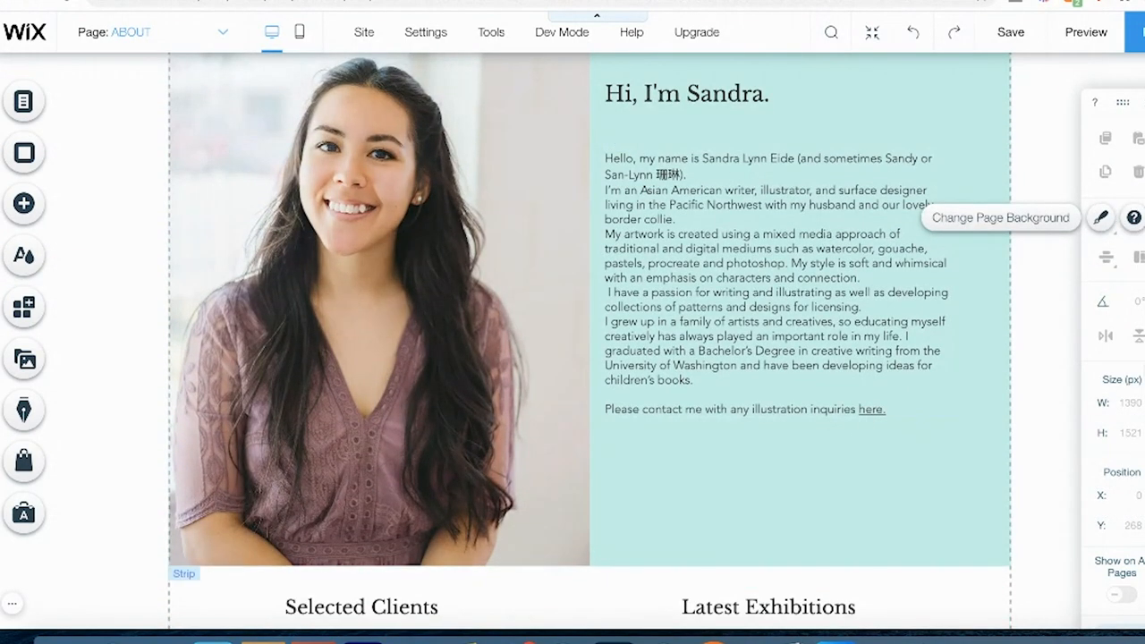
{"action": "scroll", "scroll_direction": "up", "scroll_amount": 3}
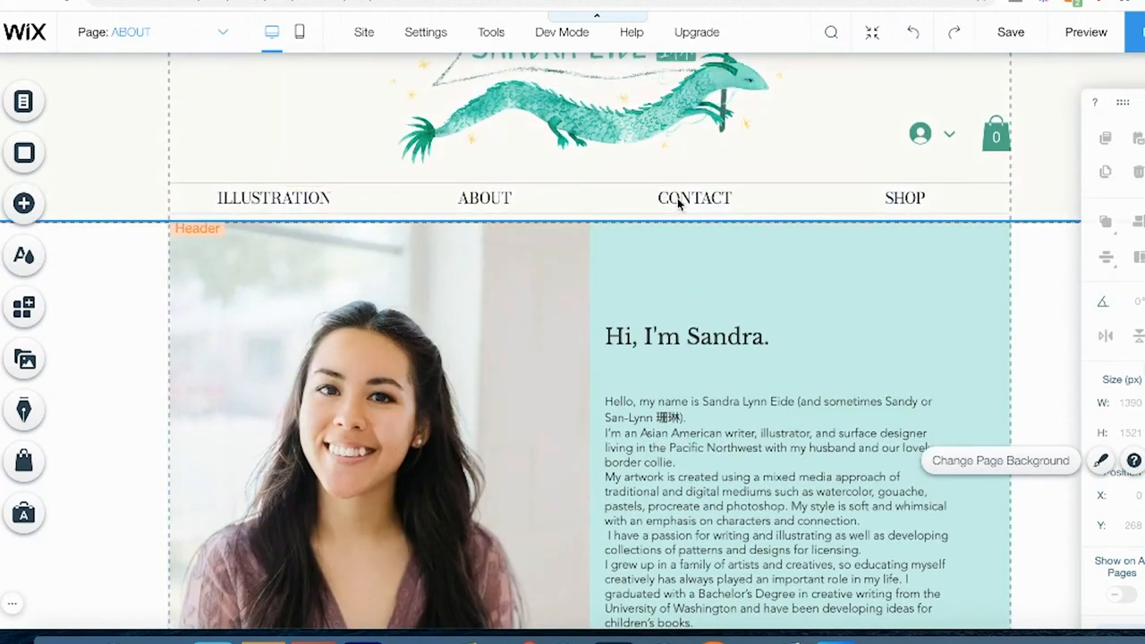
{"action": "scroll", "scroll_direction": "down", "scroll_amount": 3}
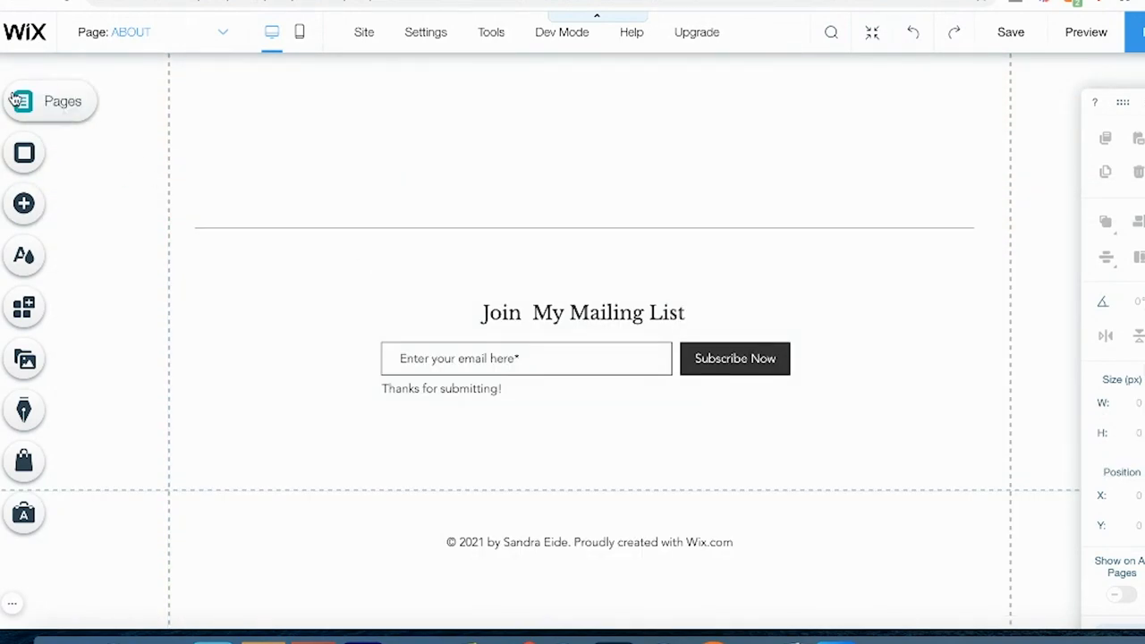
- Retitle the Get Subscribers form 'SUBSCRIBE TO THE NEWSLETTER!' and reach its Email Notifications settings
{"action": "left_click", "coordinate": [24, 203]}
{"action": "type", "text": "Subscribe to the N"}
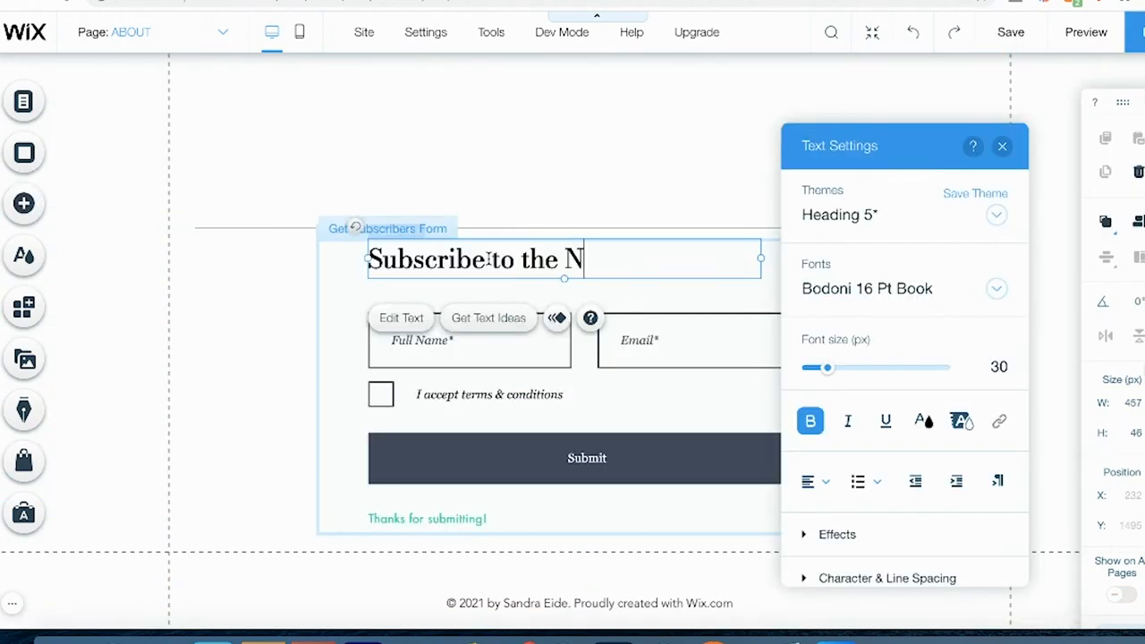
{"action": "type", "text": "ewsletter!"}
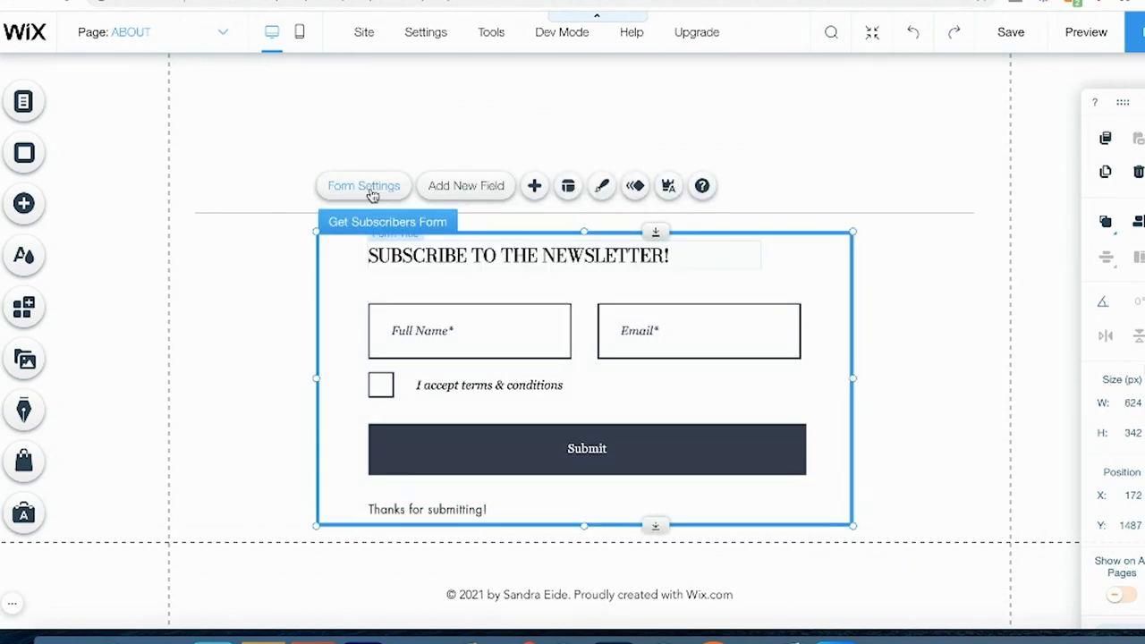
{"action": "left_click", "coordinate": [364, 186]}
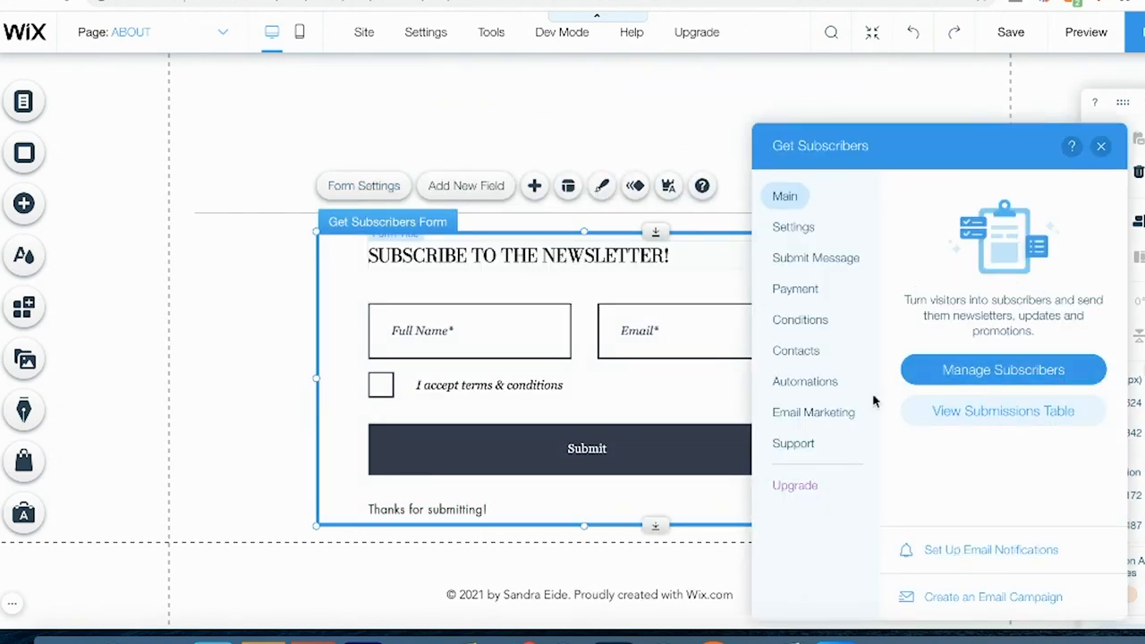
{"action": "left_click", "coordinate": [794, 226]}
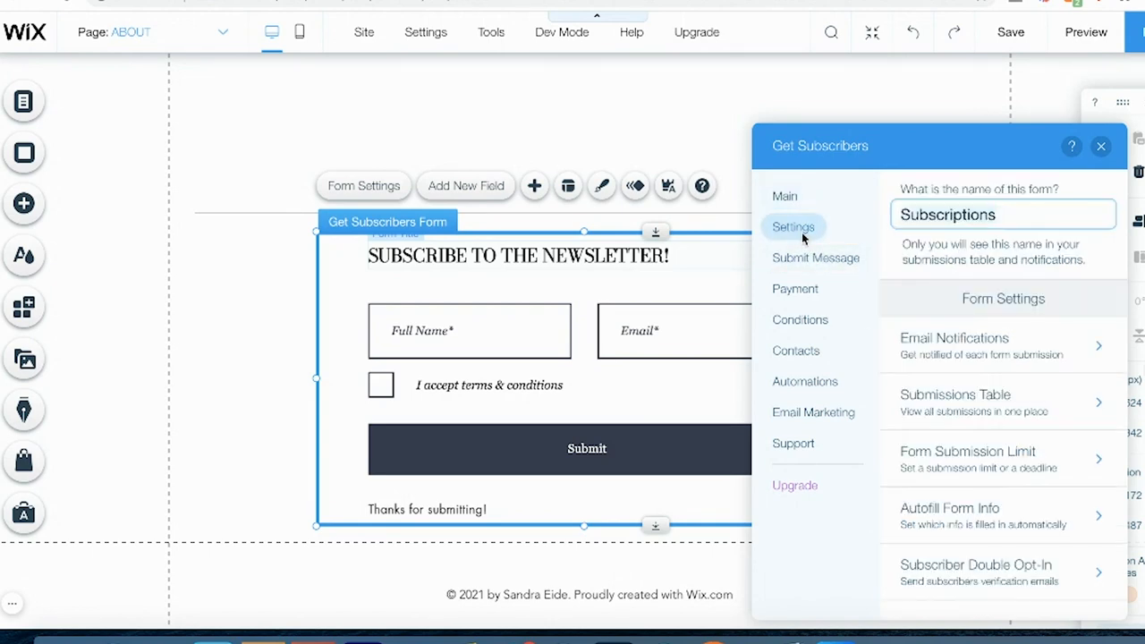
{"action": "left_click", "coordinate": [955, 345]}
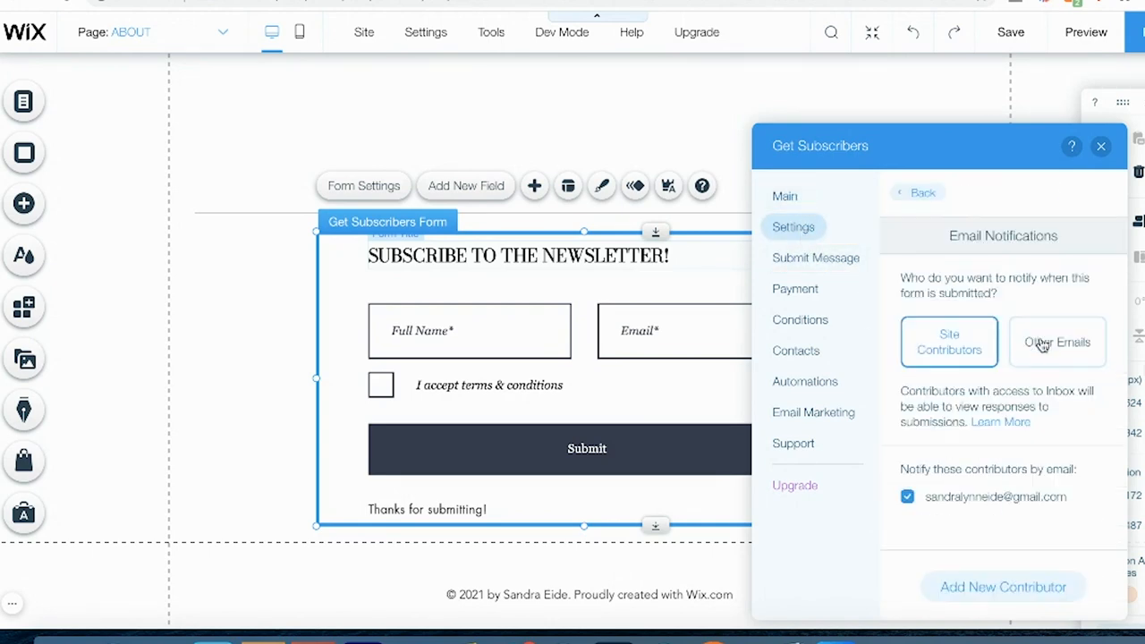
{"action": "mouse_move", "coordinate": [1093, 500]}
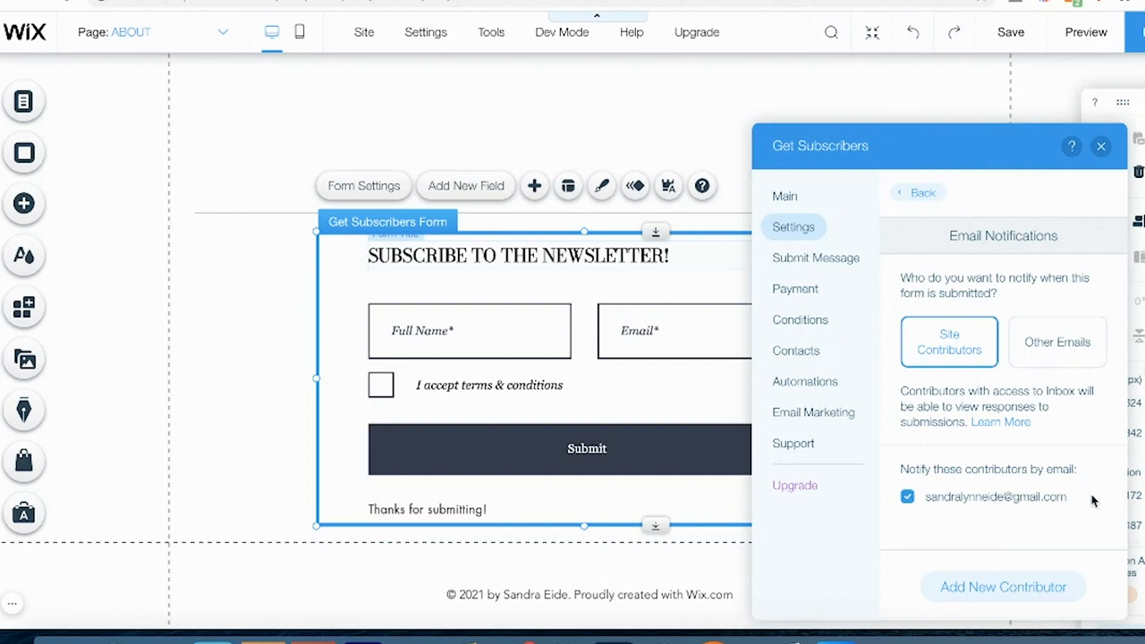
{"action": "left_click", "coordinate": [805, 381]}
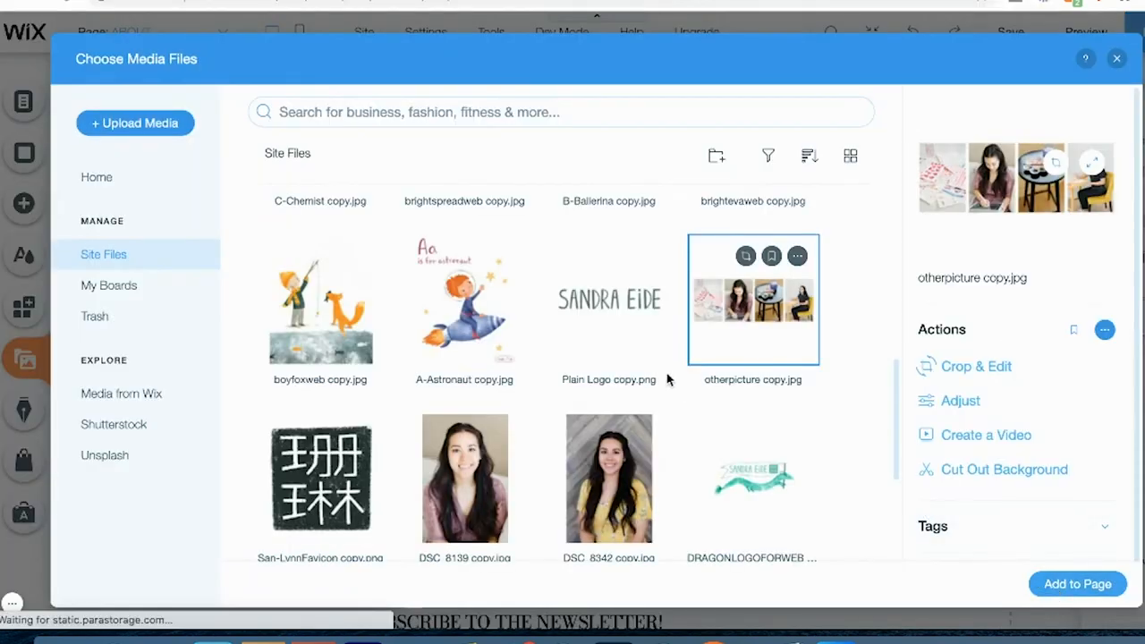
- Close the Choose Media Files dialog and switch to the Contact page
{"action": "left_click", "coordinate": [1076, 584]}
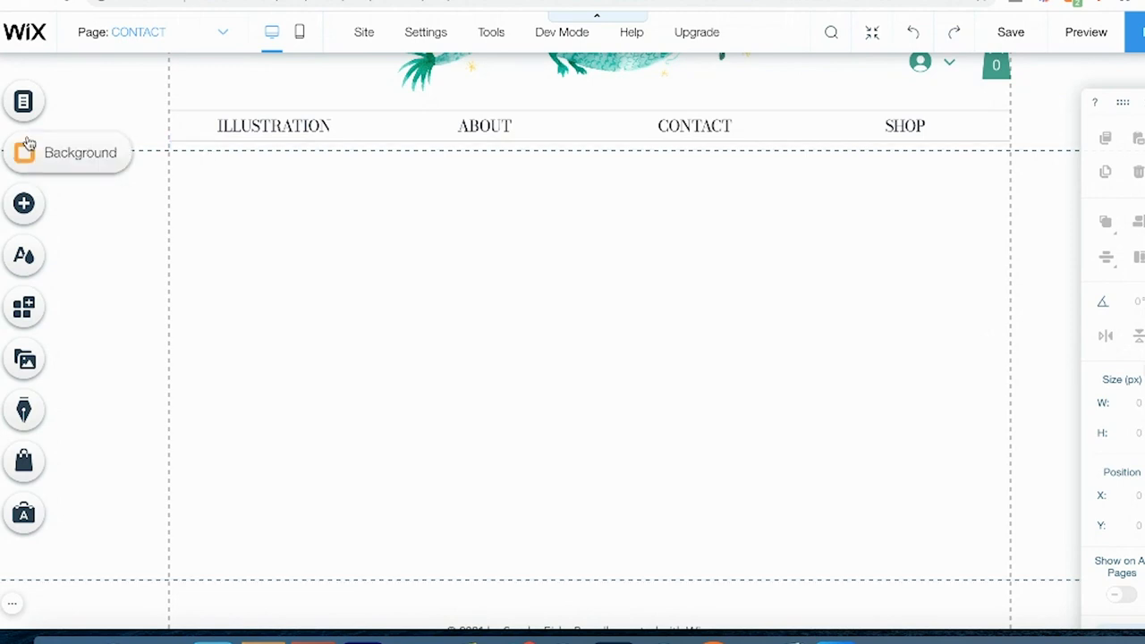
{"action": "mouse_move", "coordinate": [24, 204]}
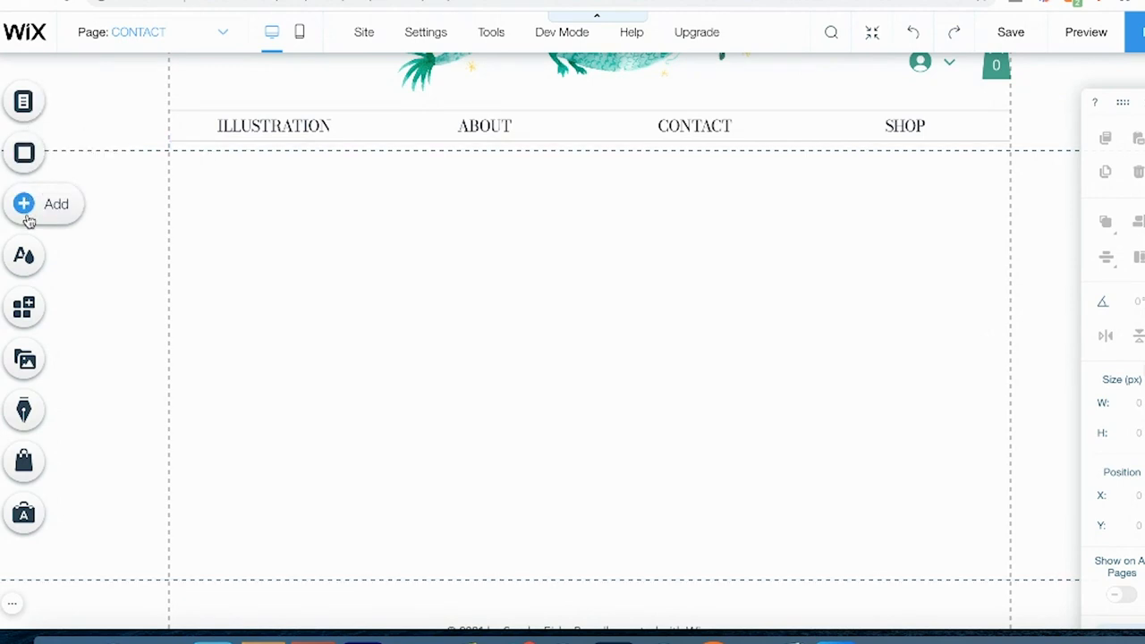
{"action": "mouse_move", "coordinate": [23, 307]}
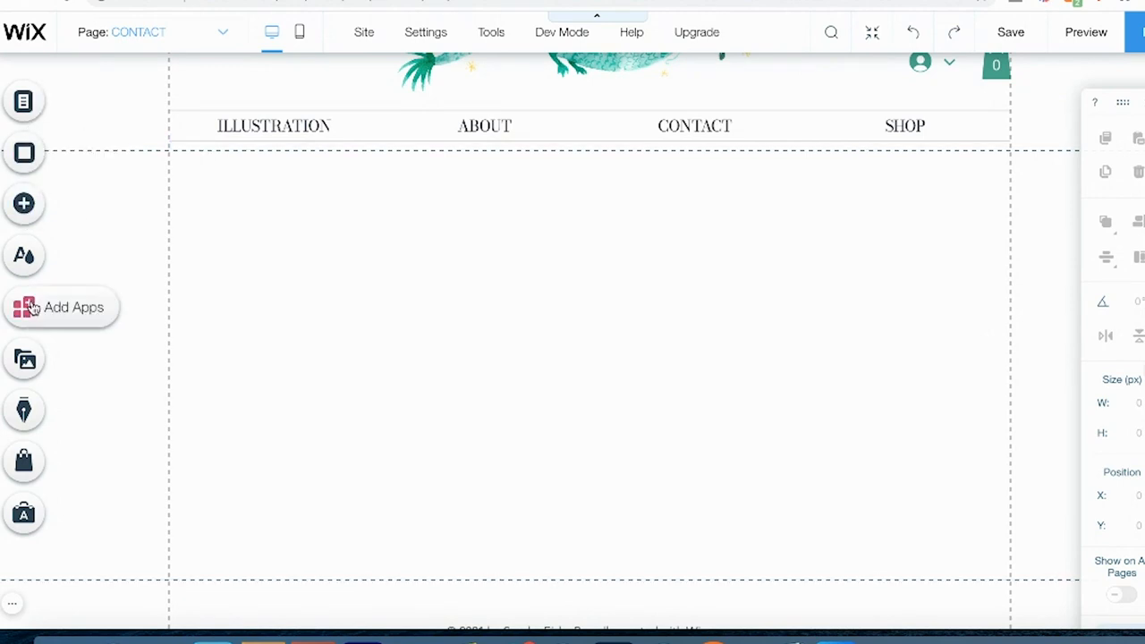
- Search for 'contact form' and add the contact form to the page
{"action": "left_click", "coordinate": [58, 307]}
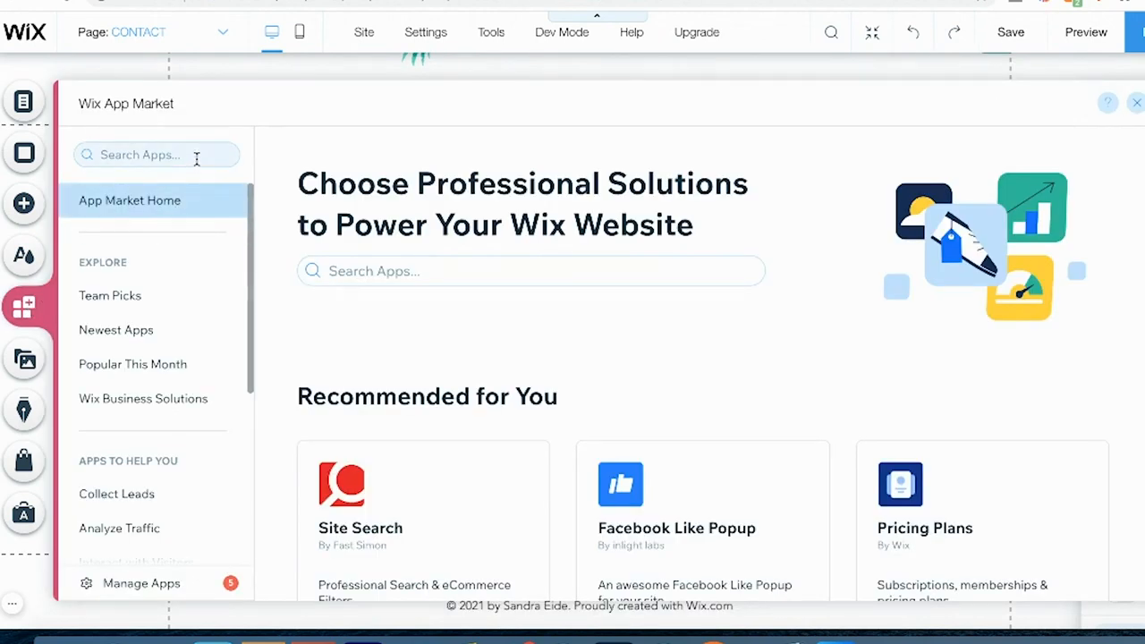
{"action": "type", "text": "c"}
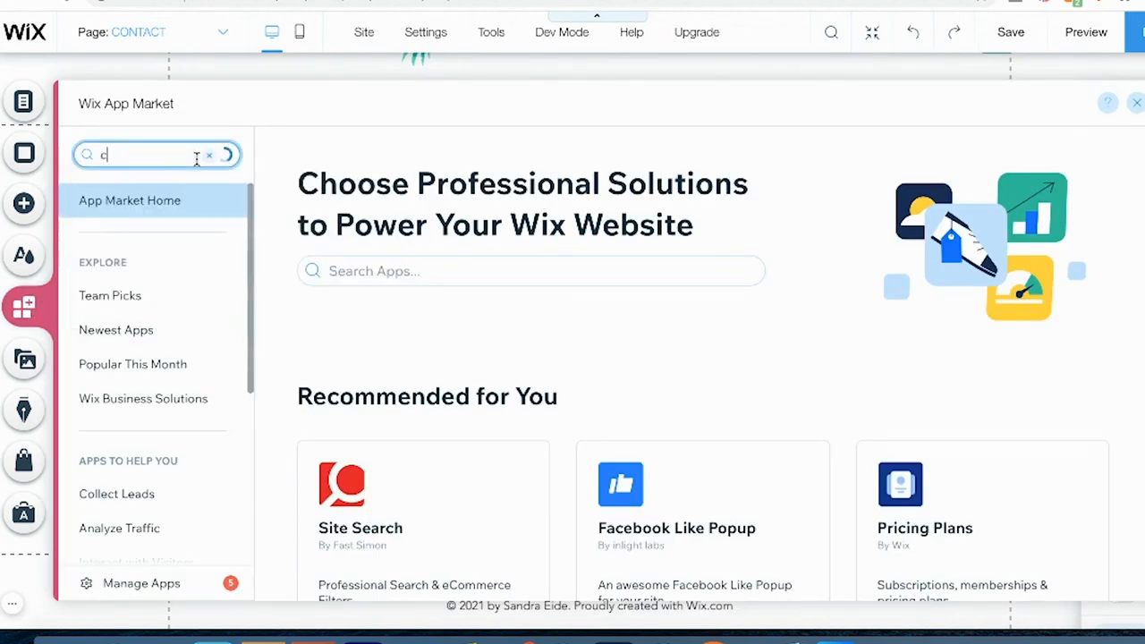
{"action": "type", "text": "ontact form"}
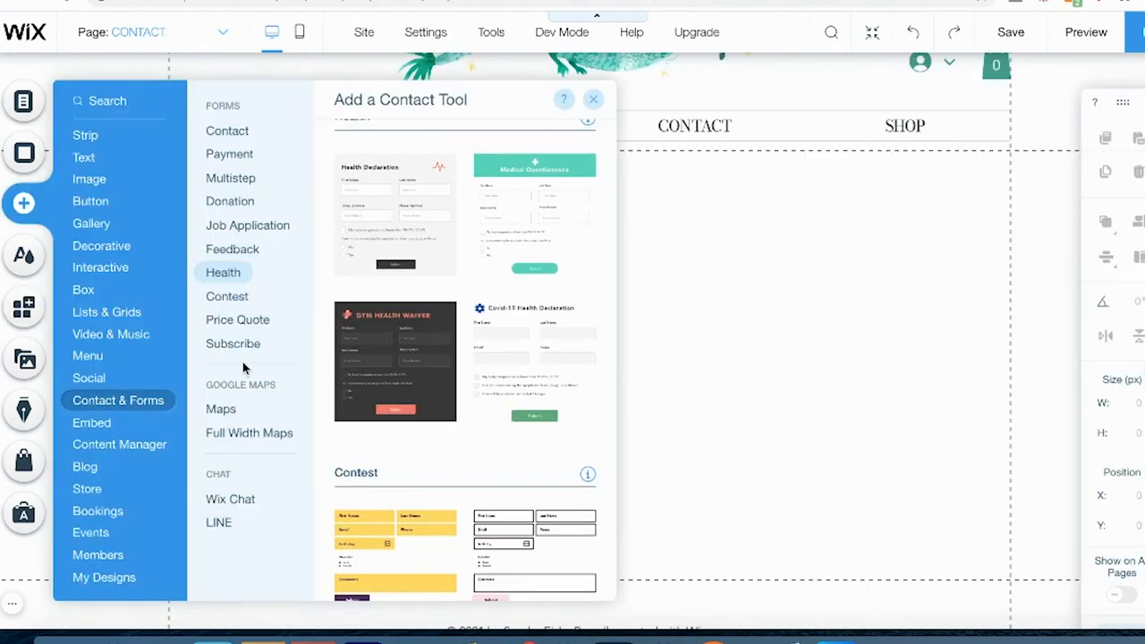
{"action": "left_click", "coordinate": [593, 100]}
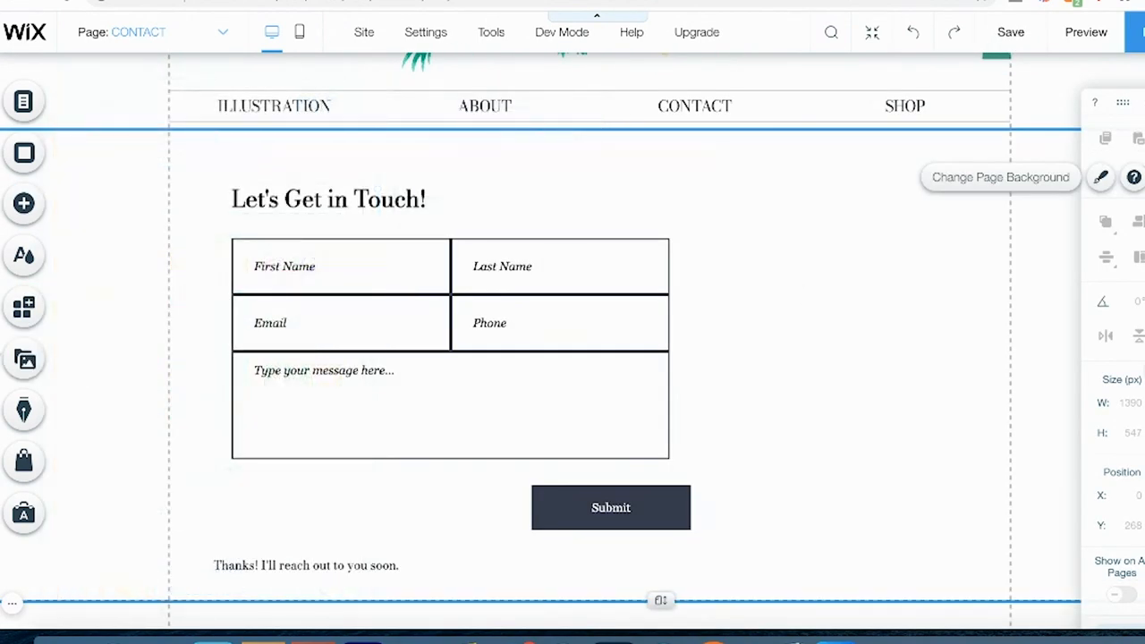
- Add the Instagram Feed app, keeping the previously linked Instagram settings
{"action": "left_click", "coordinate": [23, 358]}
{"action": "type", "text": "instagram"}
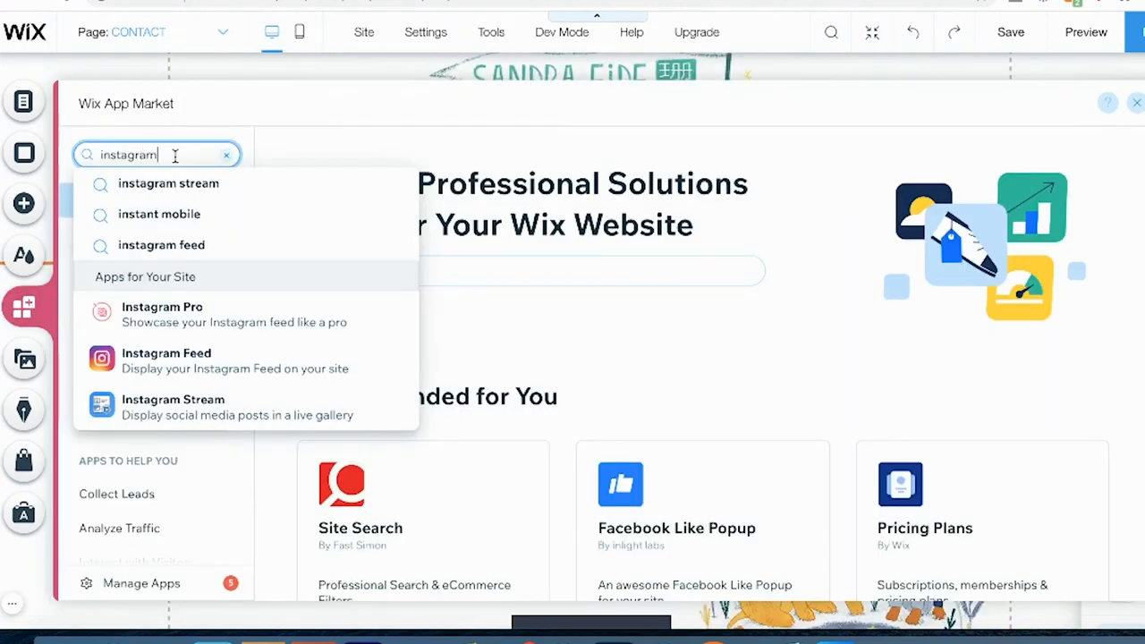
{"action": "left_click", "coordinate": [166, 352]}
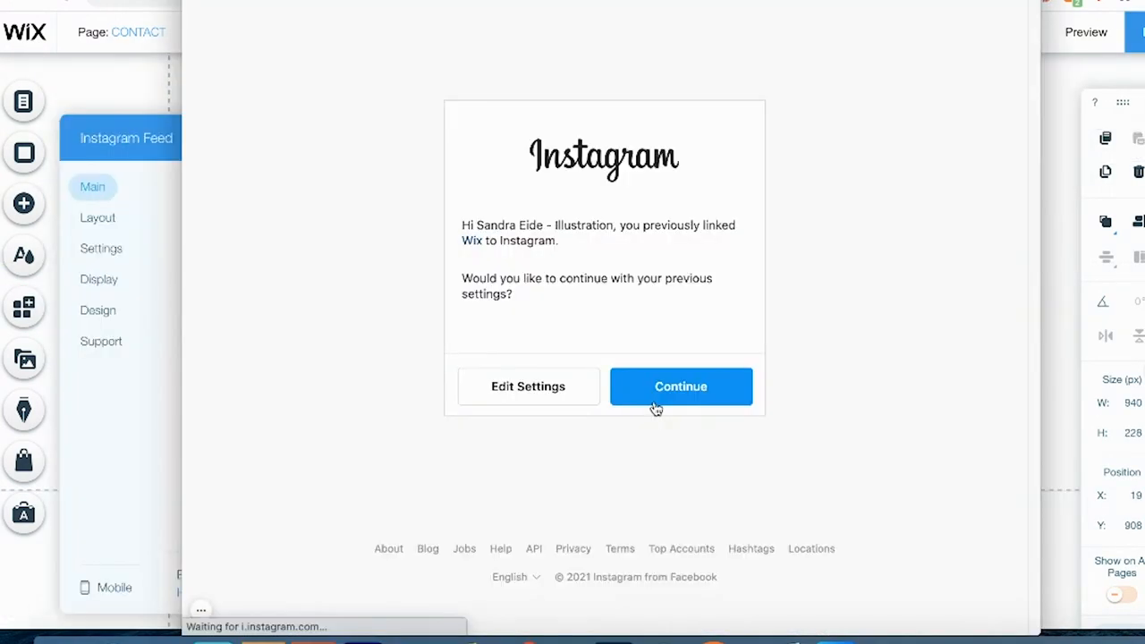
{"action": "left_click", "coordinate": [681, 386]}
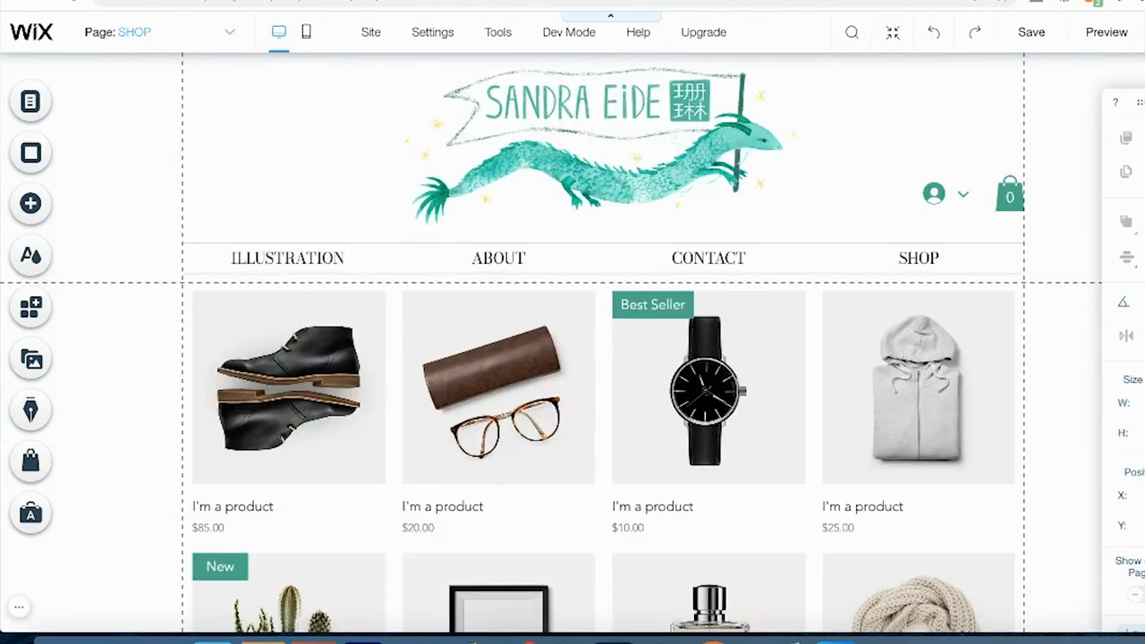
{"action": "scroll", "scroll_direction": "down", "scroll_amount": 3}
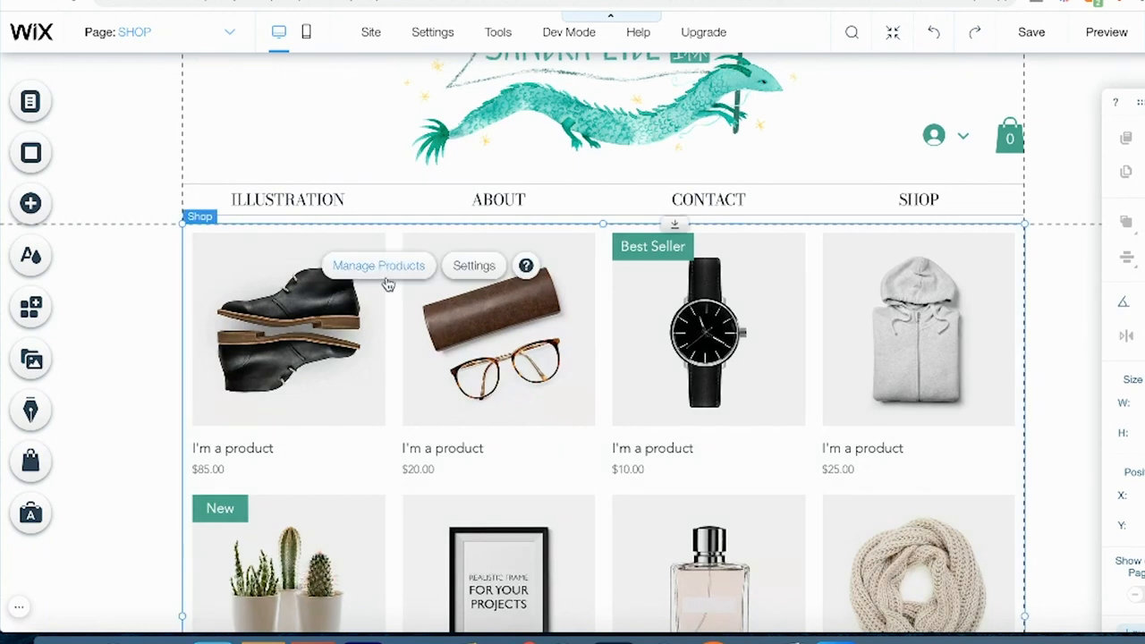
- Delete all twelve sample store products and start a new product
{"action": "left_click", "coordinate": [378, 266]}
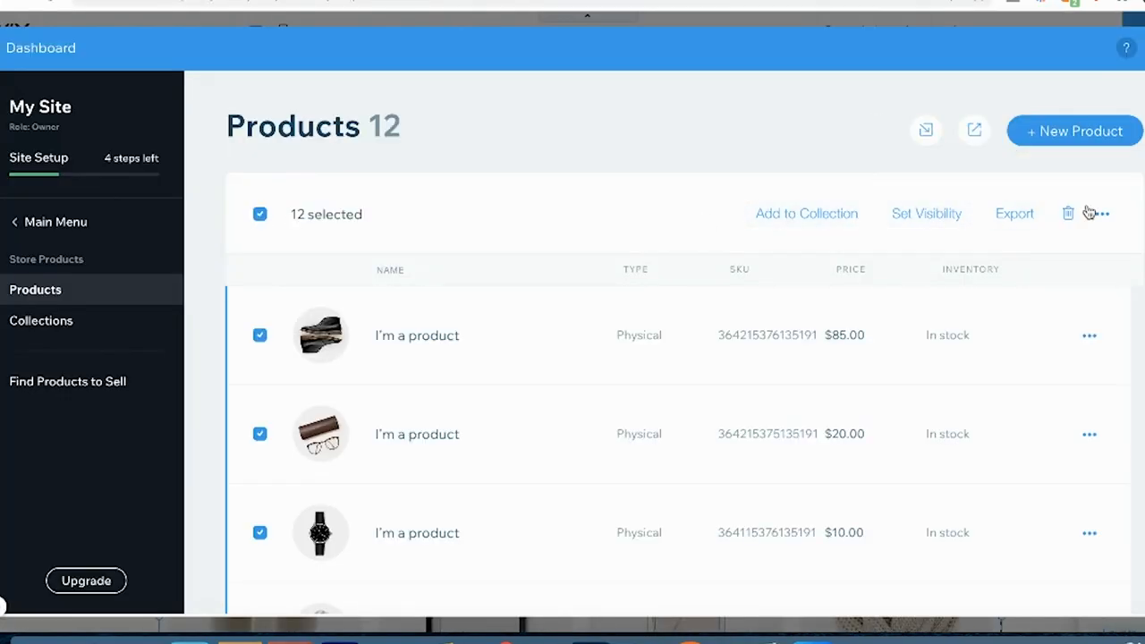
{"action": "left_click", "coordinate": [1068, 213]}
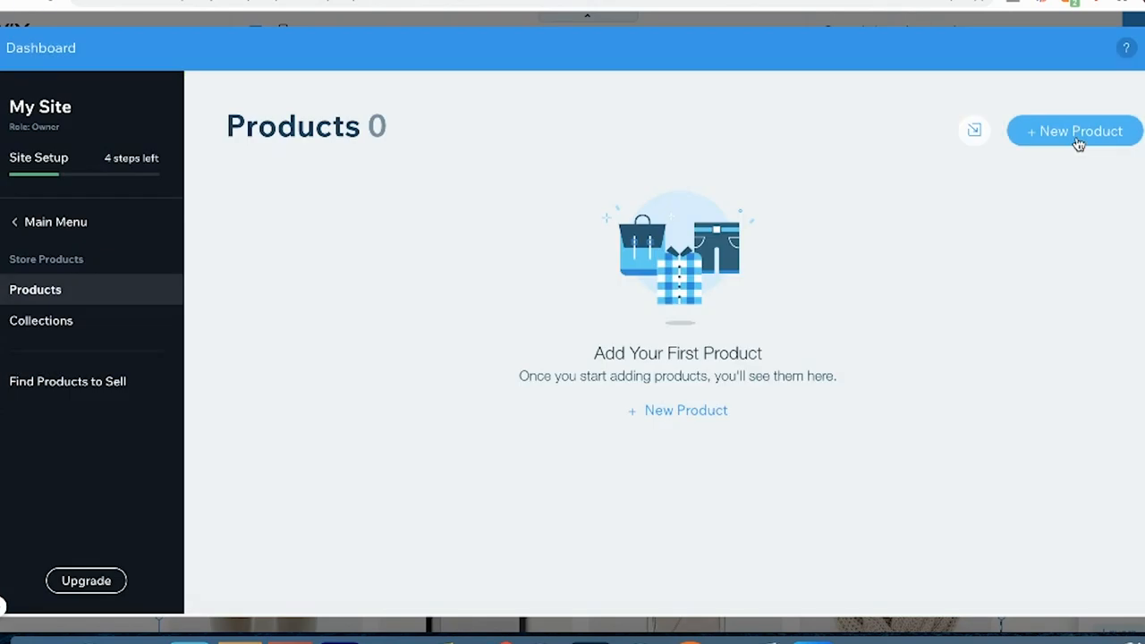
{"action": "left_click", "coordinate": [1074, 131]}
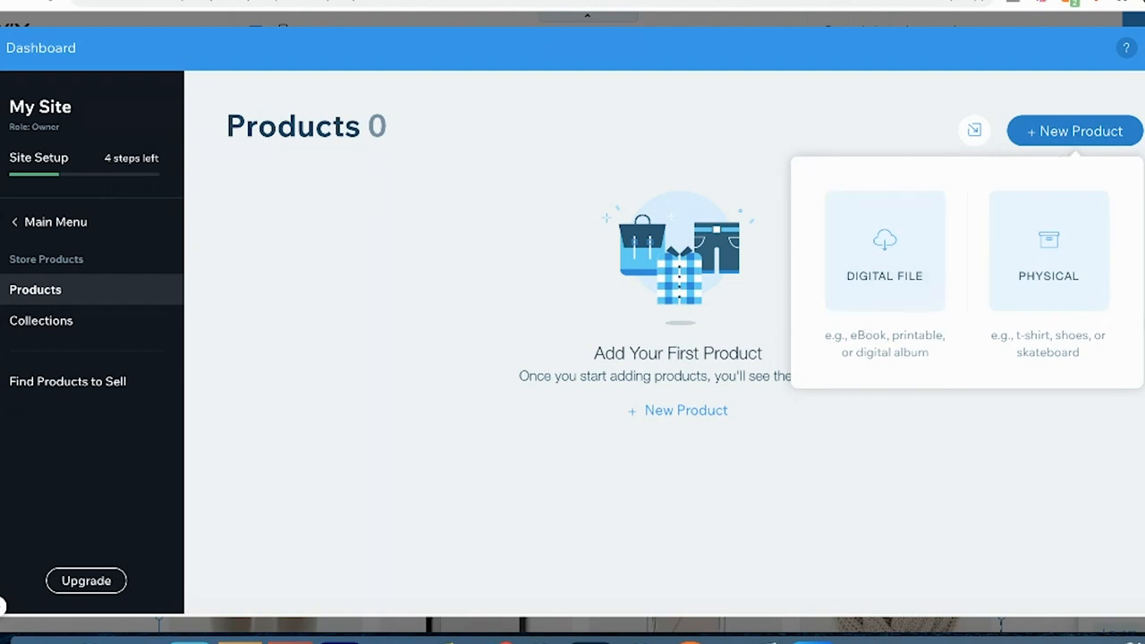
{"action": "mouse_move", "coordinate": [954, 392]}
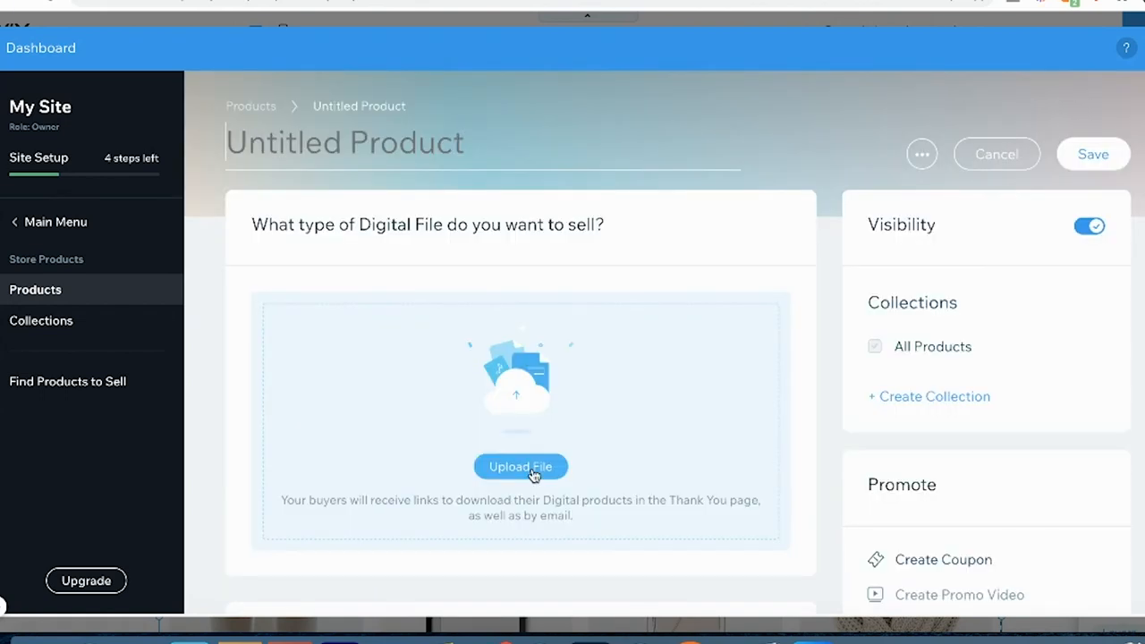
{"action": "mouse_move", "coordinate": [299, 339]}
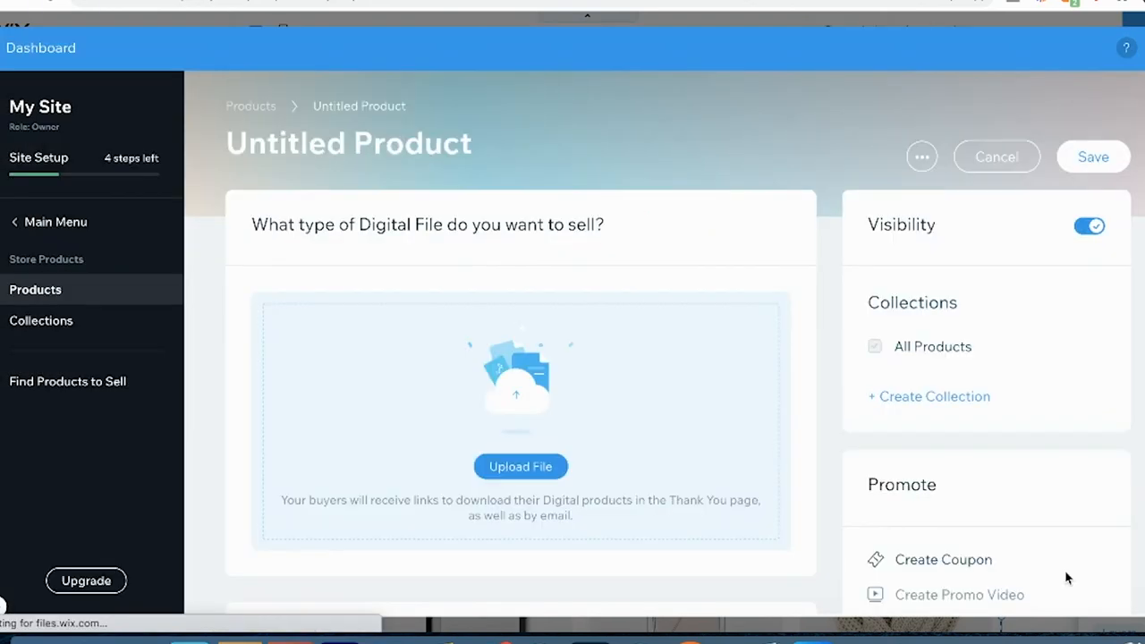
- Upload the print file, add a Holiday Sale! ribbon and 'No physical product will be mailed.'
{"action": "left_click", "coordinate": [521, 467]}
{"action": "type", "text": "Winter Fox Printa"}
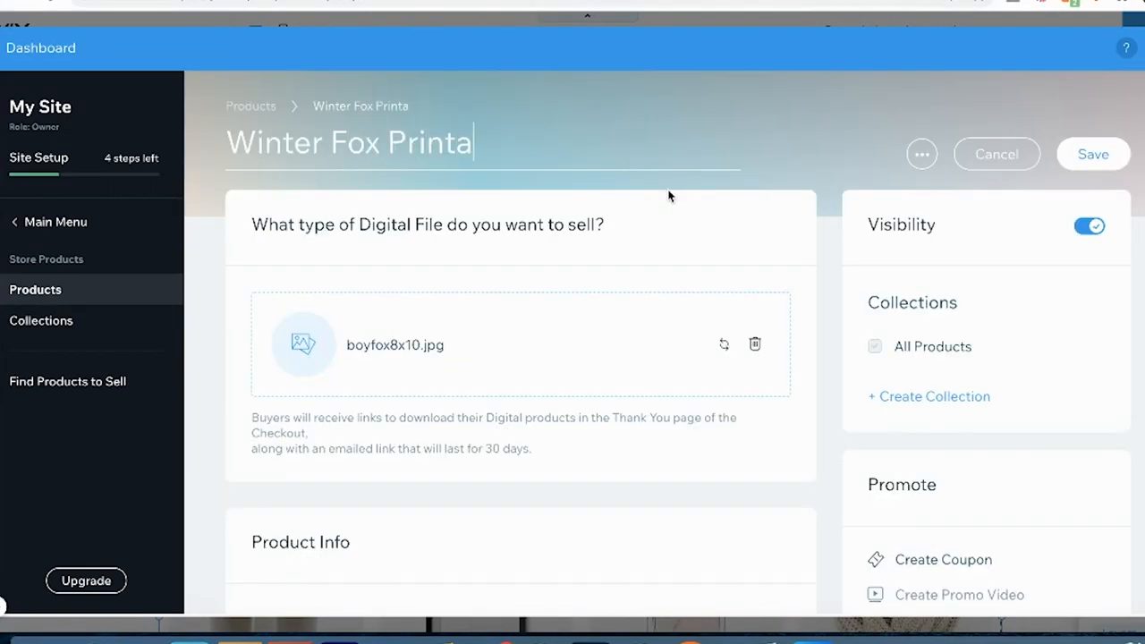
{"action": "scroll", "scroll_direction": "down", "scroll_amount": 3}
{"action": "type", "text": "ble 8x10"}
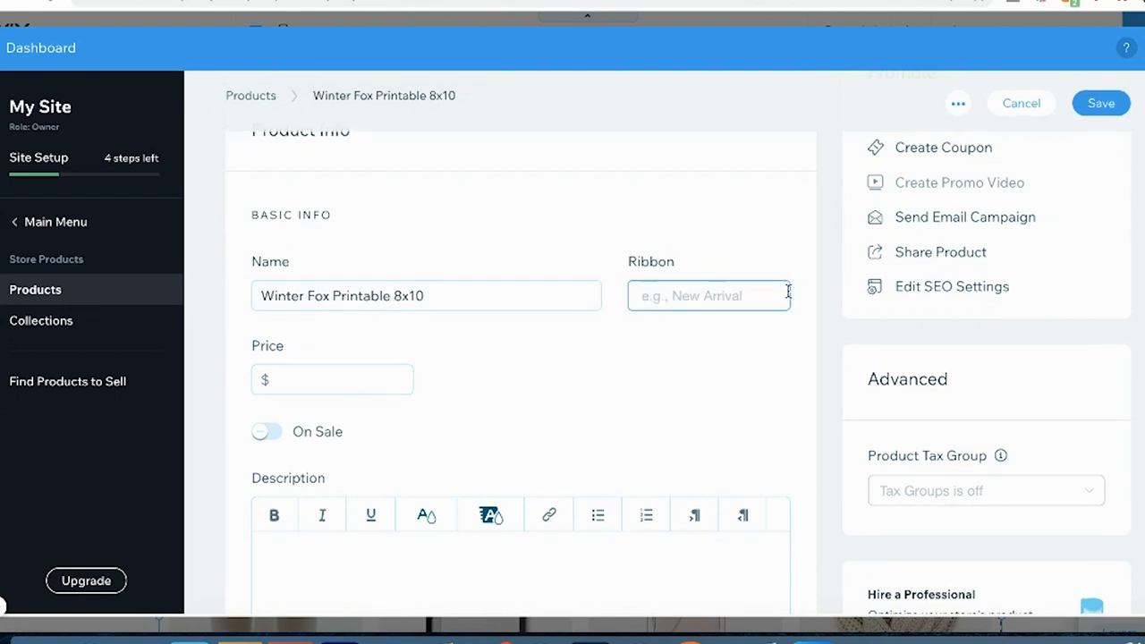
{"action": "type", "text": "Holiday Sale!"}
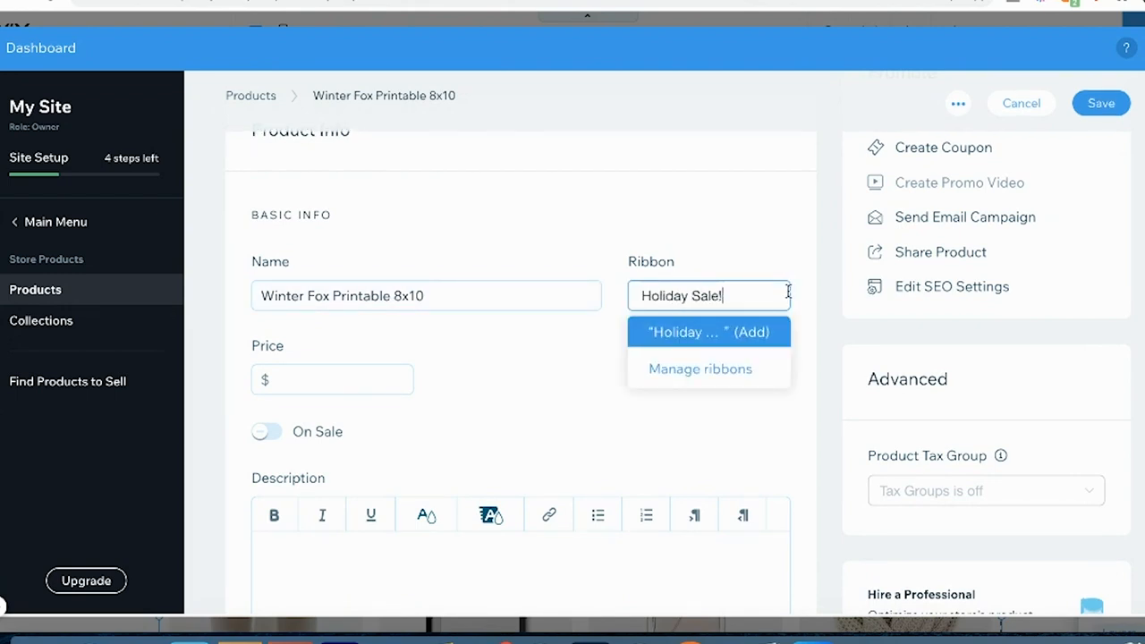
{"action": "left_click", "coordinate": [267, 431]}
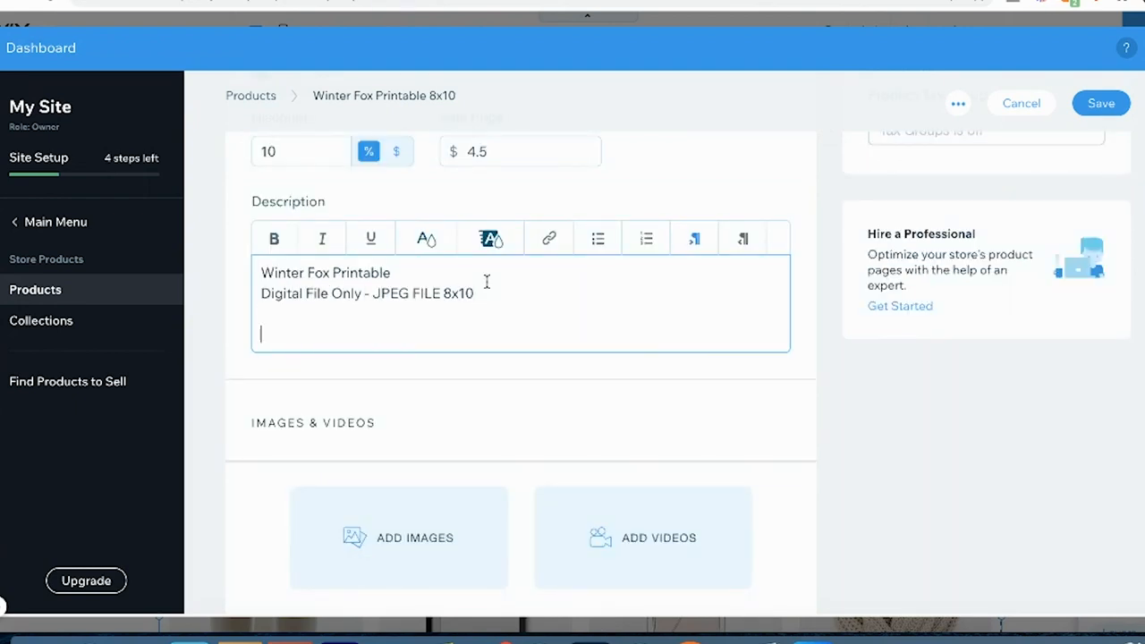
{"action": "type", "text": "No physical product will be mailed."}
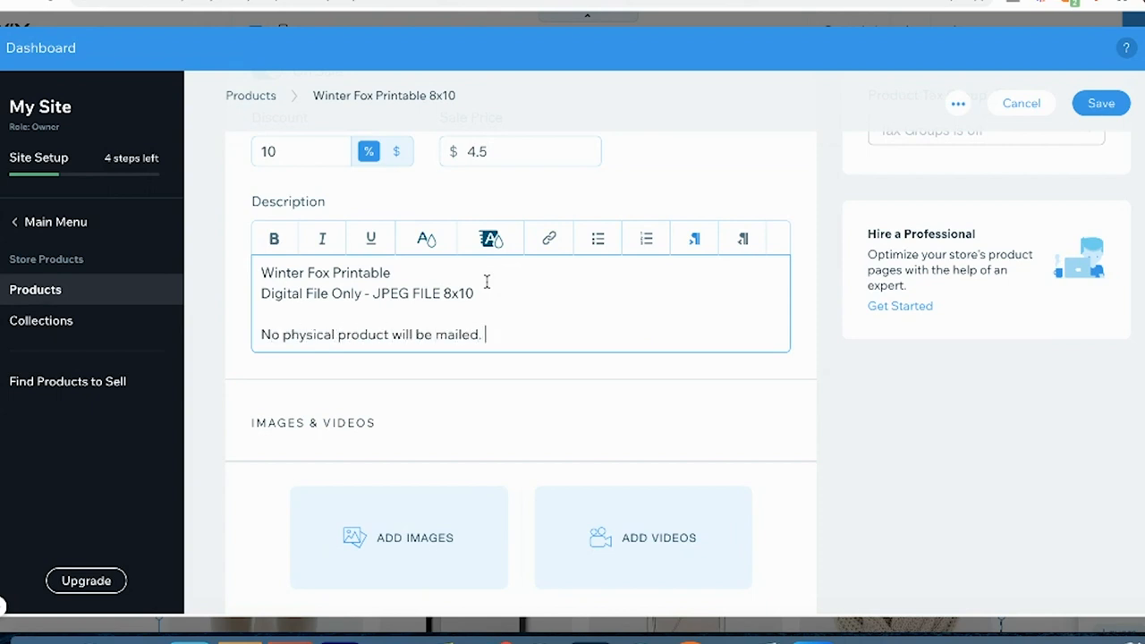
{"action": "scroll", "scroll_direction": "down", "scroll_amount": 3}
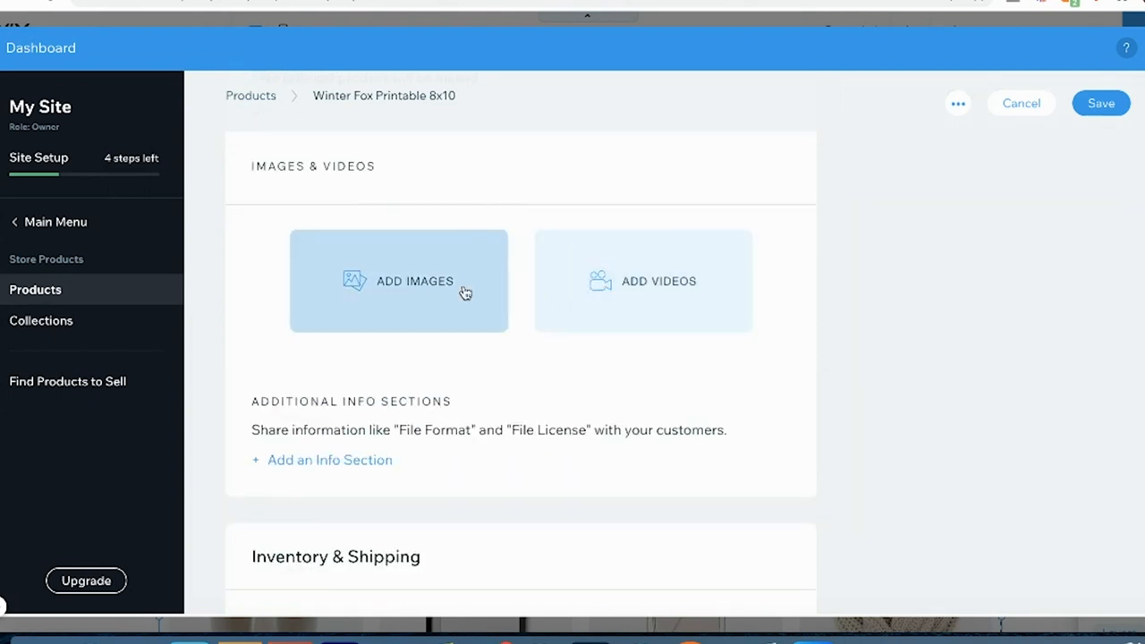
- Attach boyandfoxmock.jpg as the Winter Fox Printable 8x10 product image
{"action": "left_click", "coordinate": [415, 281]}
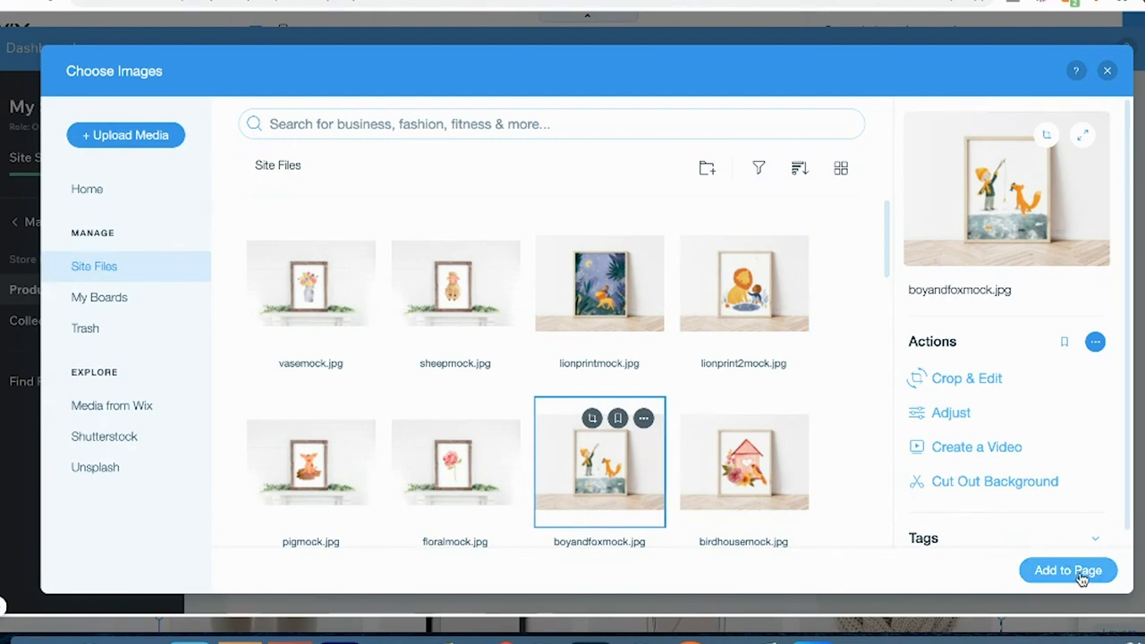
{"action": "left_click", "coordinate": [967, 377]}
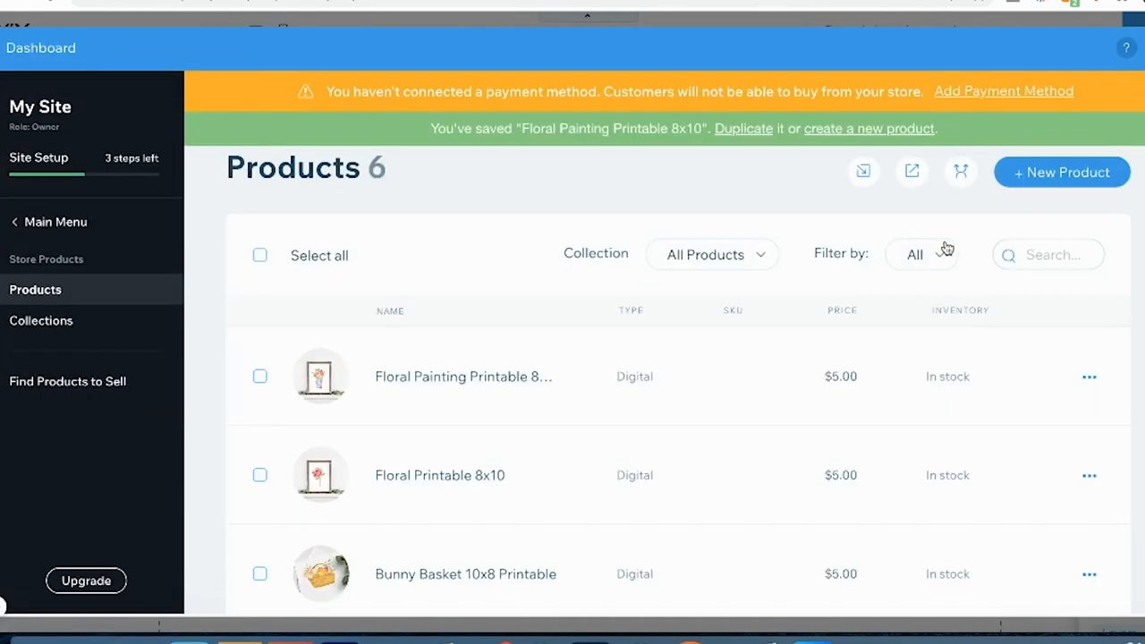
- Save the product, completing the ten $5.00 digital printables in the store
{"action": "left_click", "coordinate": [1061, 172]}
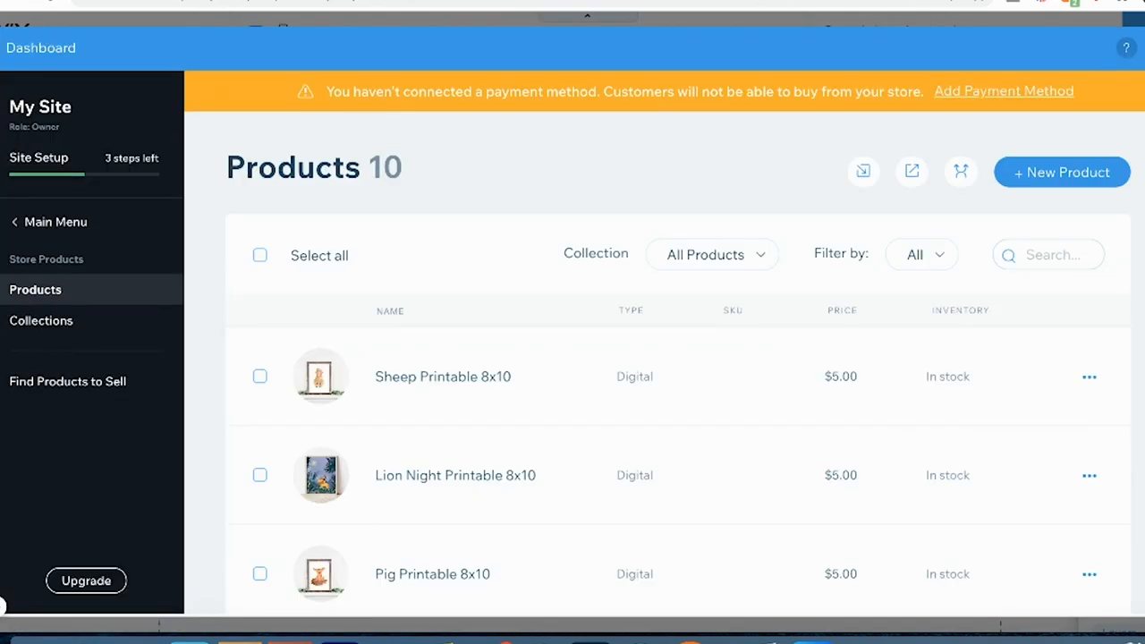
{"action": "mouse_move", "coordinate": [866, 200]}
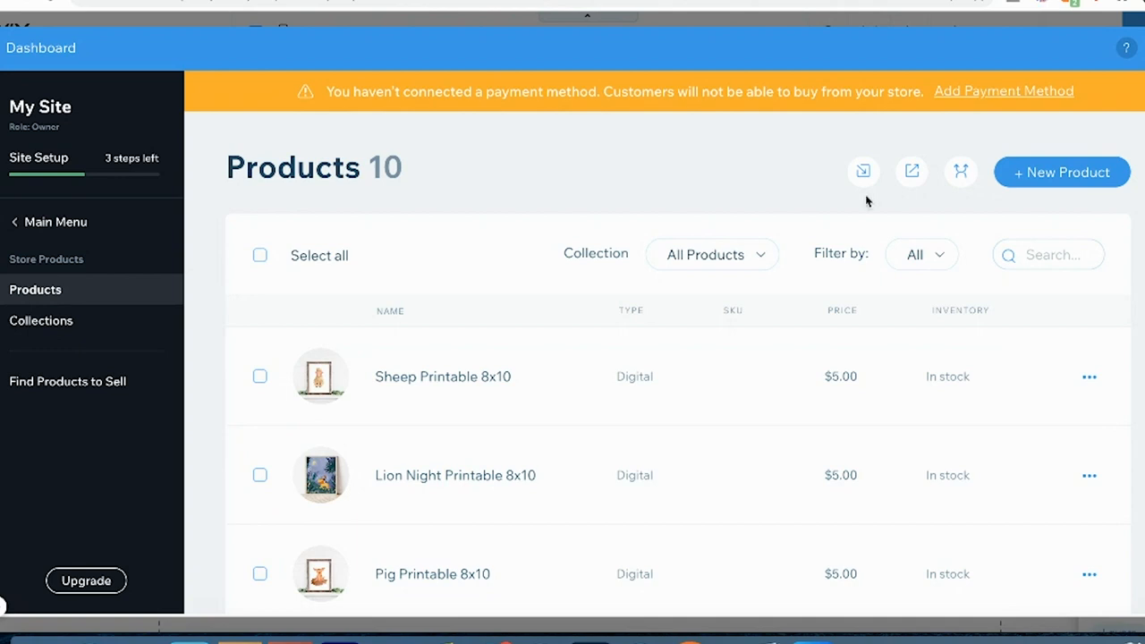
{"action": "mouse_move", "coordinate": [639, 195]}
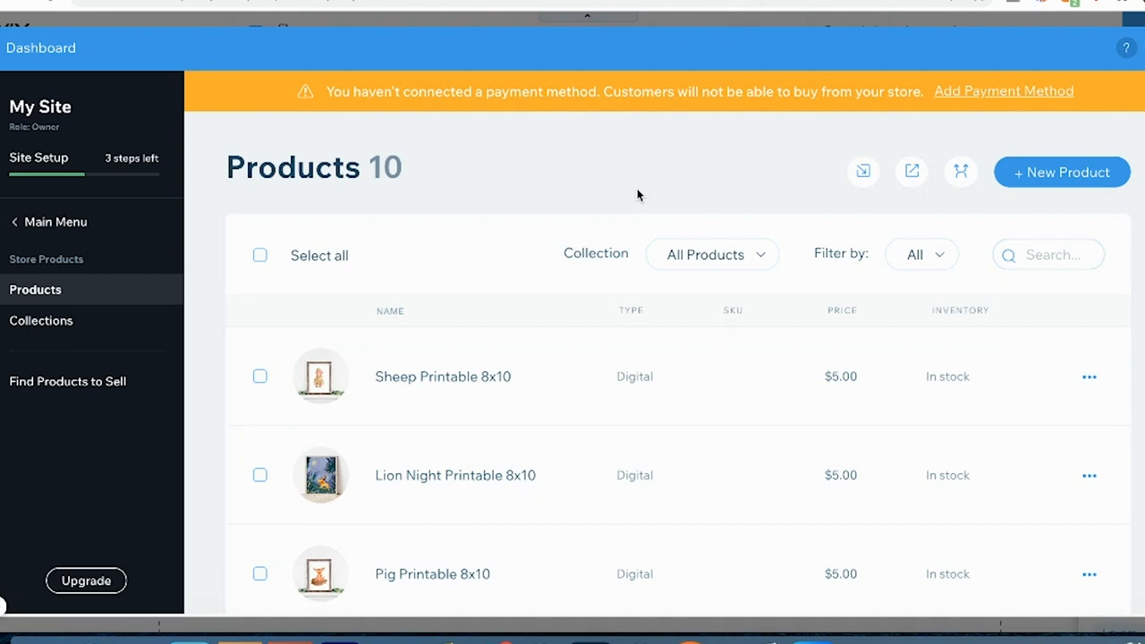
{"action": "mouse_move", "coordinate": [1054, 111]}
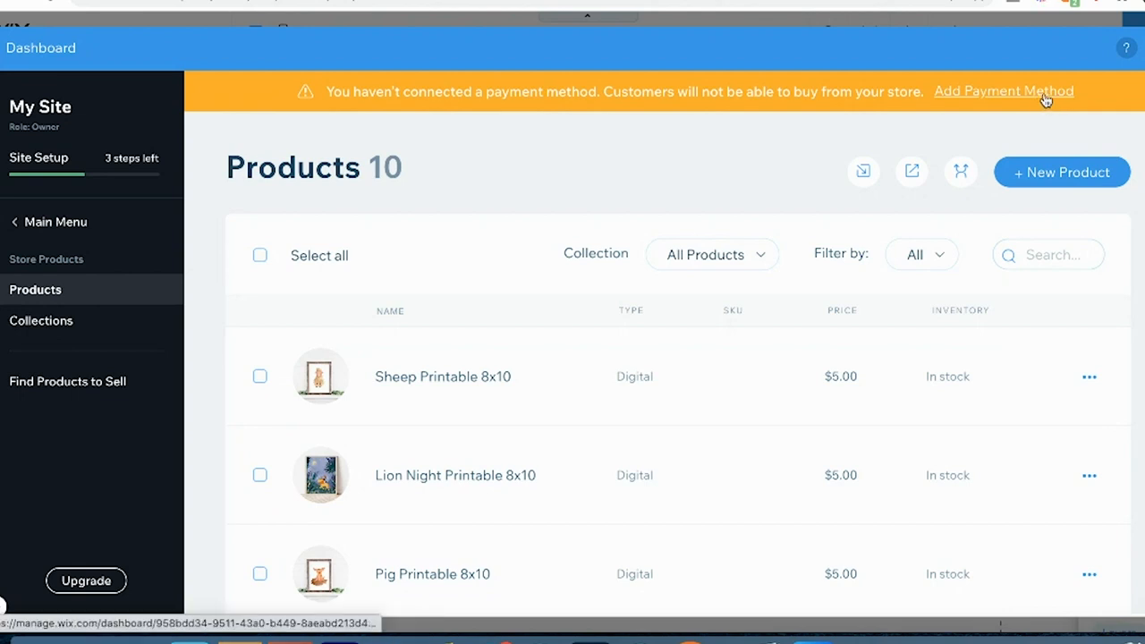
- Add Wix Payments card acceptance, declaring that no restricted products are sold
{"action": "left_click", "coordinate": [1003, 91]}
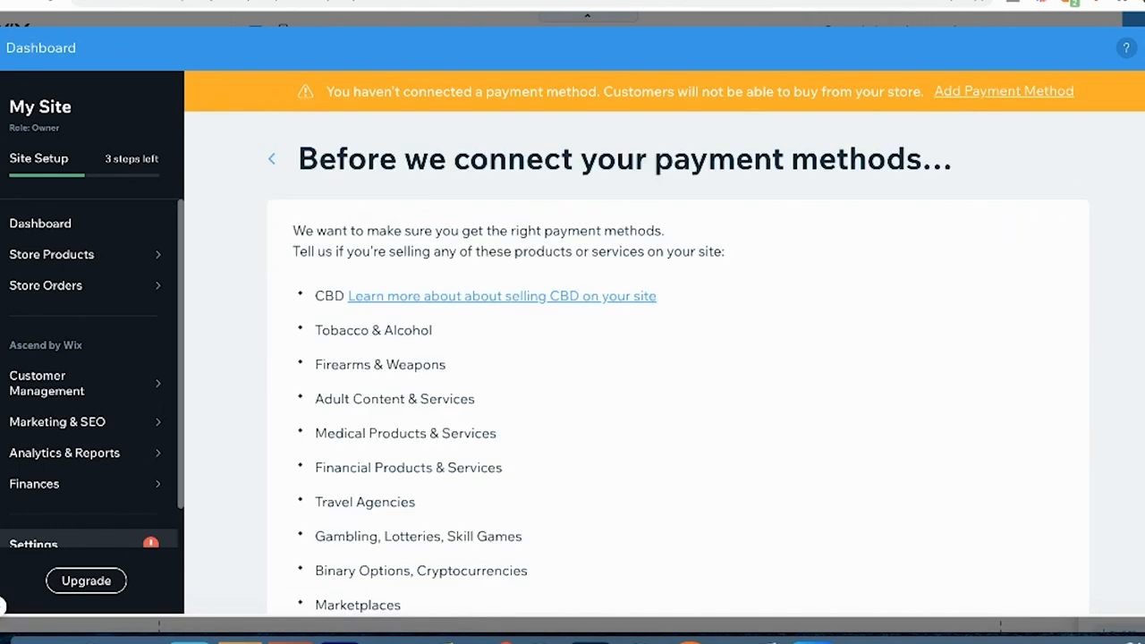
{"action": "scroll", "scroll_direction": "down", "scroll_amount": 3}
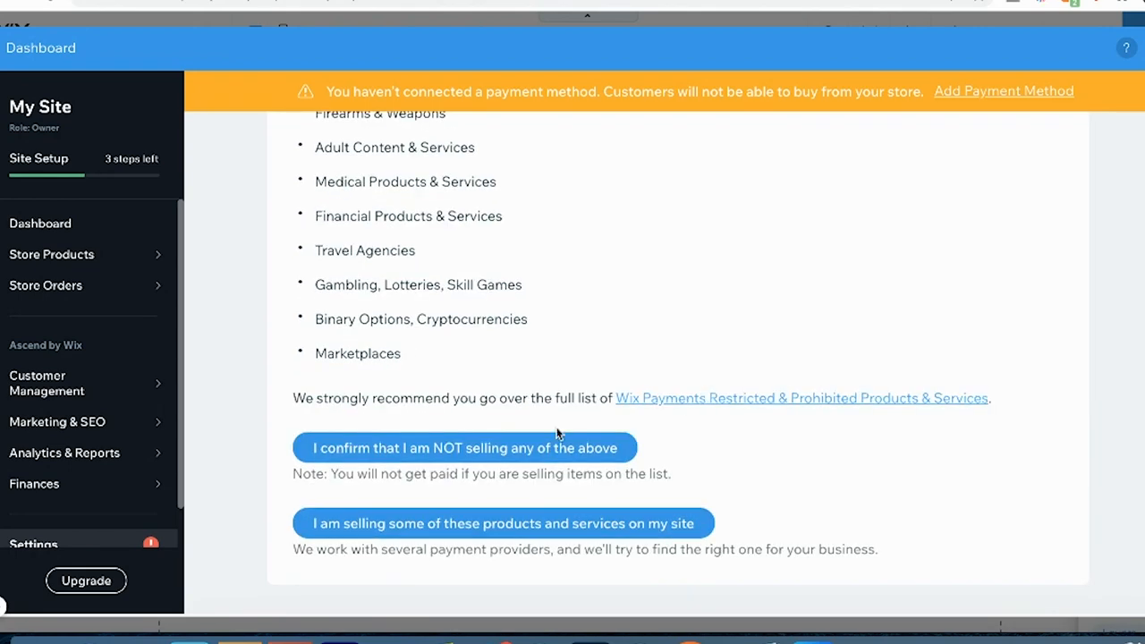
{"action": "left_click", "coordinate": [464, 448]}
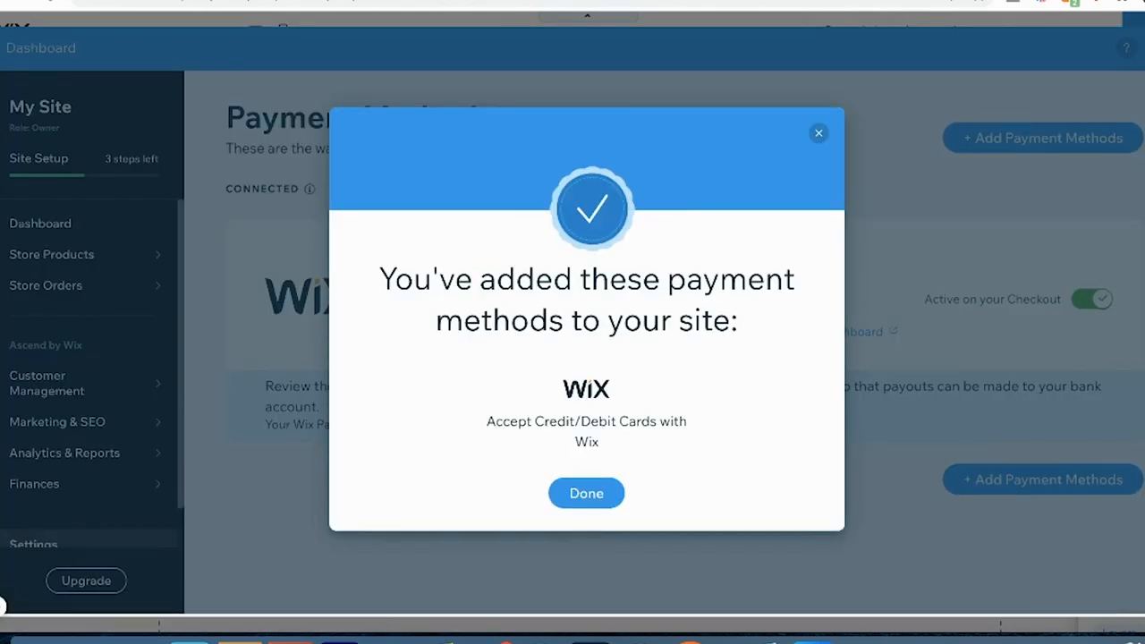
{"action": "mouse_move", "coordinate": [841, 455]}
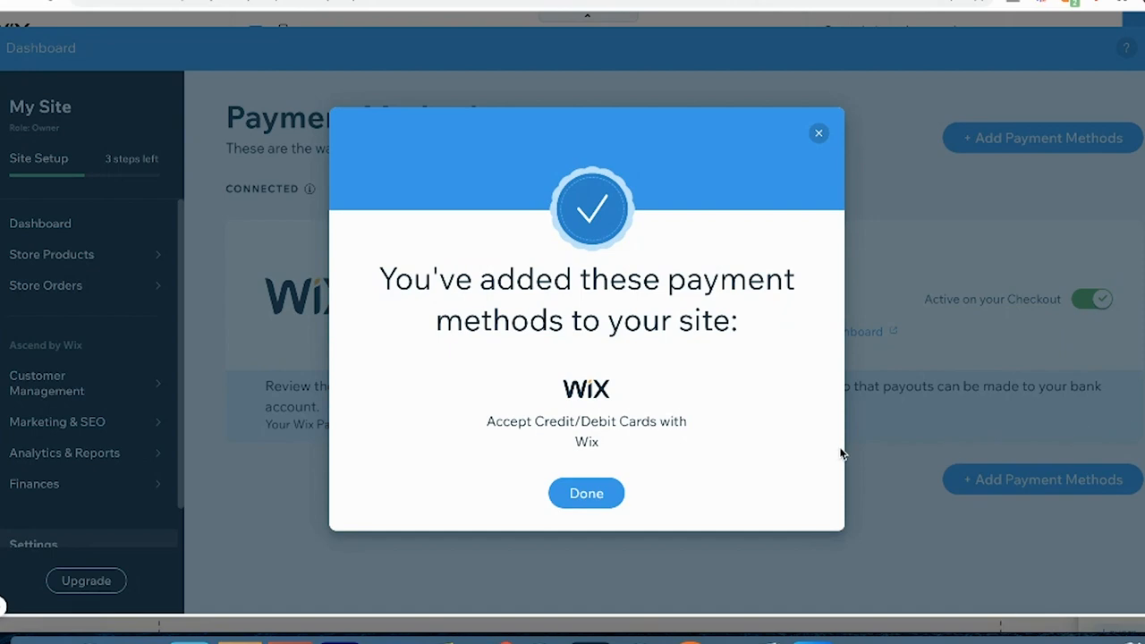
- Make the Shop product gallery swap image on hover, after trying other display styles
{"action": "left_click", "coordinate": [586, 493]}
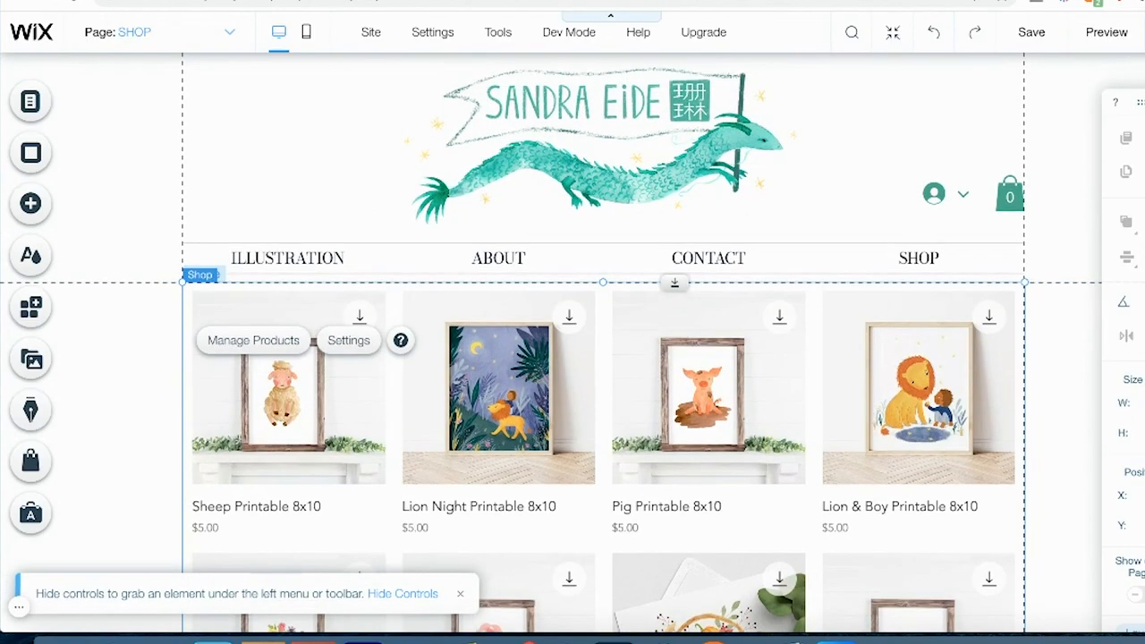
{"action": "scroll", "scroll_direction": "down", "scroll_amount": 3}
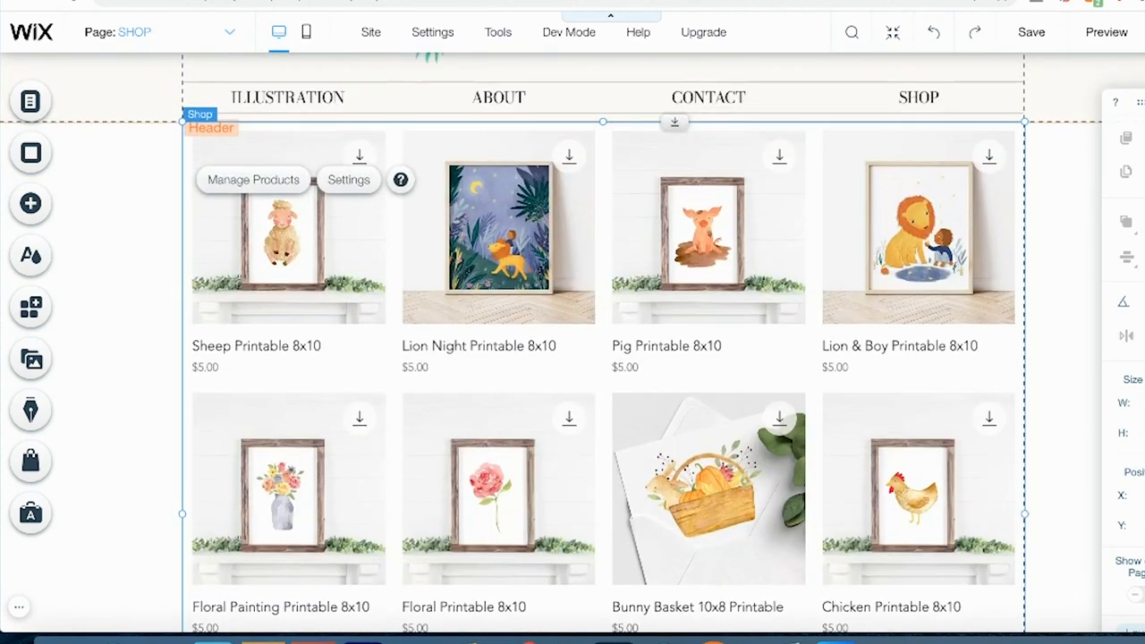
{"action": "left_click", "coordinate": [348, 179]}
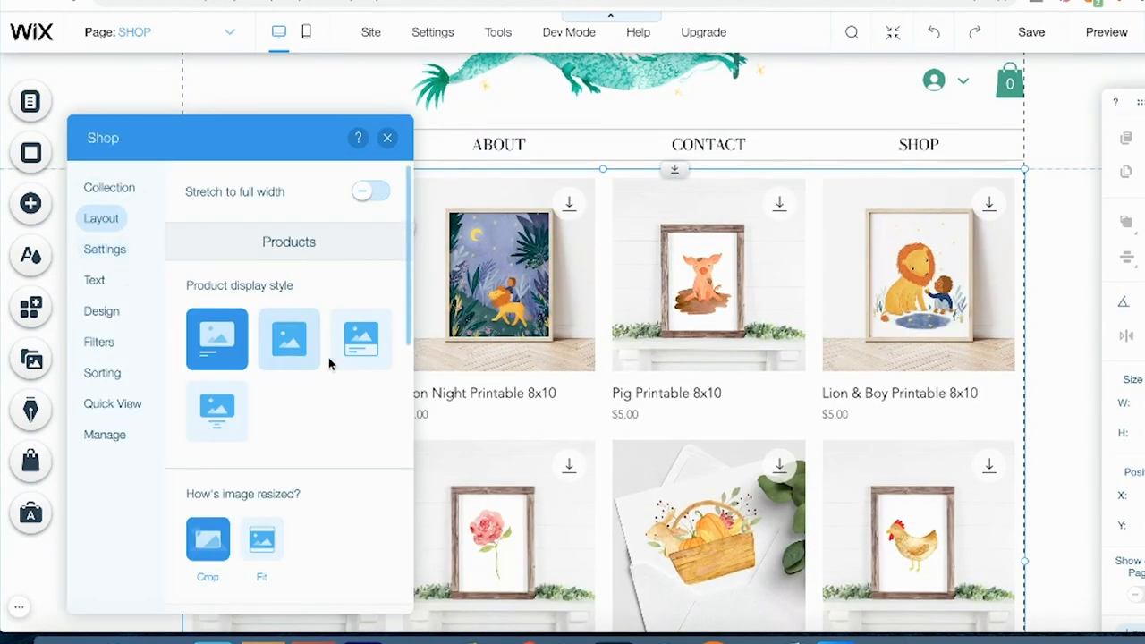
{"action": "left_click", "coordinate": [360, 339]}
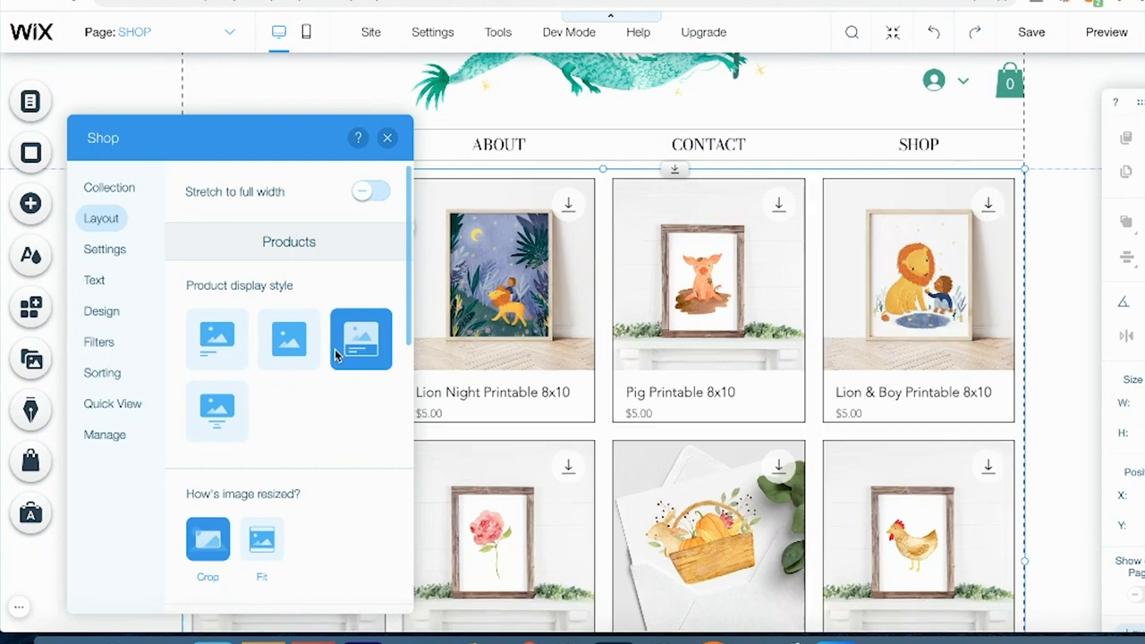
{"action": "left_click", "coordinate": [216, 412]}
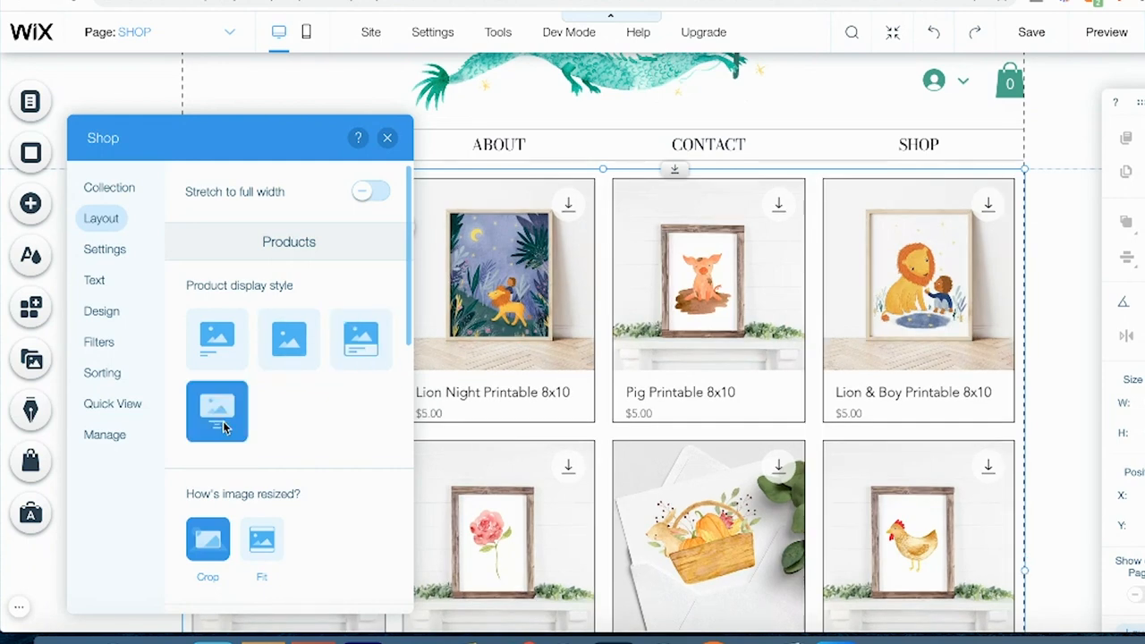
{"action": "left_click", "coordinate": [105, 248]}
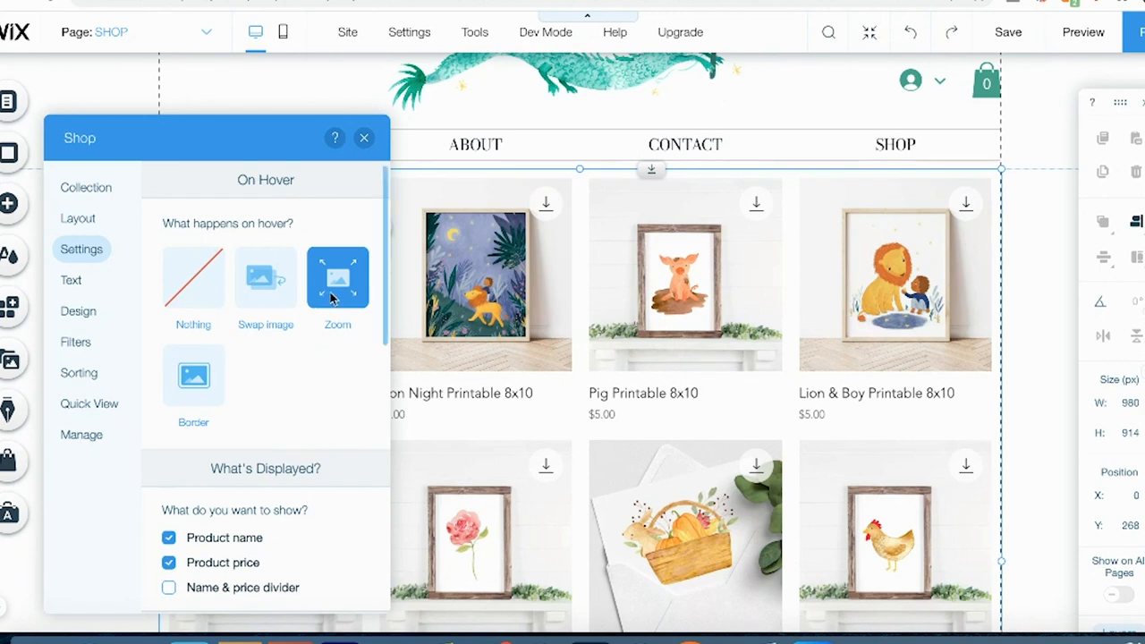
{"action": "left_click", "coordinate": [266, 278]}
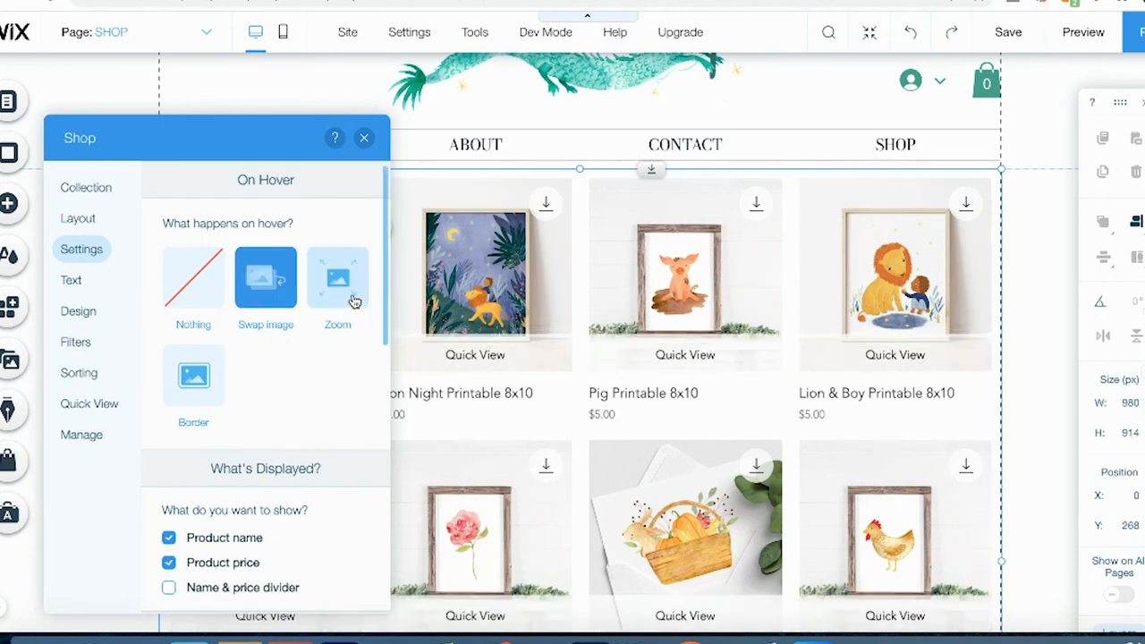
{"action": "left_click", "coordinate": [364, 137]}
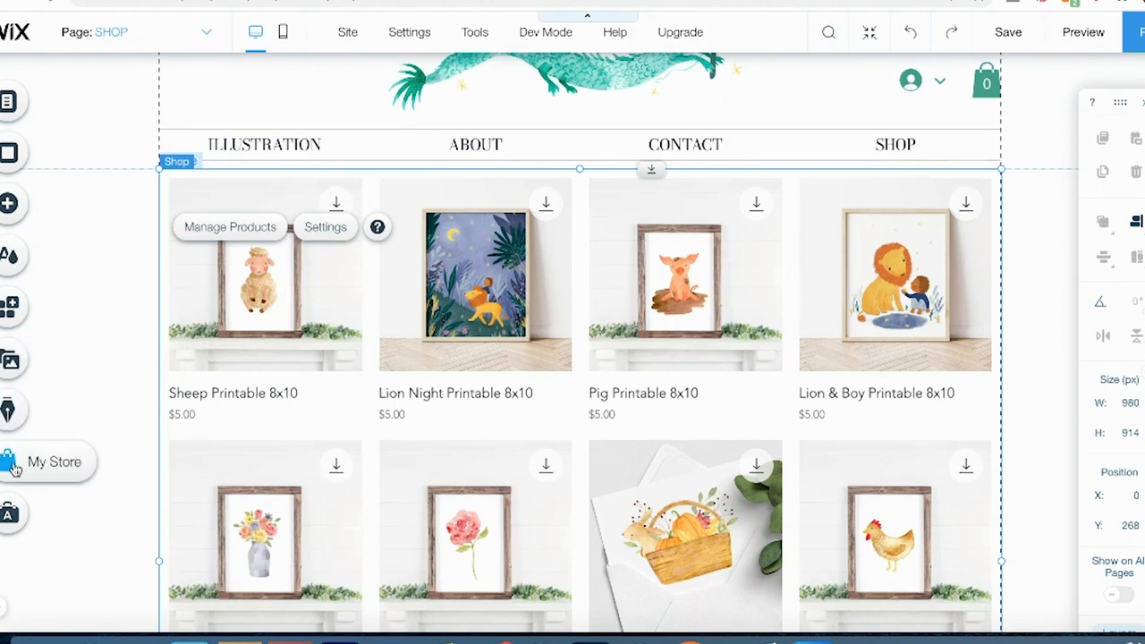
- Switch the editor canvas to the store's Cart Page via Store Pages
{"action": "left_click", "coordinate": [54, 462]}
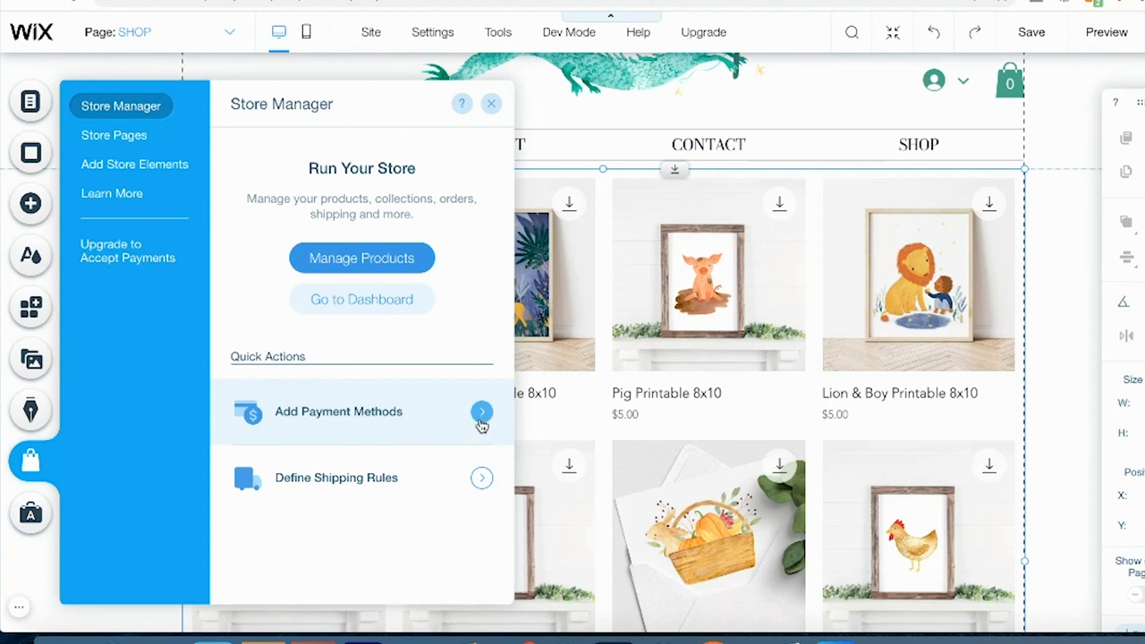
{"action": "mouse_move", "coordinate": [483, 483]}
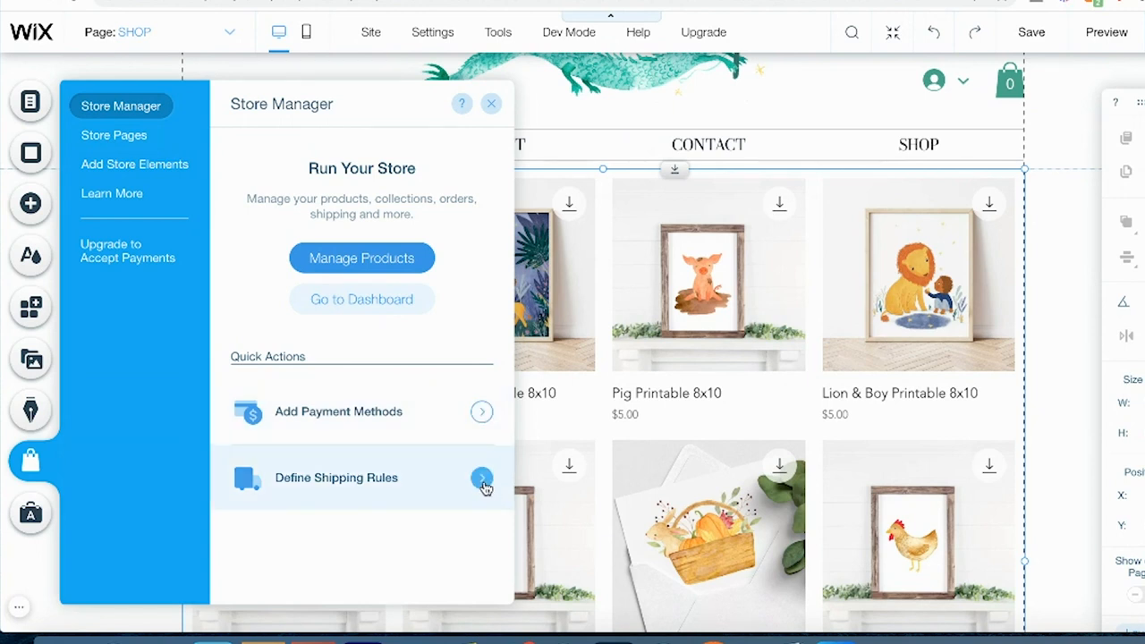
{"action": "left_click", "coordinate": [114, 135]}
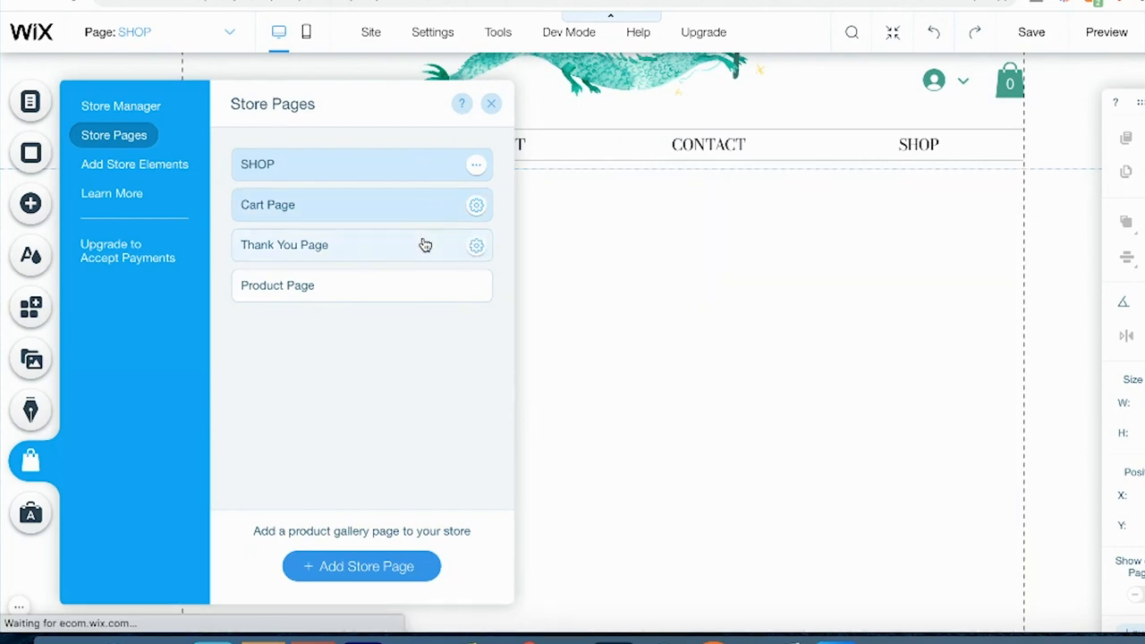
{"action": "left_click", "coordinate": [267, 204]}
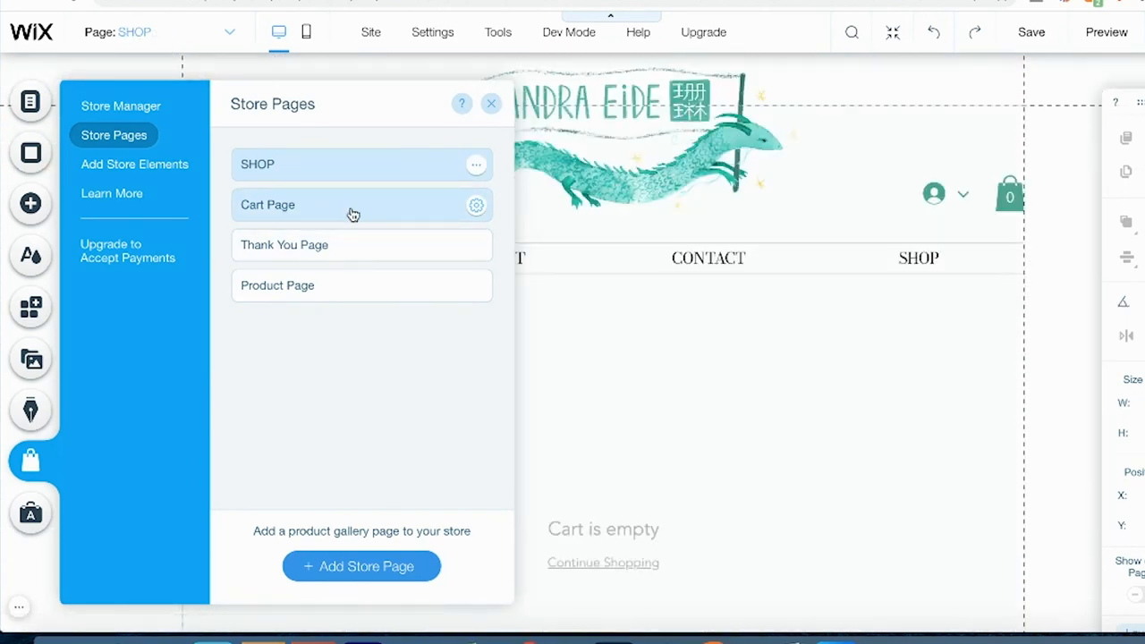
{"action": "left_click", "coordinate": [268, 204]}
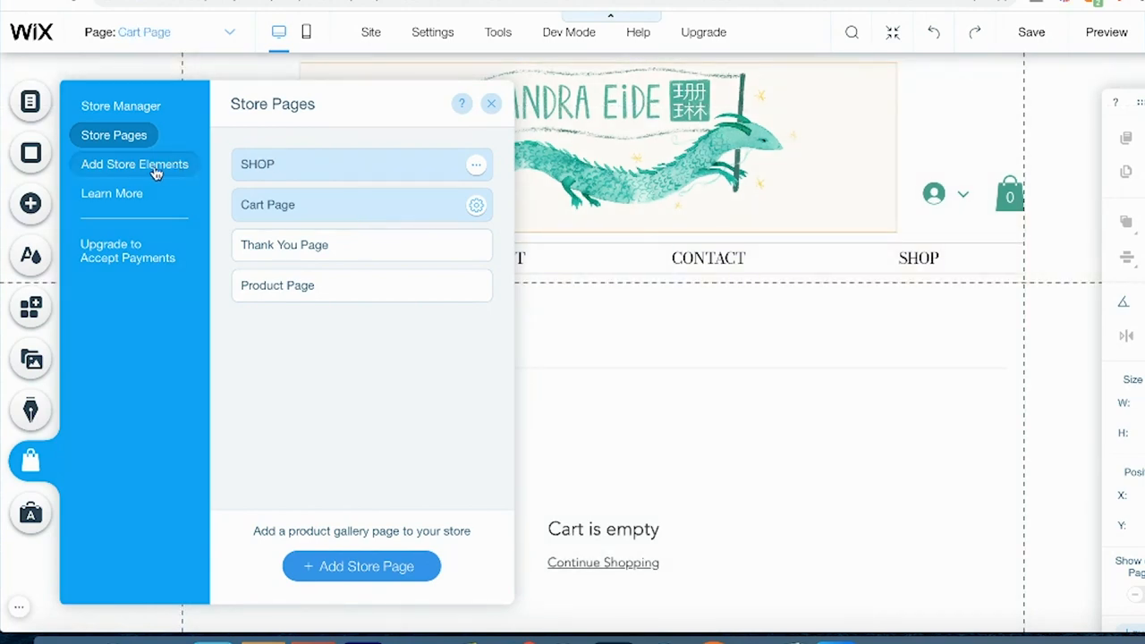
{"action": "left_click", "coordinate": [491, 103]}
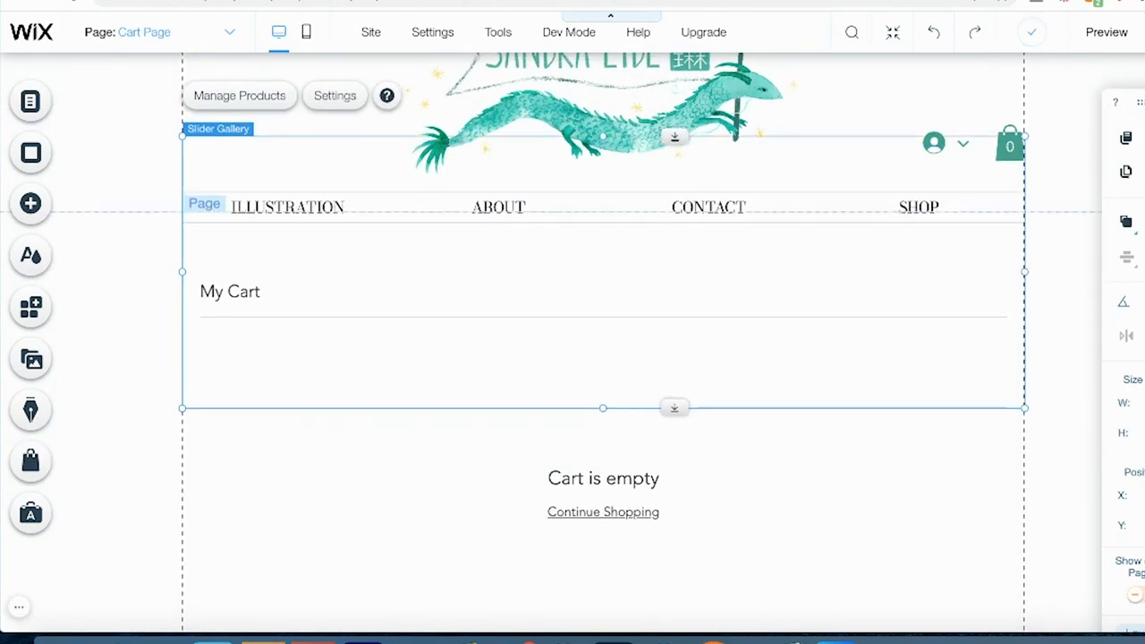
{"action": "scroll", "scroll_direction": "down", "scroll_amount": 3}
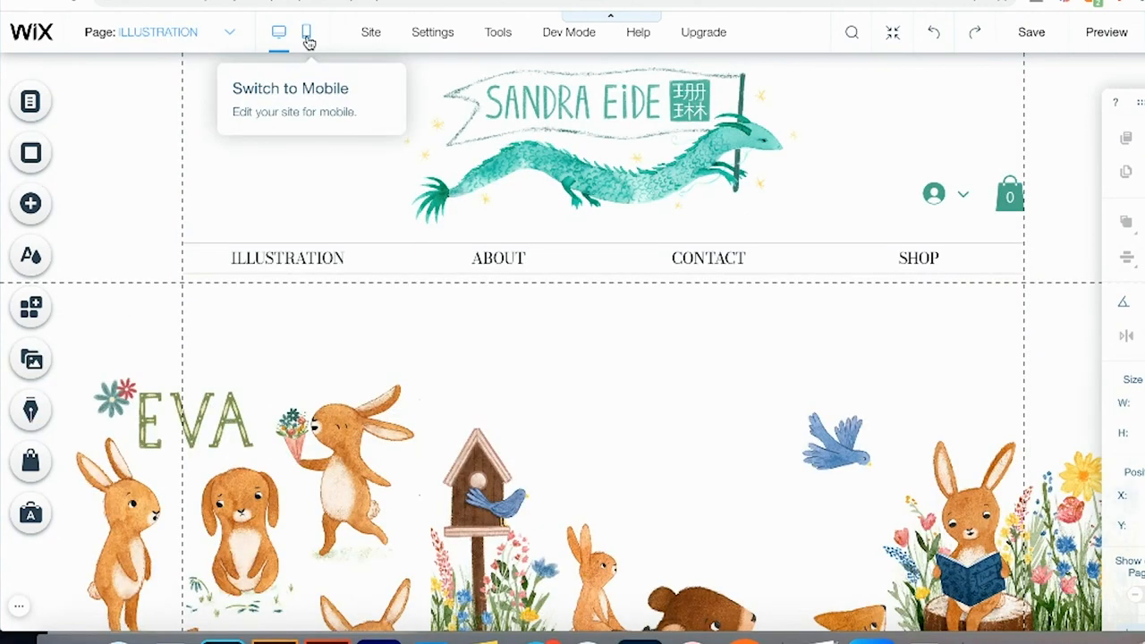
- Review the mobile editor's Pages and Mobile Tools panels, then publish the site
{"action": "left_click", "coordinate": [306, 32]}
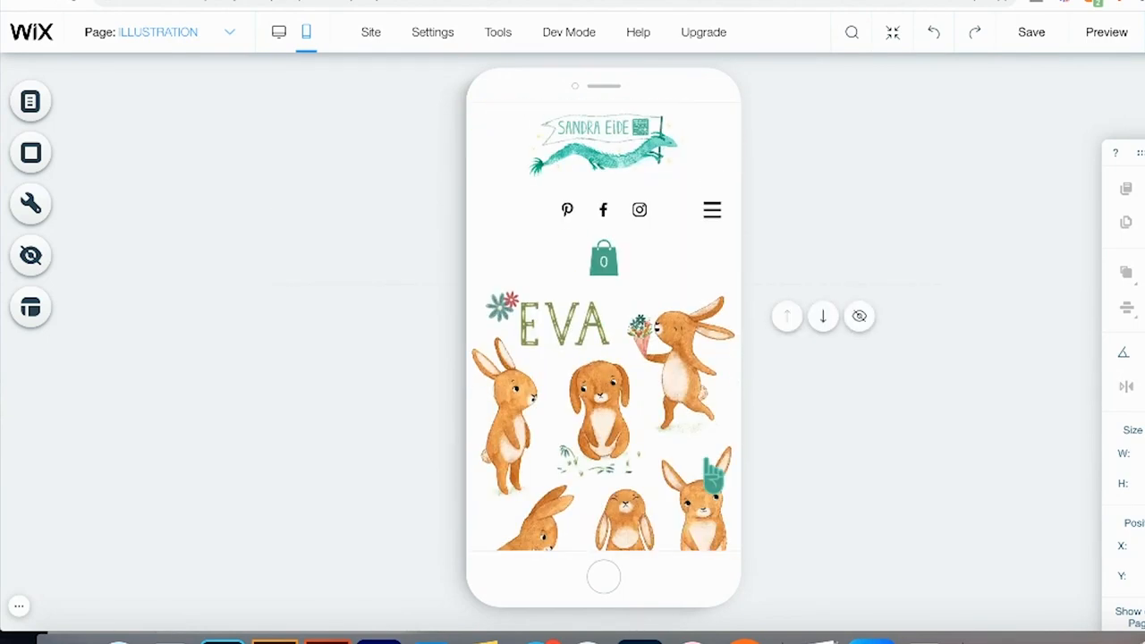
{"action": "left_click", "coordinate": [31, 101]}
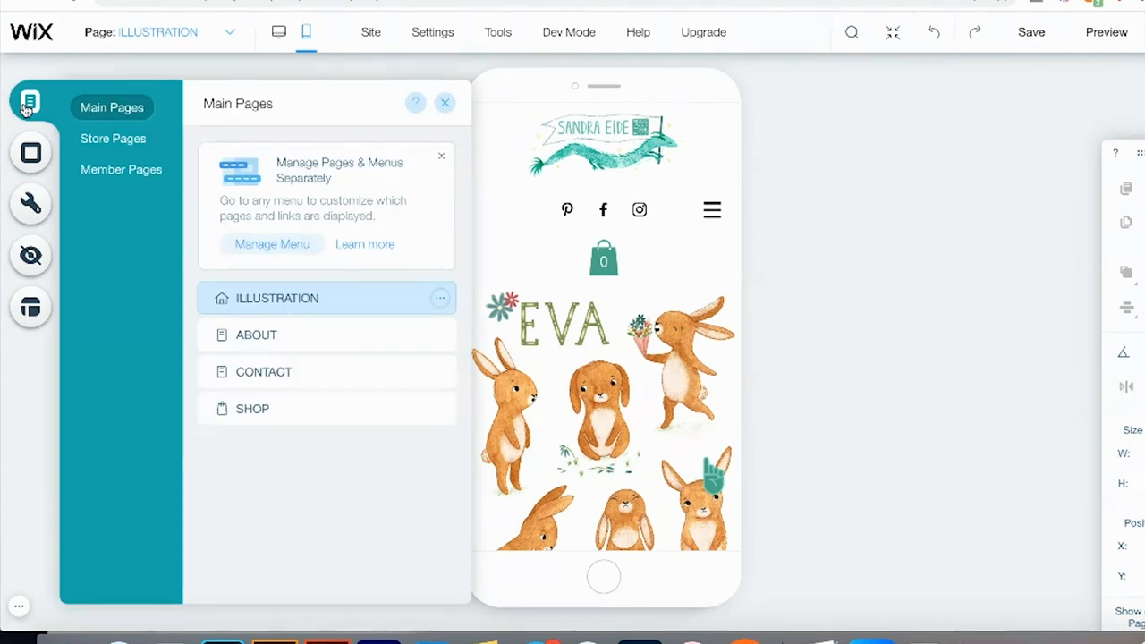
{"action": "left_click", "coordinate": [30, 204]}
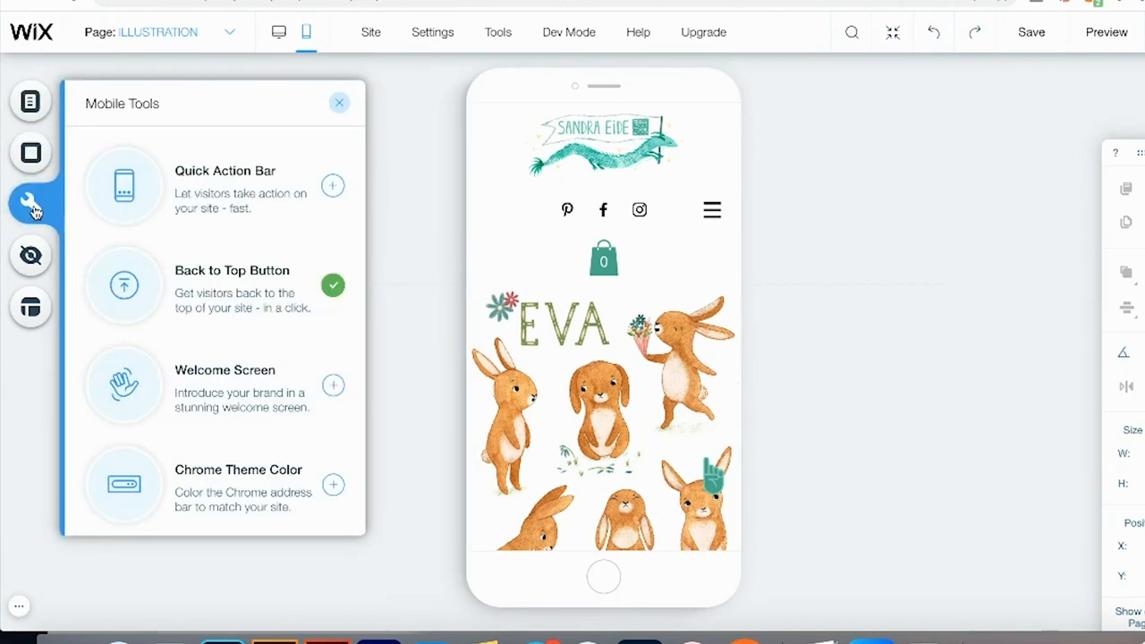
{"action": "left_click", "coordinate": [278, 33]}
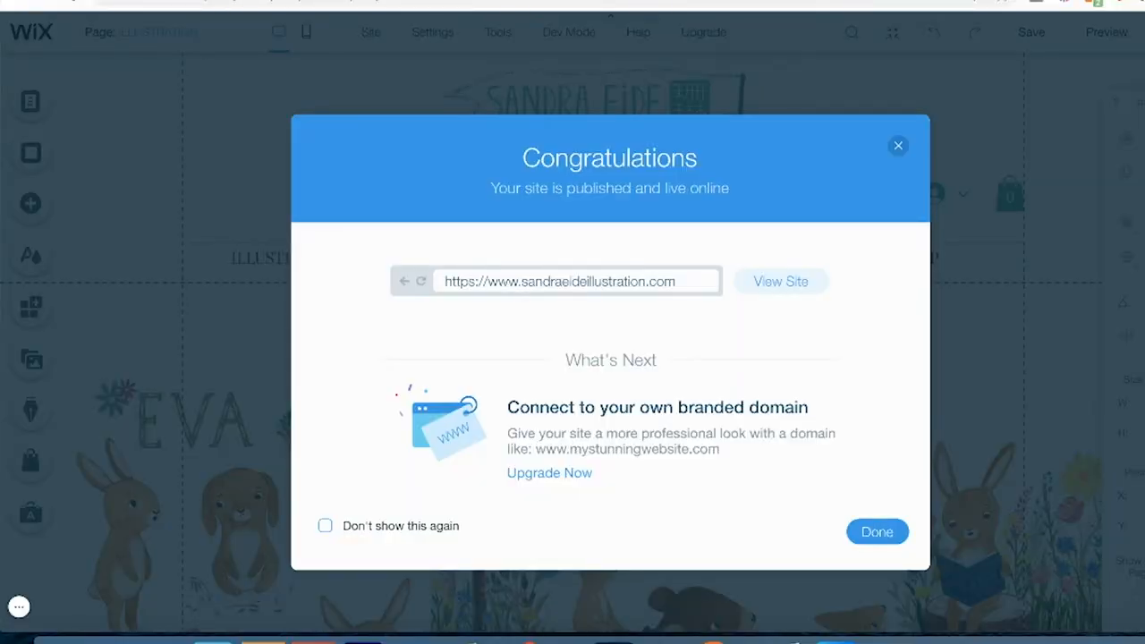
{"action": "mouse_move", "coordinate": [877, 532]}
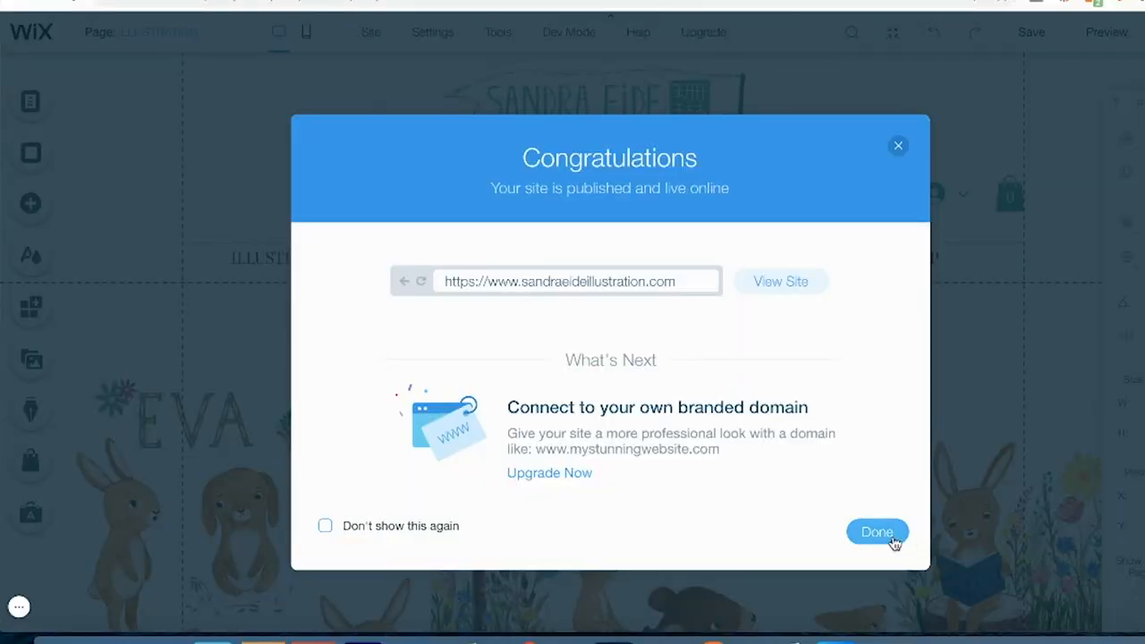
- Dismiss the publish dialog, view Store Products and Store Orders, then open the live site
{"action": "left_click", "coordinate": [876, 531]}
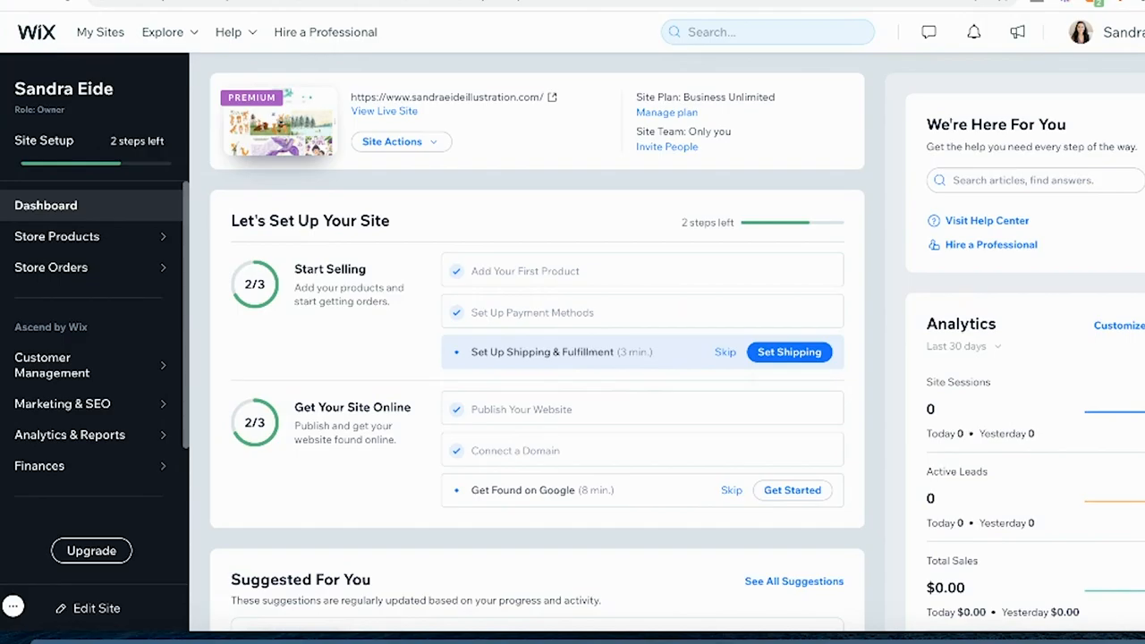
{"action": "scroll", "scroll_direction": "down", "scroll_amount": 3}
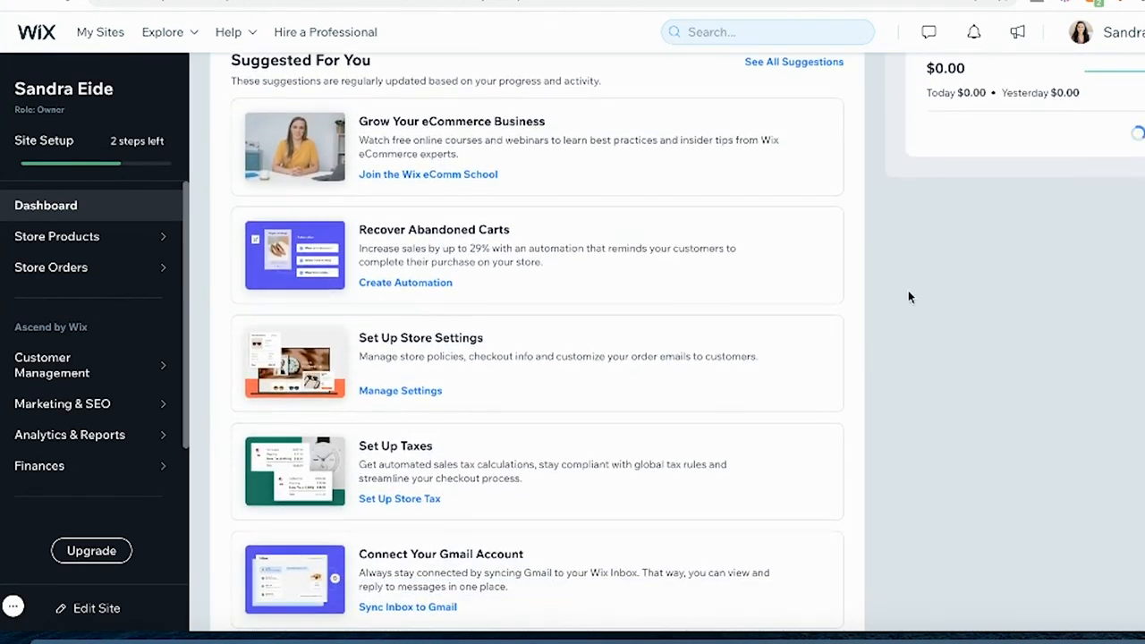
{"action": "left_click", "coordinate": [57, 236]}
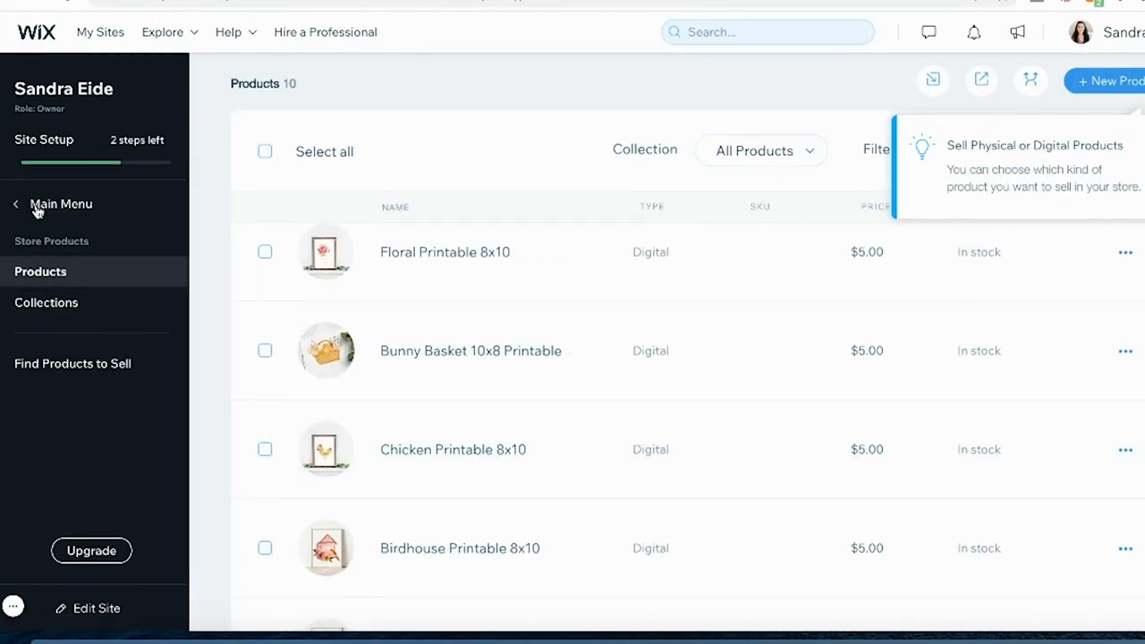
{"action": "left_click", "coordinate": [61, 204]}
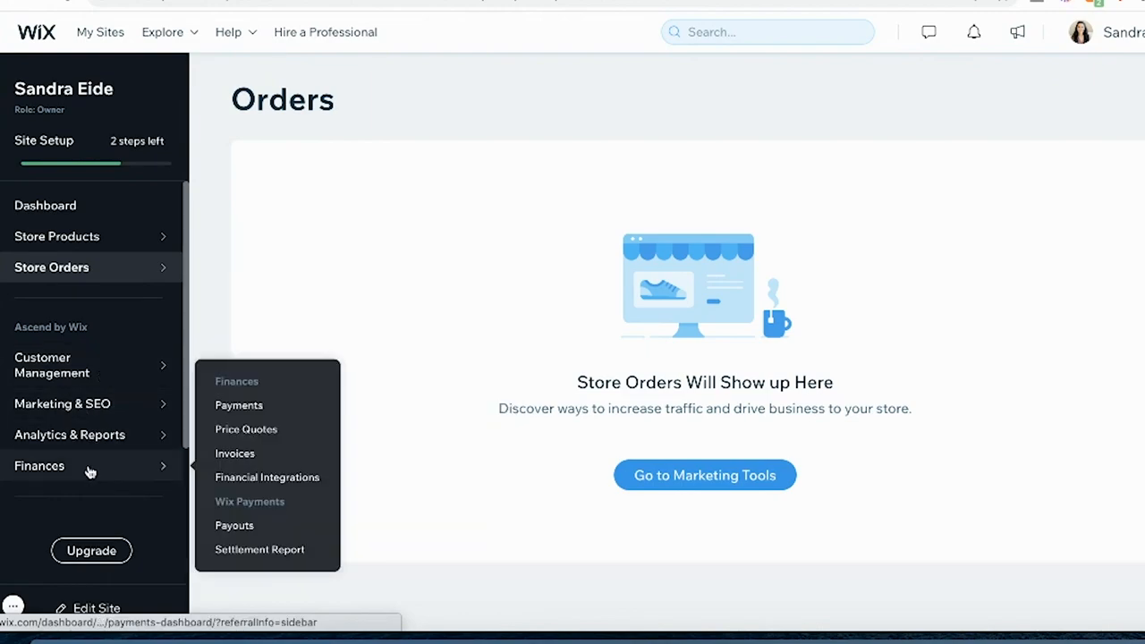
{"action": "left_click", "coordinate": [38, 440]}
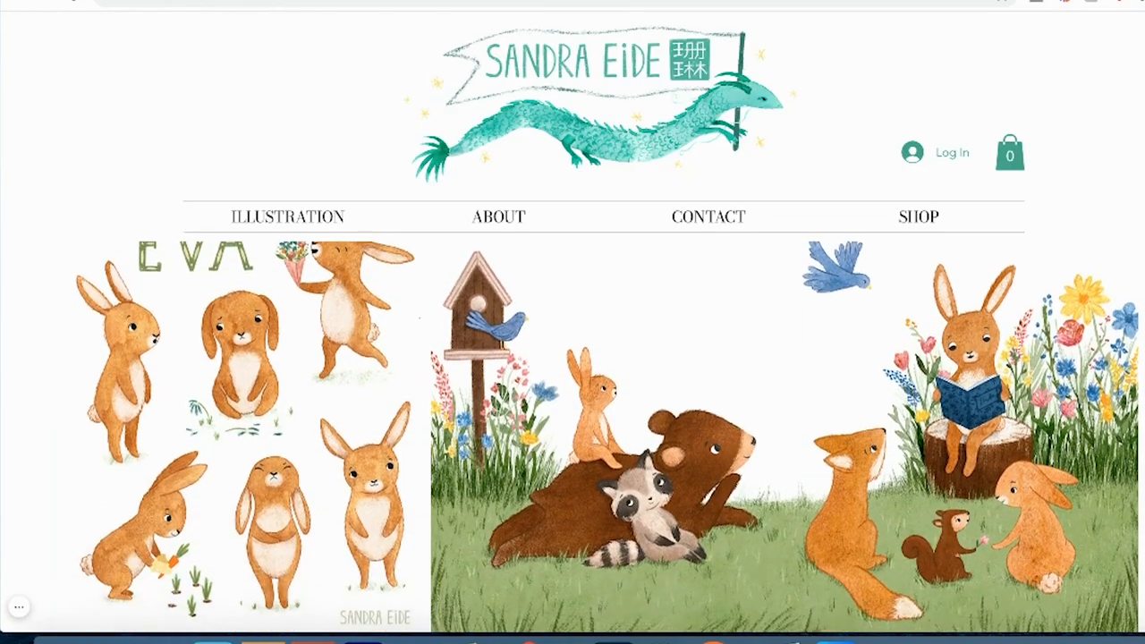
- Scroll through the live Illustration home page artwork
{"action": "scroll", "scroll_direction": "down", "scroll_amount": 3}
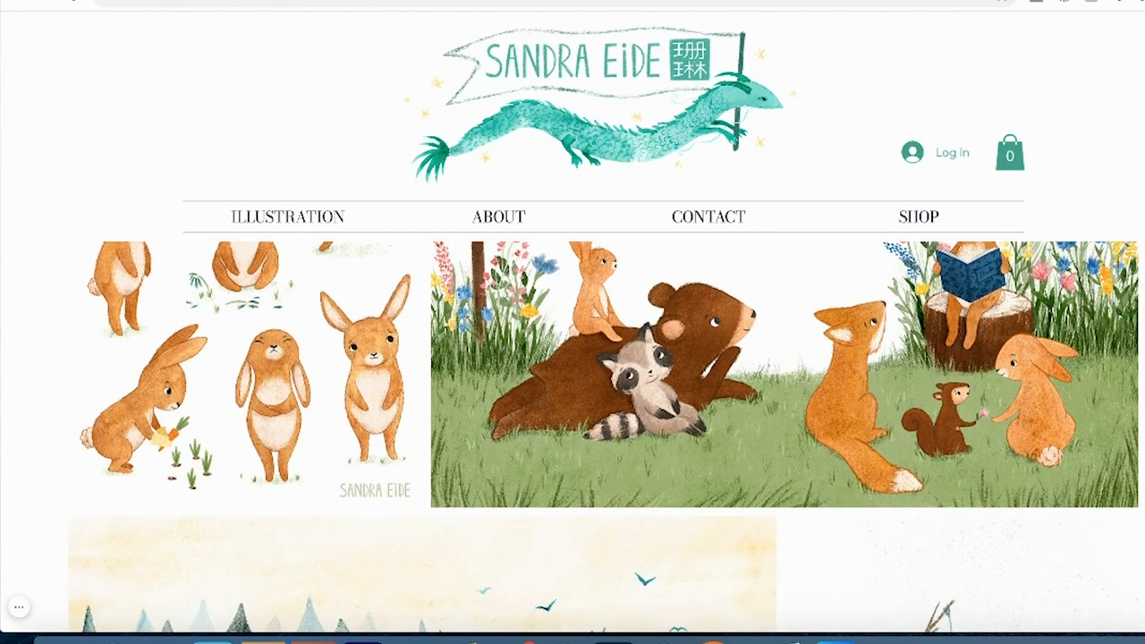
{"action": "scroll", "scroll_direction": "down", "scroll_amount": 3}
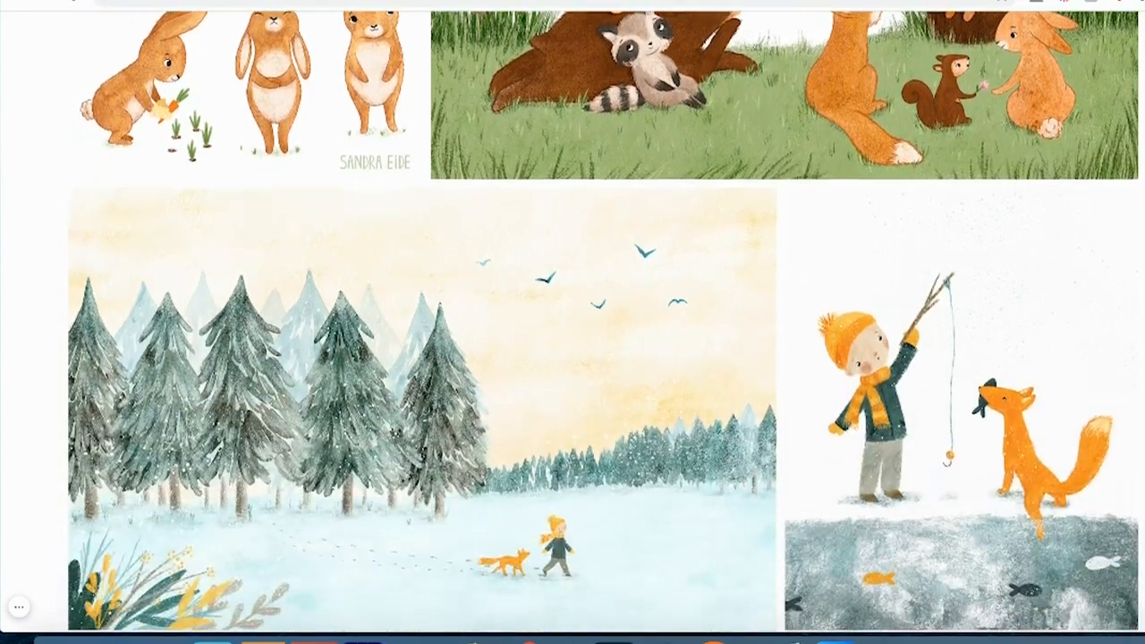
{"action": "scroll", "scroll_direction": "down", "scroll_amount": 3}
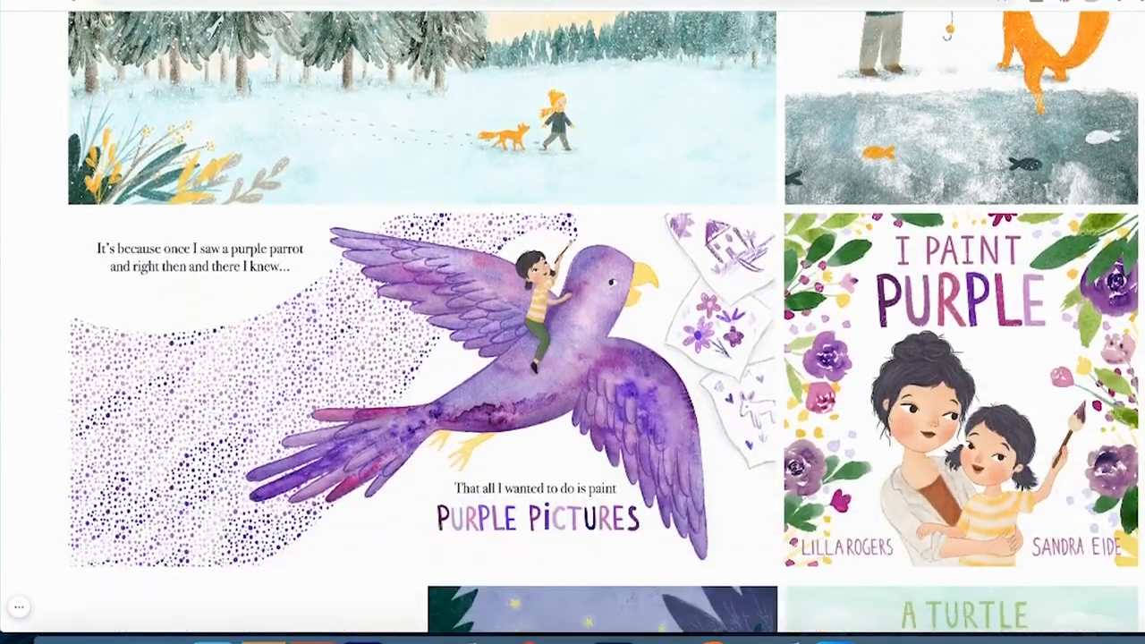
{"action": "scroll", "scroll_direction": "down", "scroll_amount": 3}
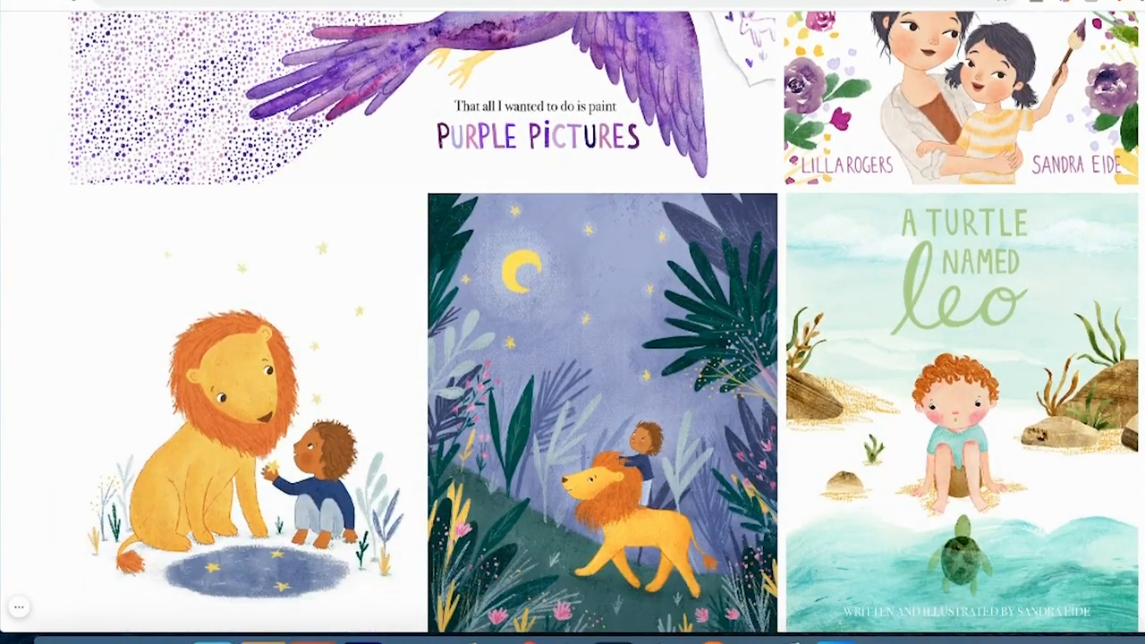
{"action": "scroll", "scroll_direction": "down", "scroll_amount": 3}
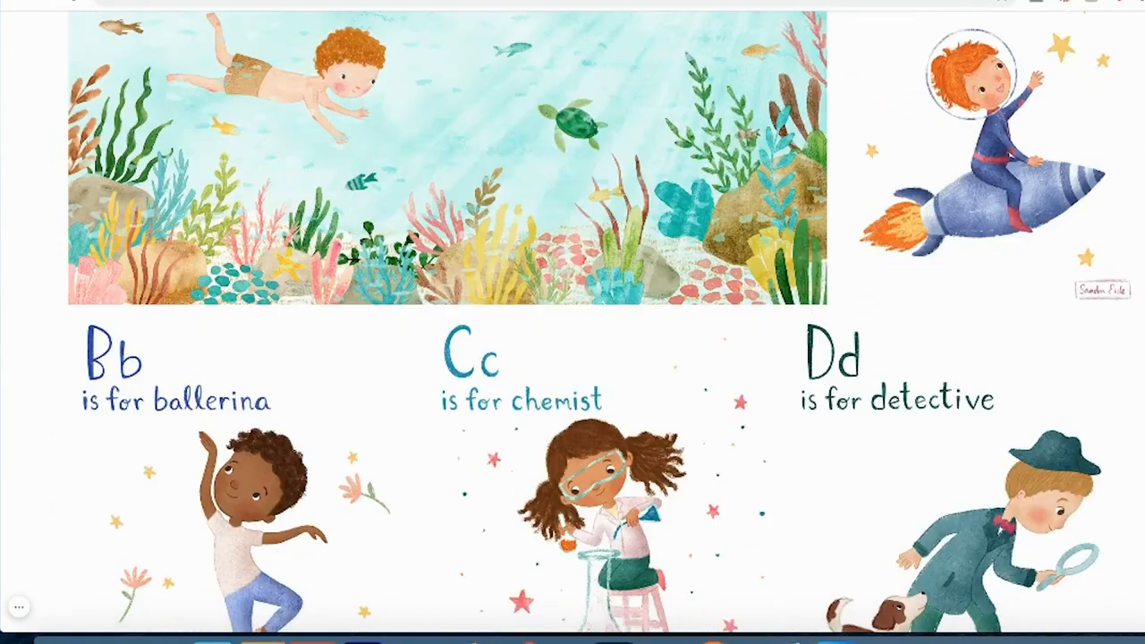
{"action": "scroll", "scroll_direction": "down", "scroll_amount": 3}
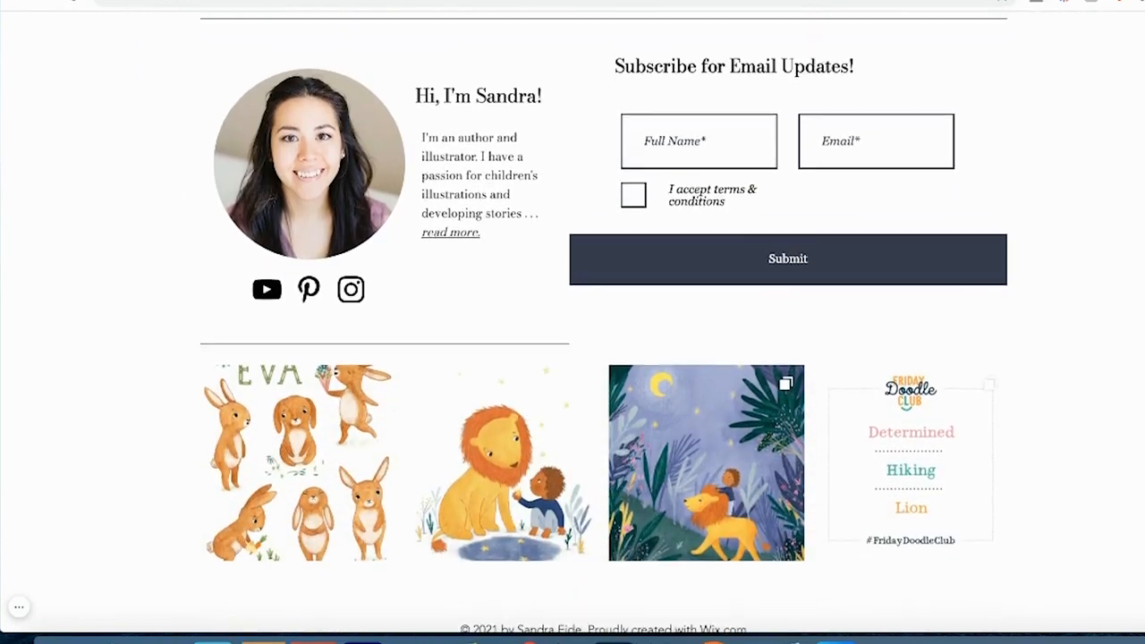
{"action": "scroll", "scroll_direction": "up", "scroll_amount": 3}
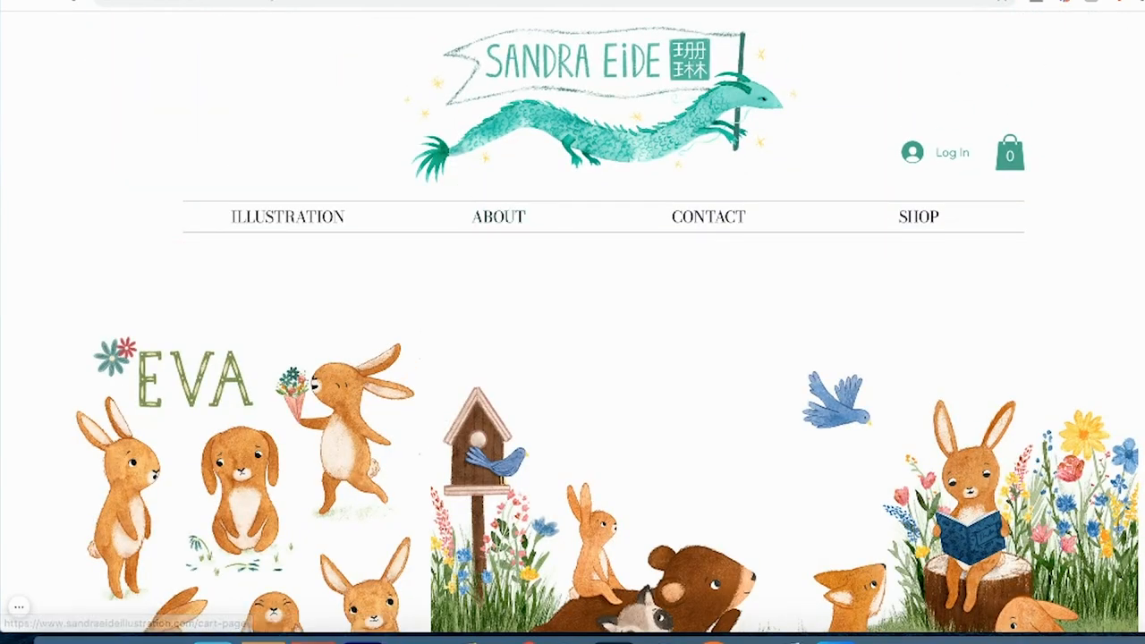
- Open the About page and scroll through it
{"action": "left_click", "coordinate": [499, 215]}
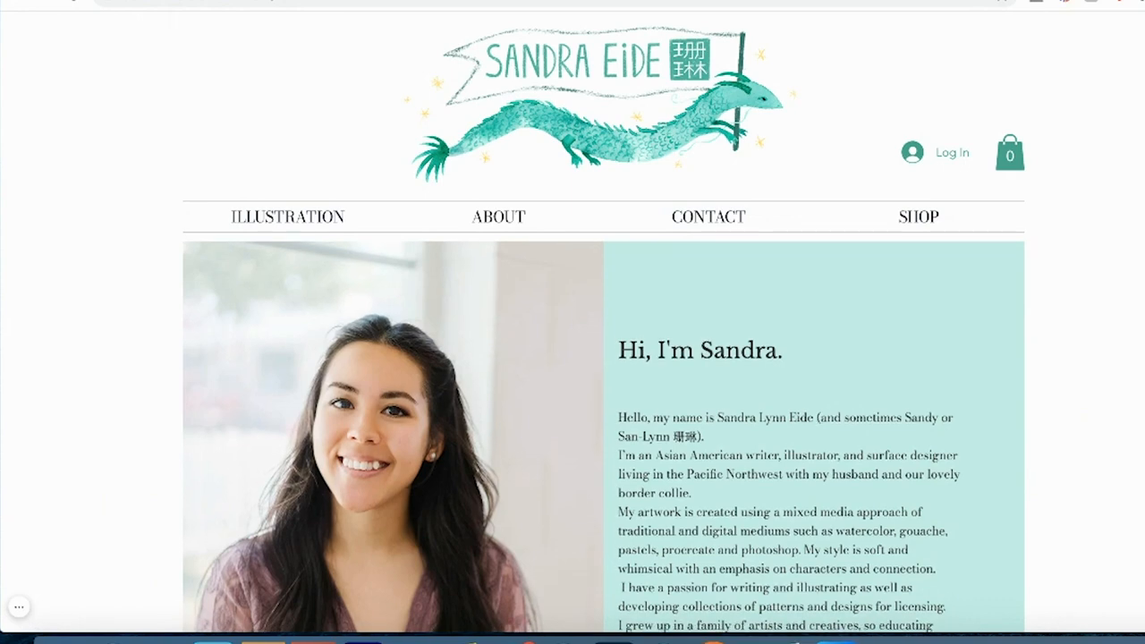
{"action": "scroll", "scroll_direction": "down", "scroll_amount": 3}
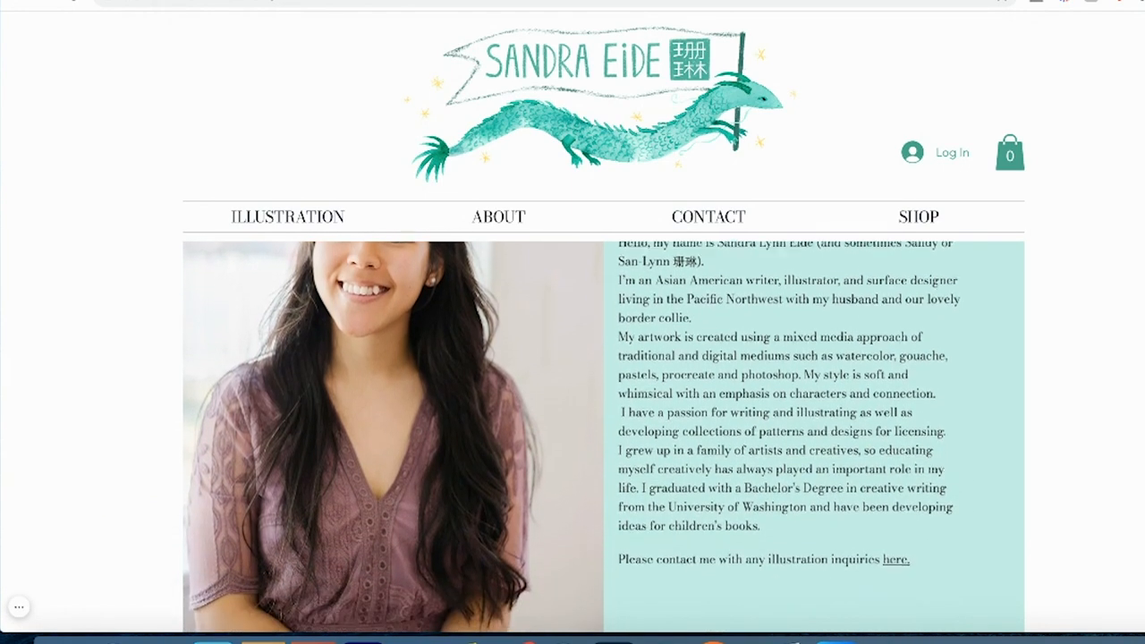
{"action": "scroll", "scroll_direction": "down", "scroll_amount": 3}
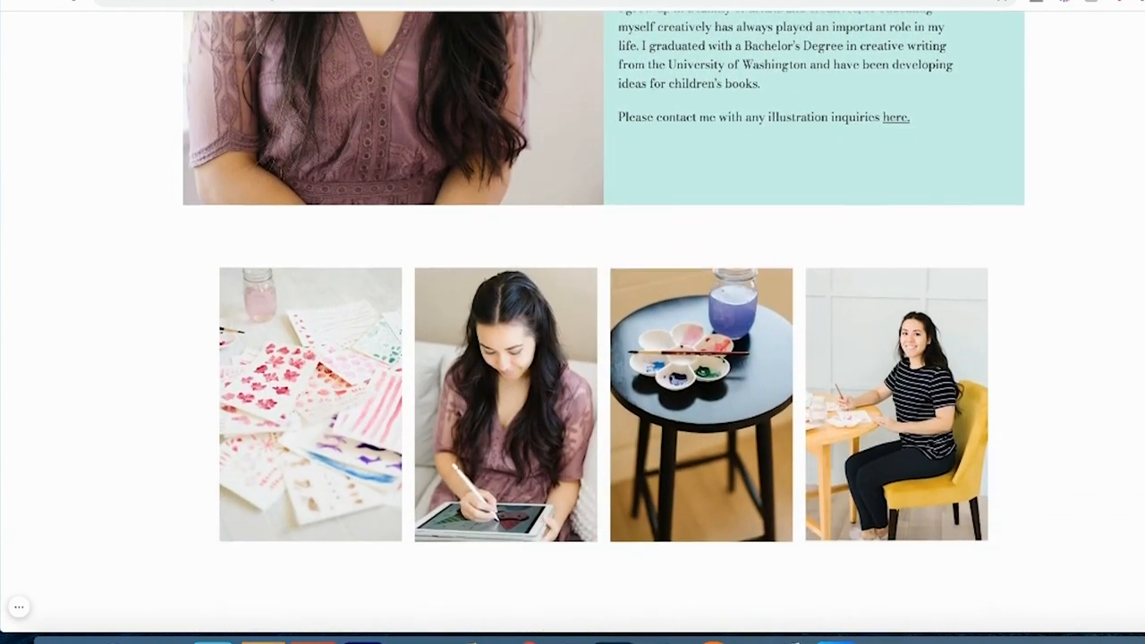
{"action": "scroll", "scroll_direction": "down", "scroll_amount": 3}
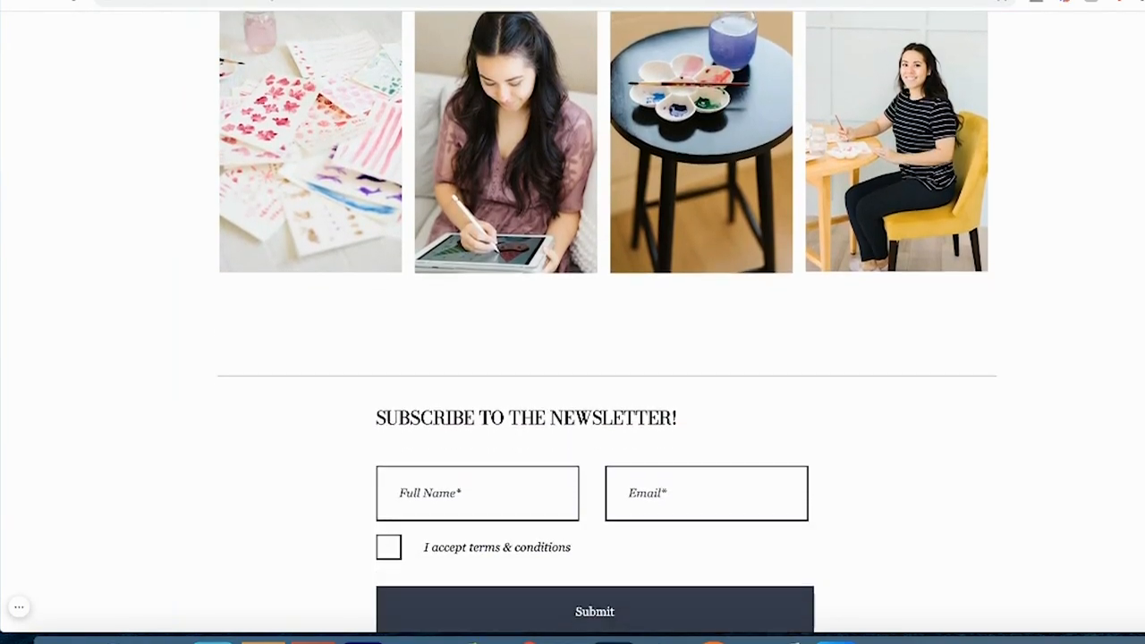
{"action": "scroll", "scroll_direction": "up", "scroll_amount": 3}
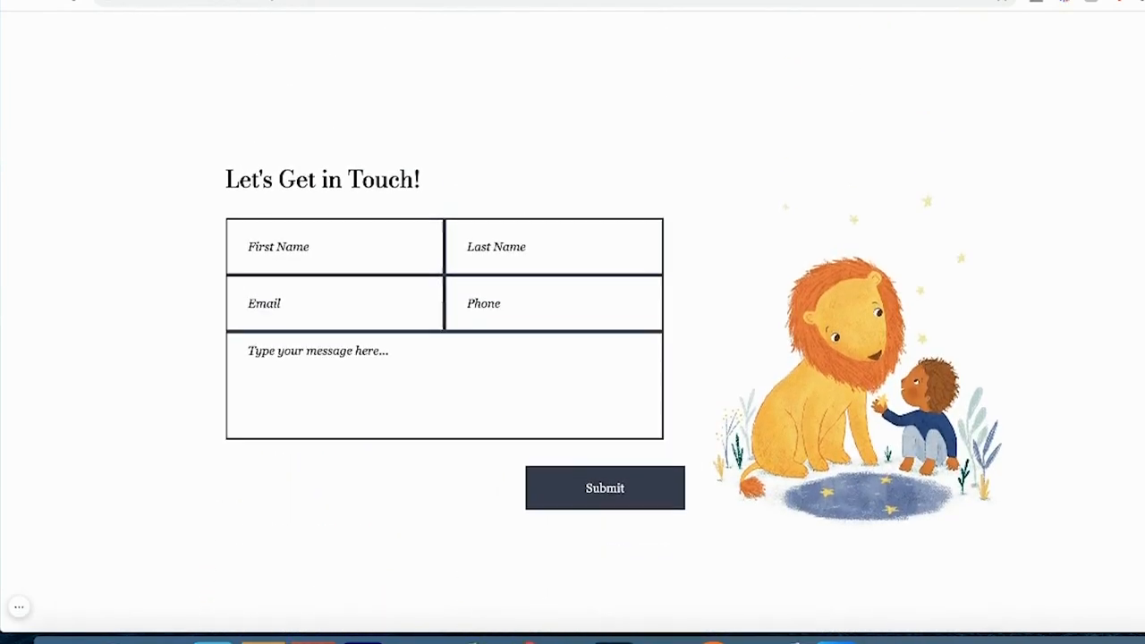
- Browse the Shop page, then return to the Illustration home page
{"action": "left_click", "coordinate": [918, 216]}
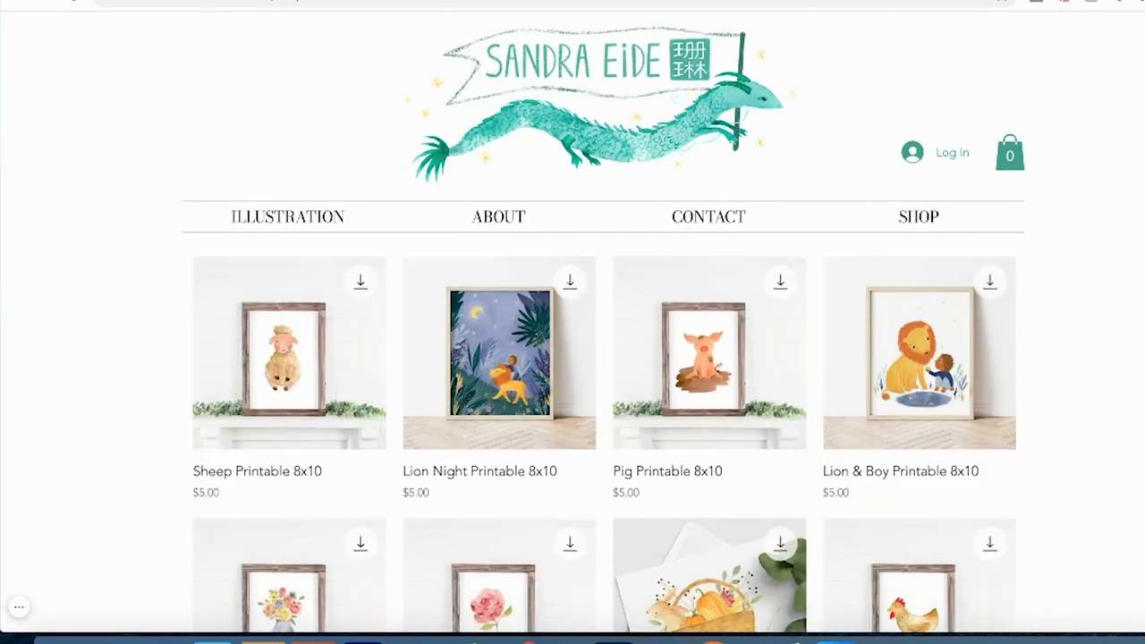
{"action": "scroll", "scroll_direction": "down", "scroll_amount": 3}
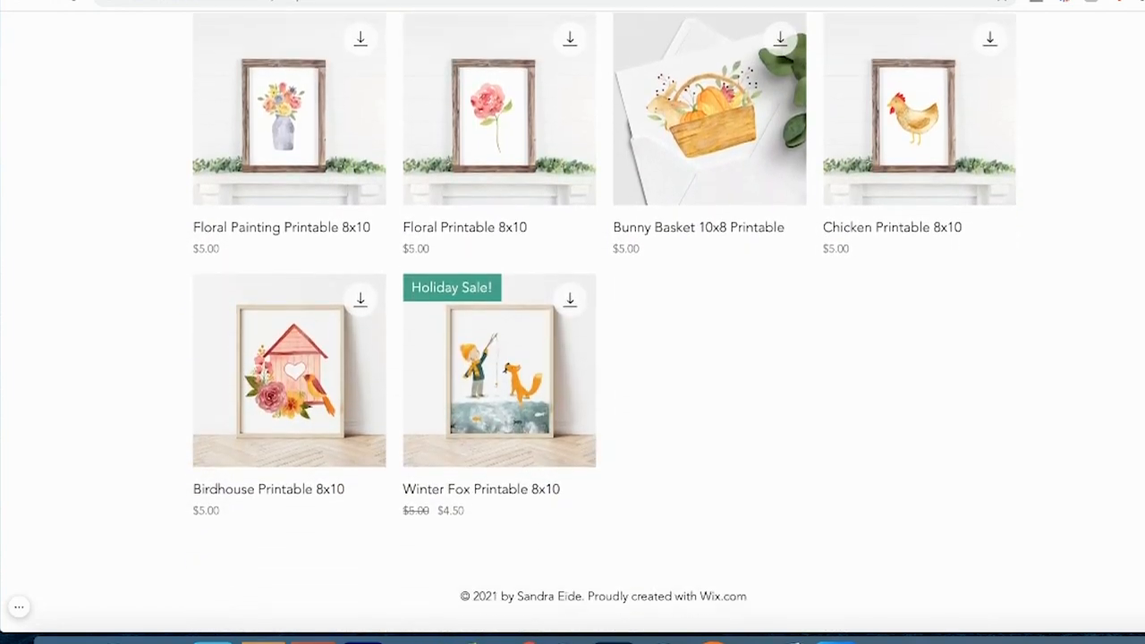
{"action": "scroll", "scroll_direction": "up", "scroll_amount": 3}
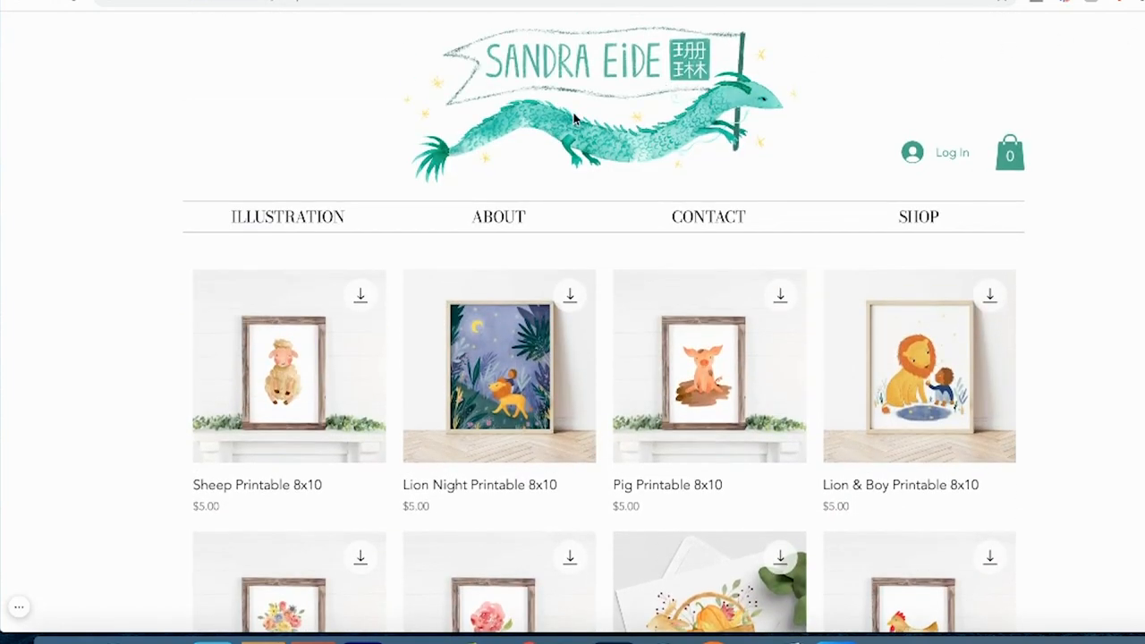
{"action": "left_click", "coordinate": [287, 217]}
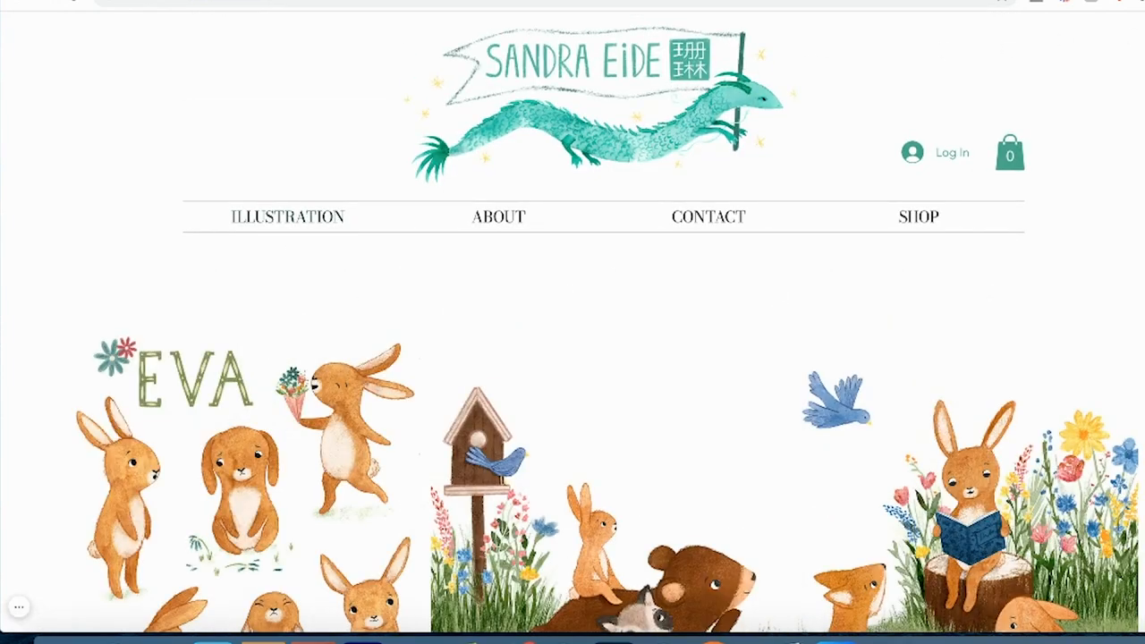